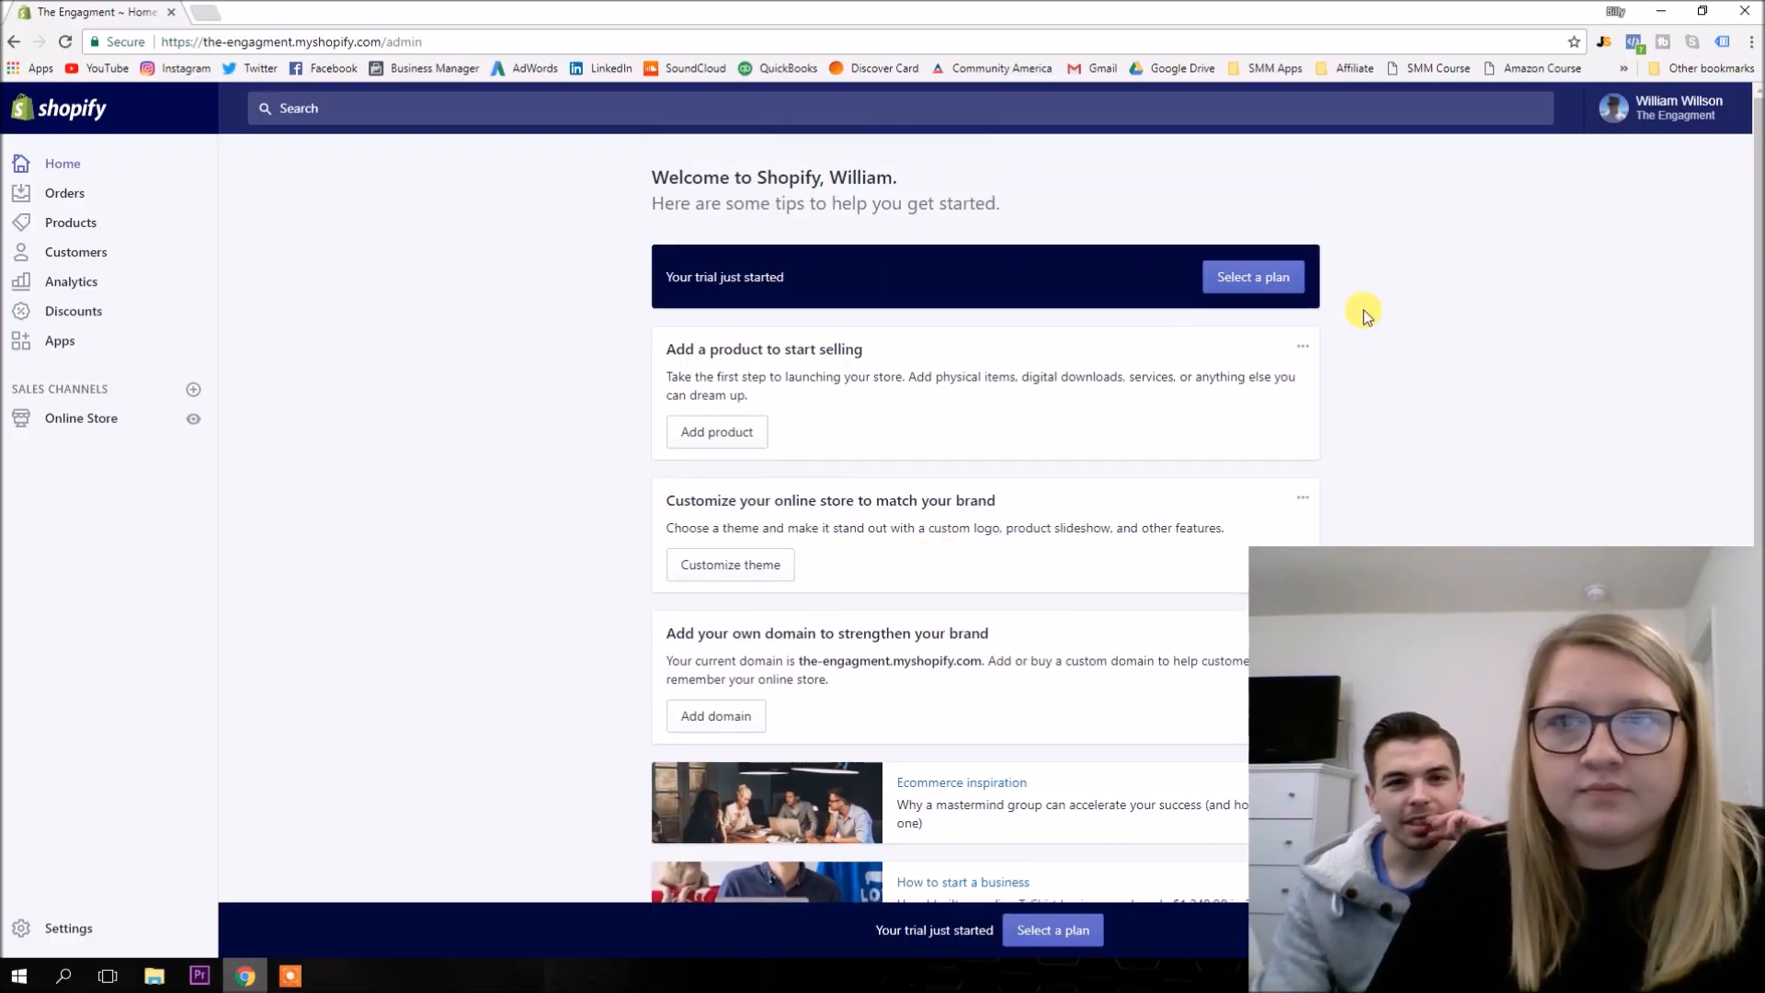
# Open the theme editor for the current Debut theme from the Shopify admin home.
pyautogui.scroll(-3)
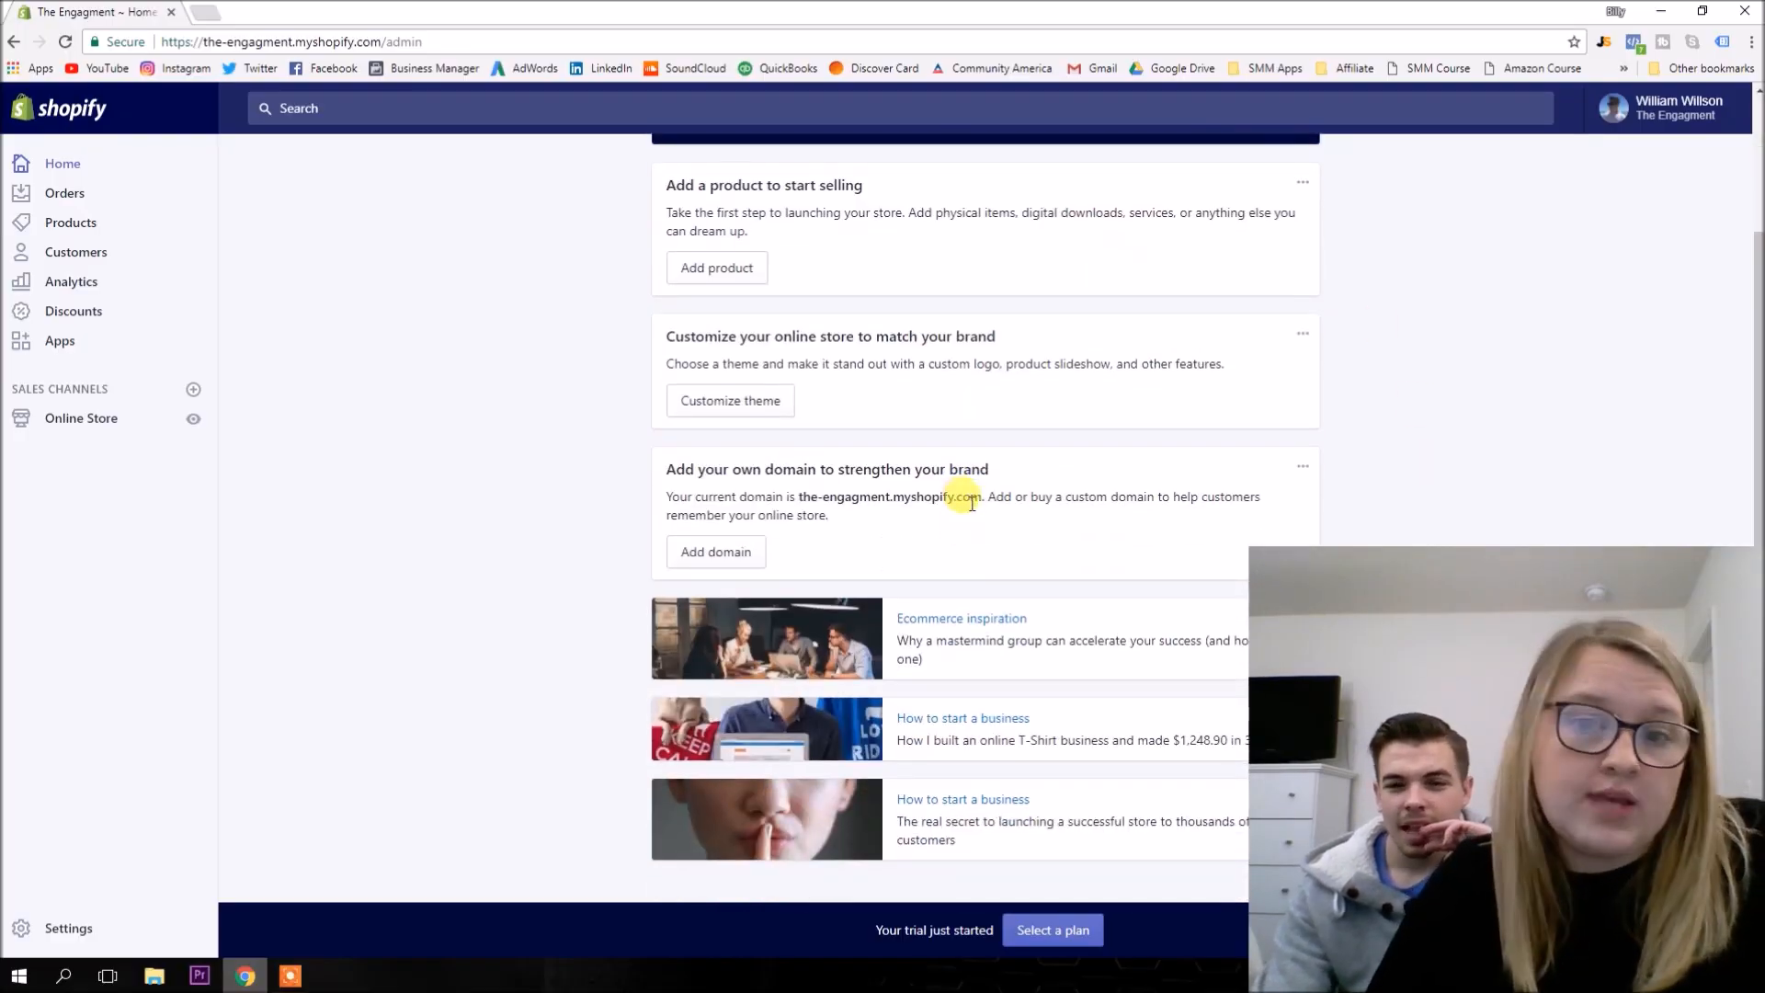
pyautogui.scroll(3)
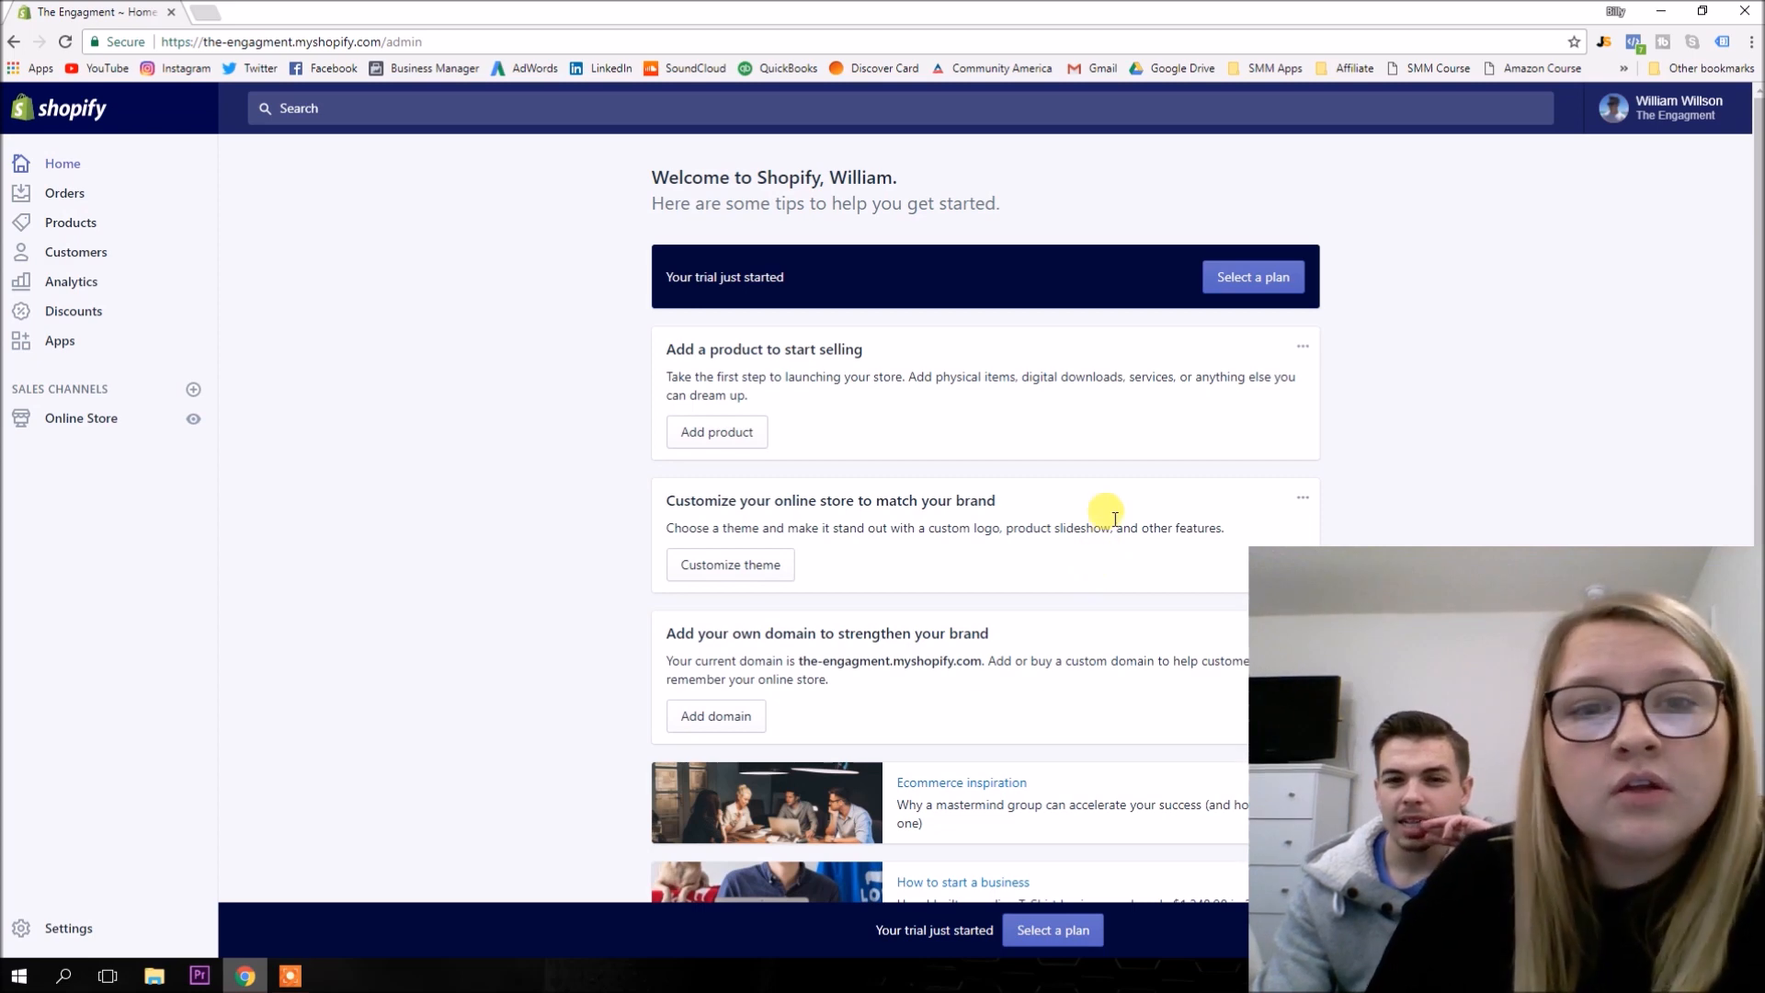
pyautogui.moveTo(754, 572)
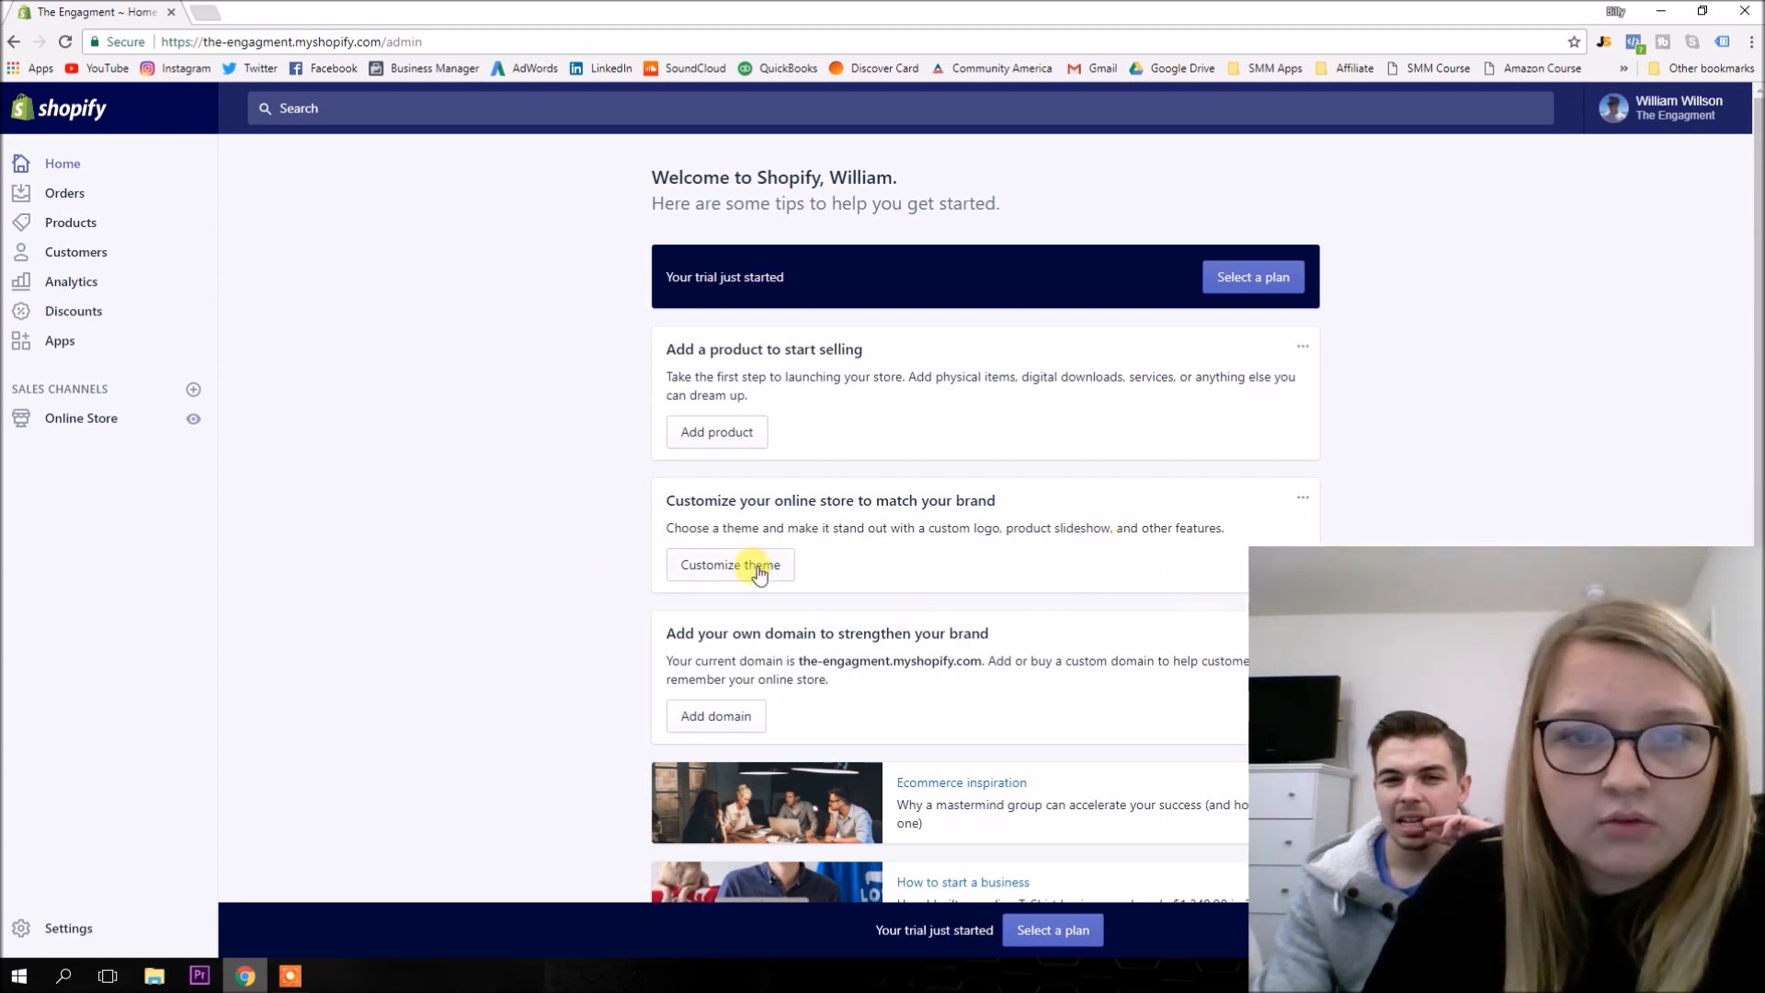
pyautogui.click(730, 565)
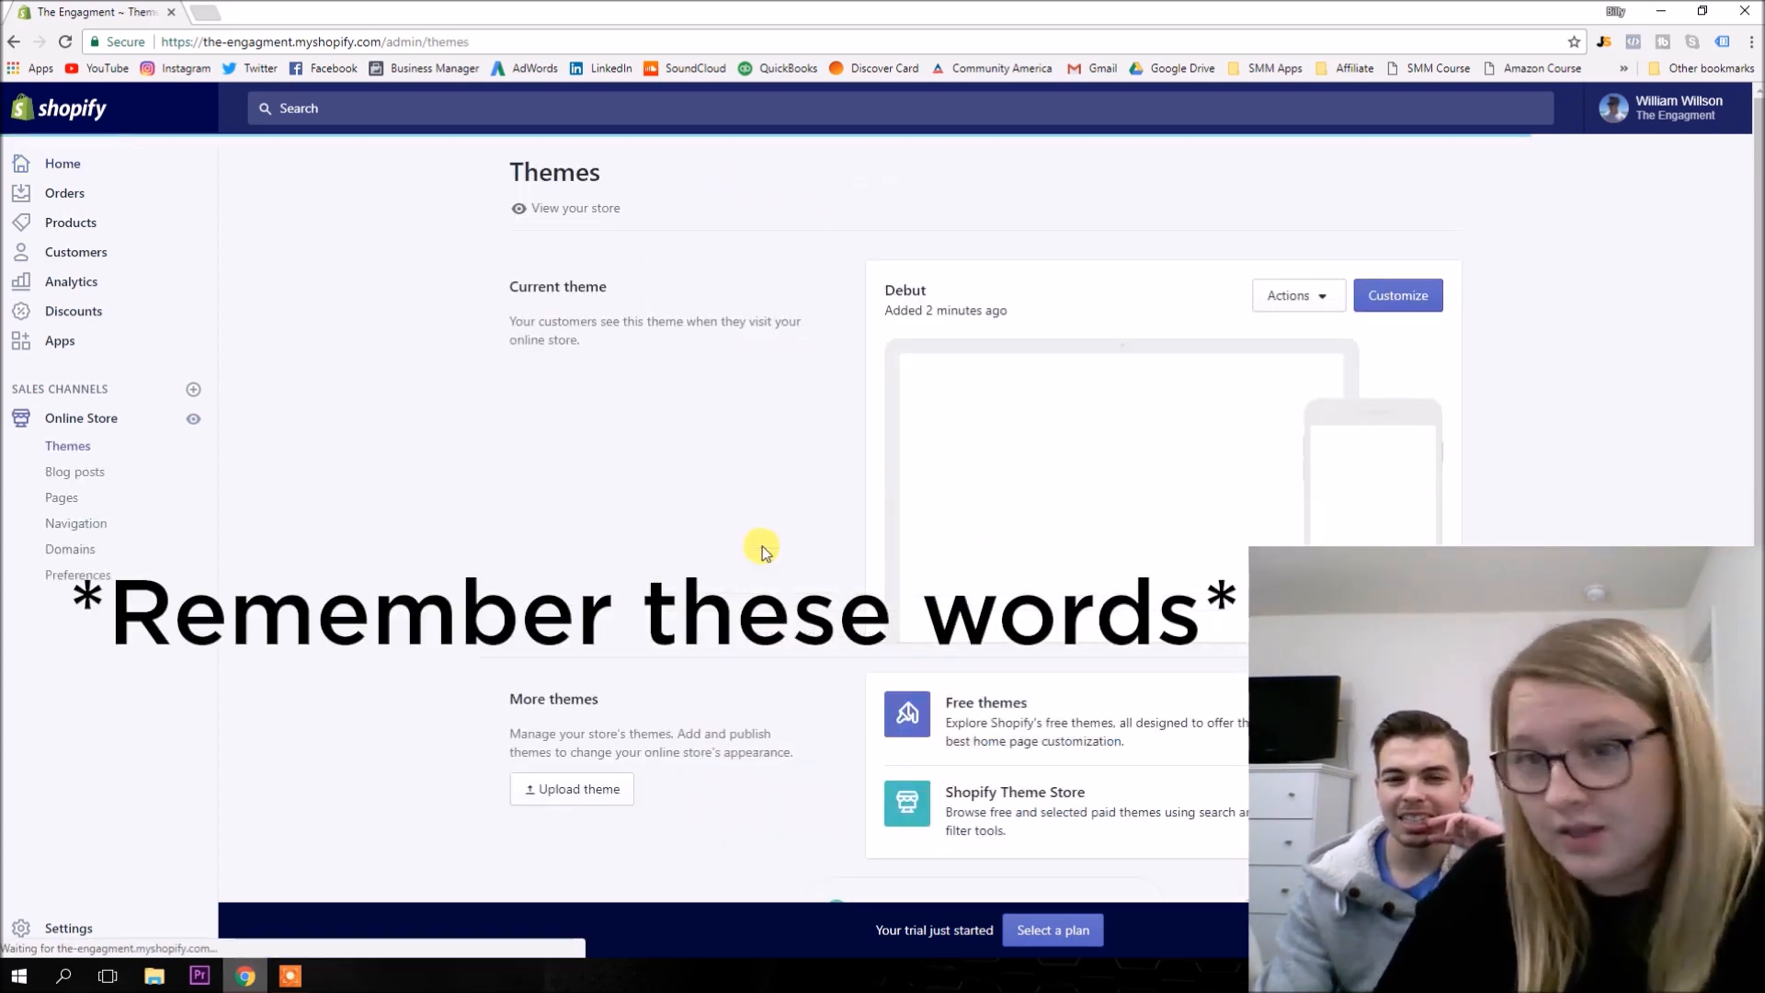
pyautogui.moveTo(599, 343)
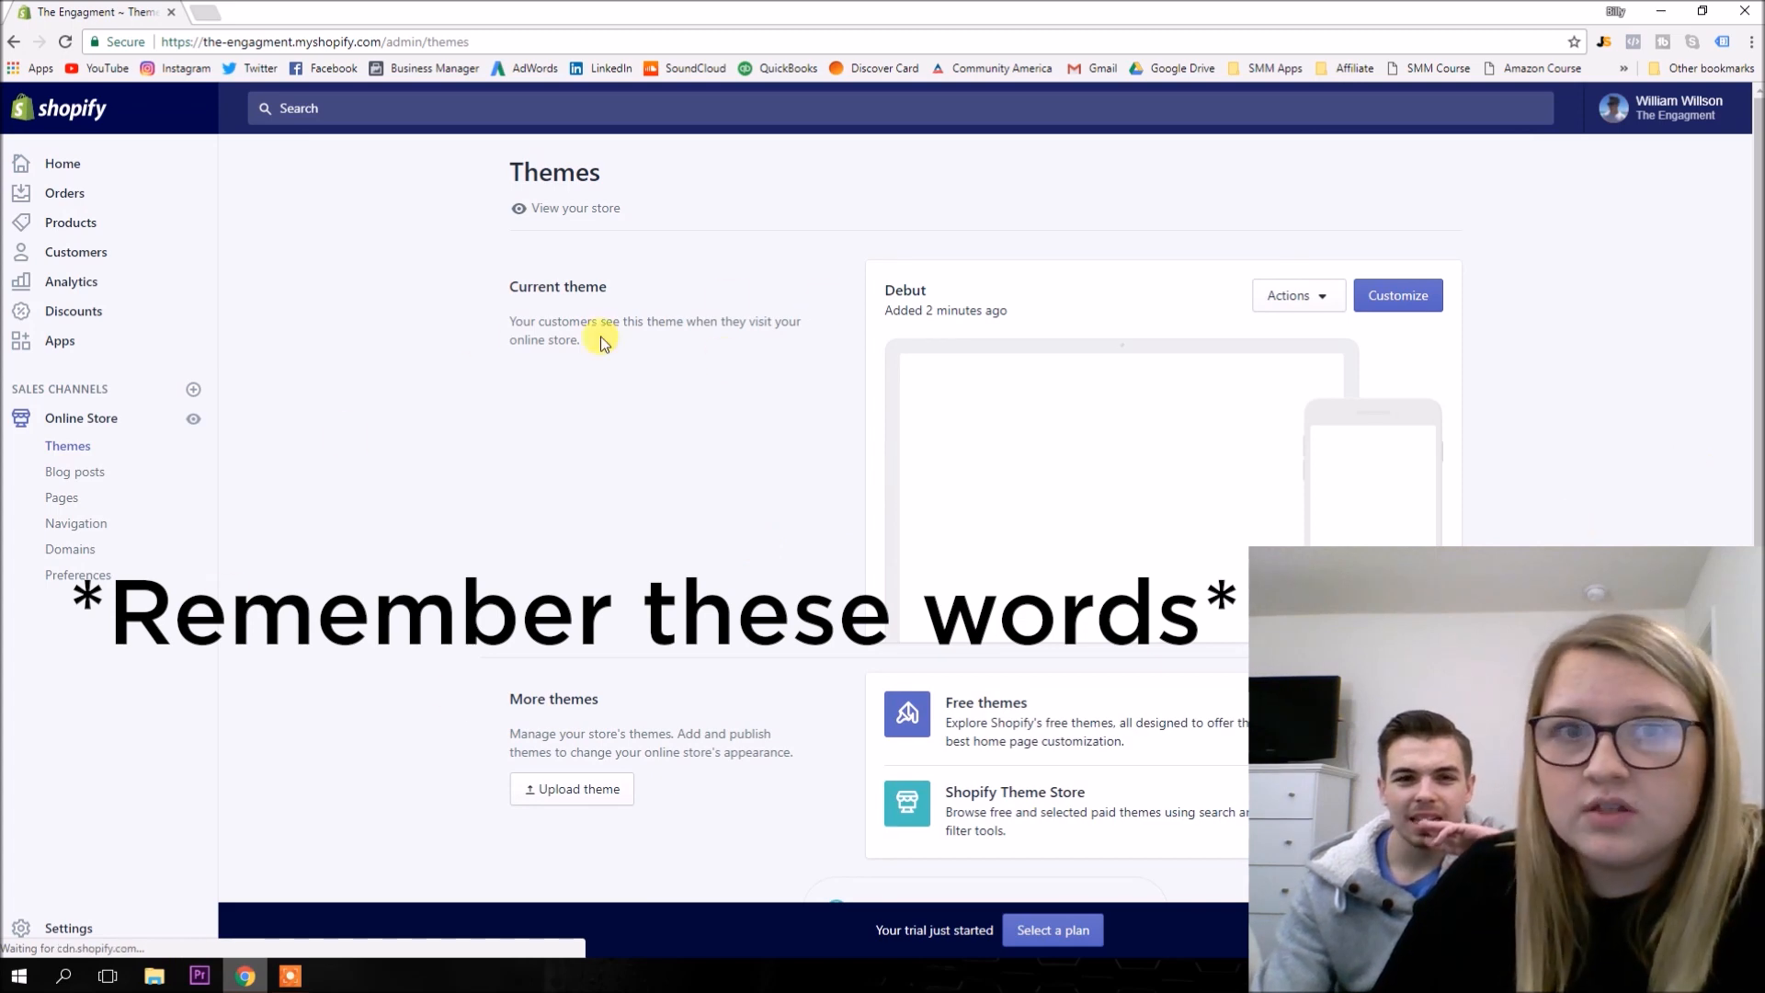
pyautogui.click(1398, 294)
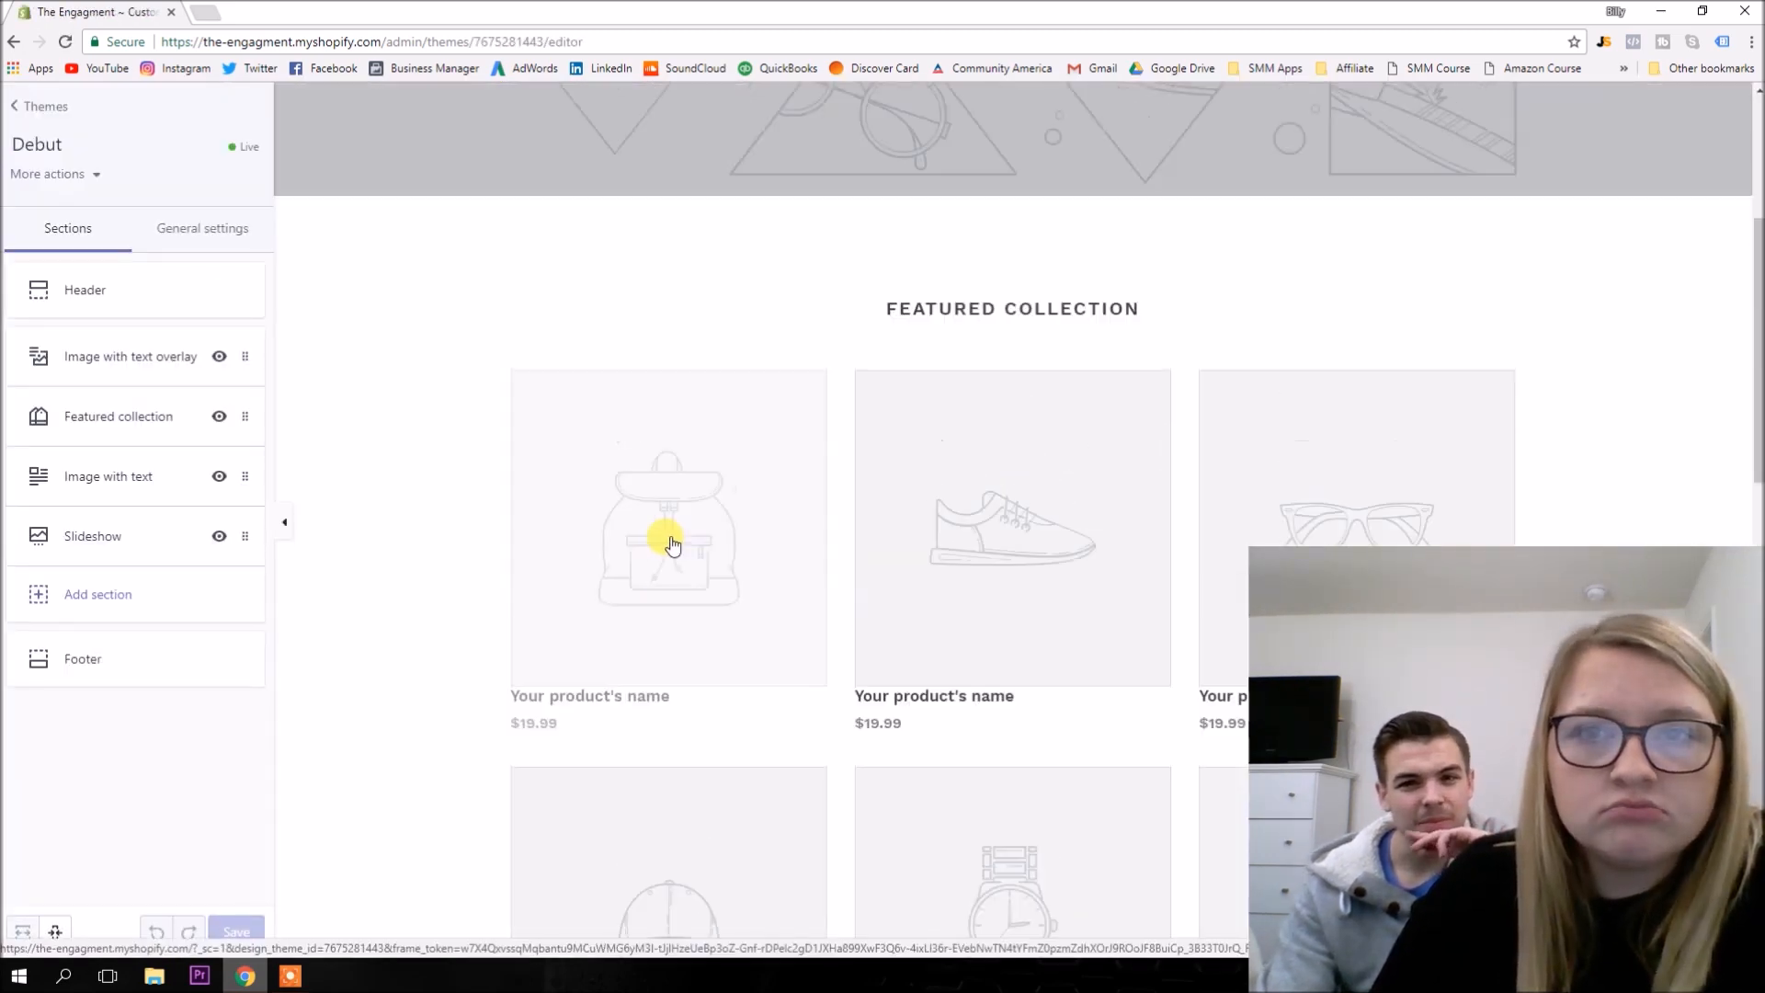
pyautogui.scroll(3)
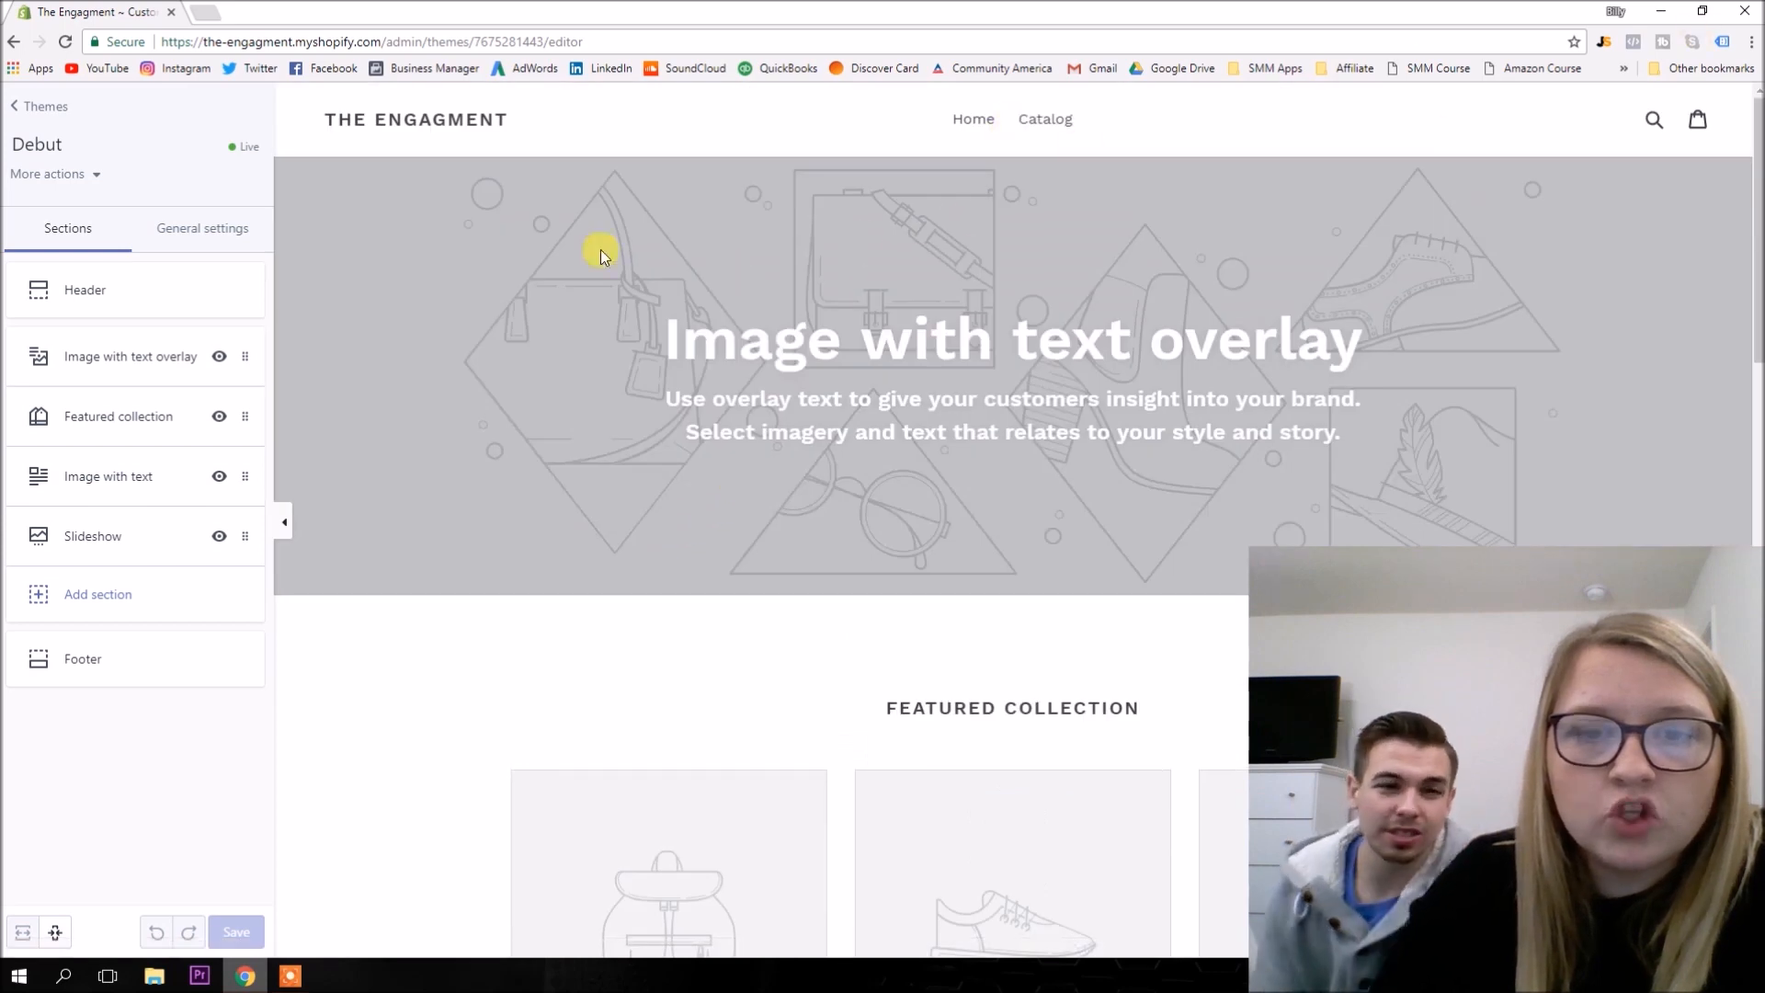
pyautogui.moveTo(192, 461)
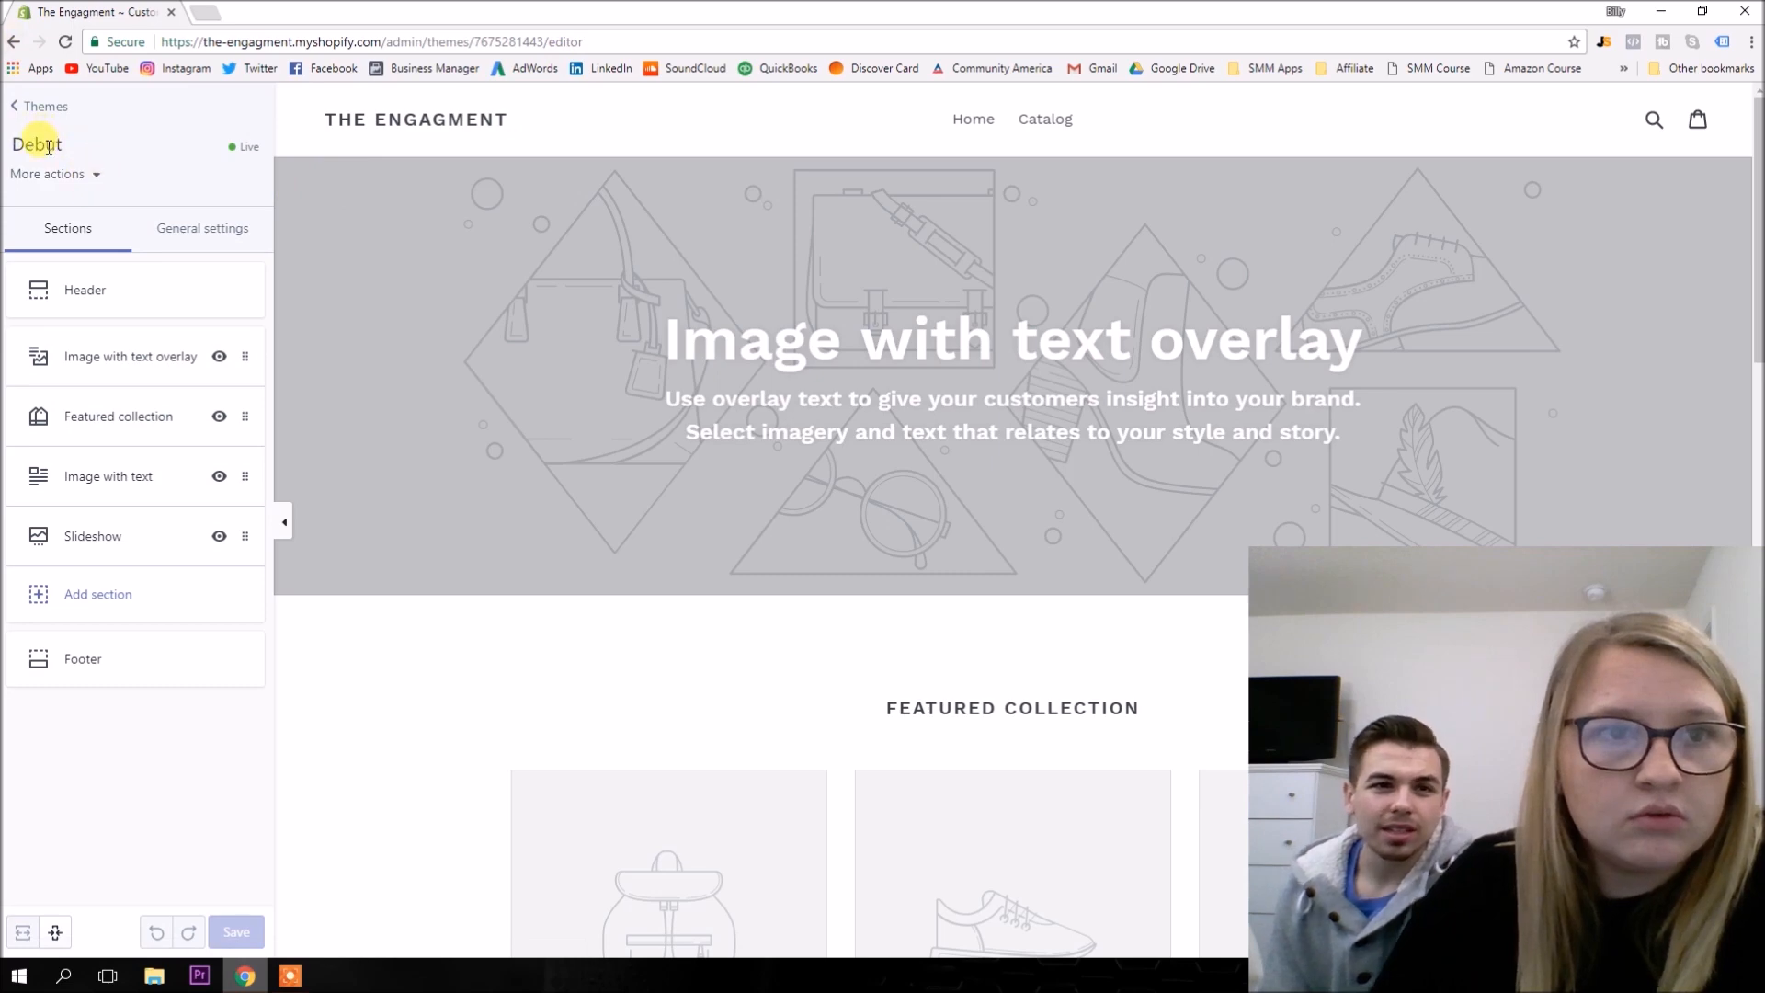
# Return to Themes and browse the free themes, viewing the Debut theme's details.
pyautogui.click(48, 106)
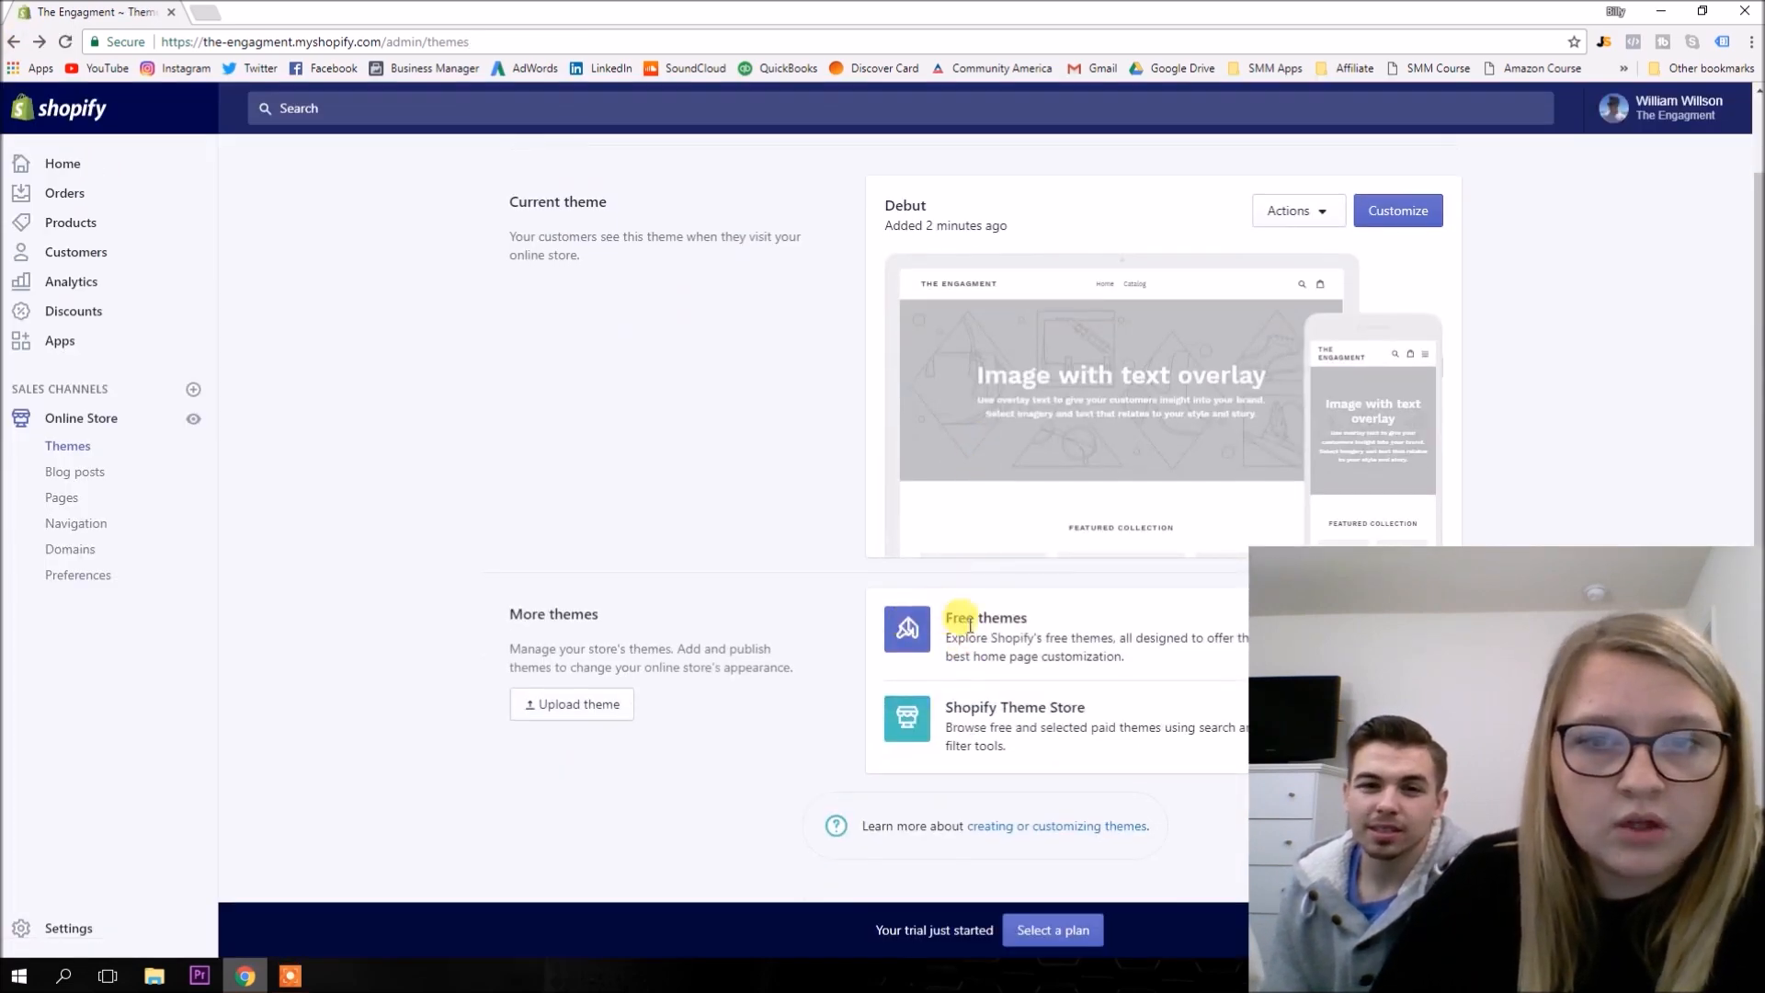
pyautogui.click(983, 617)
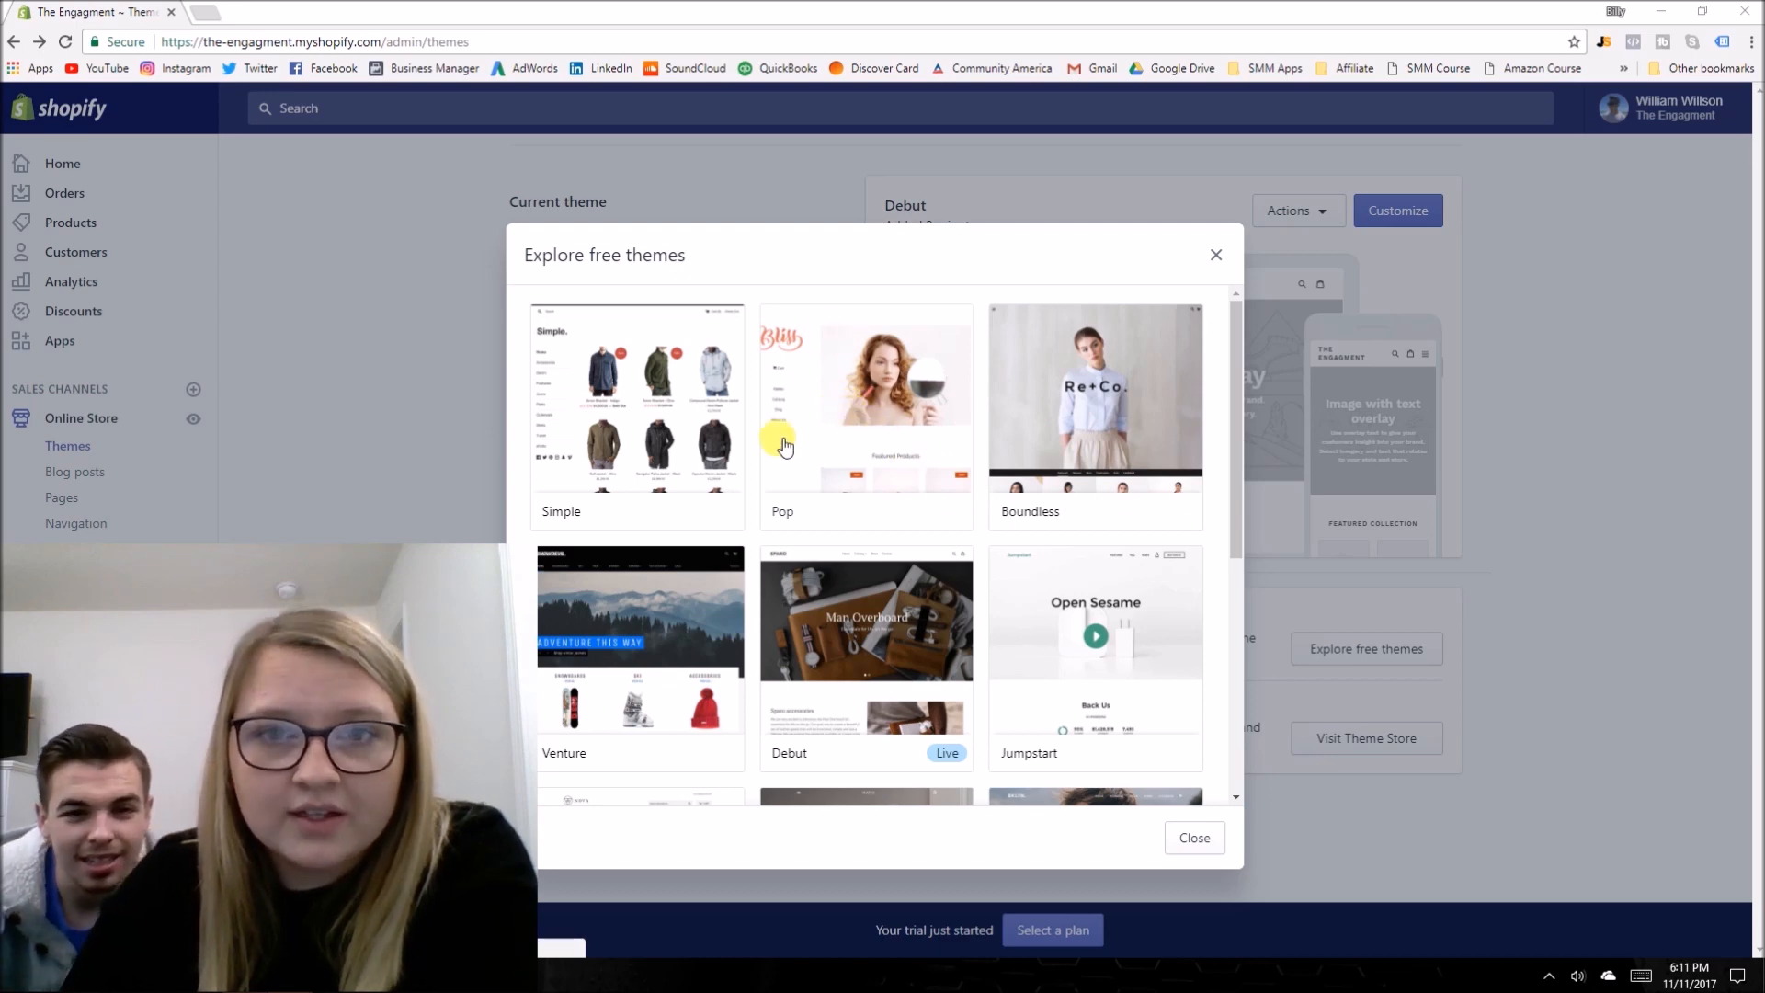
pyautogui.moveTo(974, 417)
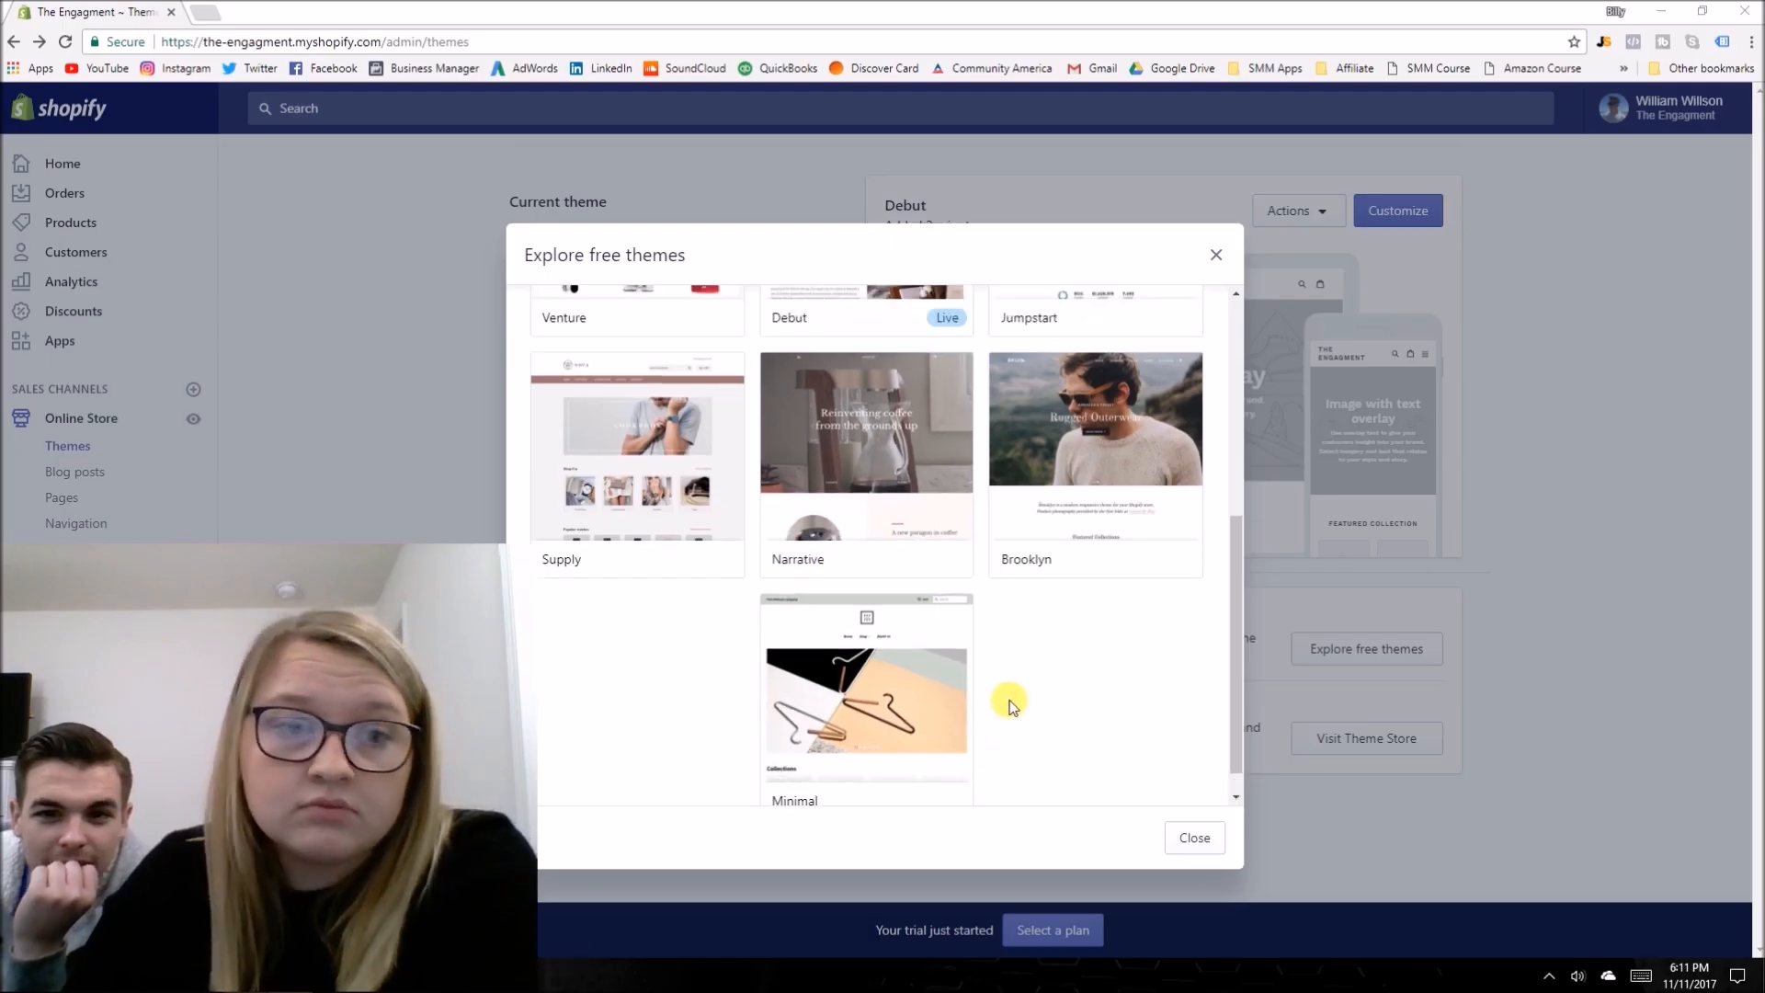
pyautogui.scroll(3)
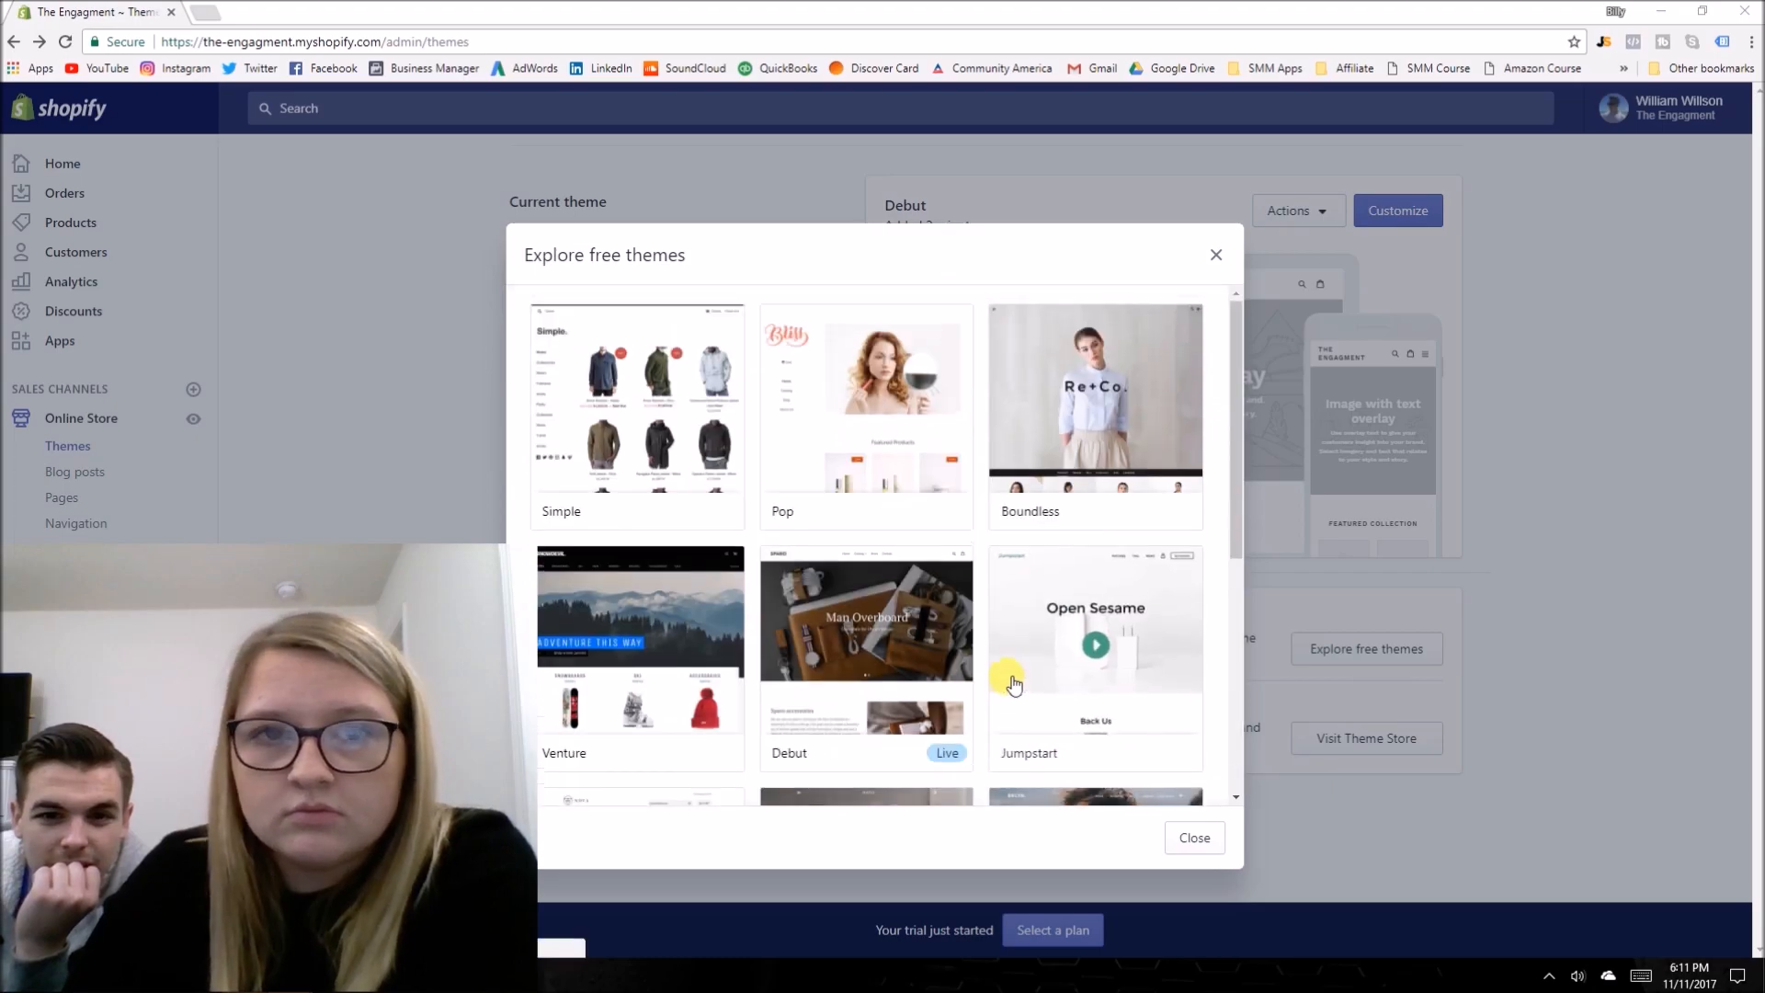
pyautogui.click(866, 642)
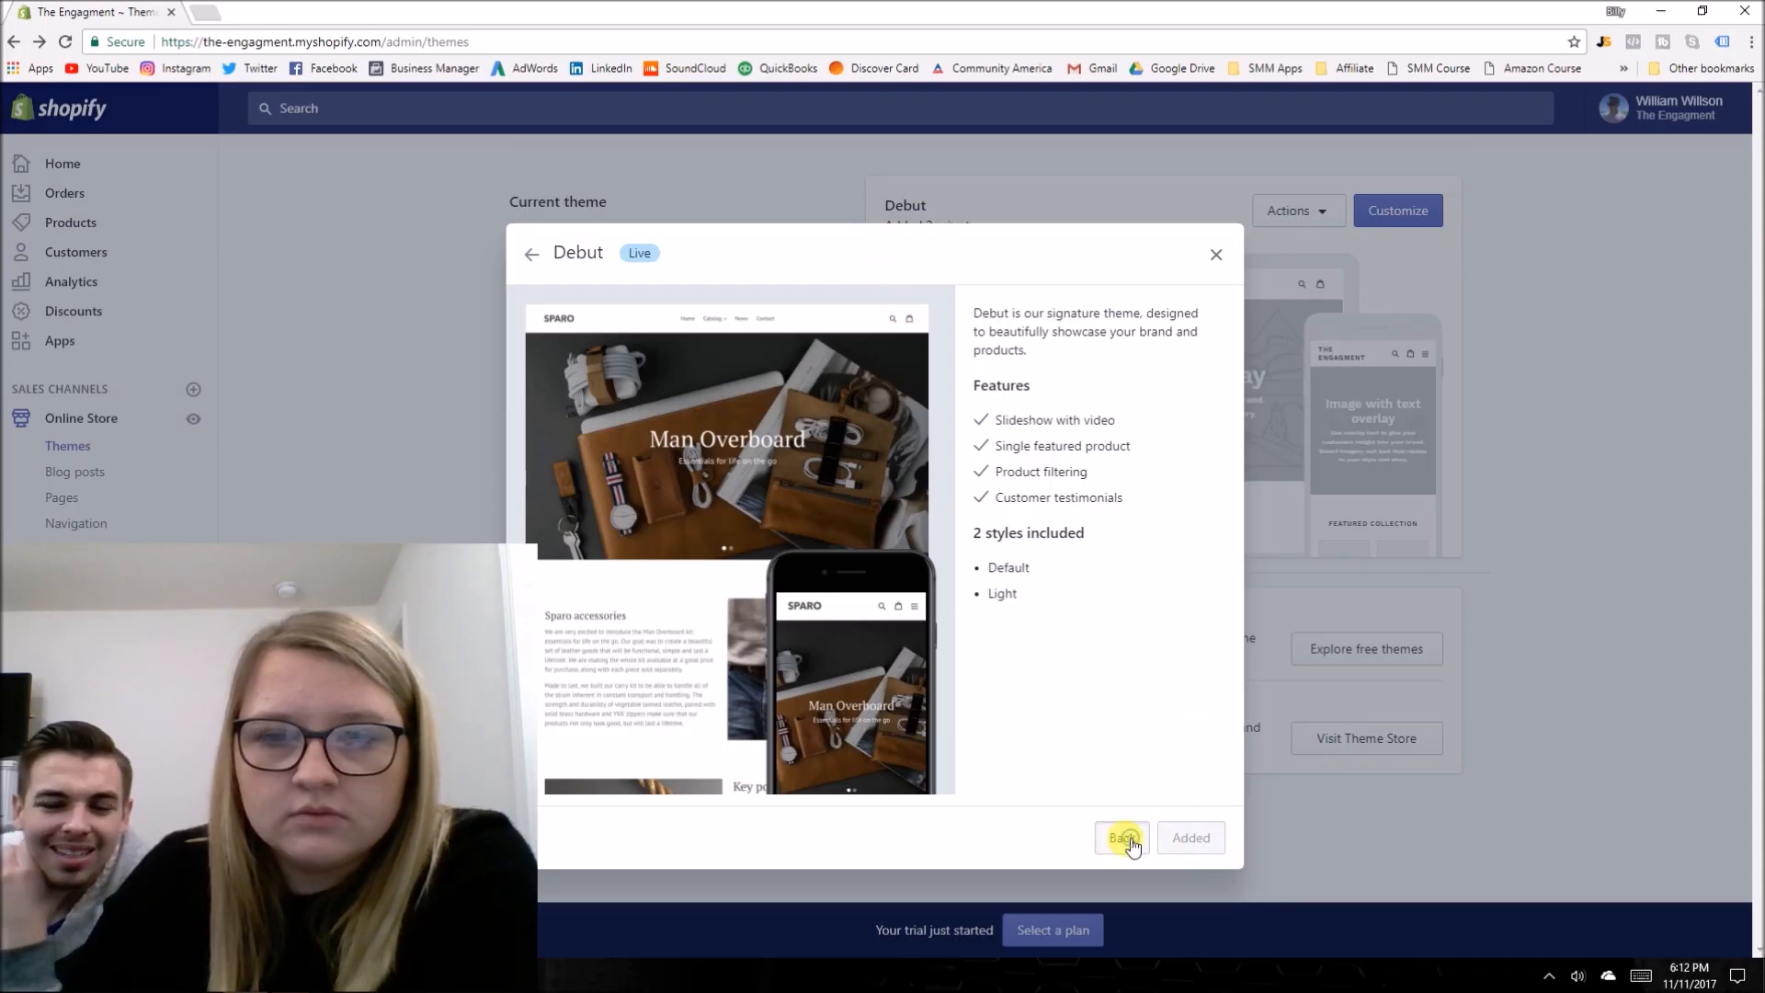
pyautogui.moveTo(1147, 248)
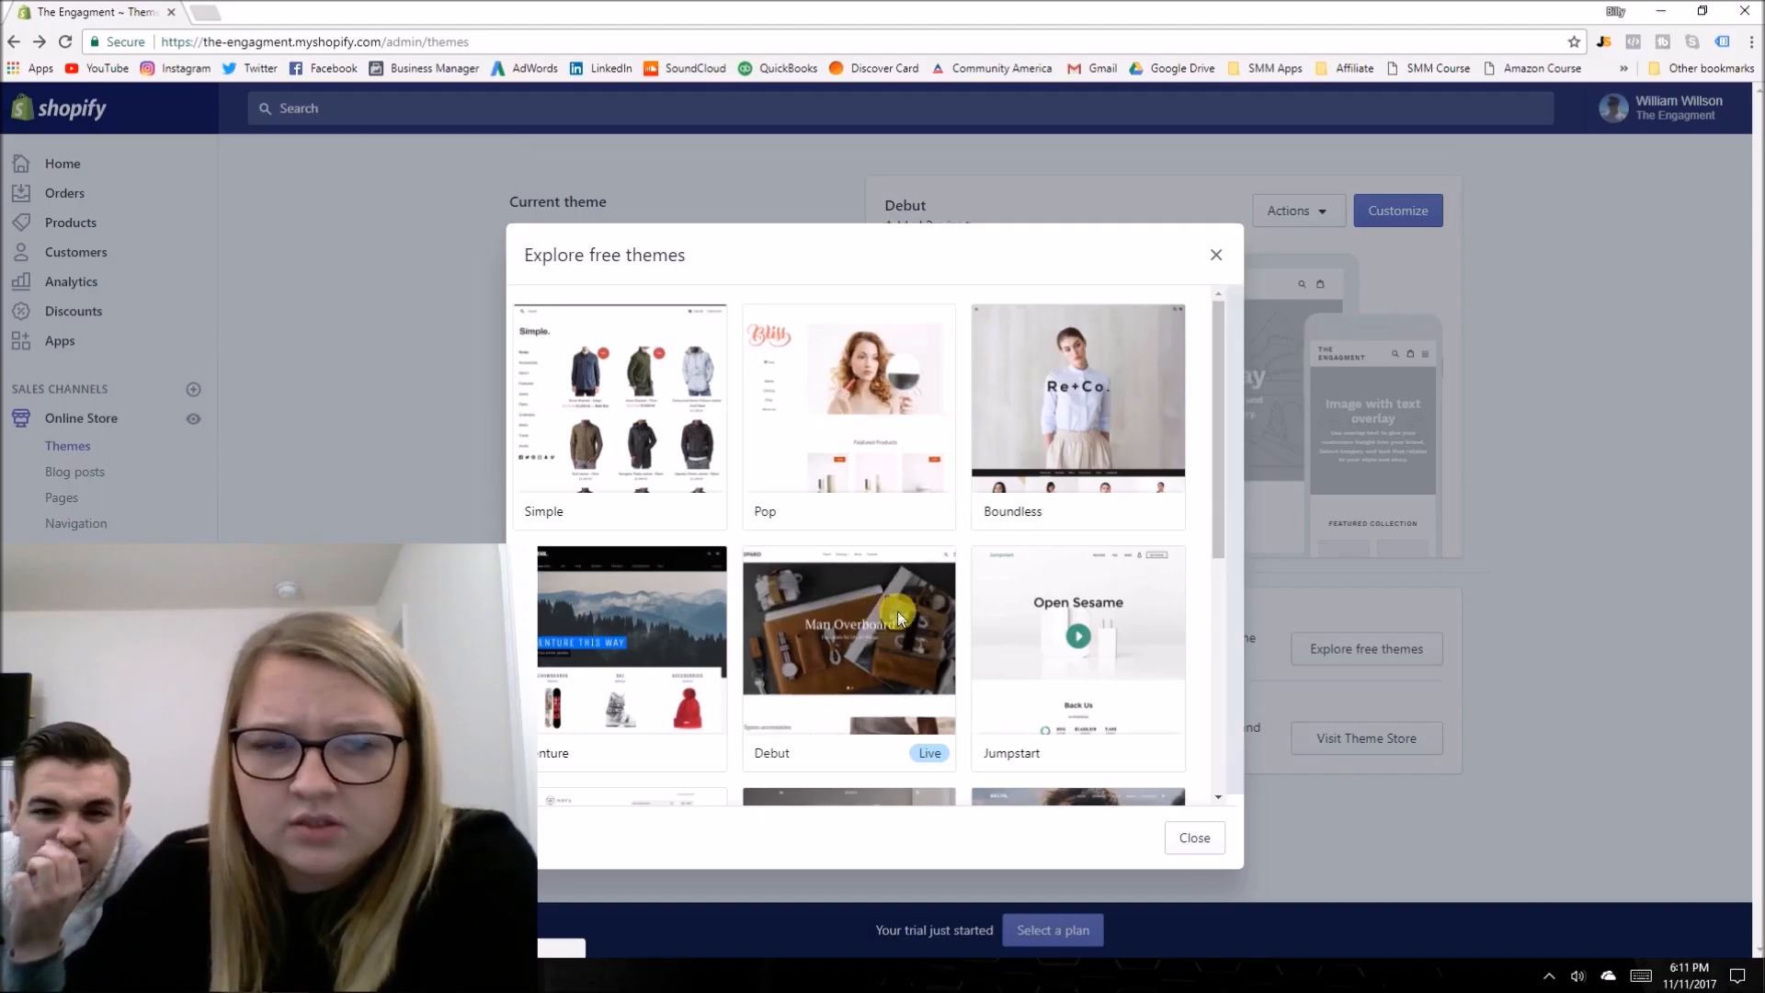
# Add the free Narrative theme to the store's theme library.
pyautogui.click(847, 640)
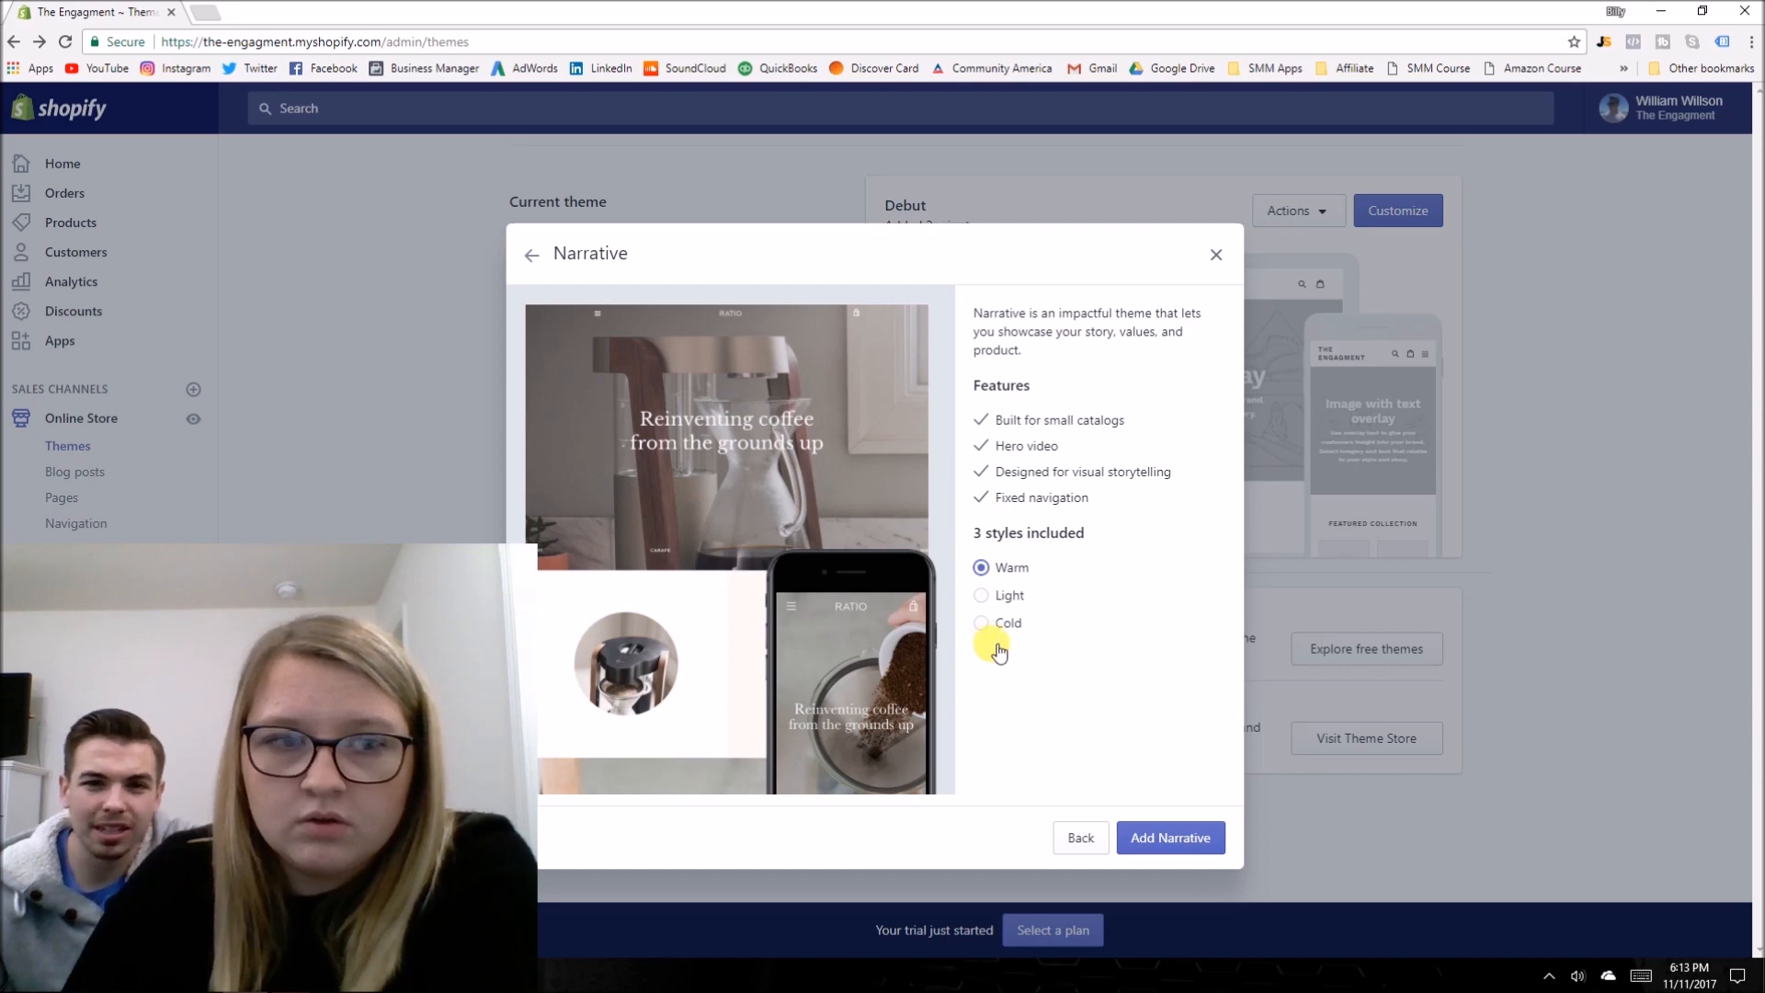
pyautogui.moveTo(1175, 735)
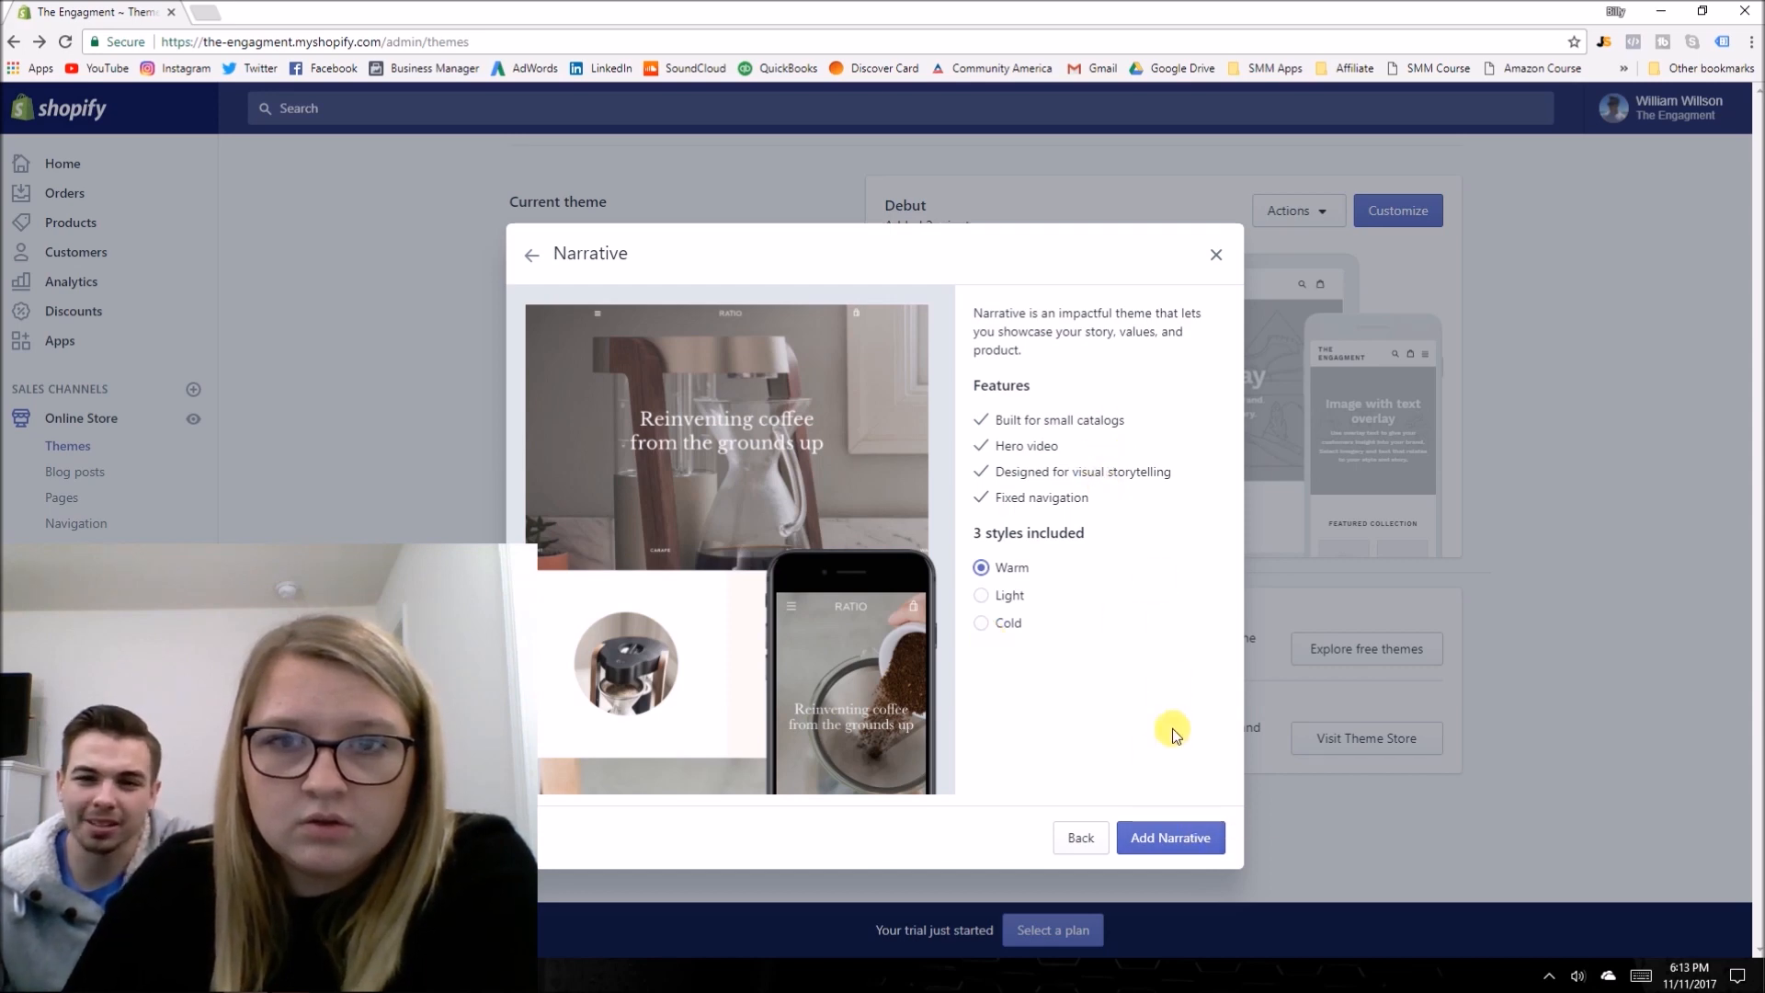
pyautogui.click(1169, 838)
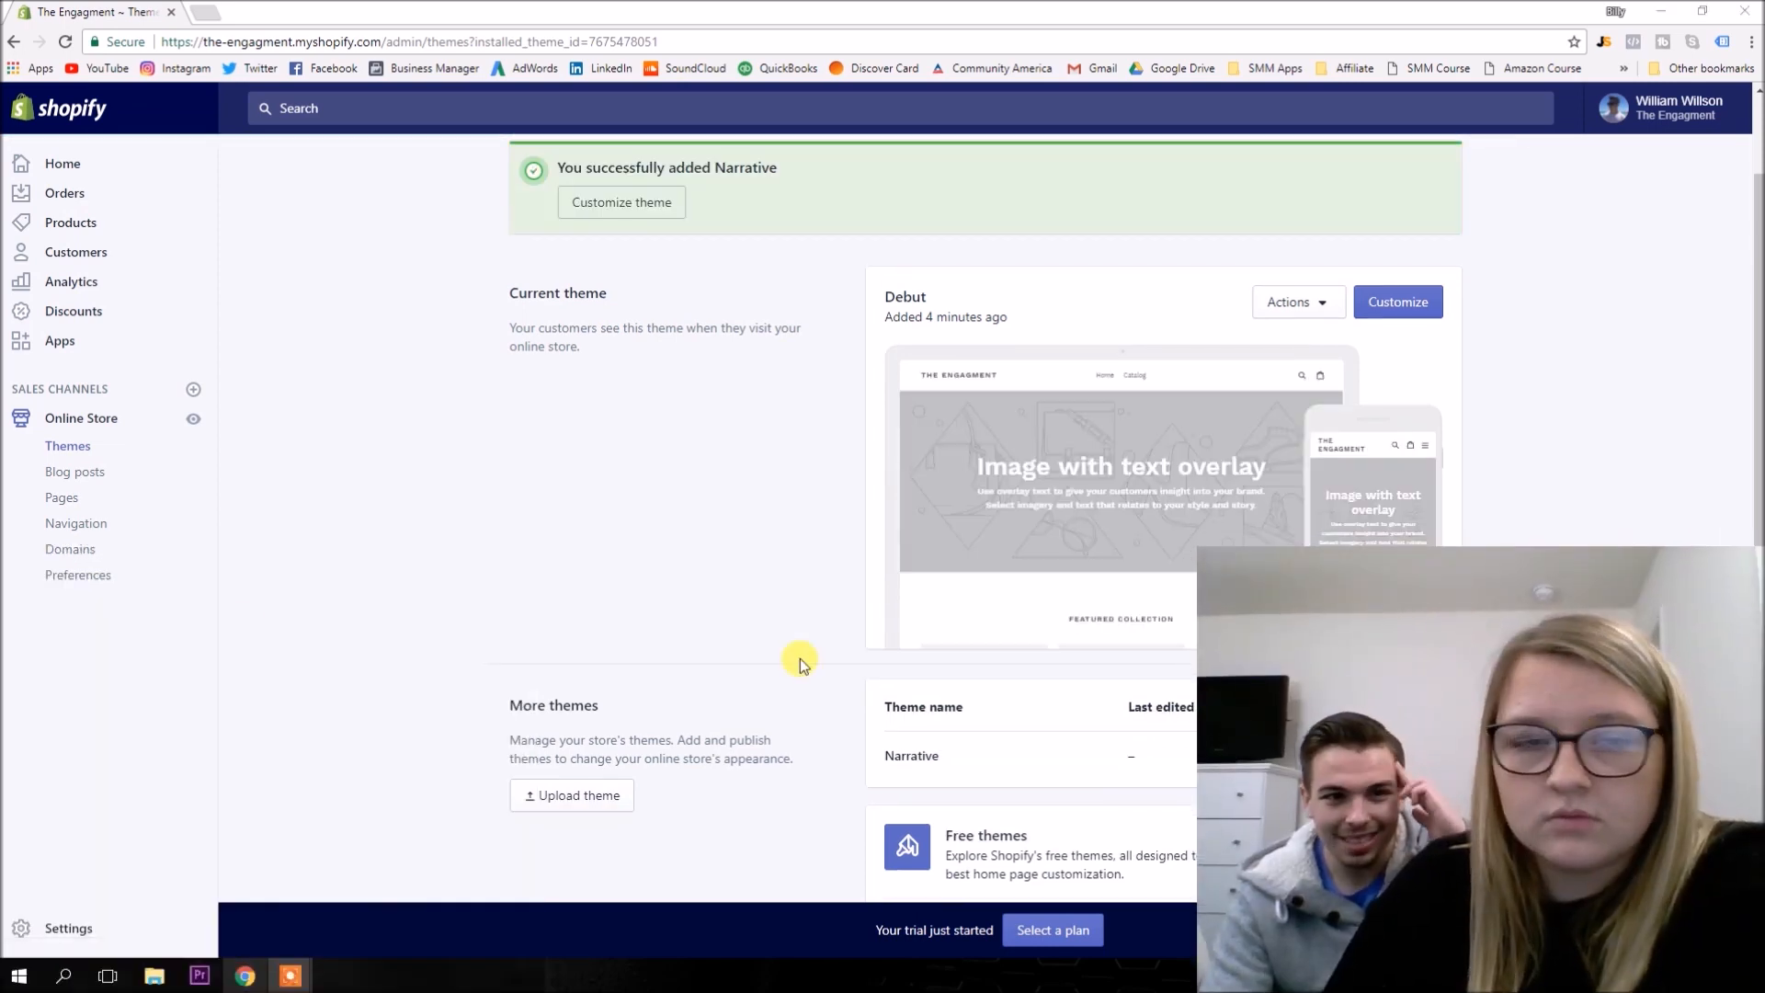
# Launch Oberlo from the installed apps and go to Find Products.
pyautogui.scroll(3)
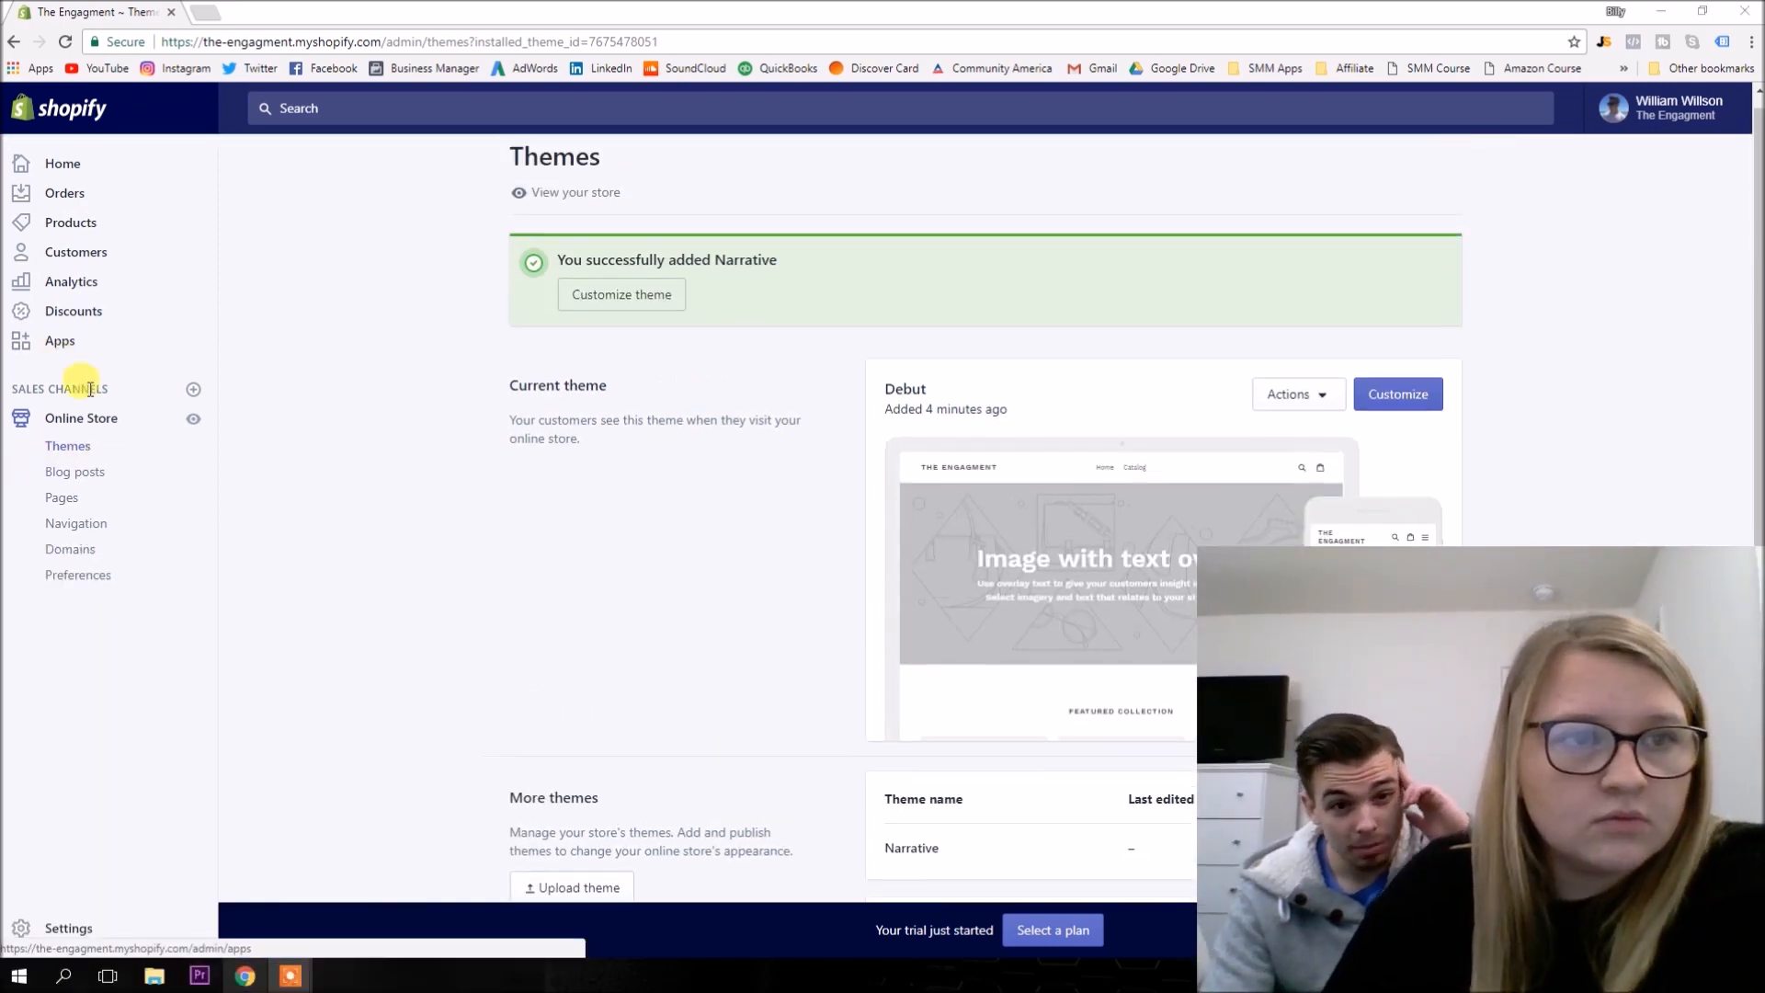
pyautogui.click(59, 341)
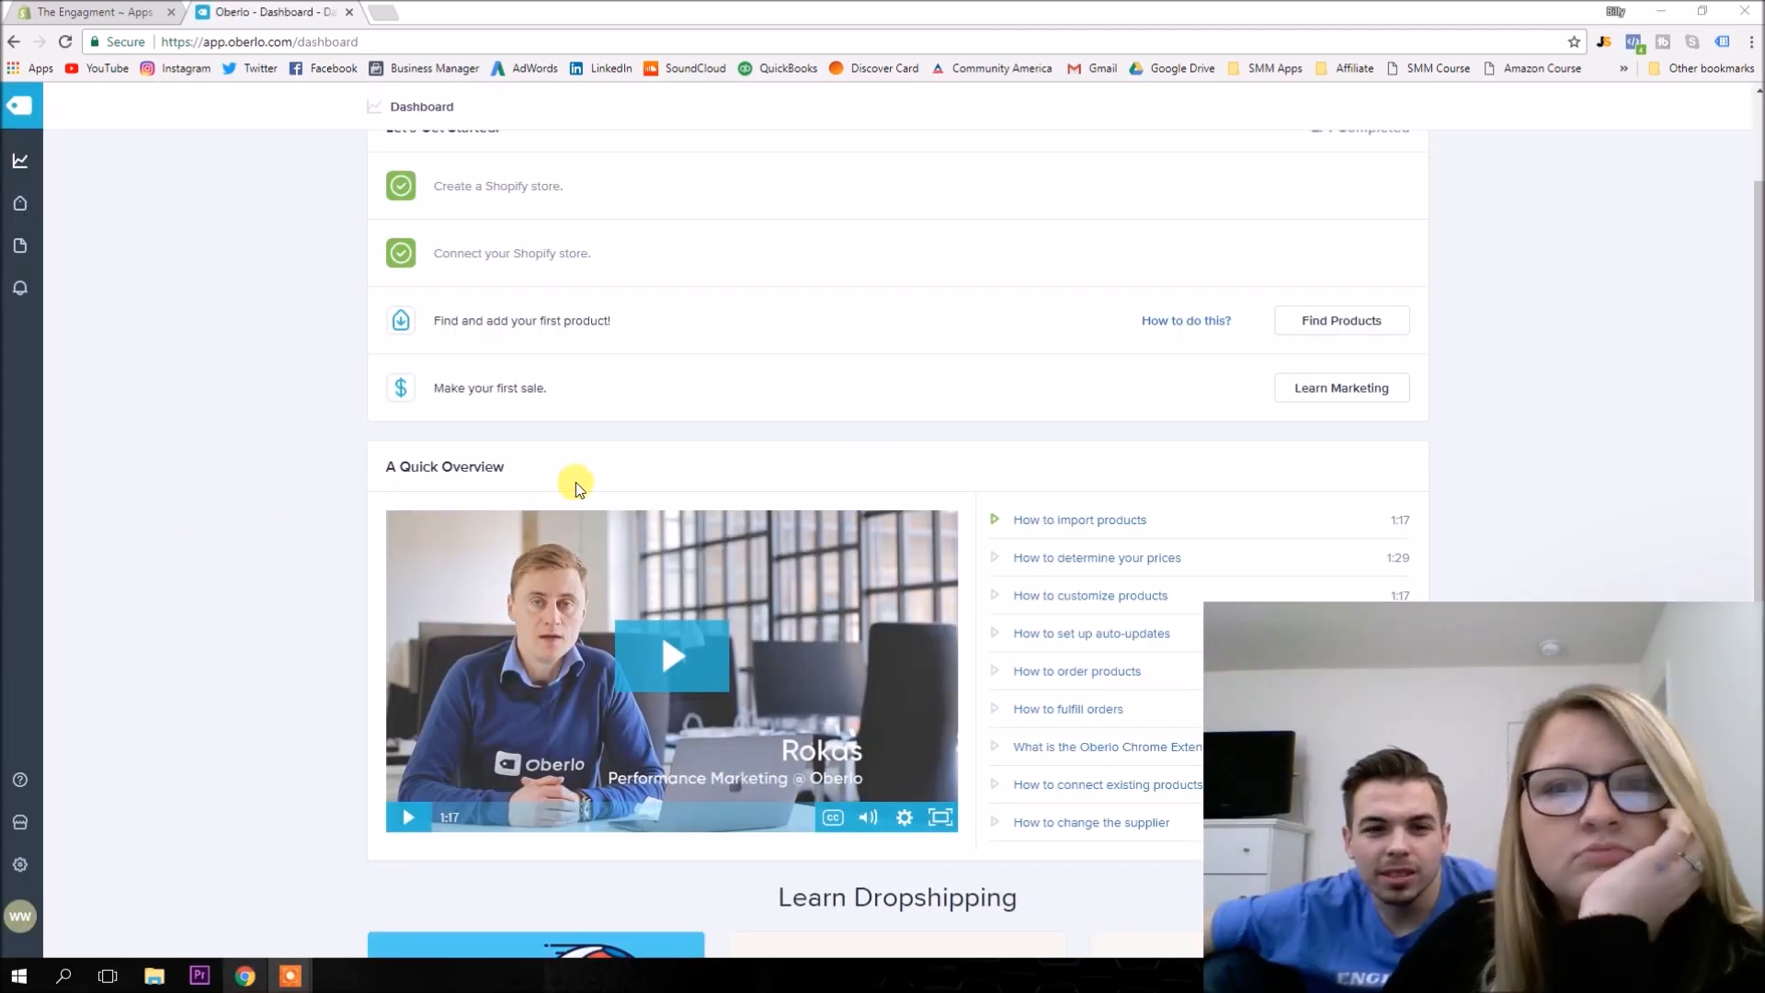
pyautogui.moveTo(530, 660)
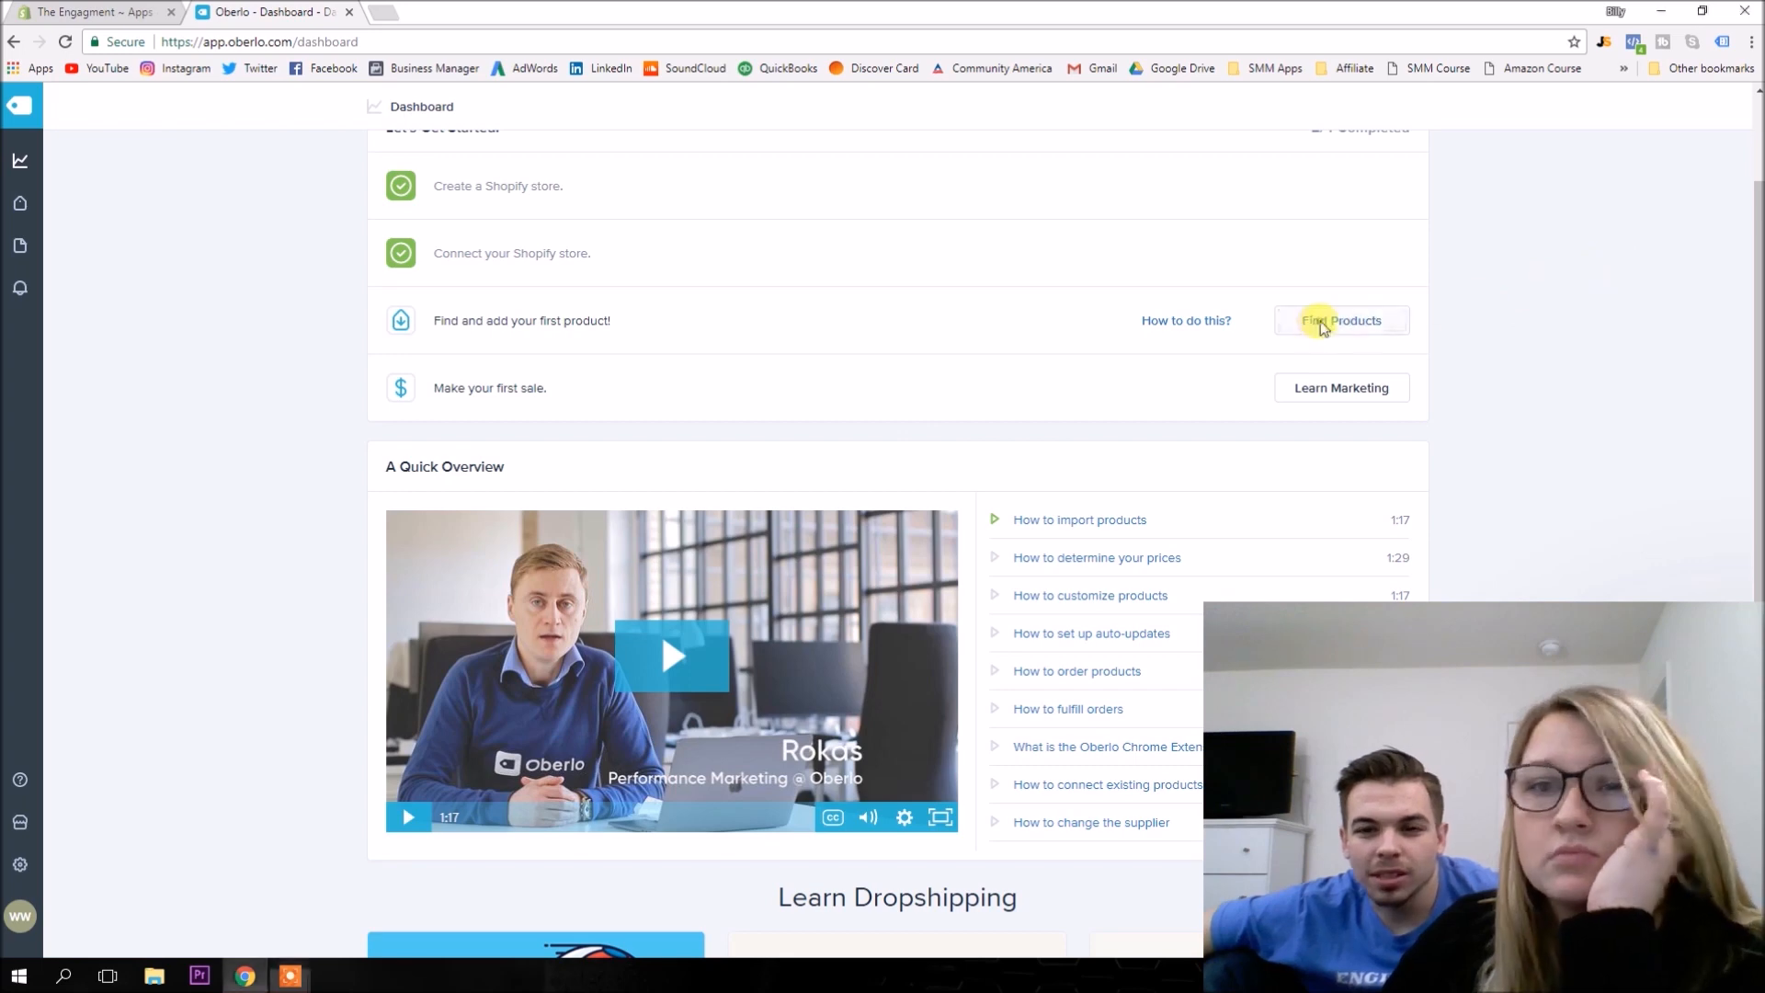
pyautogui.click(1341, 320)
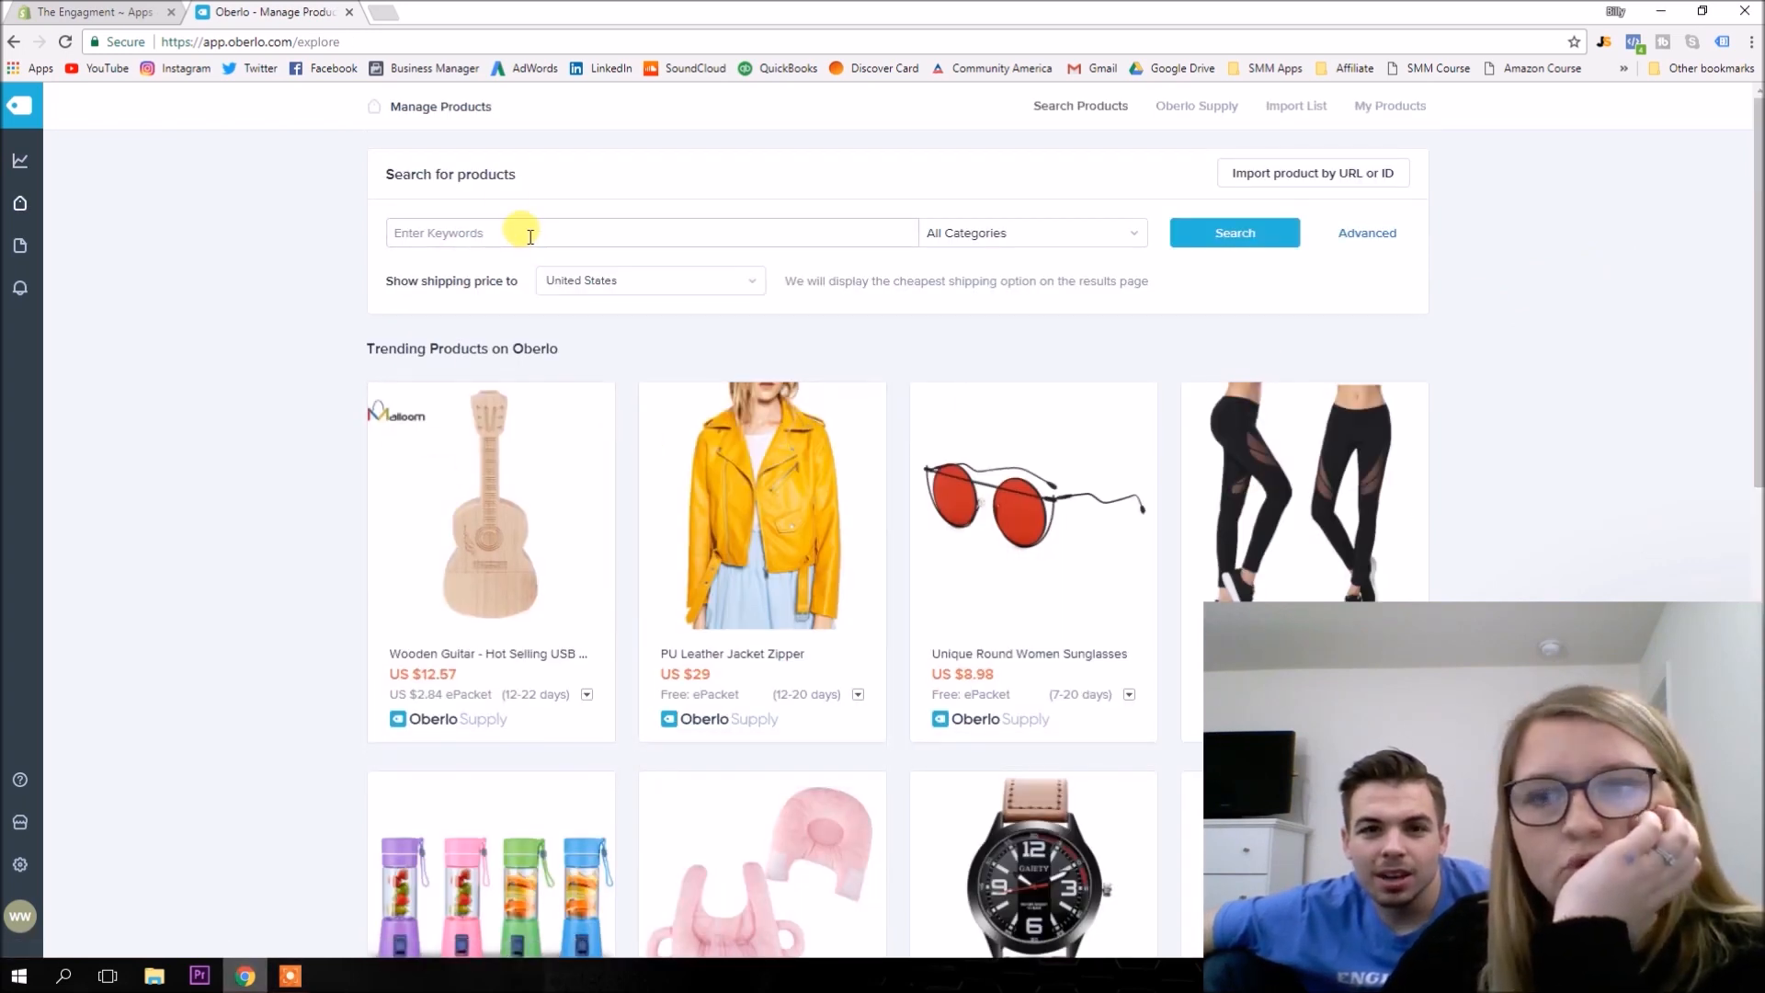
pyautogui.moveTo(399, 24)
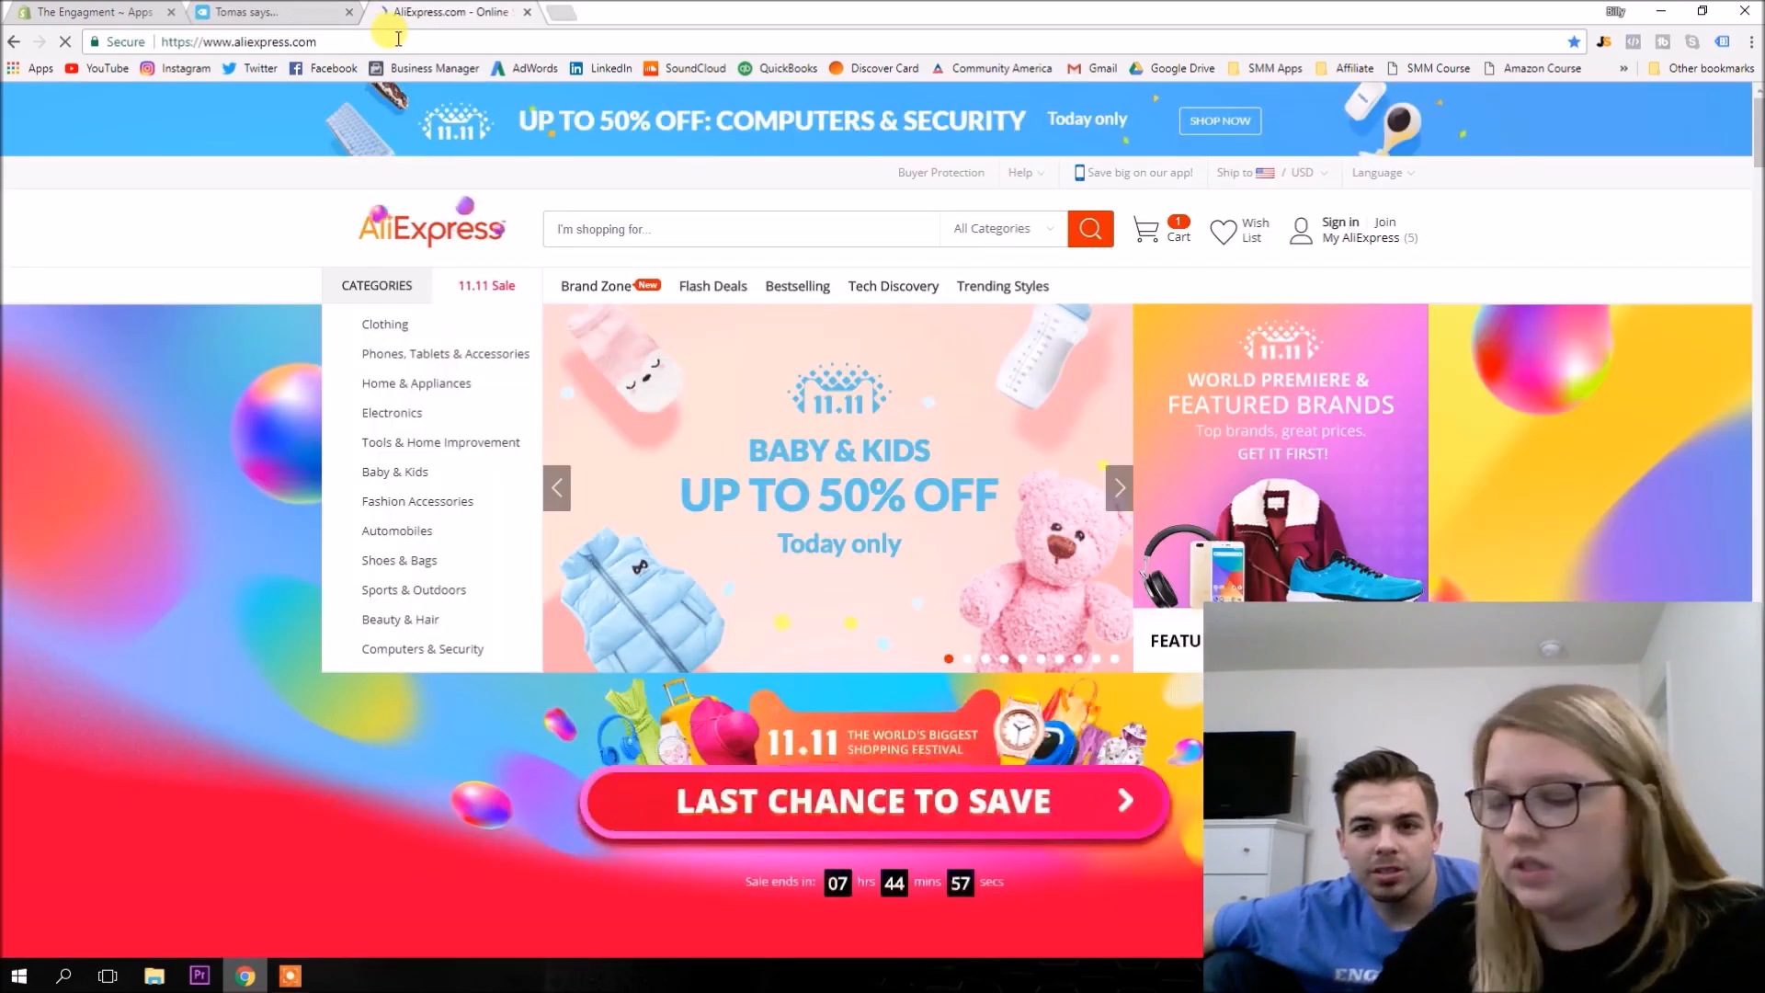
pyautogui.moveTo(112, 13)
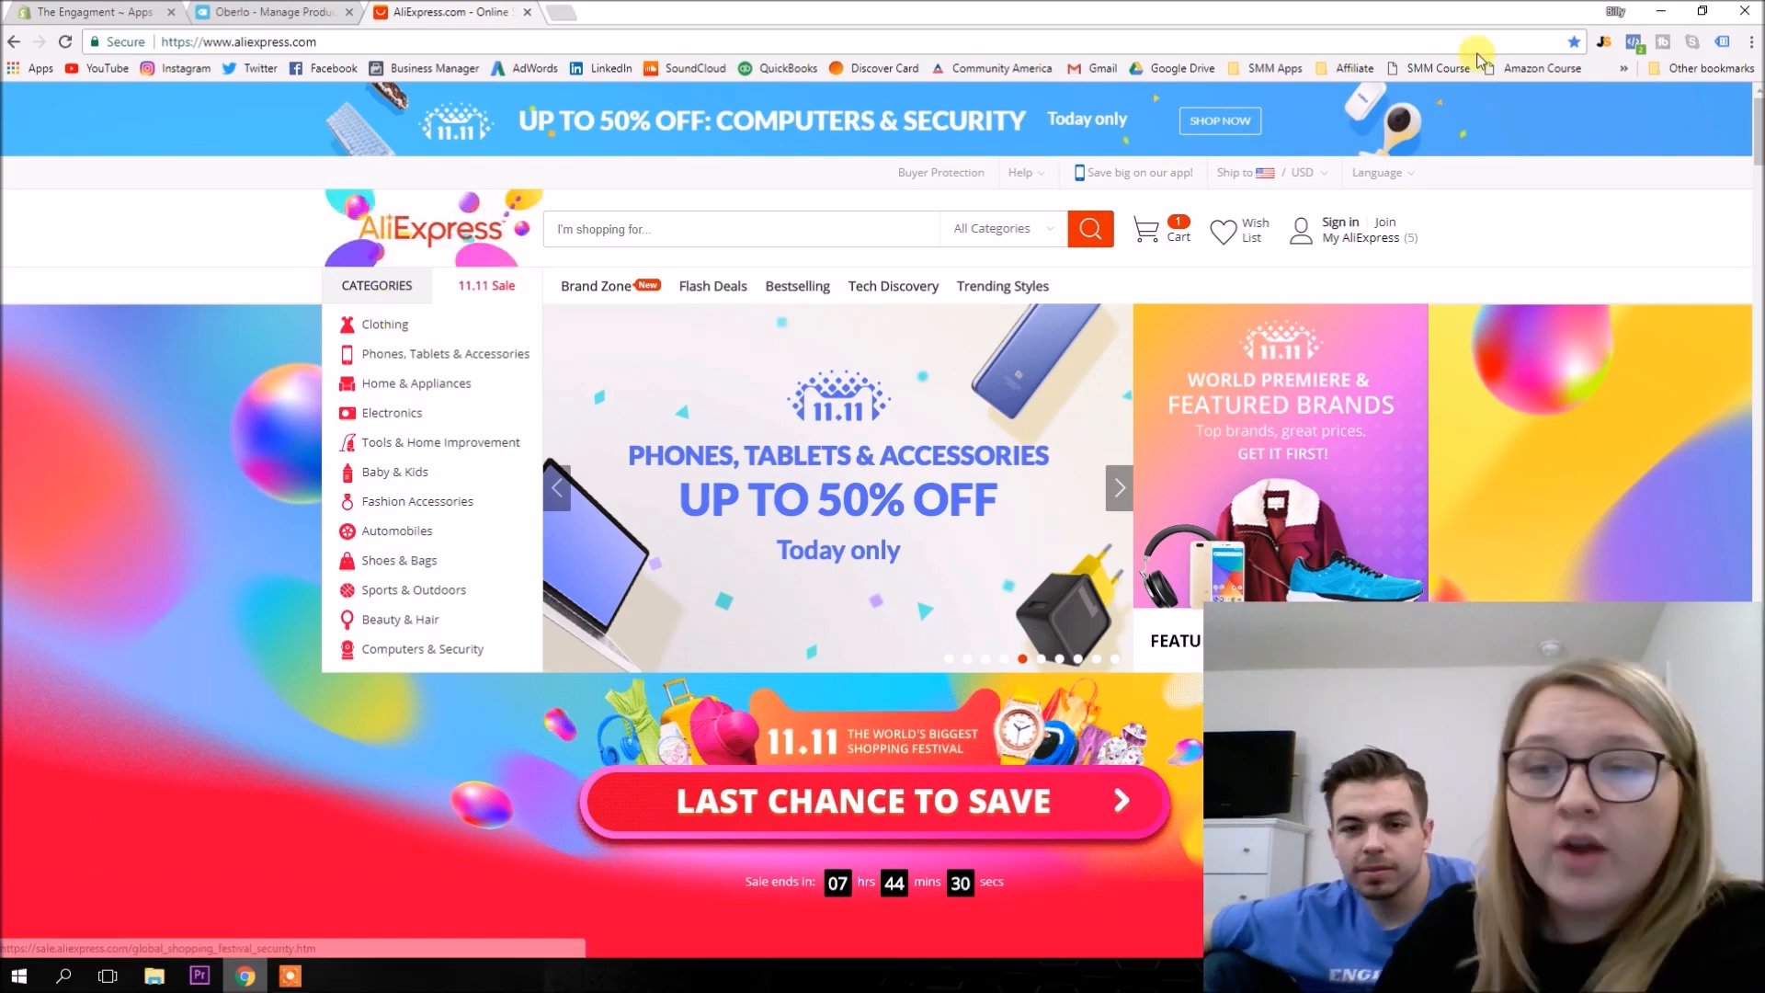
# Open the AliExpress wish lists and switch to the Shopify store wish list.
pyautogui.click(1252, 228)
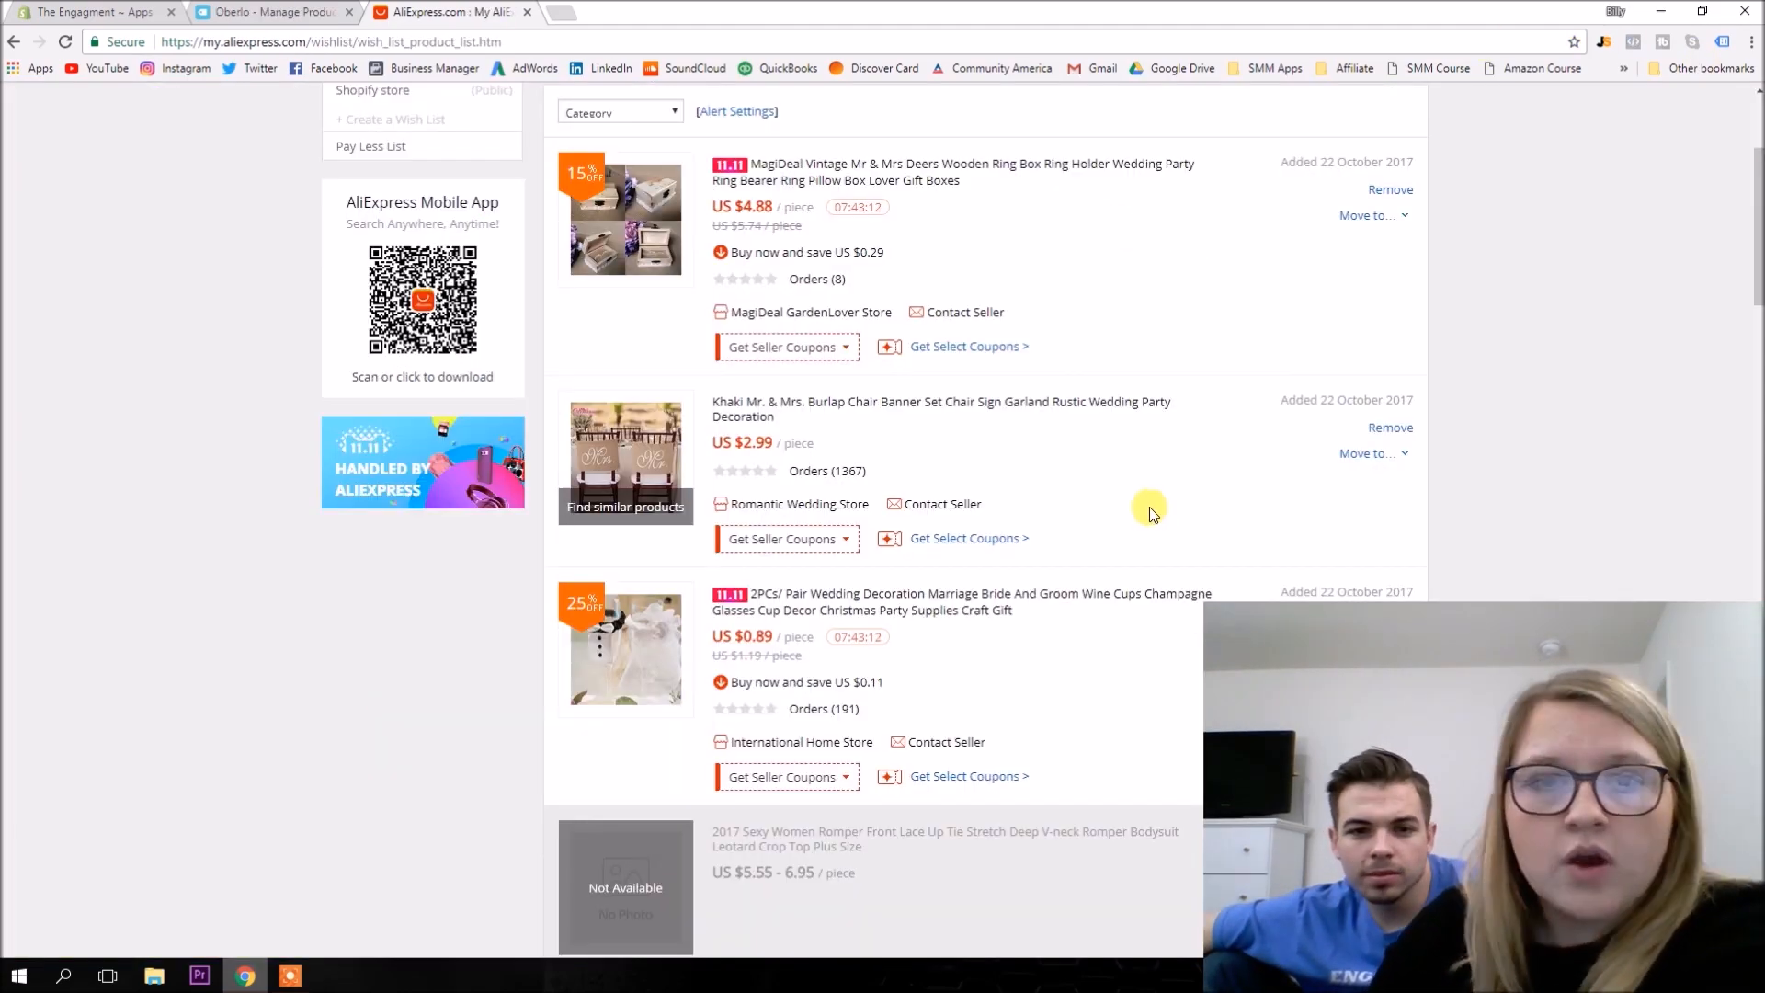
pyautogui.scroll(3)
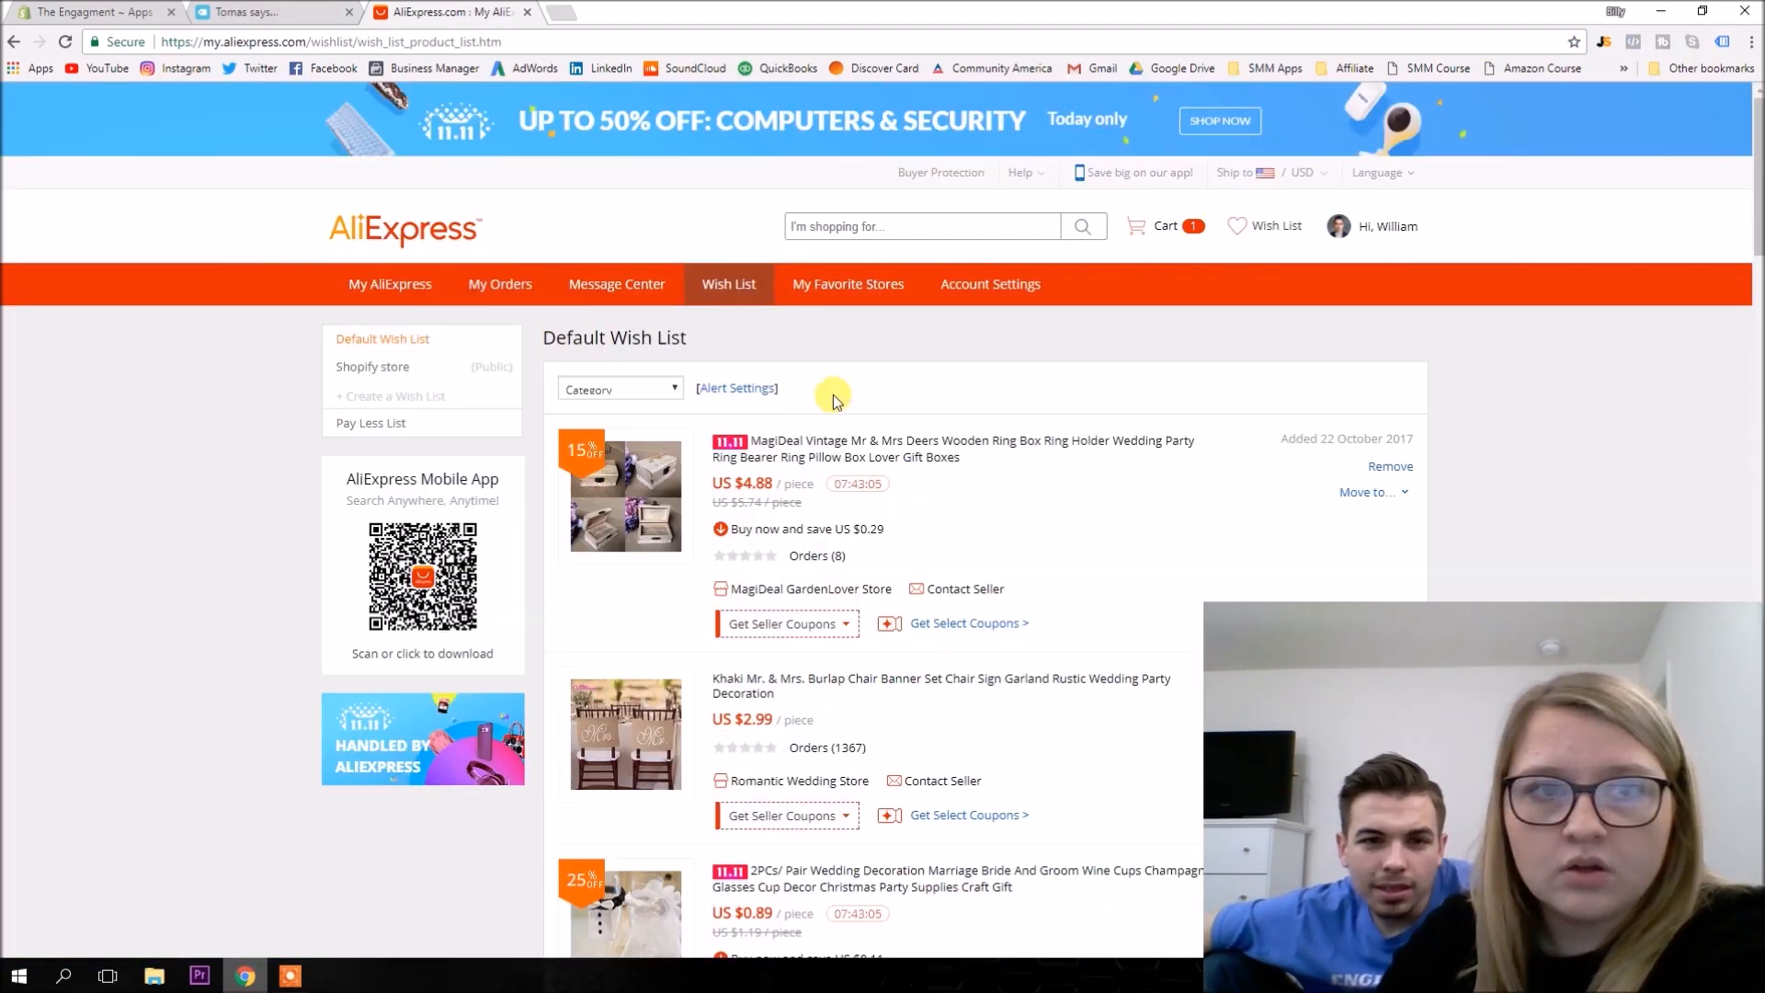
pyautogui.click(373, 365)
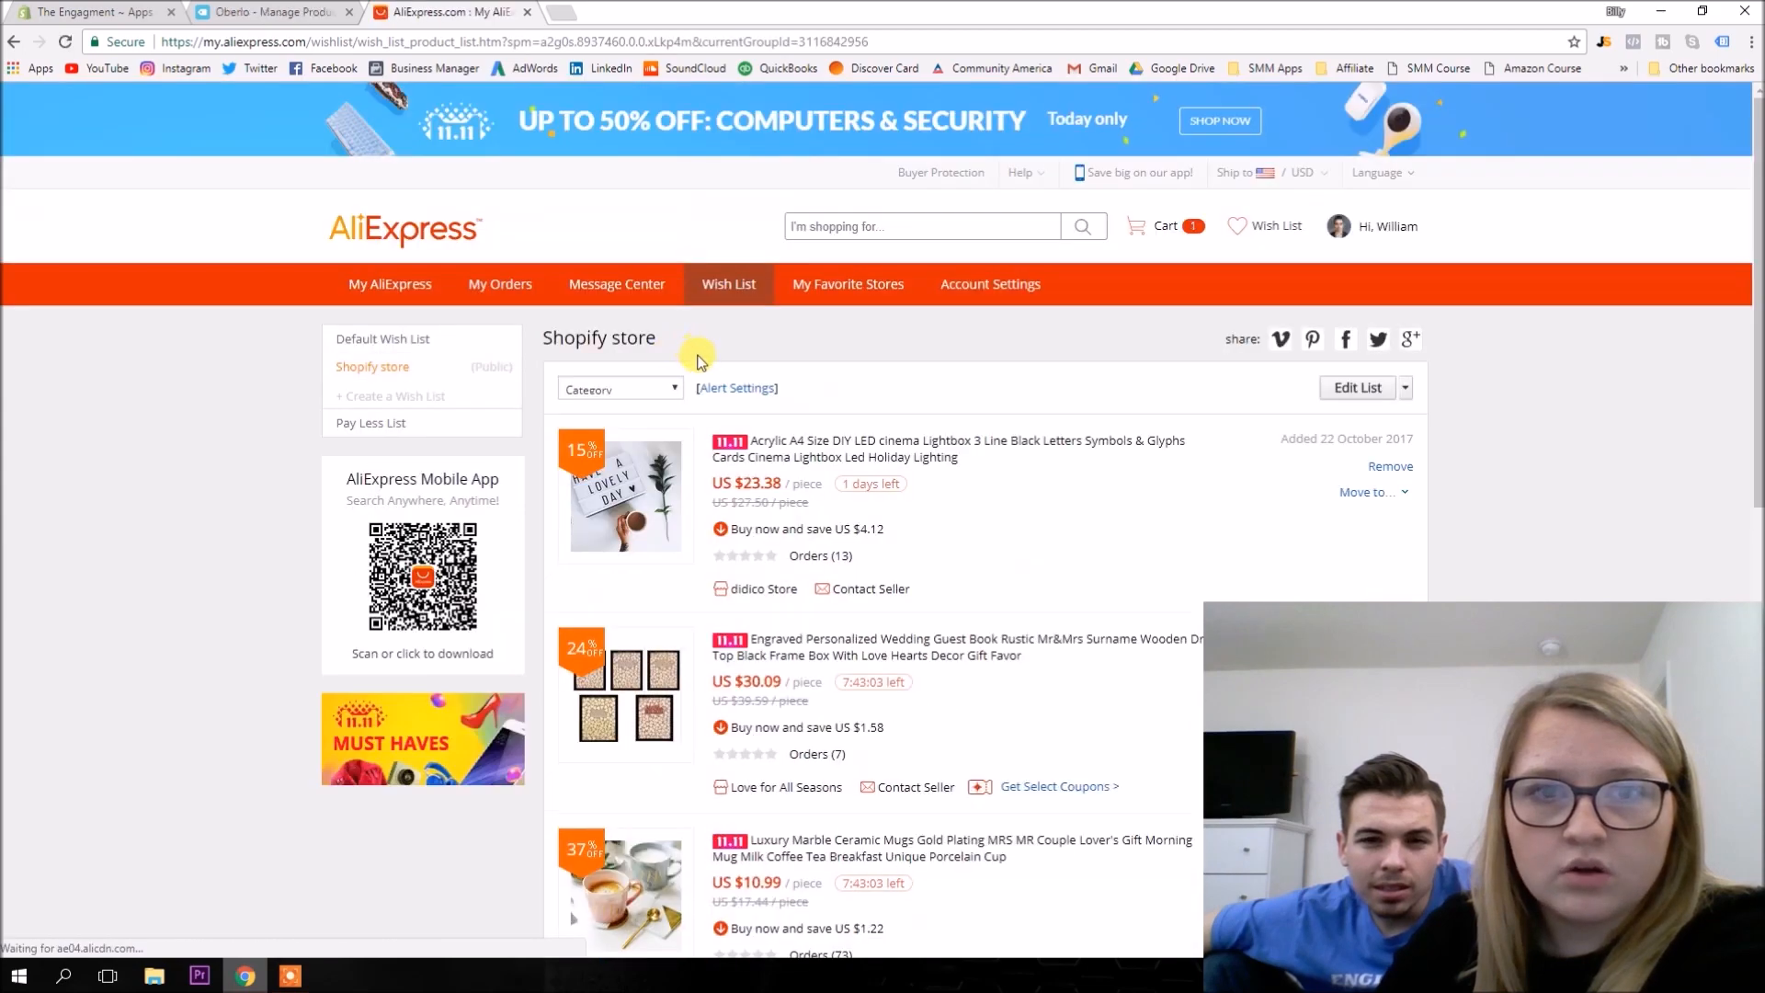
pyautogui.moveTo(625, 524)
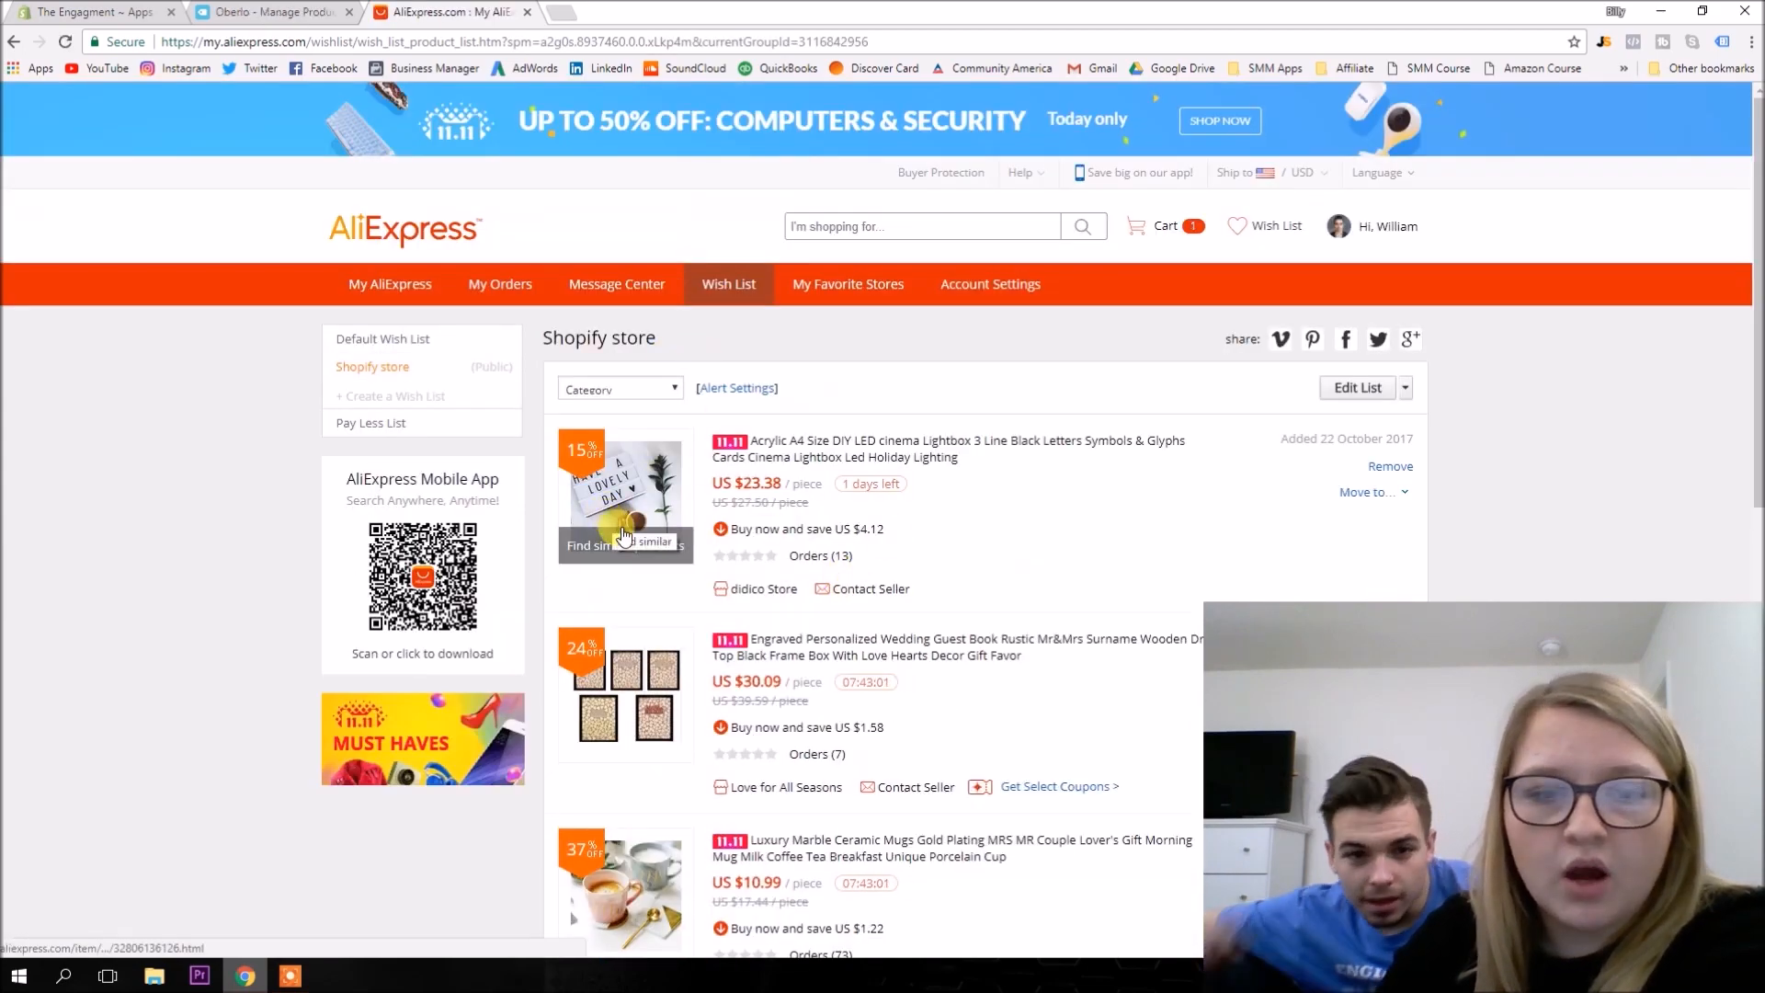
# Scroll through the saved wedding items such as the ring box and chair banner.
pyautogui.scroll(-3)
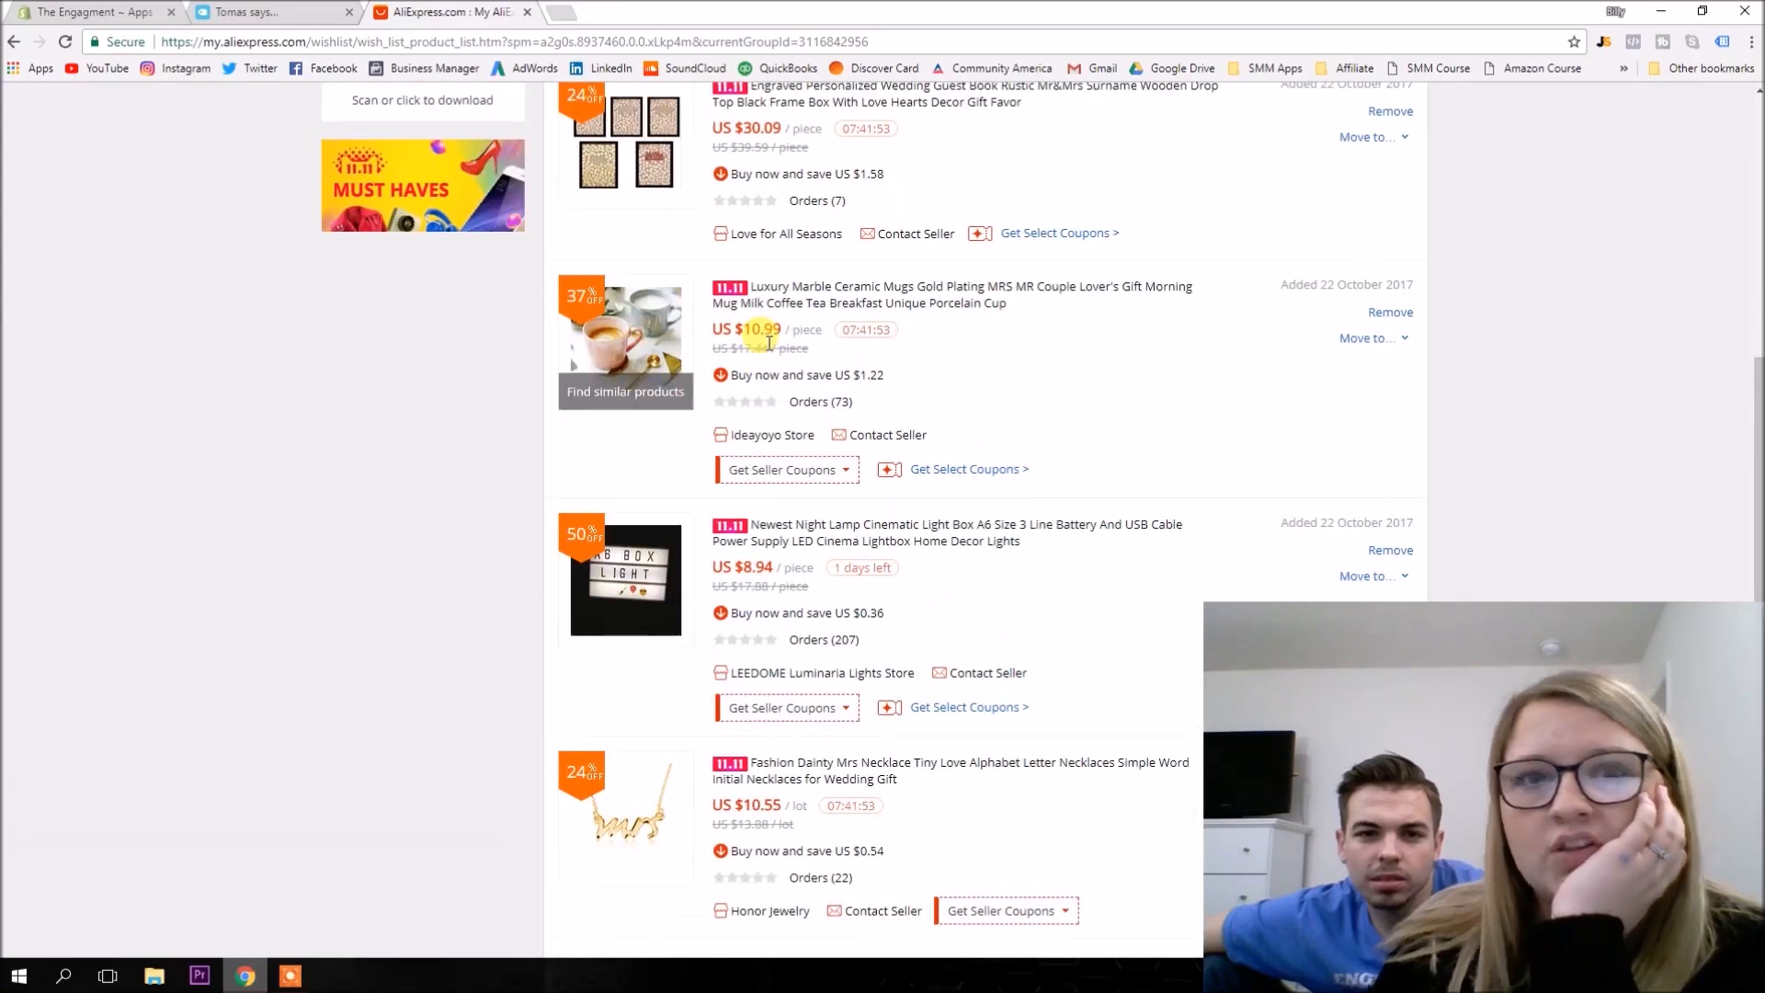
pyautogui.scroll(3)
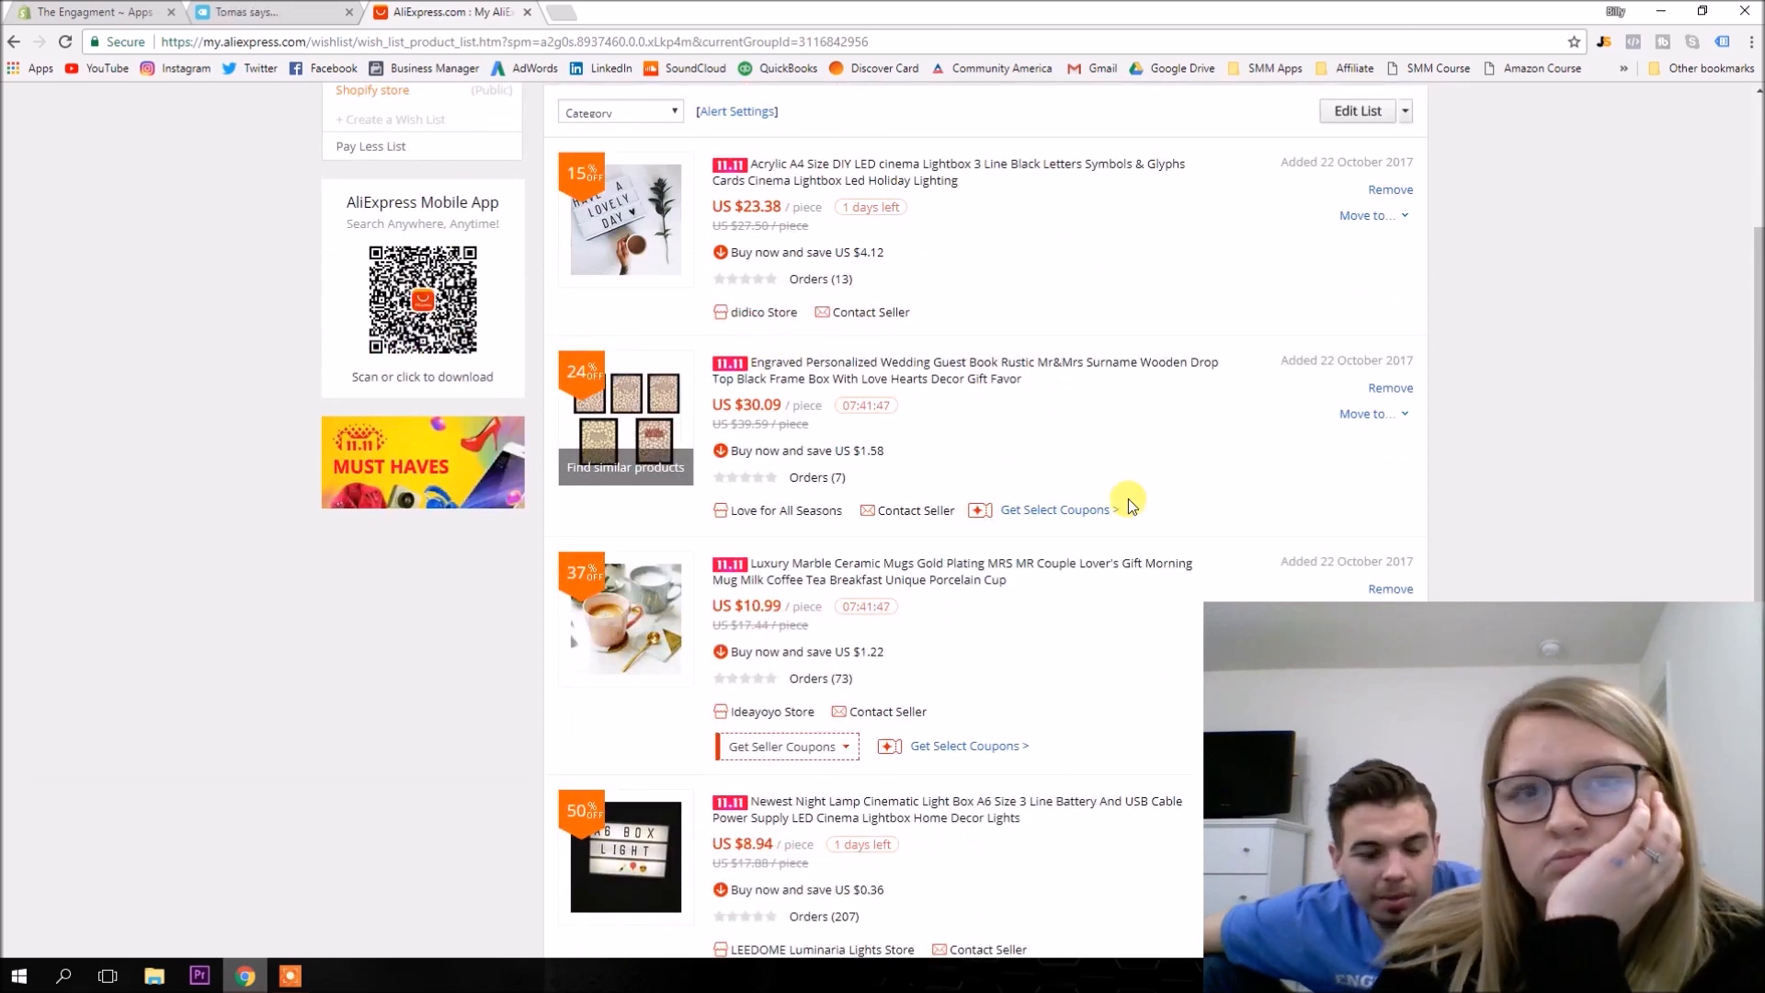
pyautogui.scroll(-3)
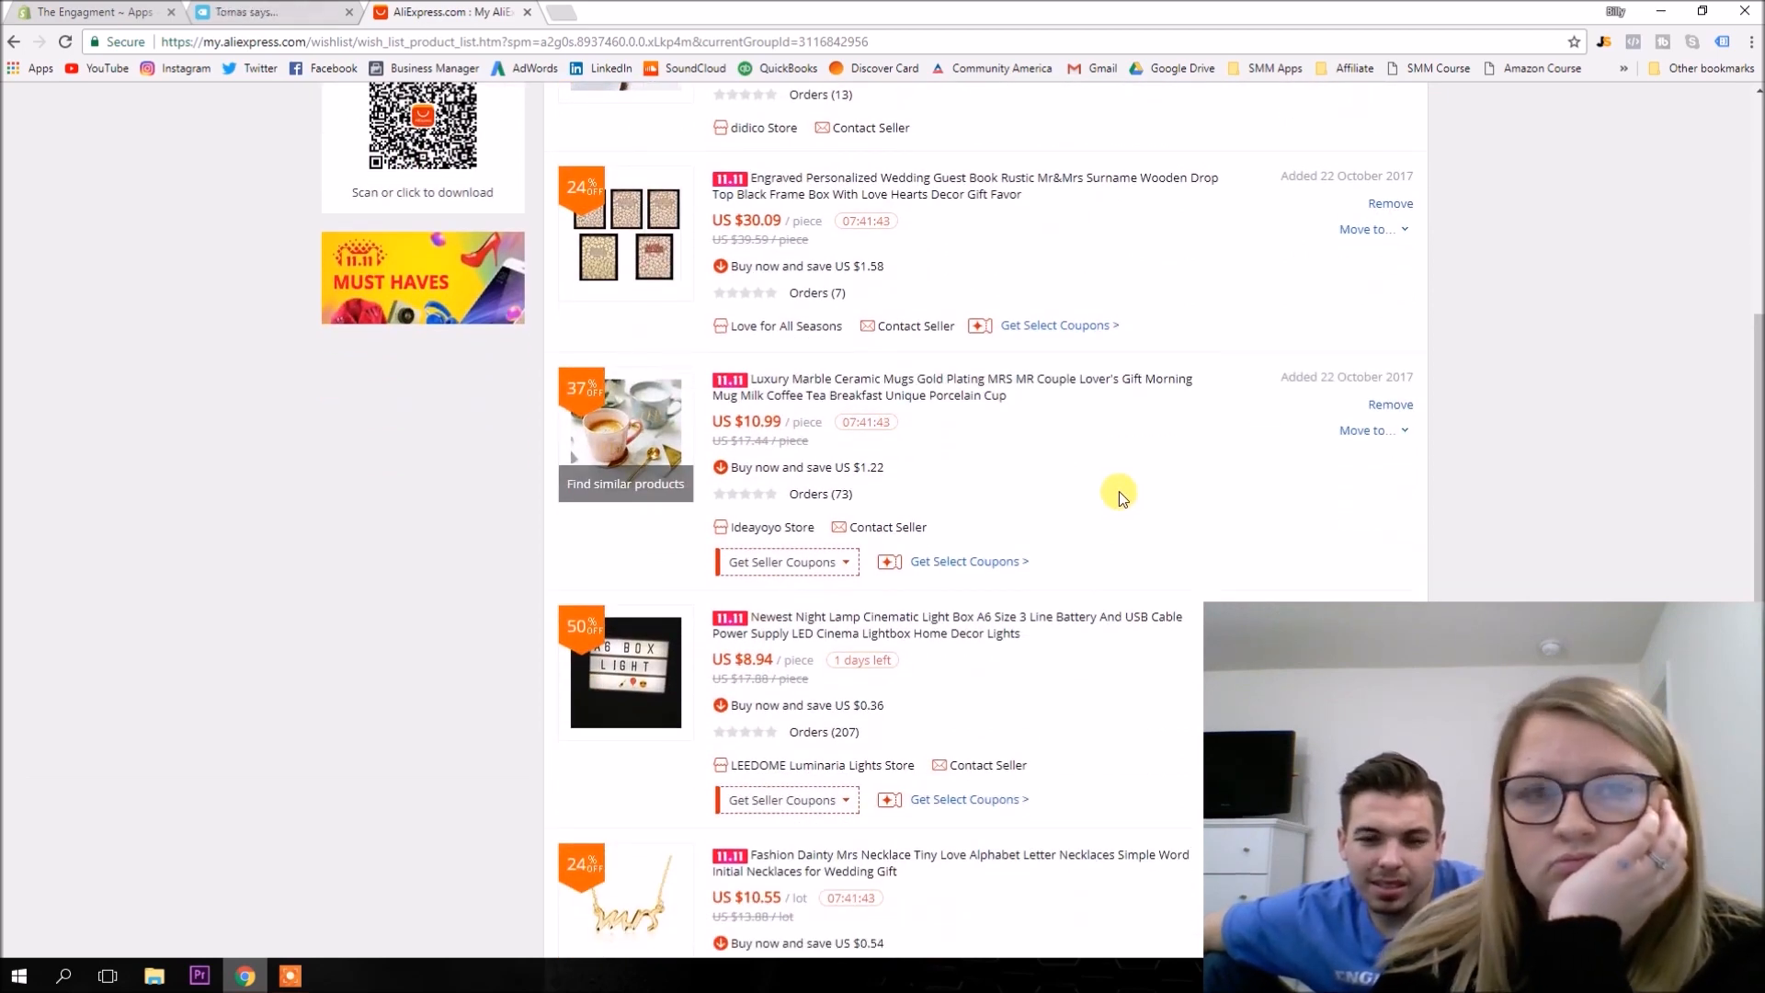
pyautogui.scroll(3)
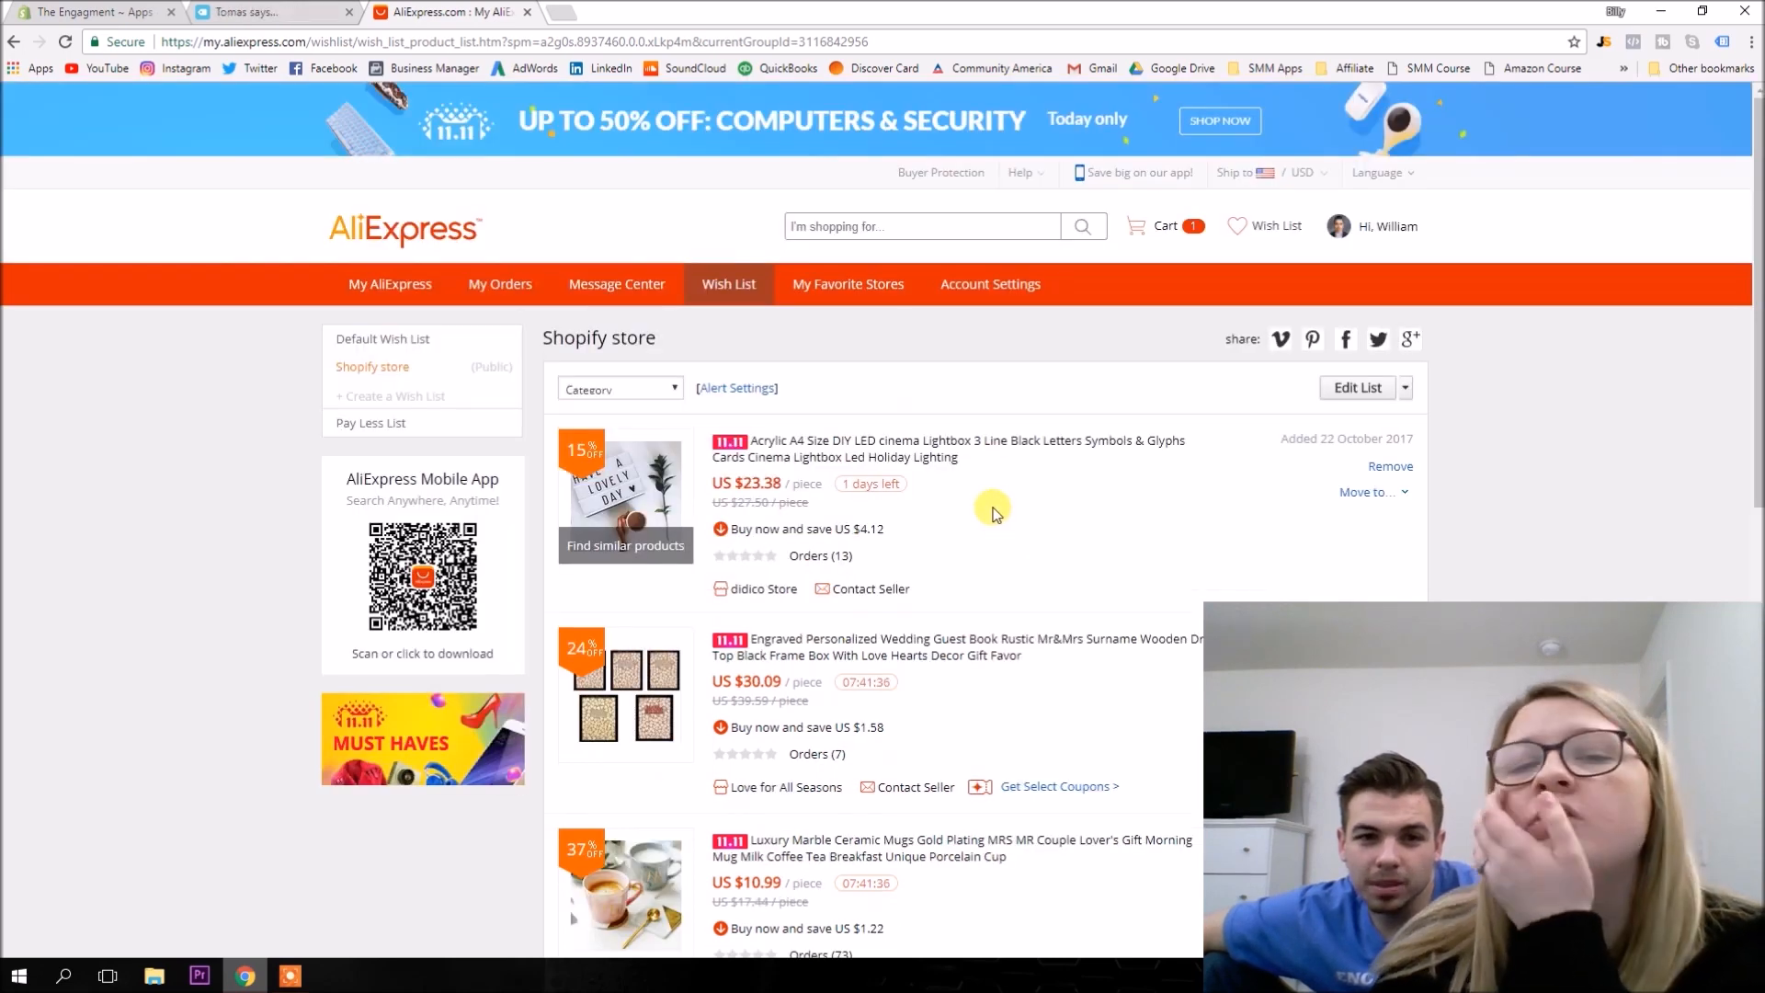
pyautogui.scroll(-3)
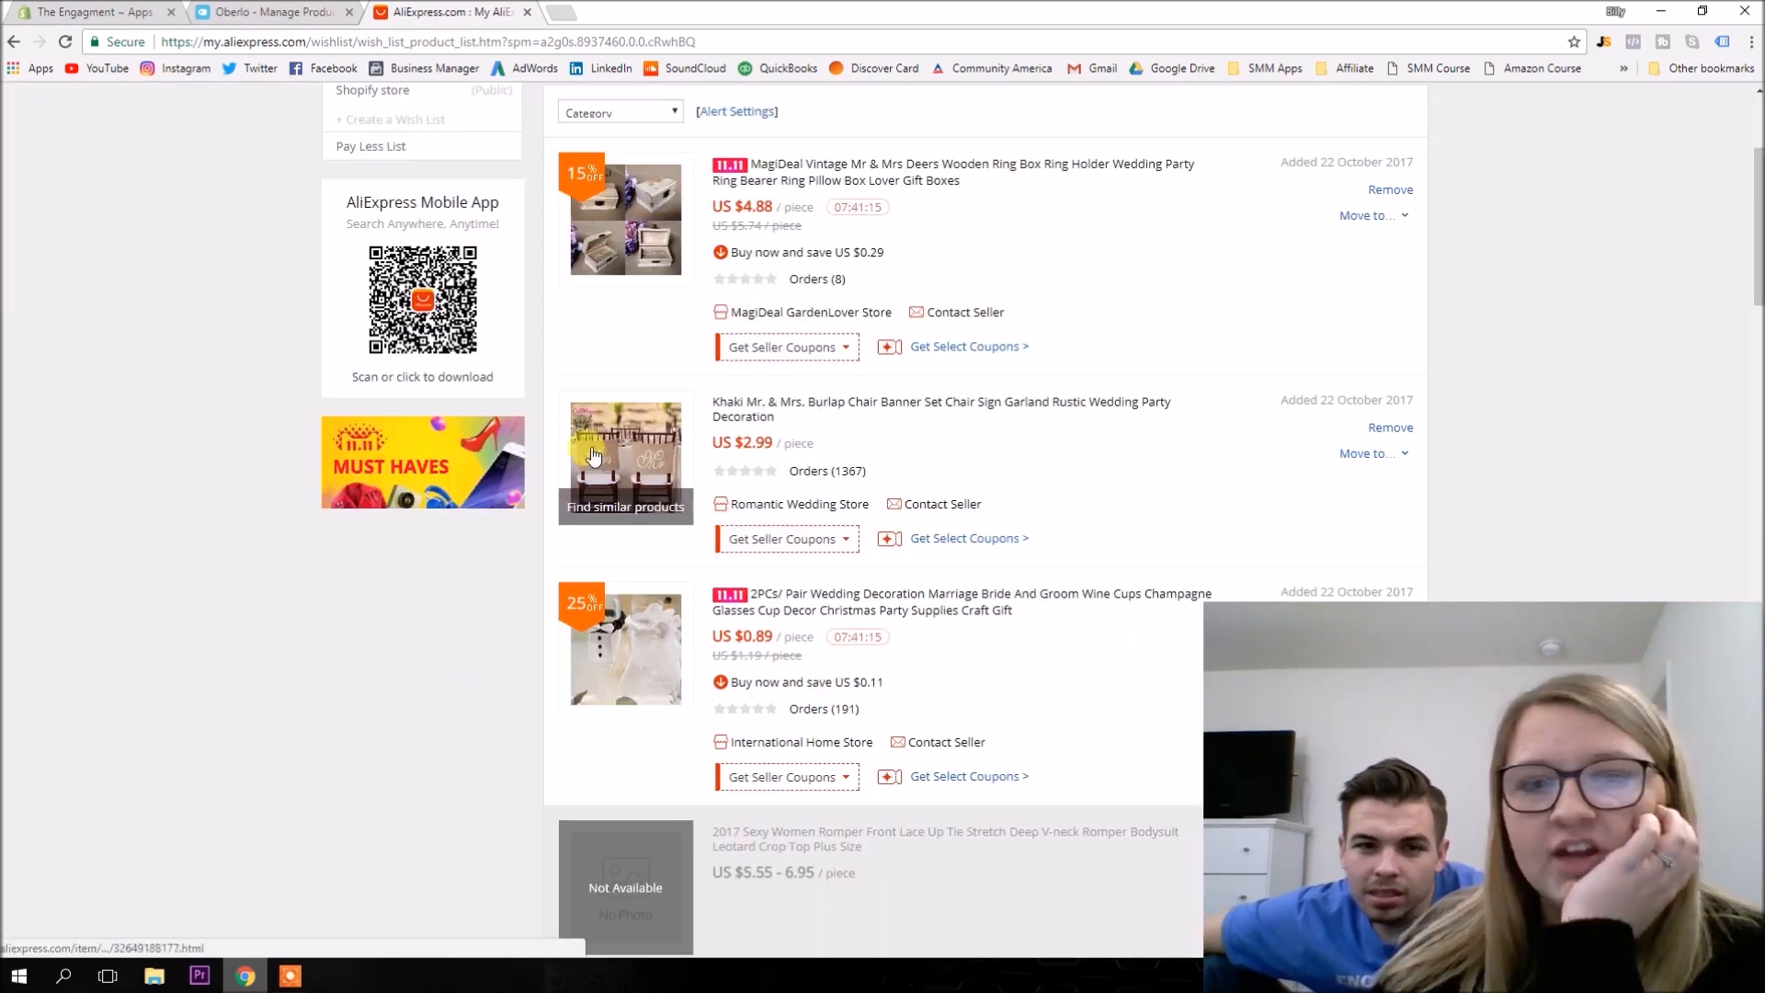
pyautogui.scroll(3)
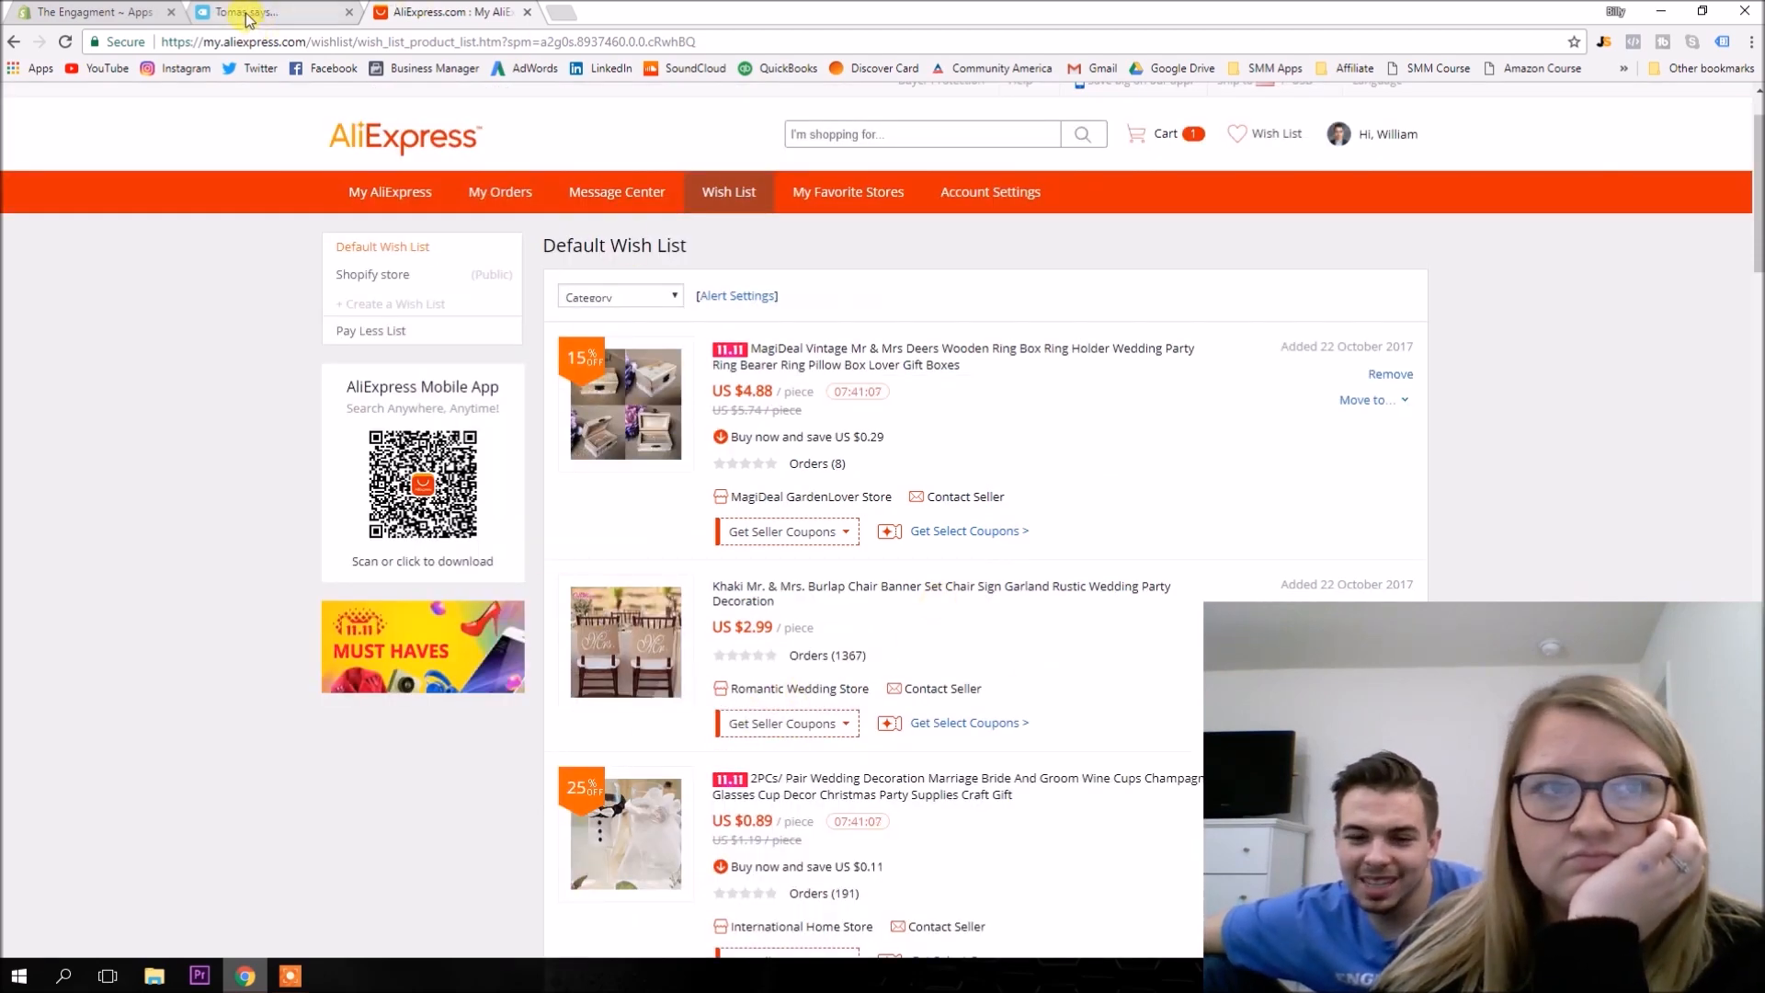
# Run the Oberlo product search for 'engagment' and look through the results.
pyautogui.click(270, 13)
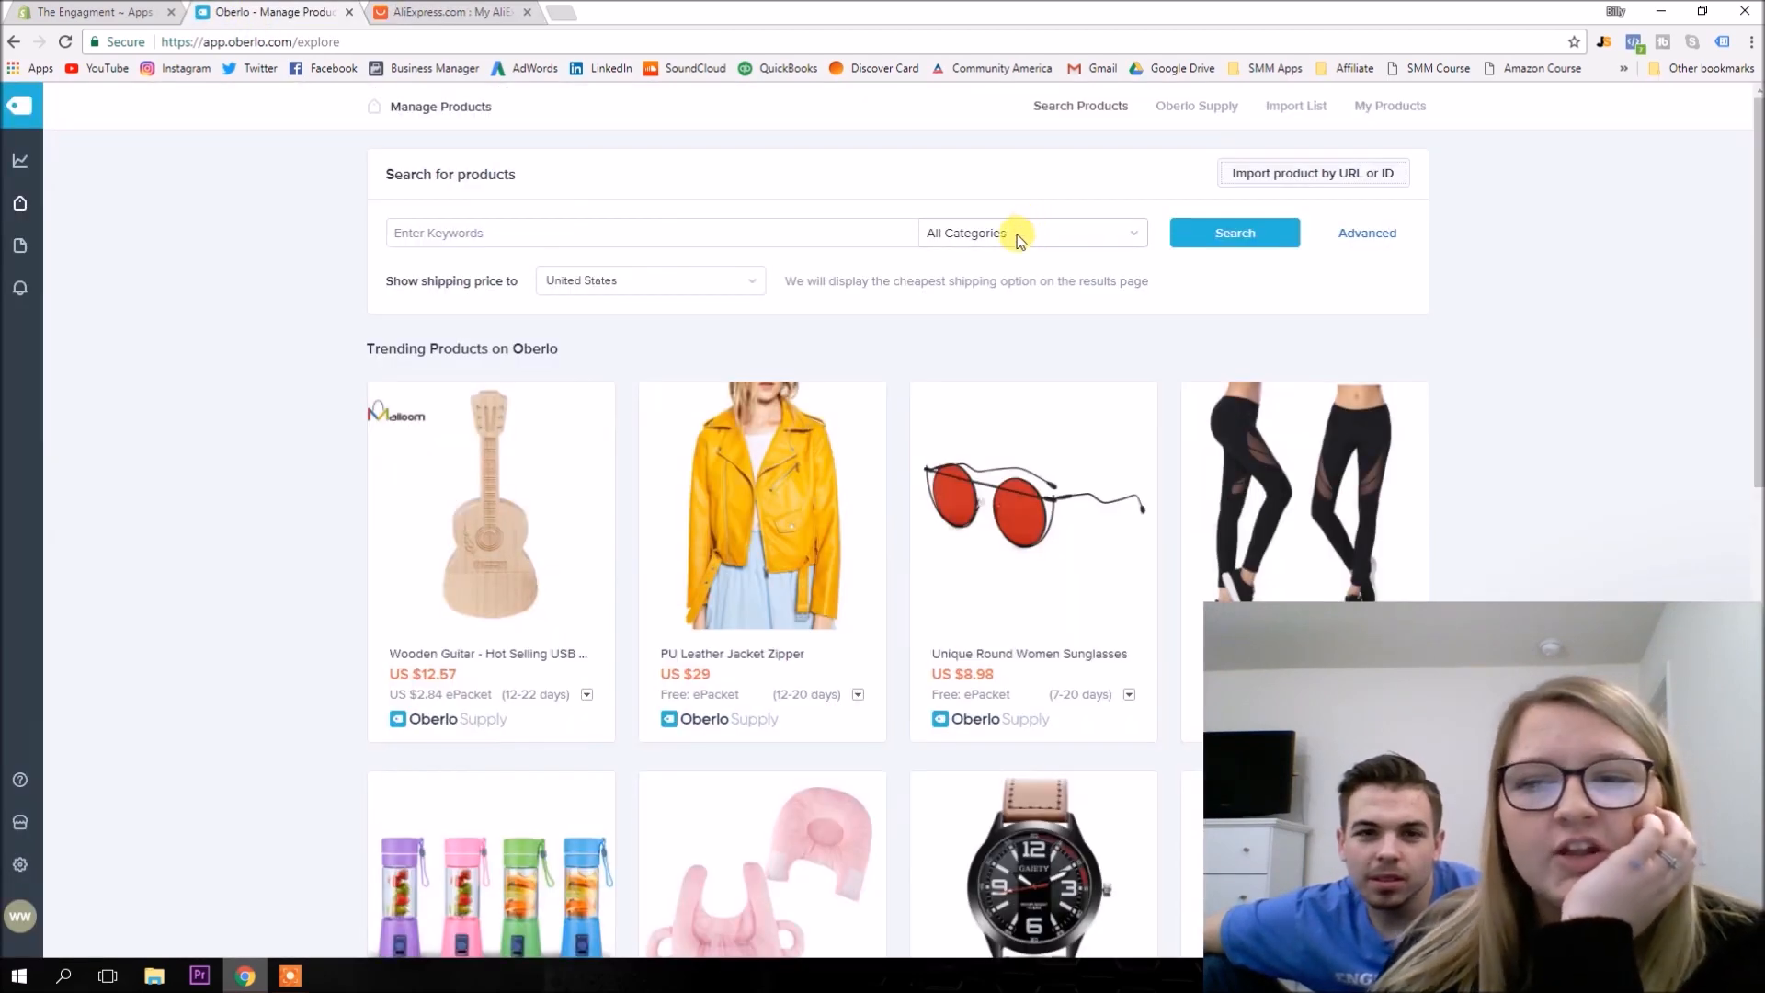
pyautogui.moveTo(726, 524)
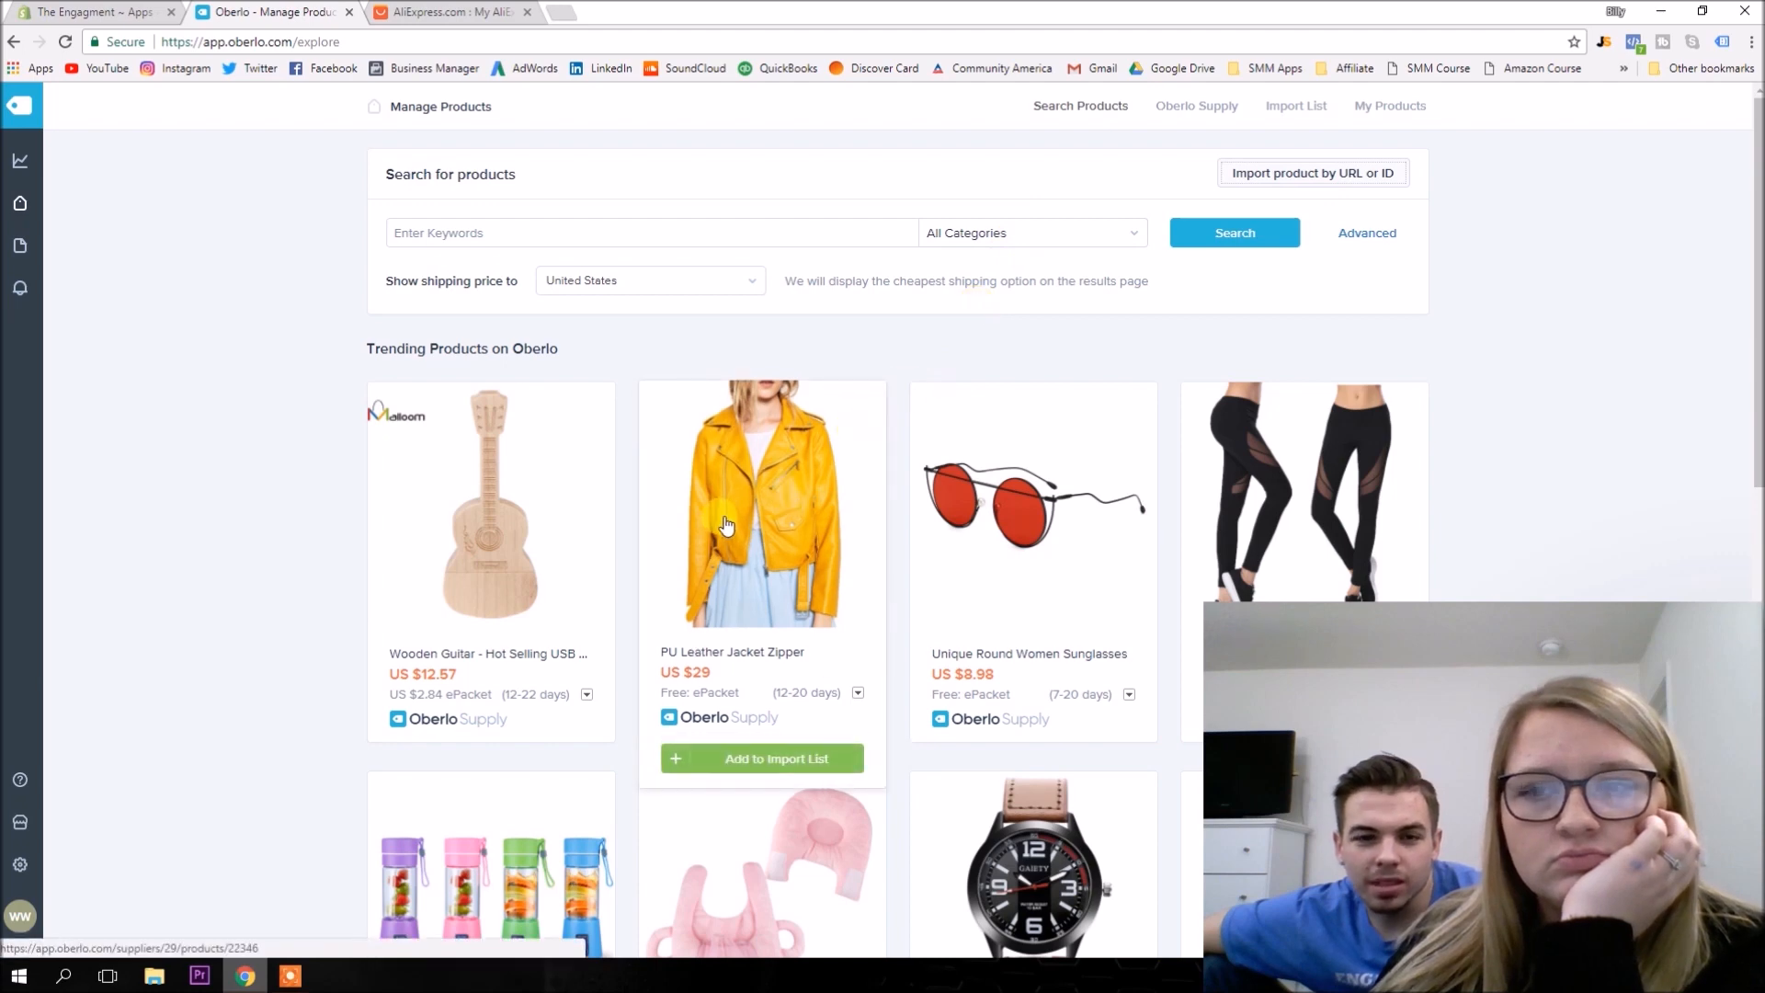
pyautogui.moveTo(410, 208)
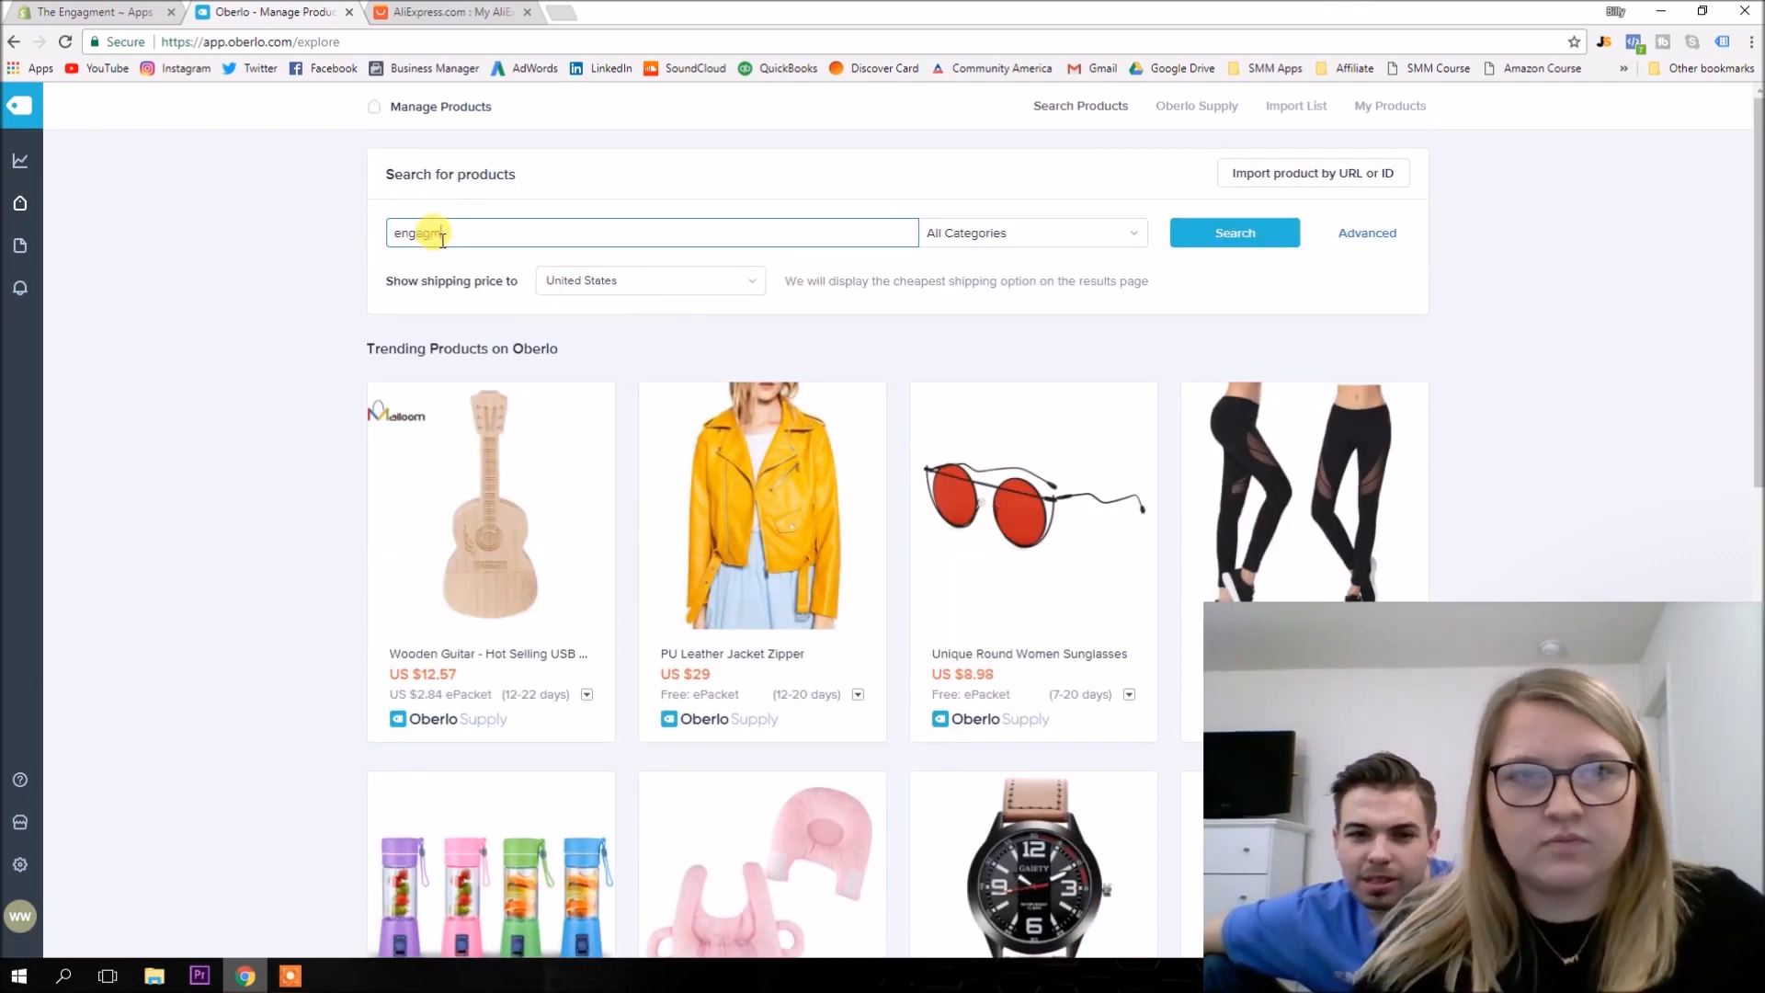
pyautogui.click(1234, 231)
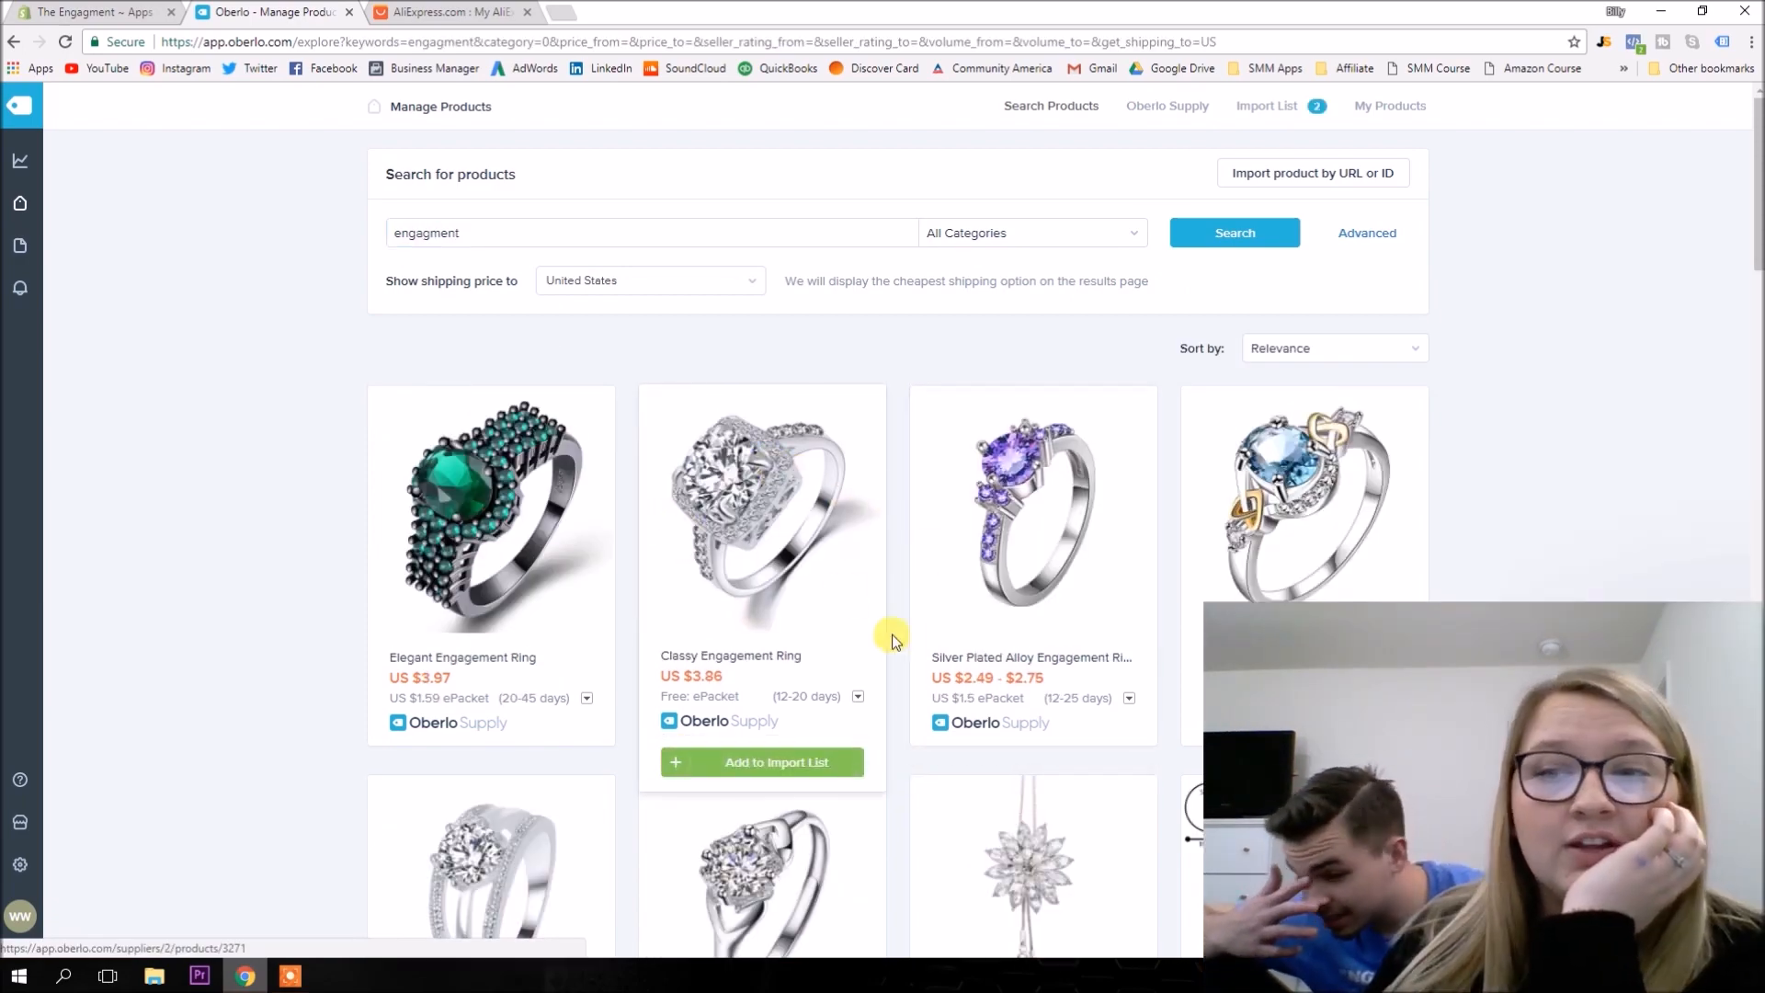
pyautogui.scroll(-3)
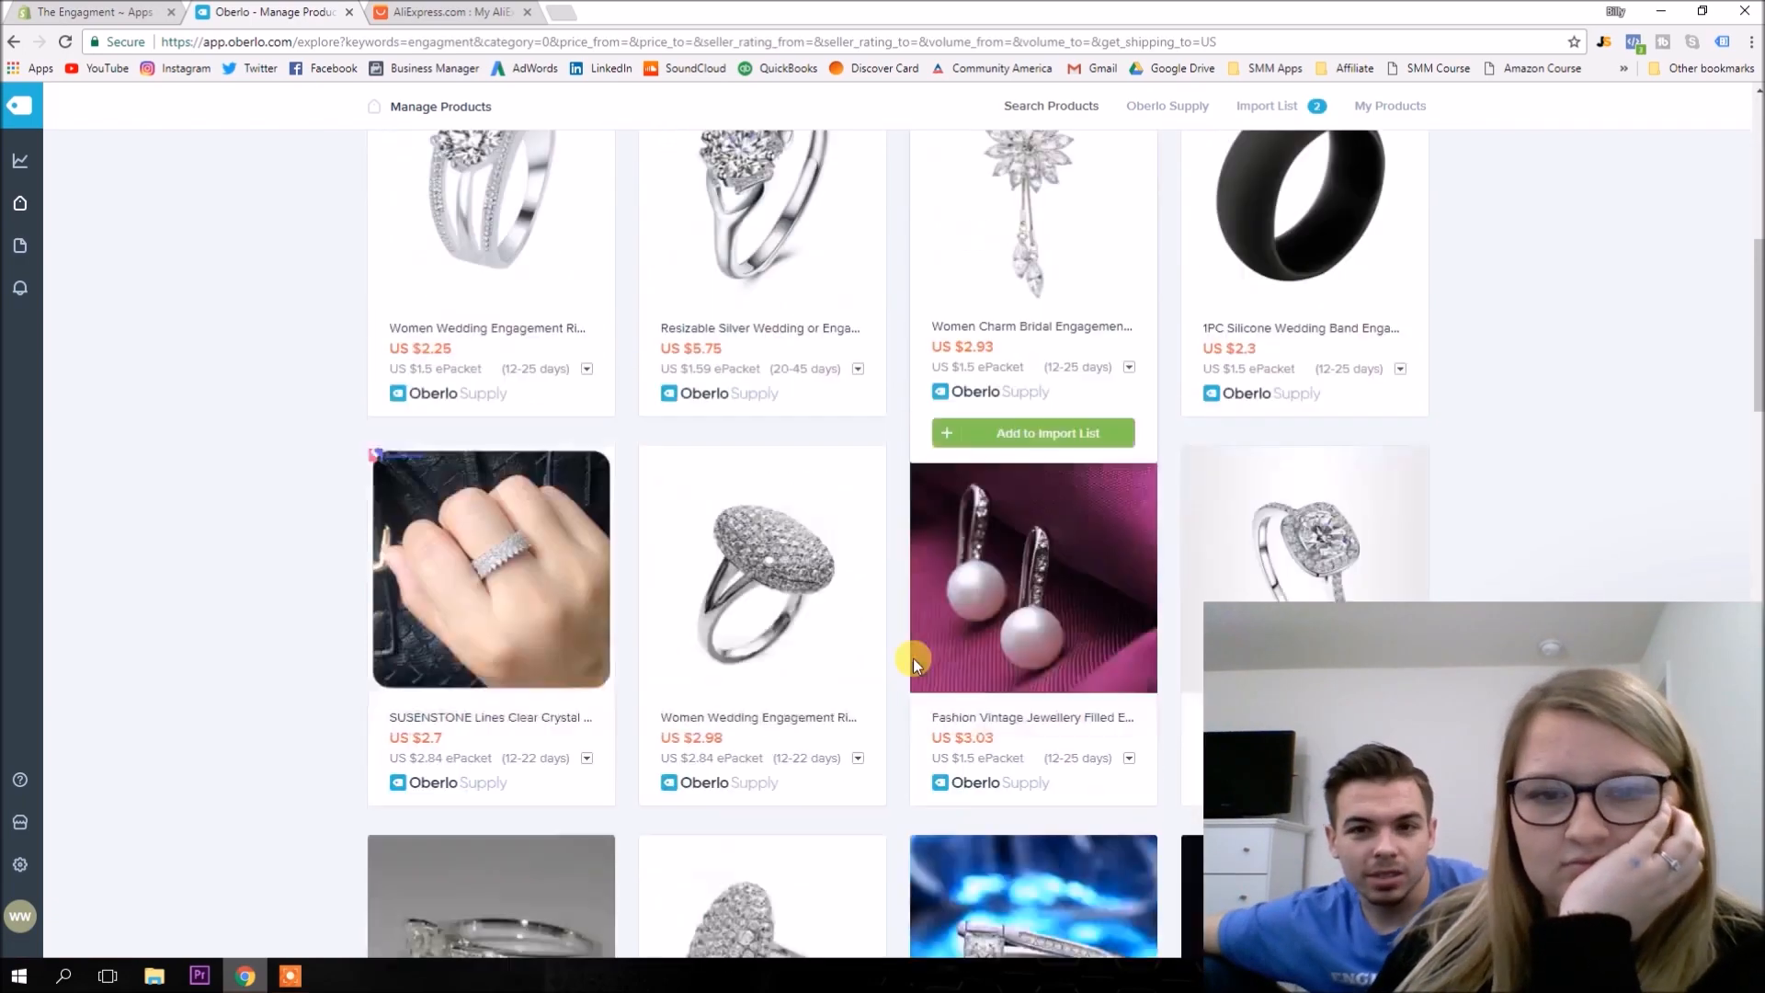
pyautogui.scroll(-3)
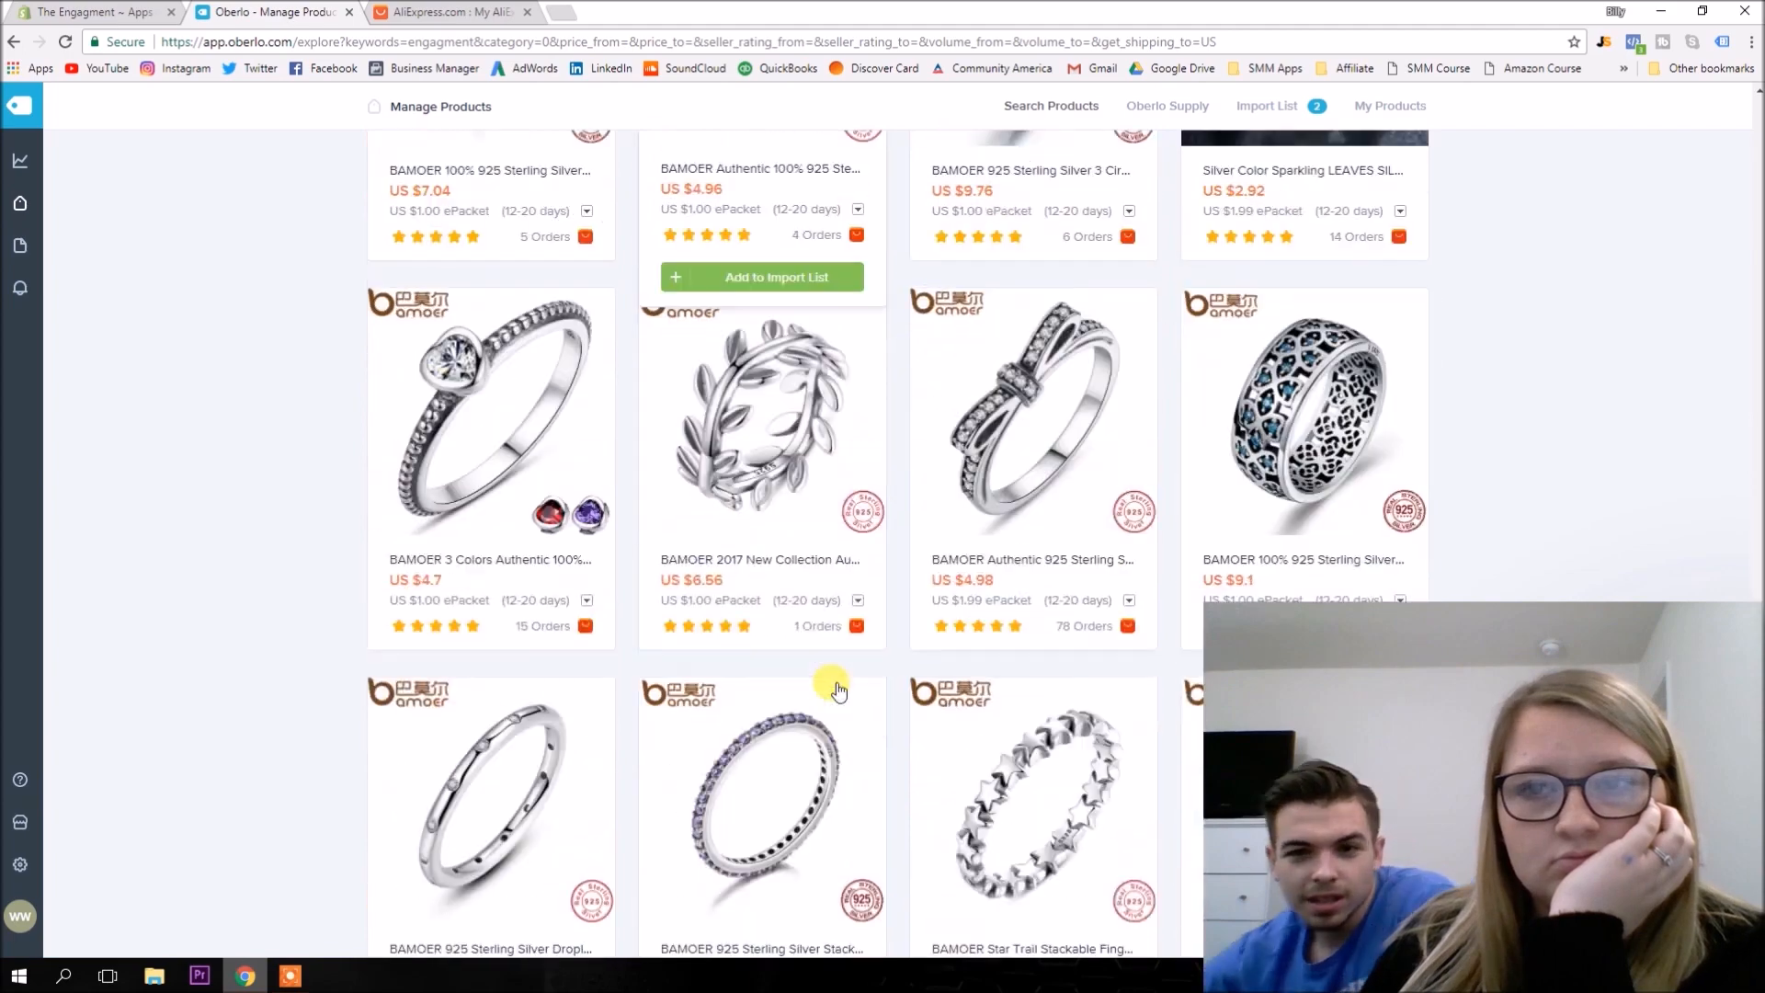
pyautogui.scroll(-3)
pyautogui.write('wedding')
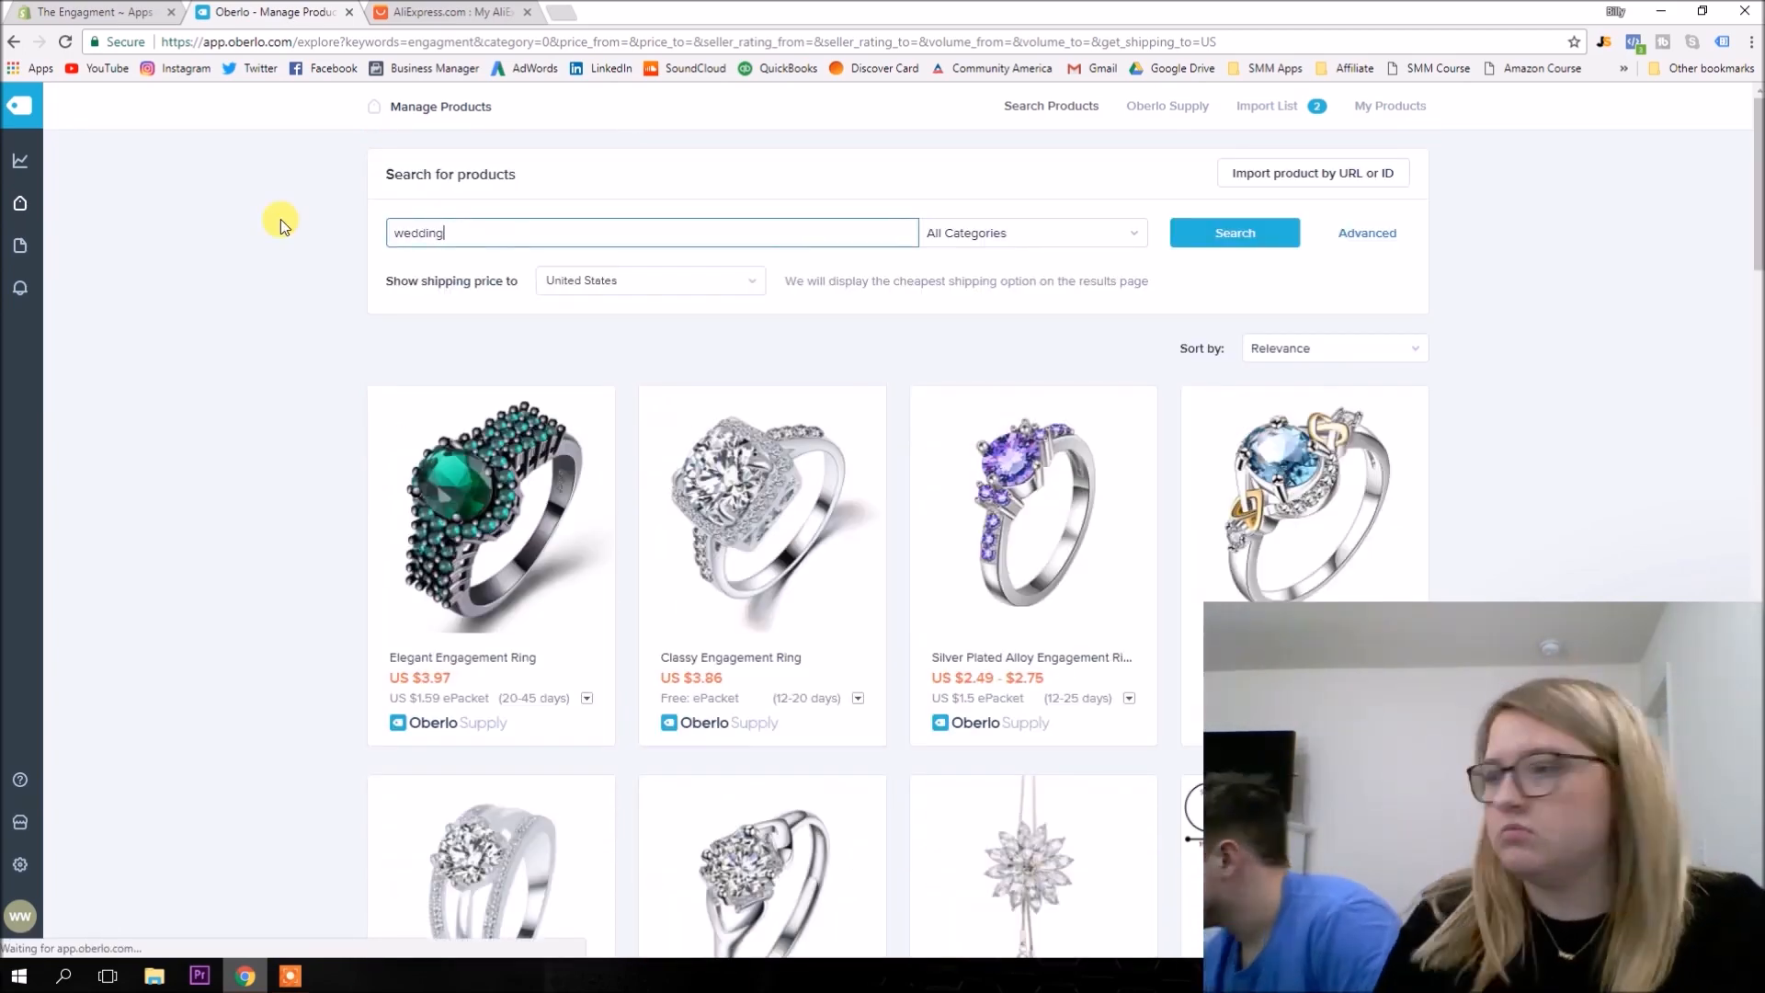
# Run the 'wedding' product search and scroll through its results.
pyautogui.click(1233, 232)
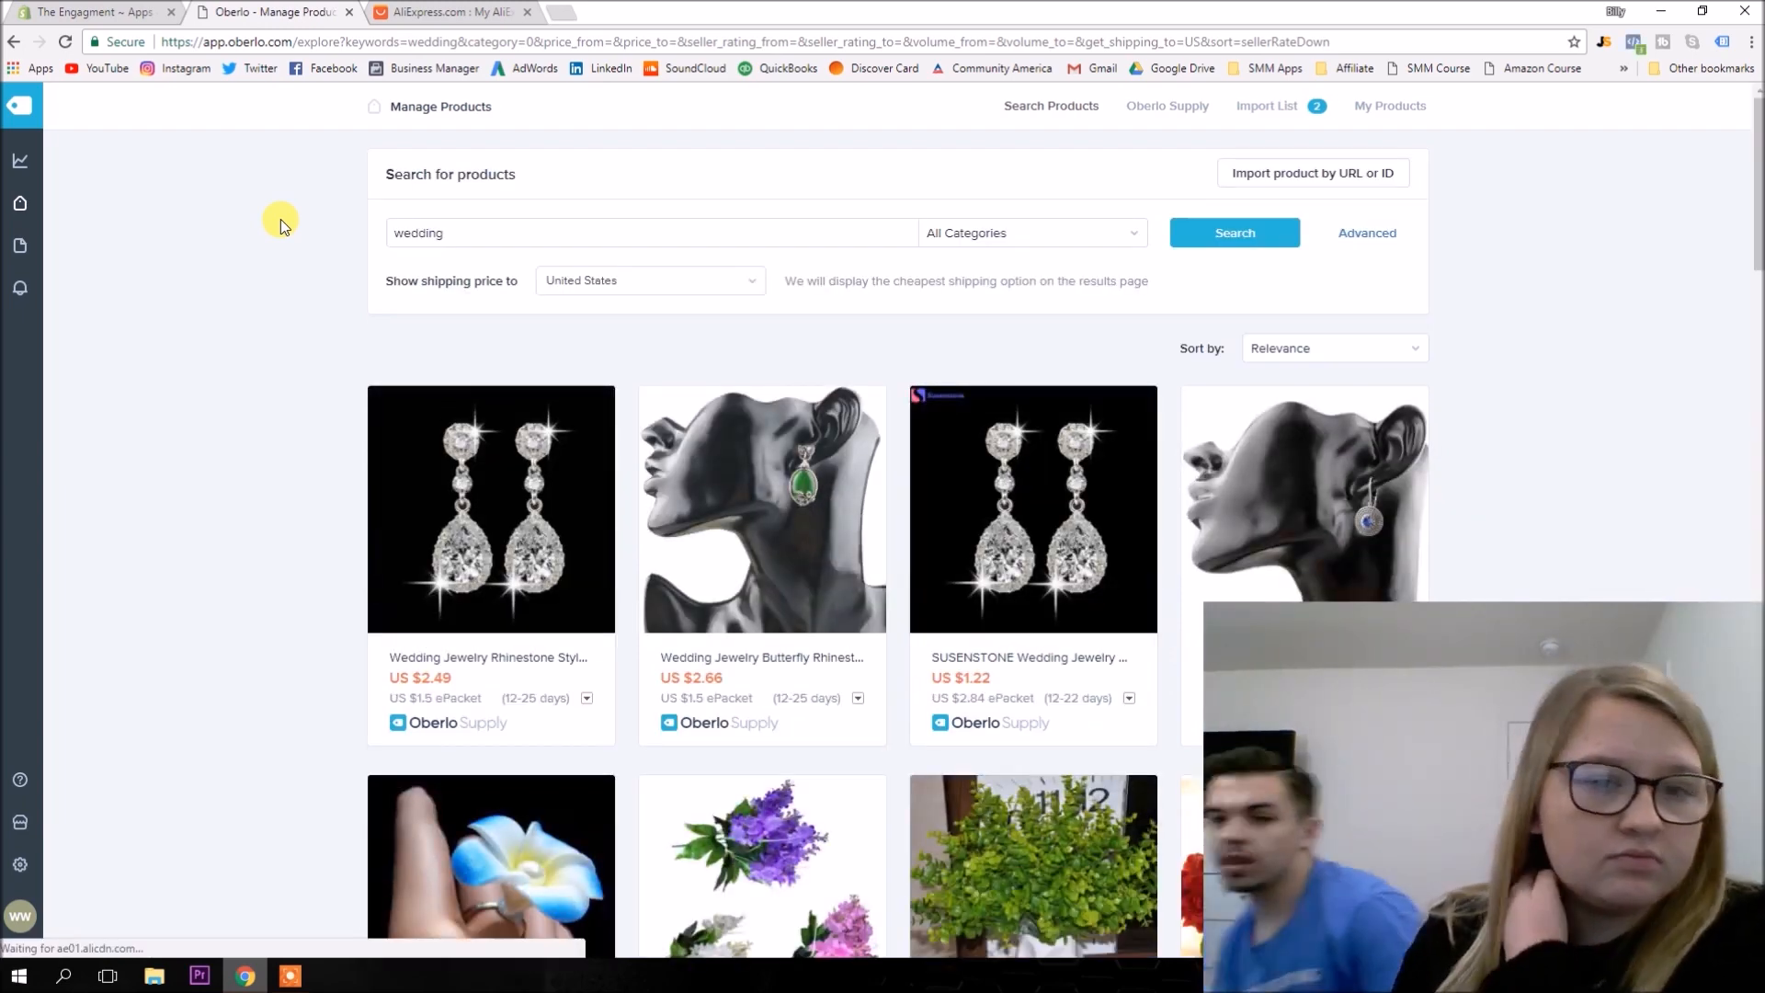
pyautogui.scroll(-3)
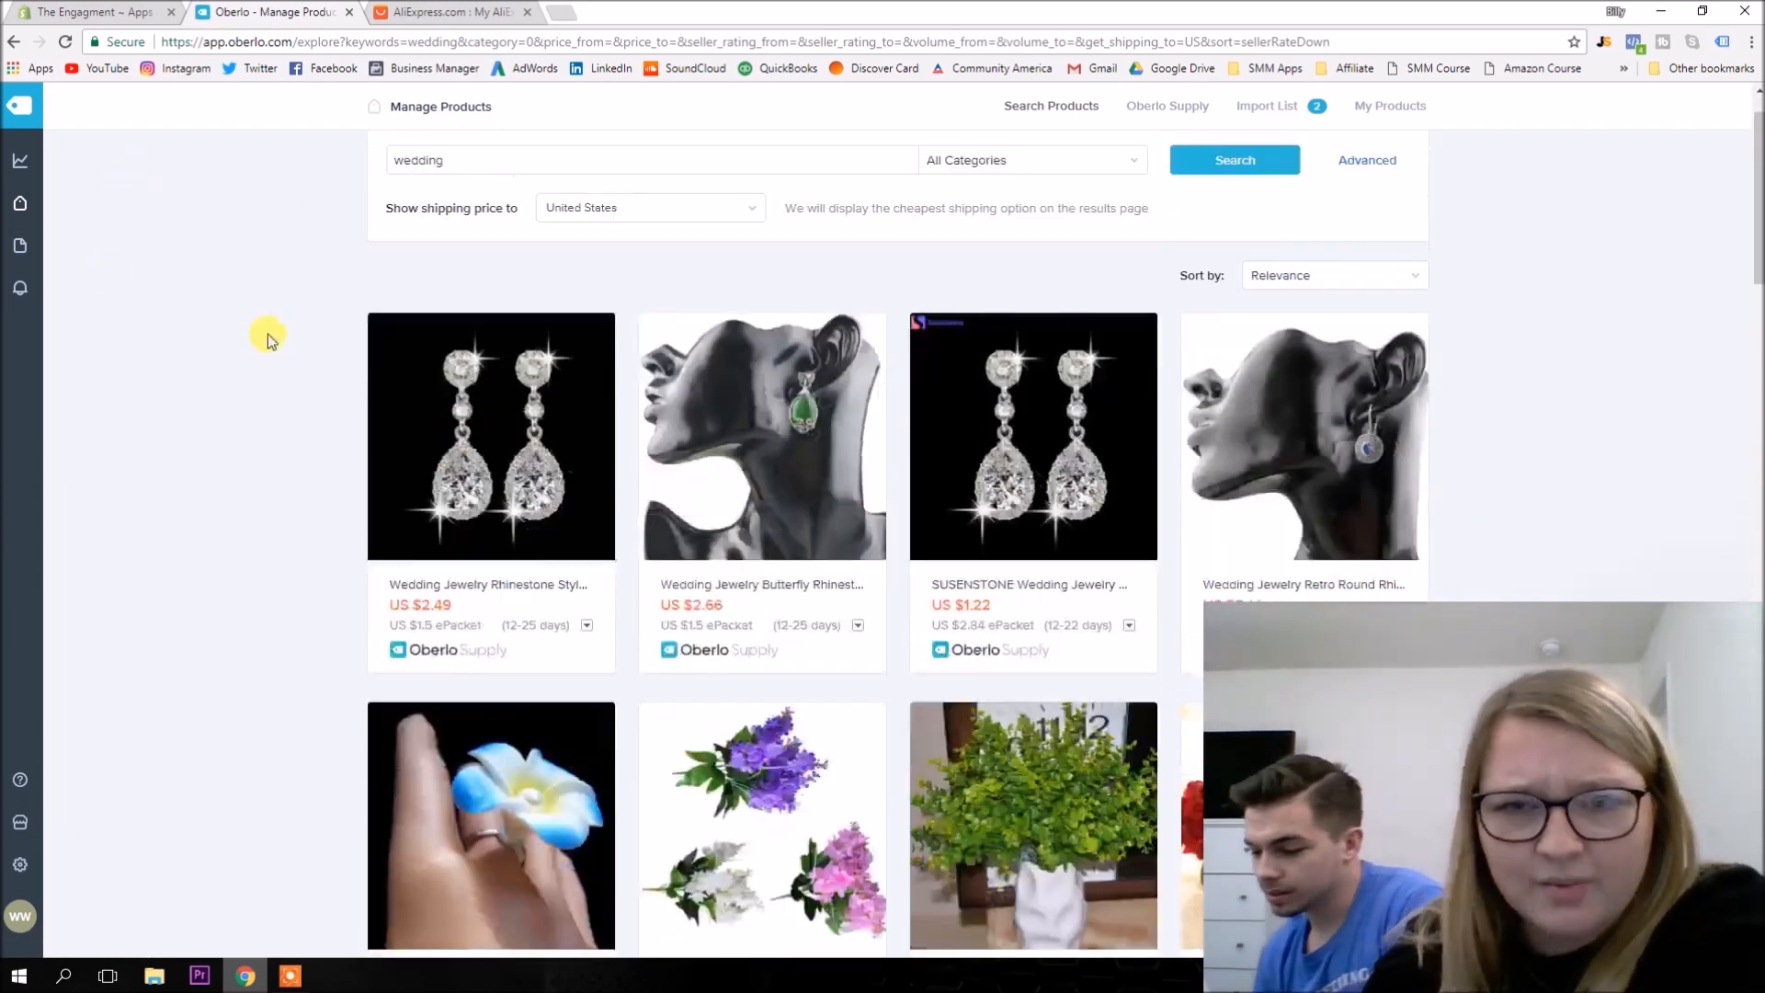
pyautogui.scroll(-3)
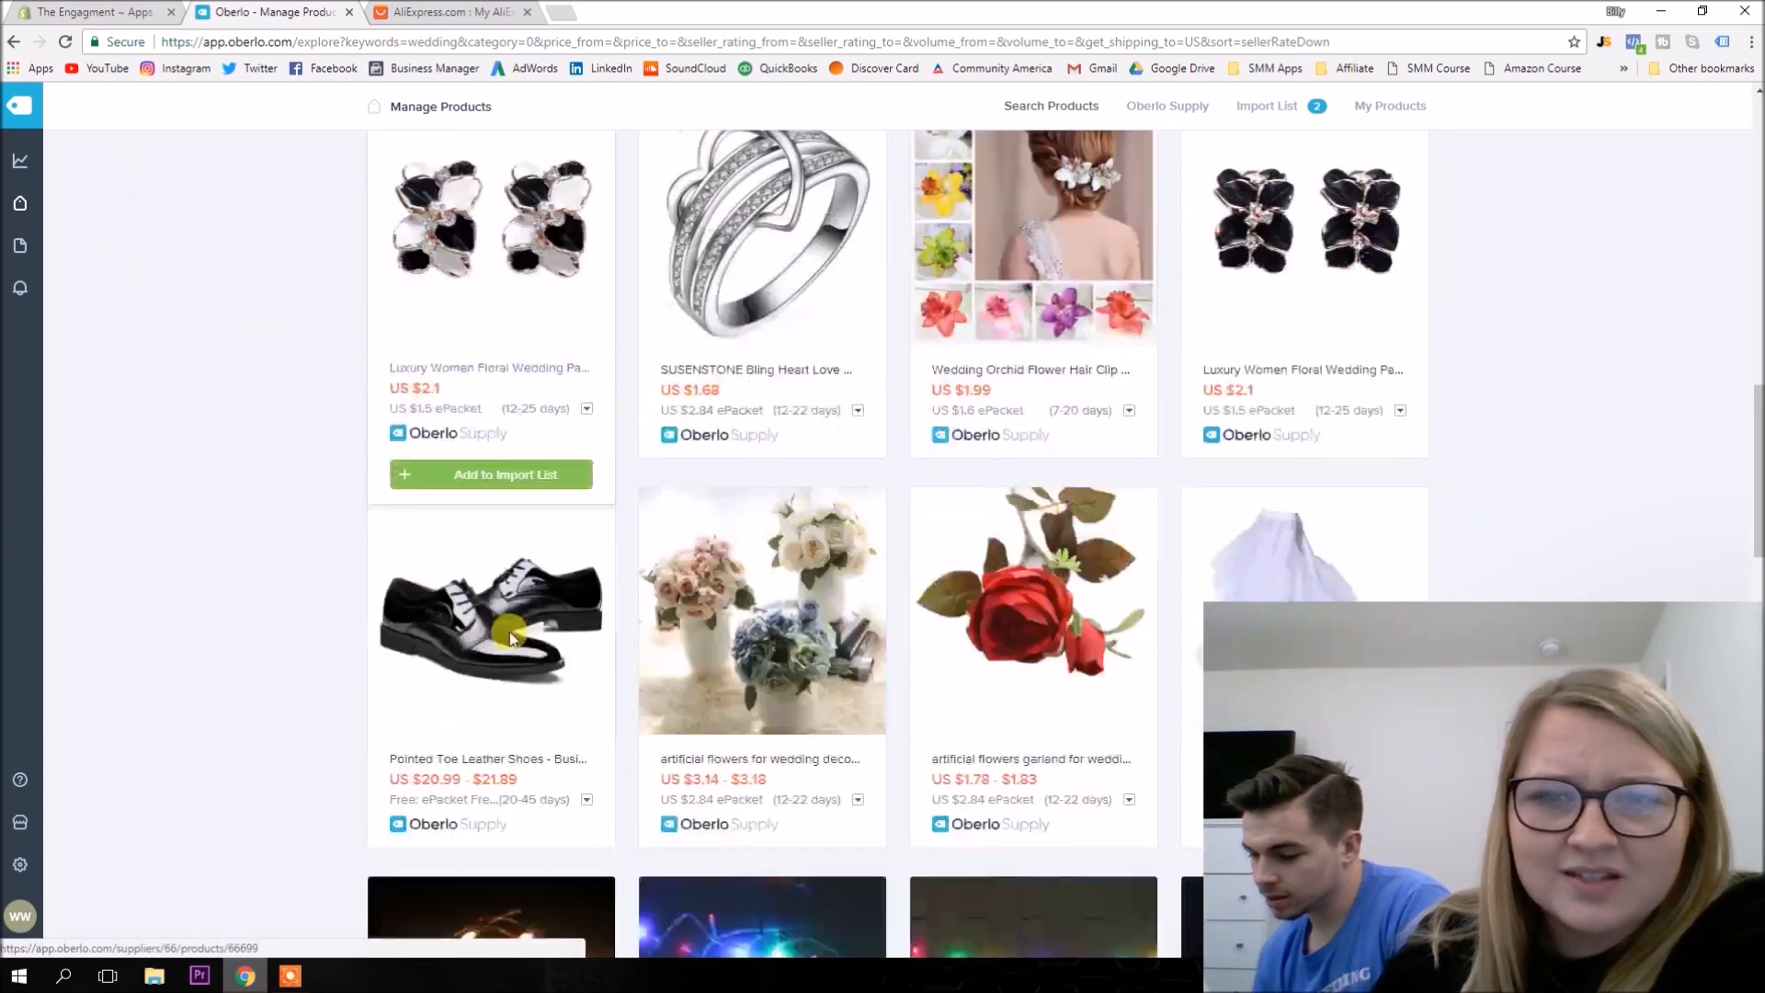
pyautogui.scroll(-3)
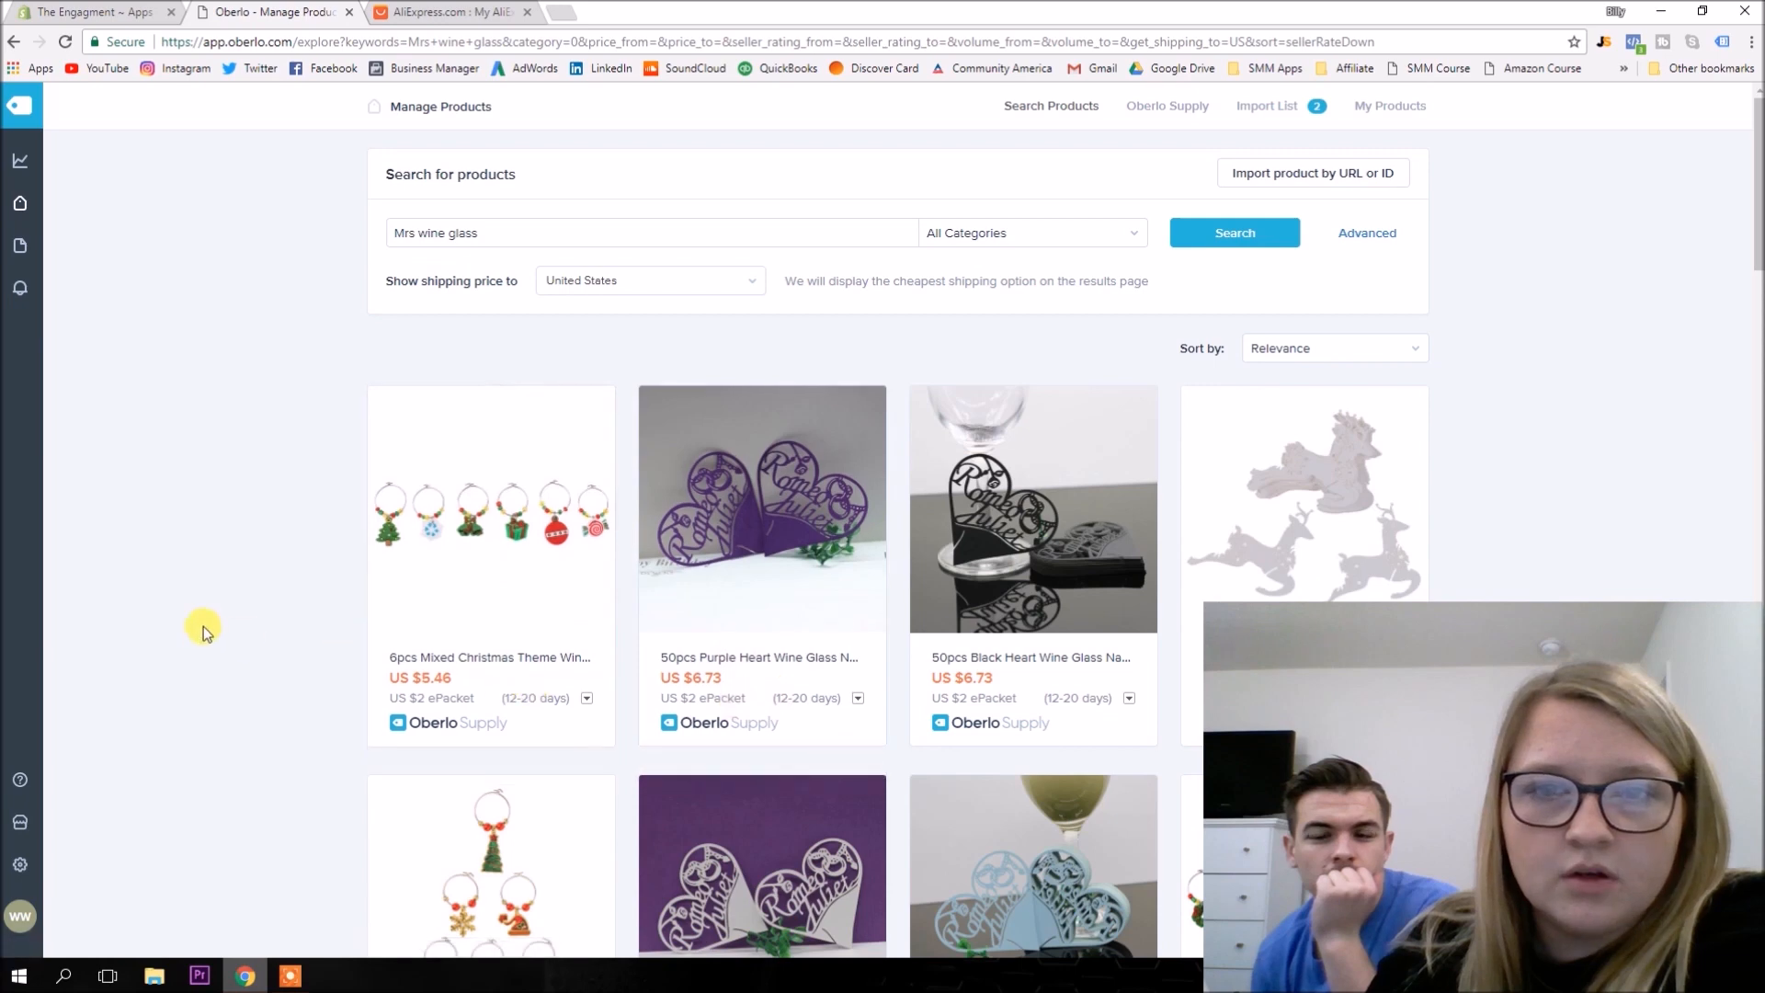
pyautogui.scroll(-3)
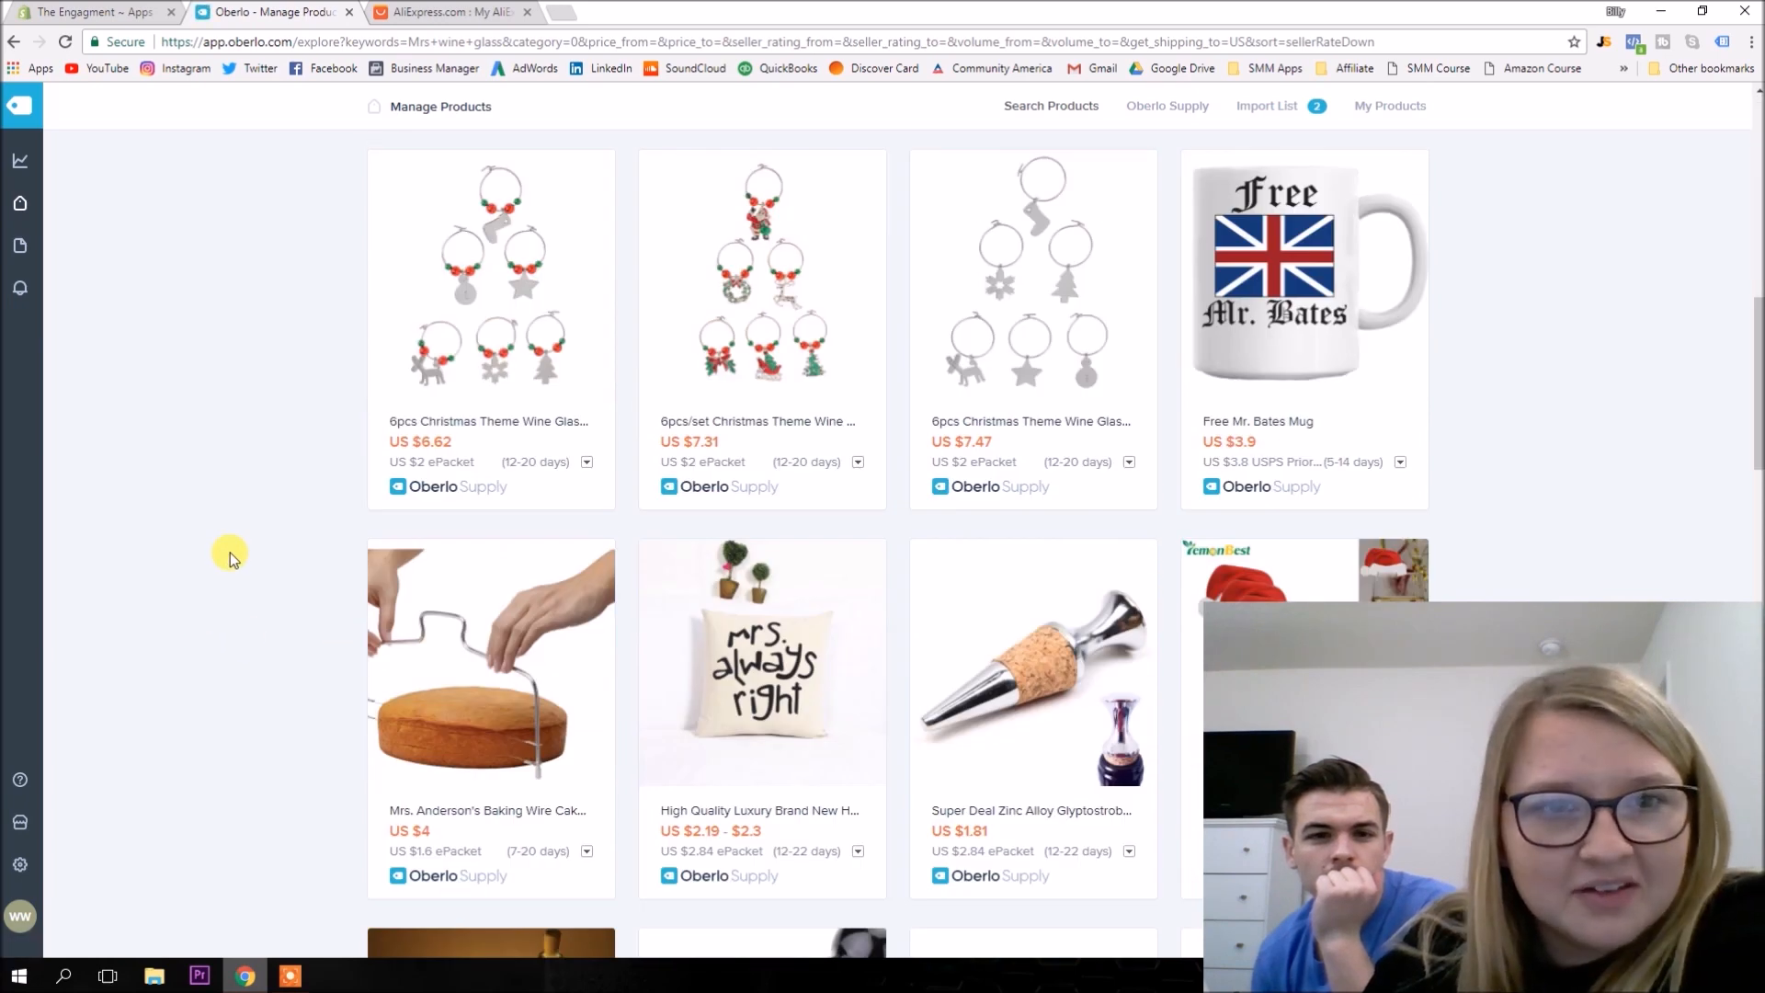
pyautogui.scroll(-3)
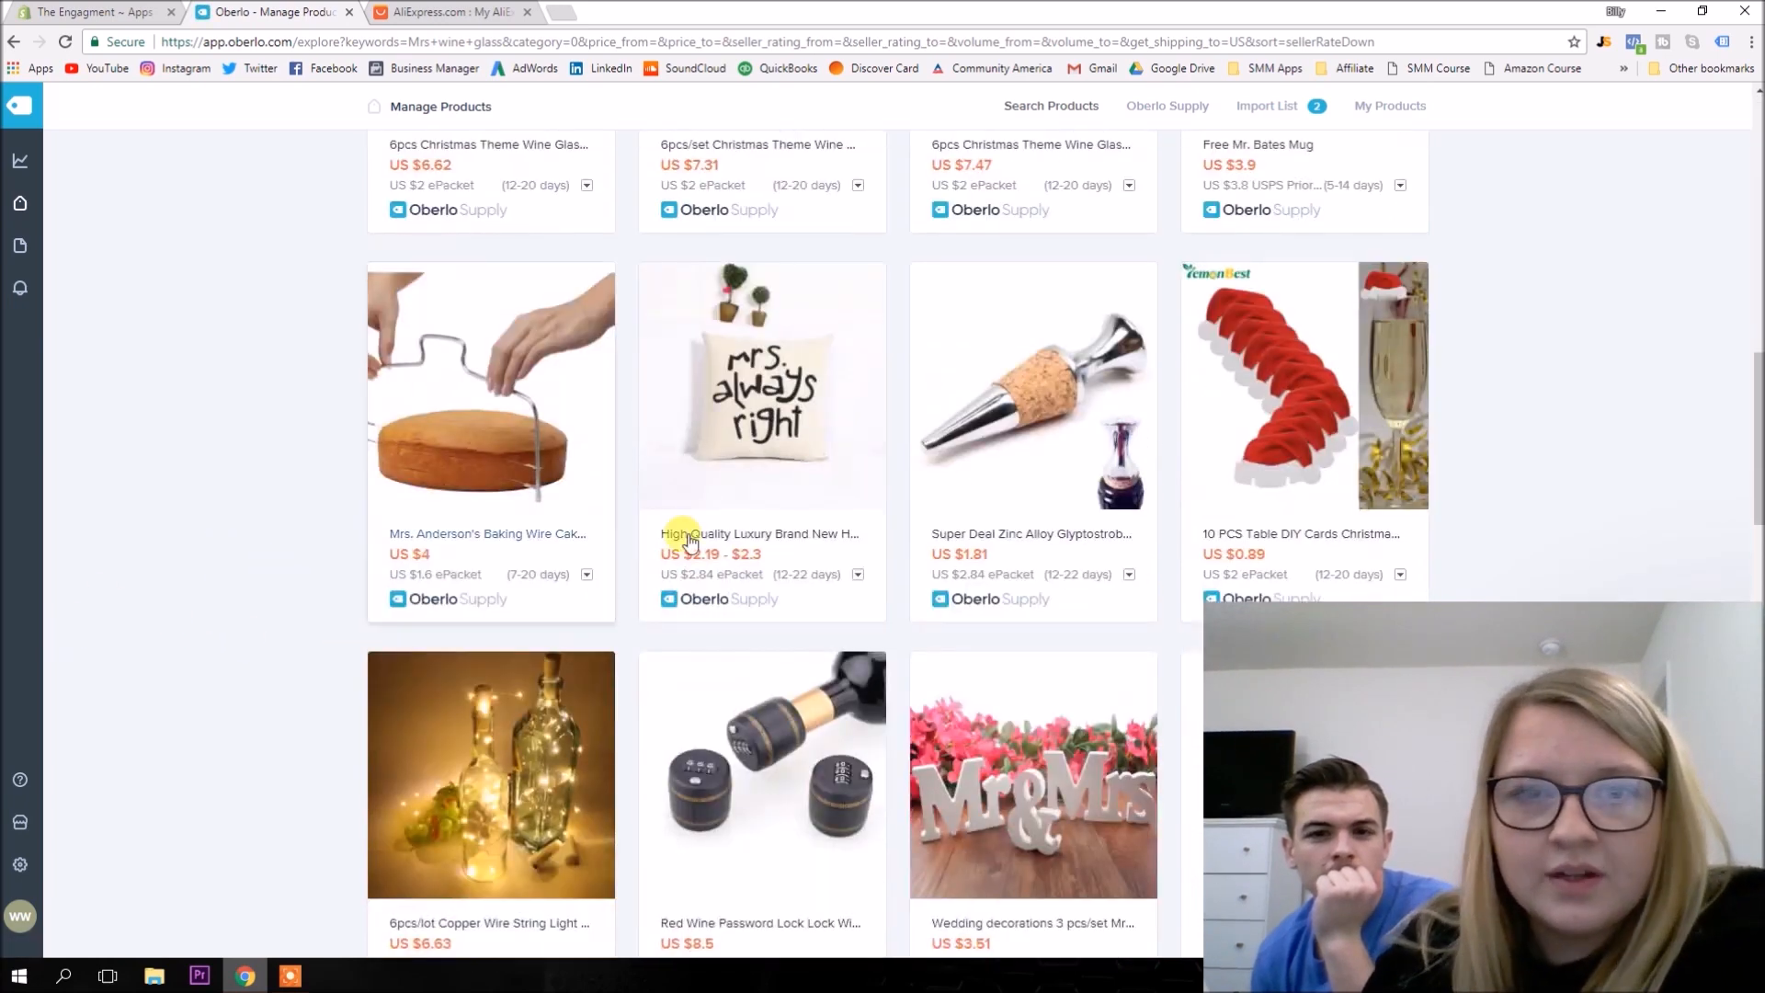
pyautogui.scroll(-3)
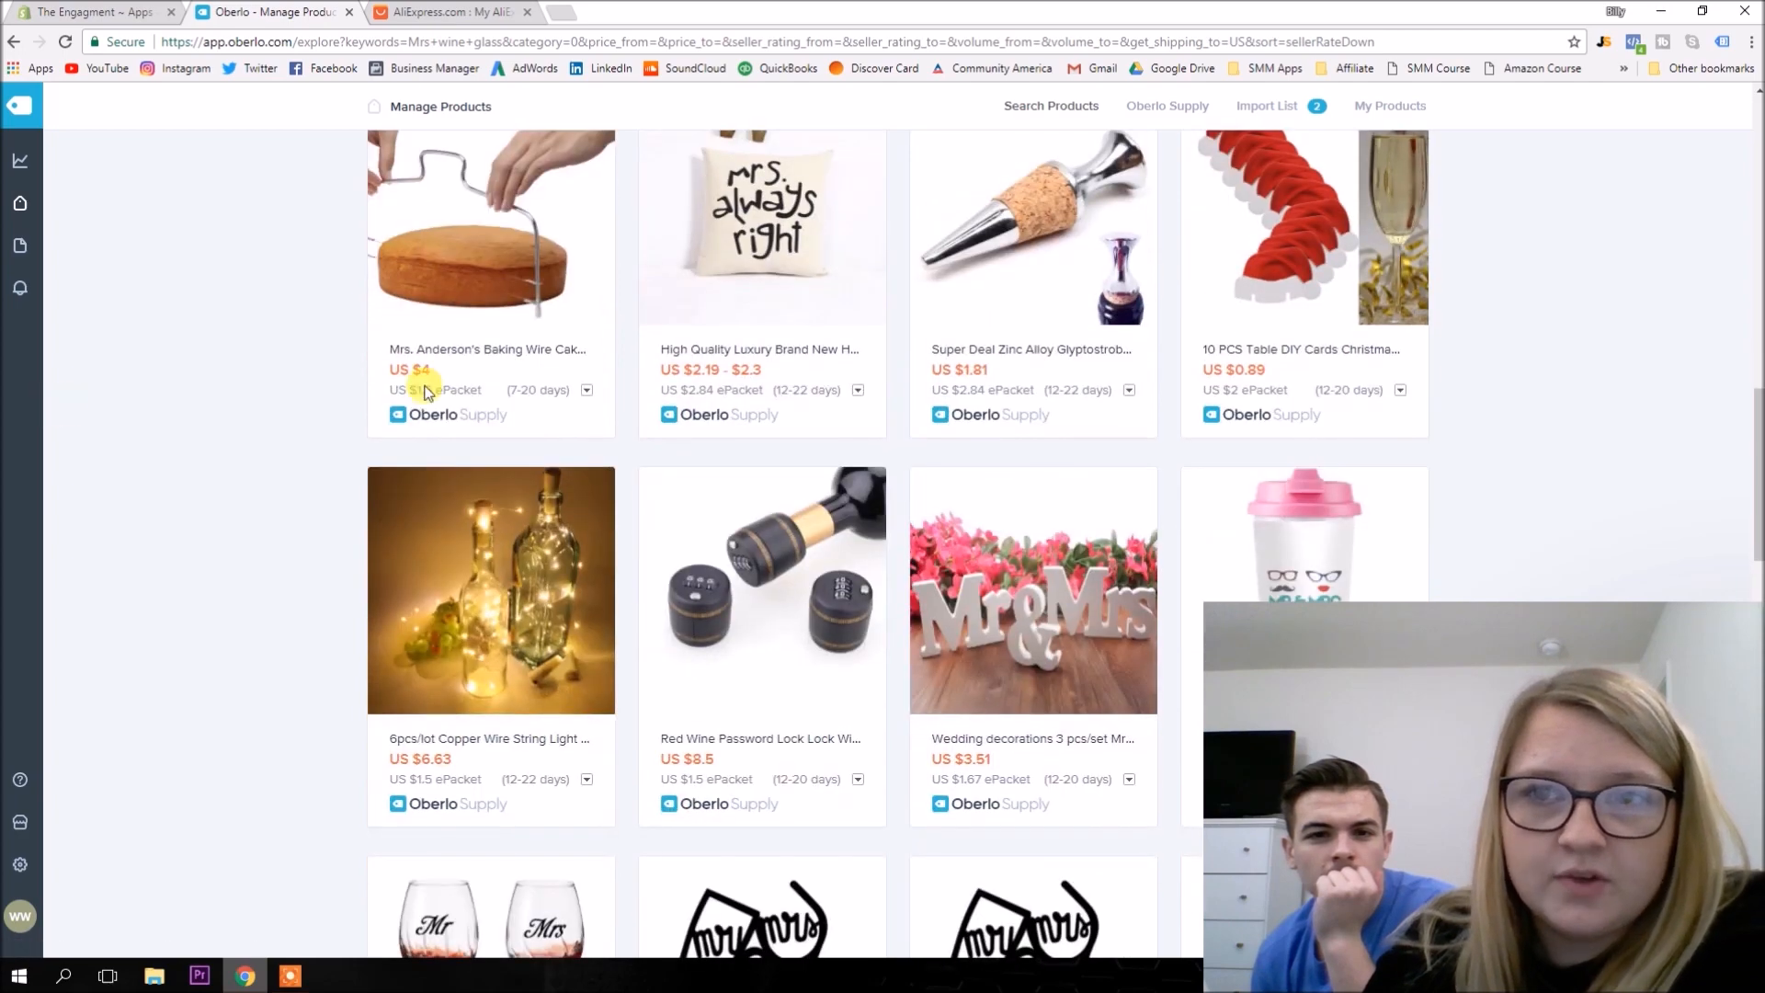
pyautogui.scroll(-3)
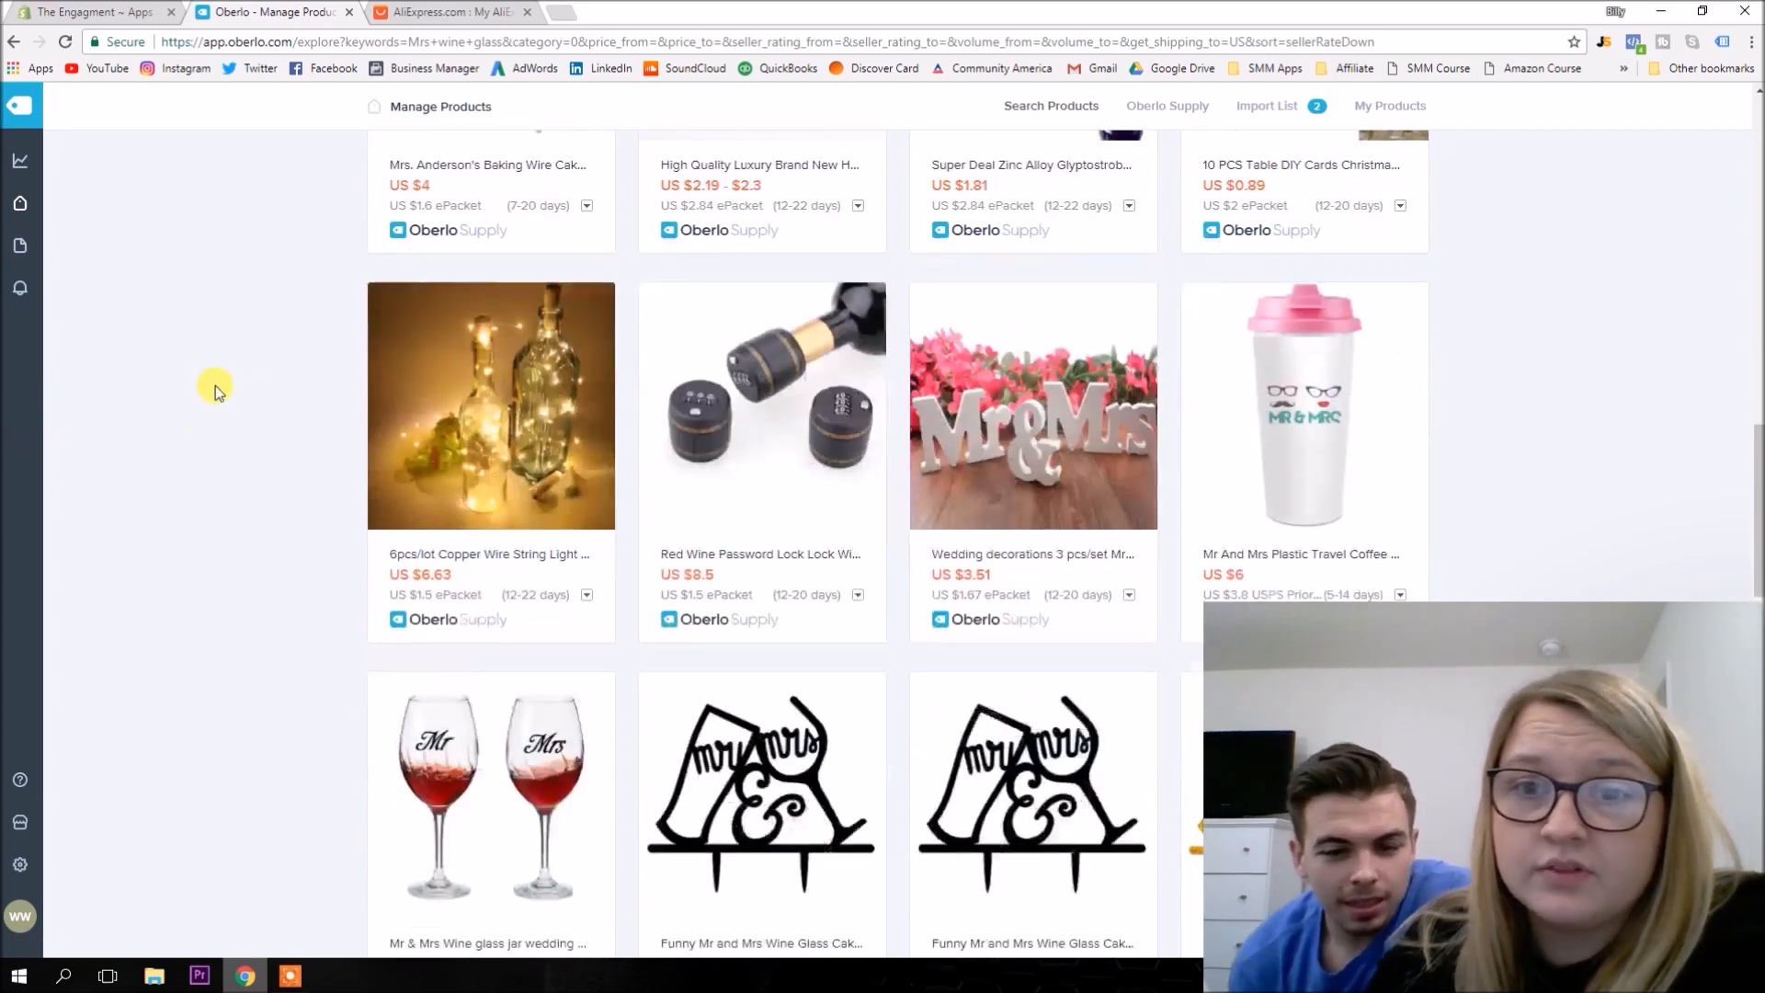
pyautogui.scroll(-3)
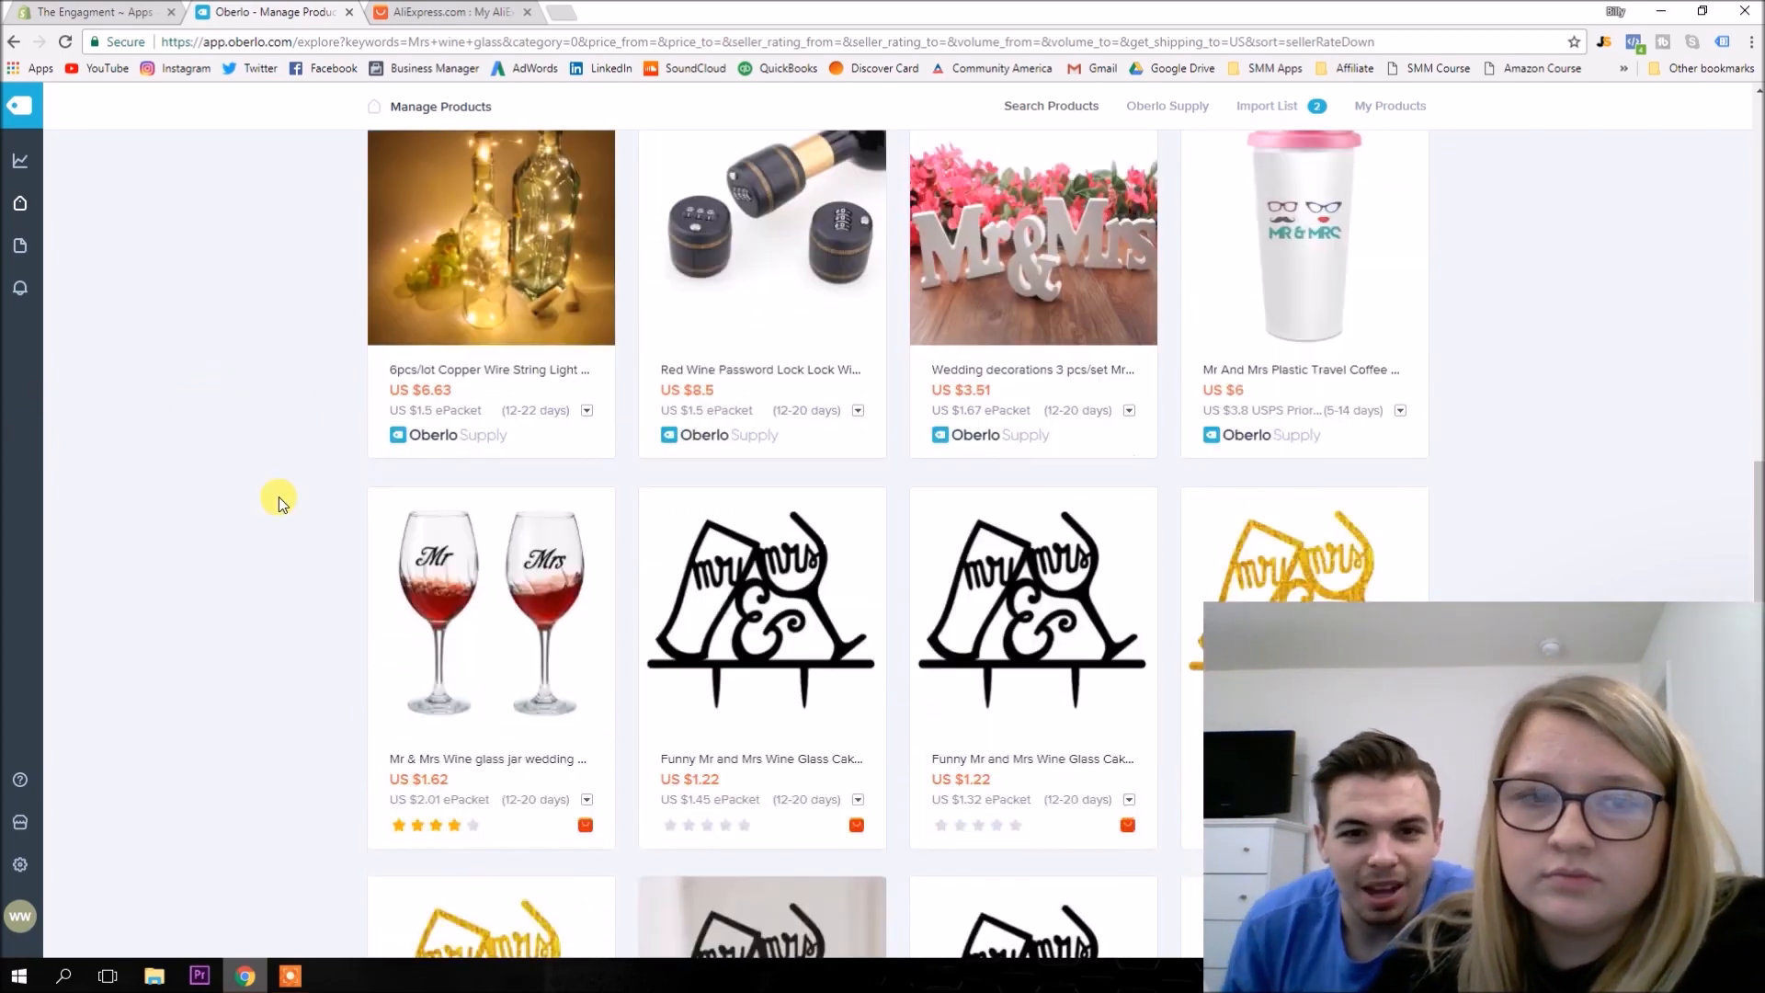
pyautogui.scroll(3)
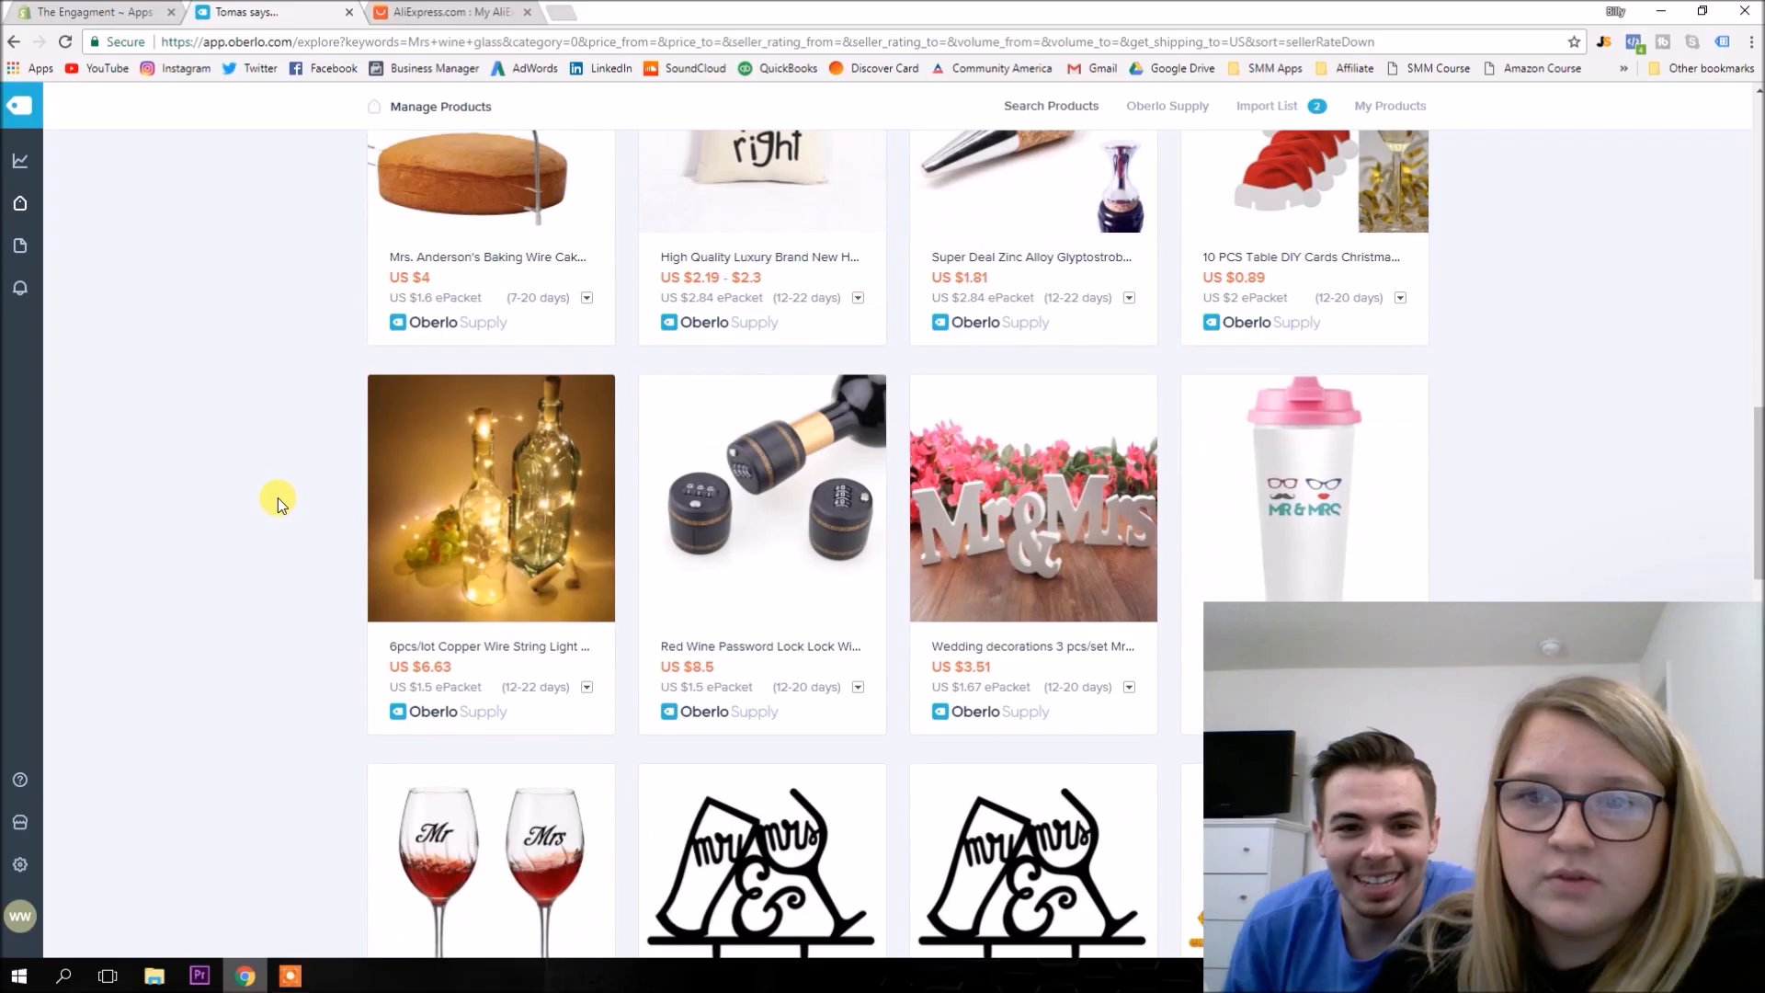
pyautogui.scroll(-3)
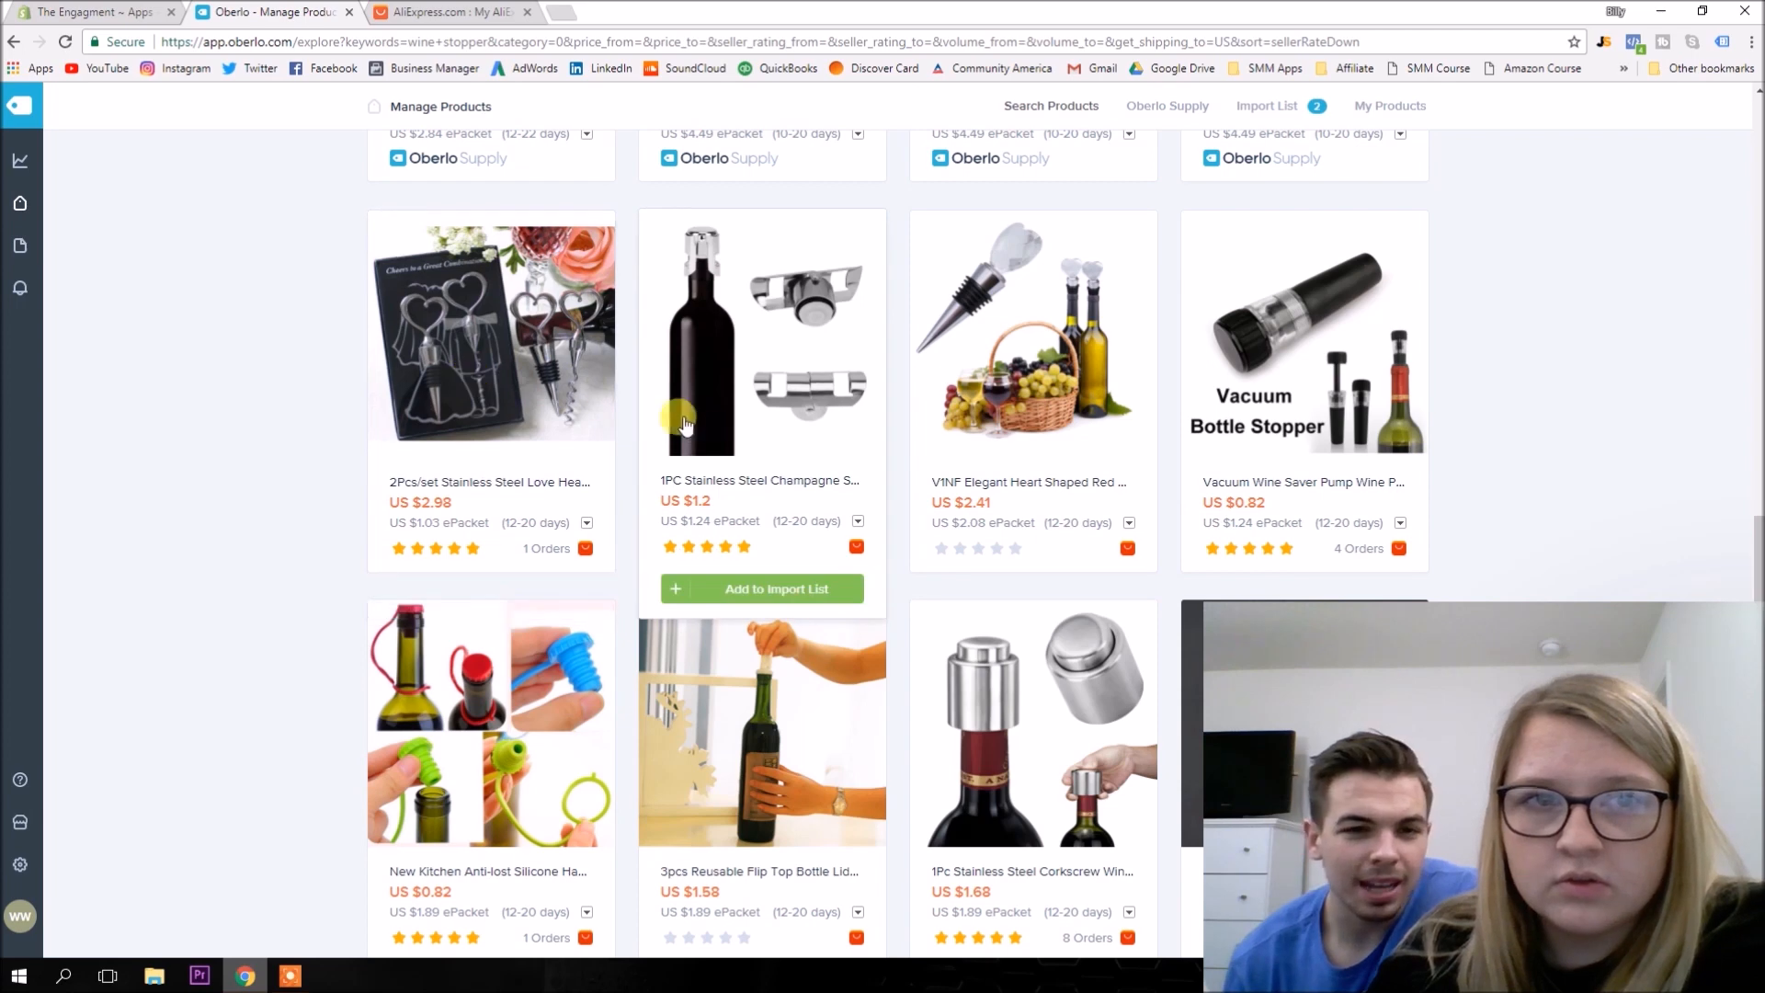
pyautogui.moveTo(704, 639)
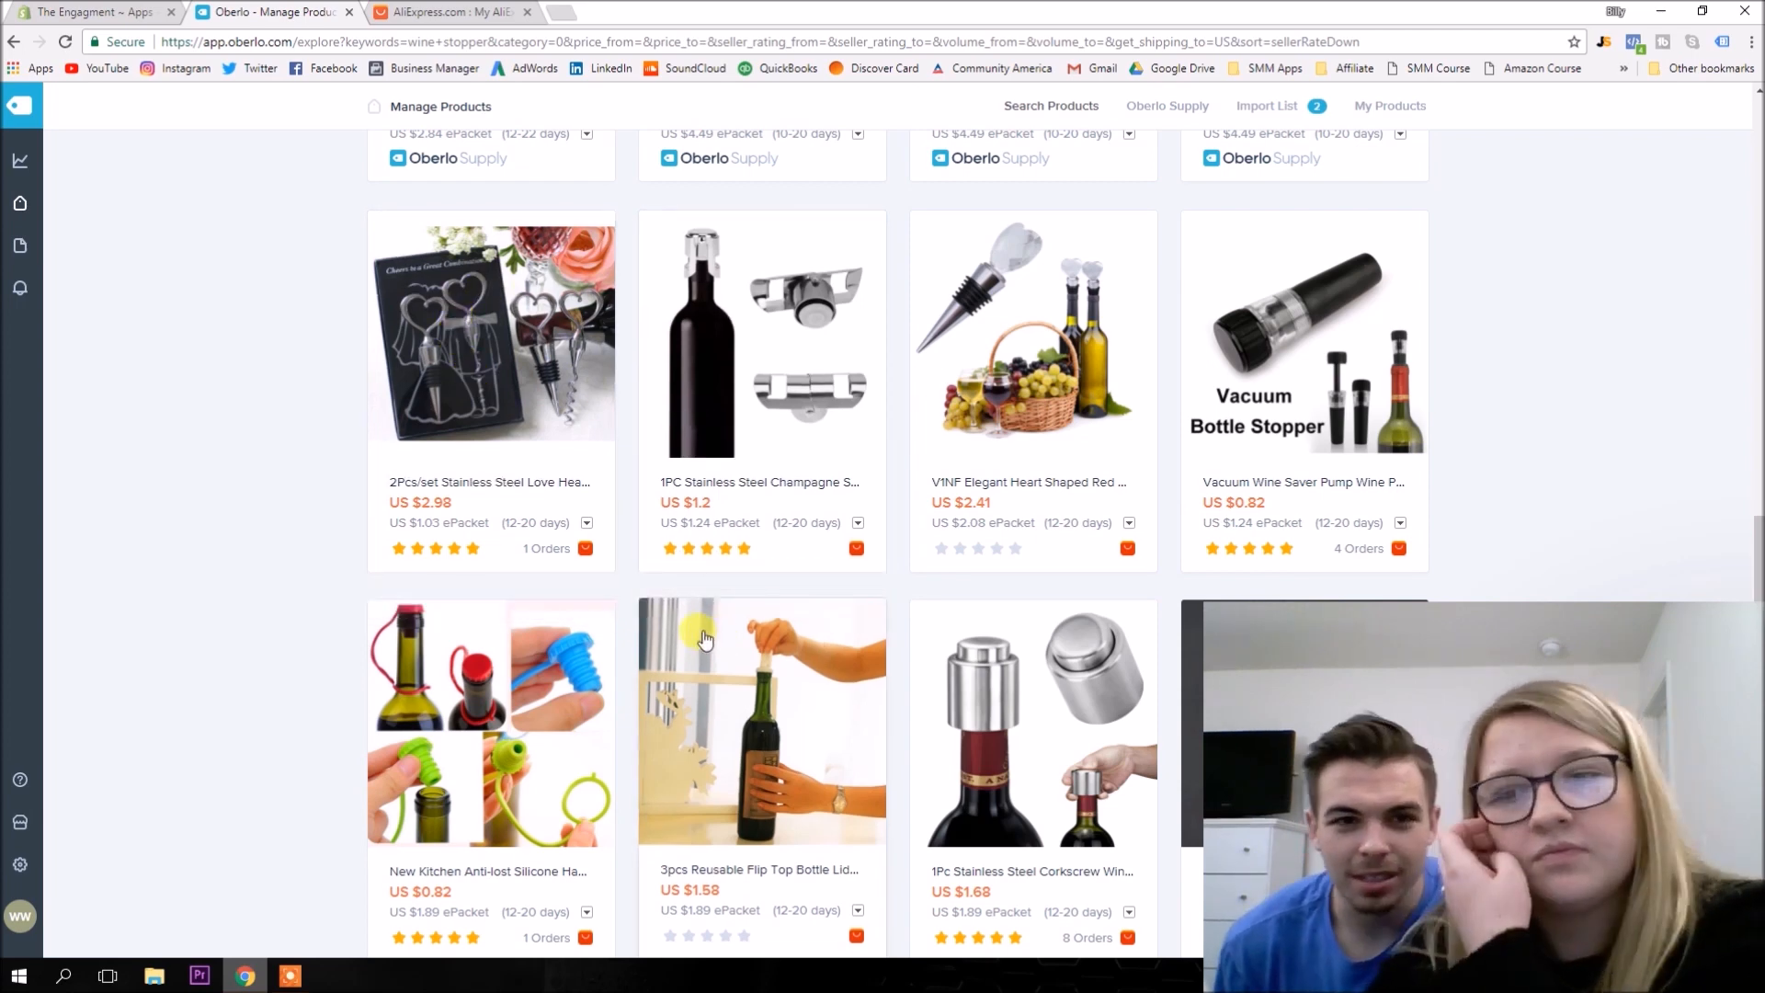
pyautogui.click(489, 329)
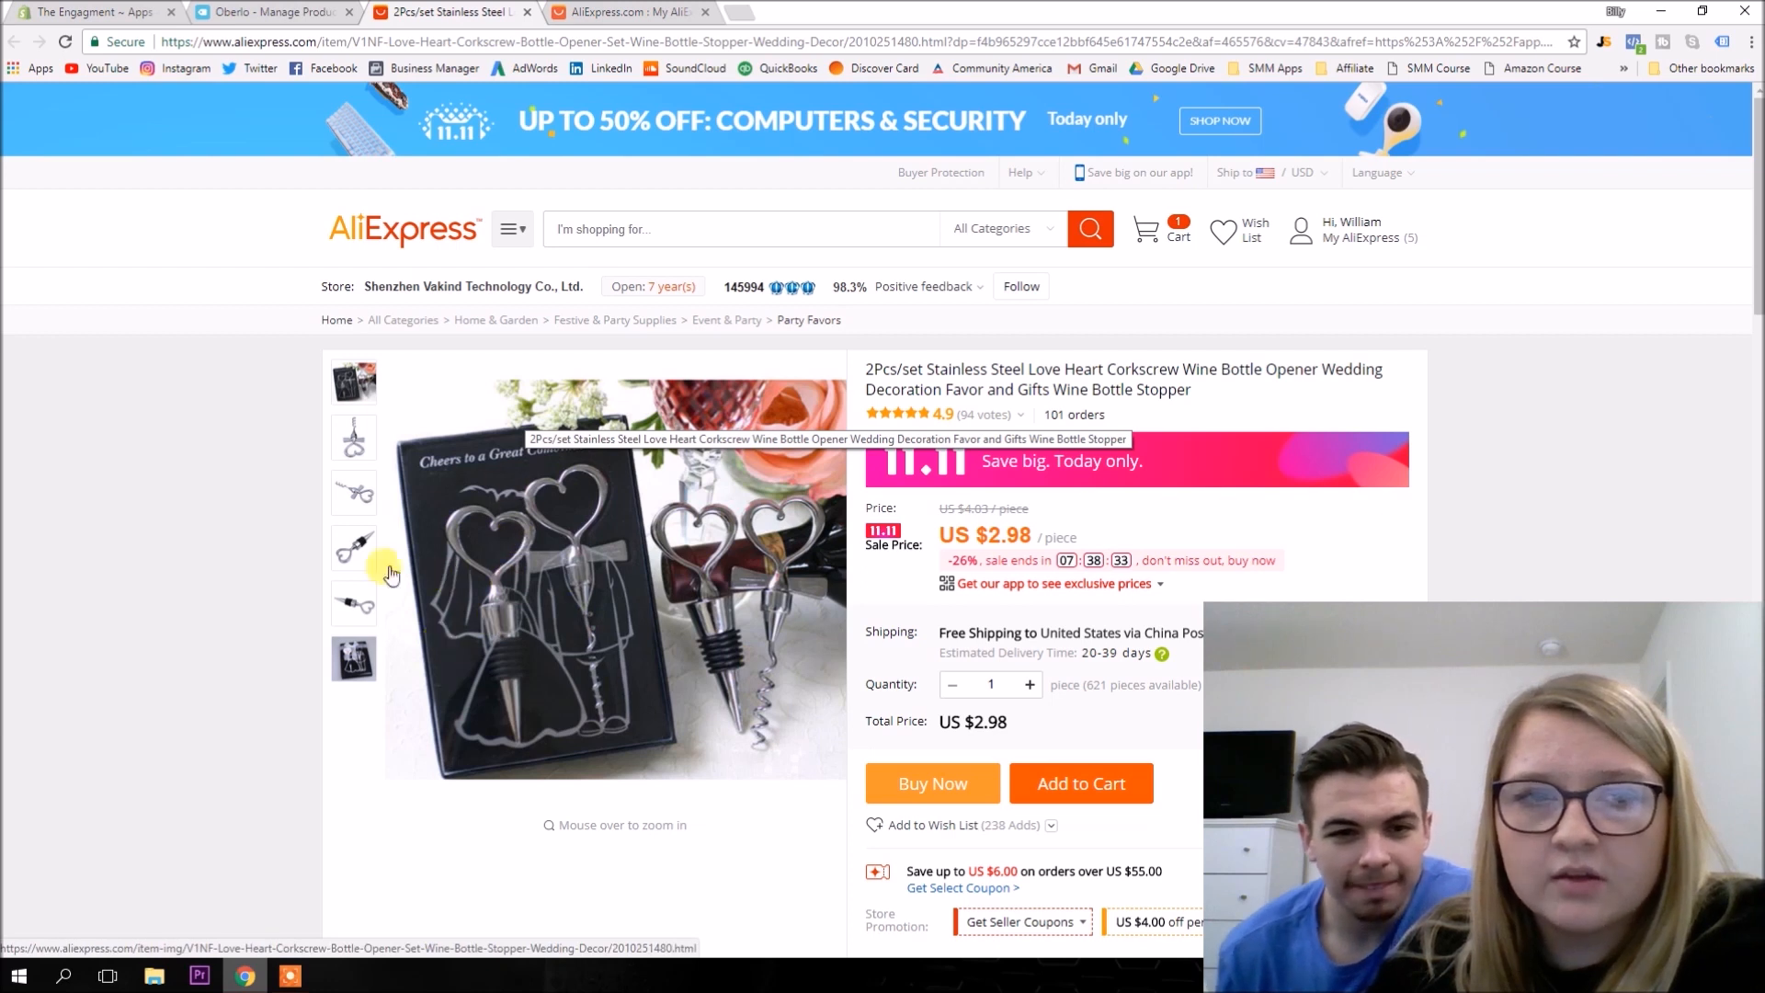
pyautogui.click(353, 603)
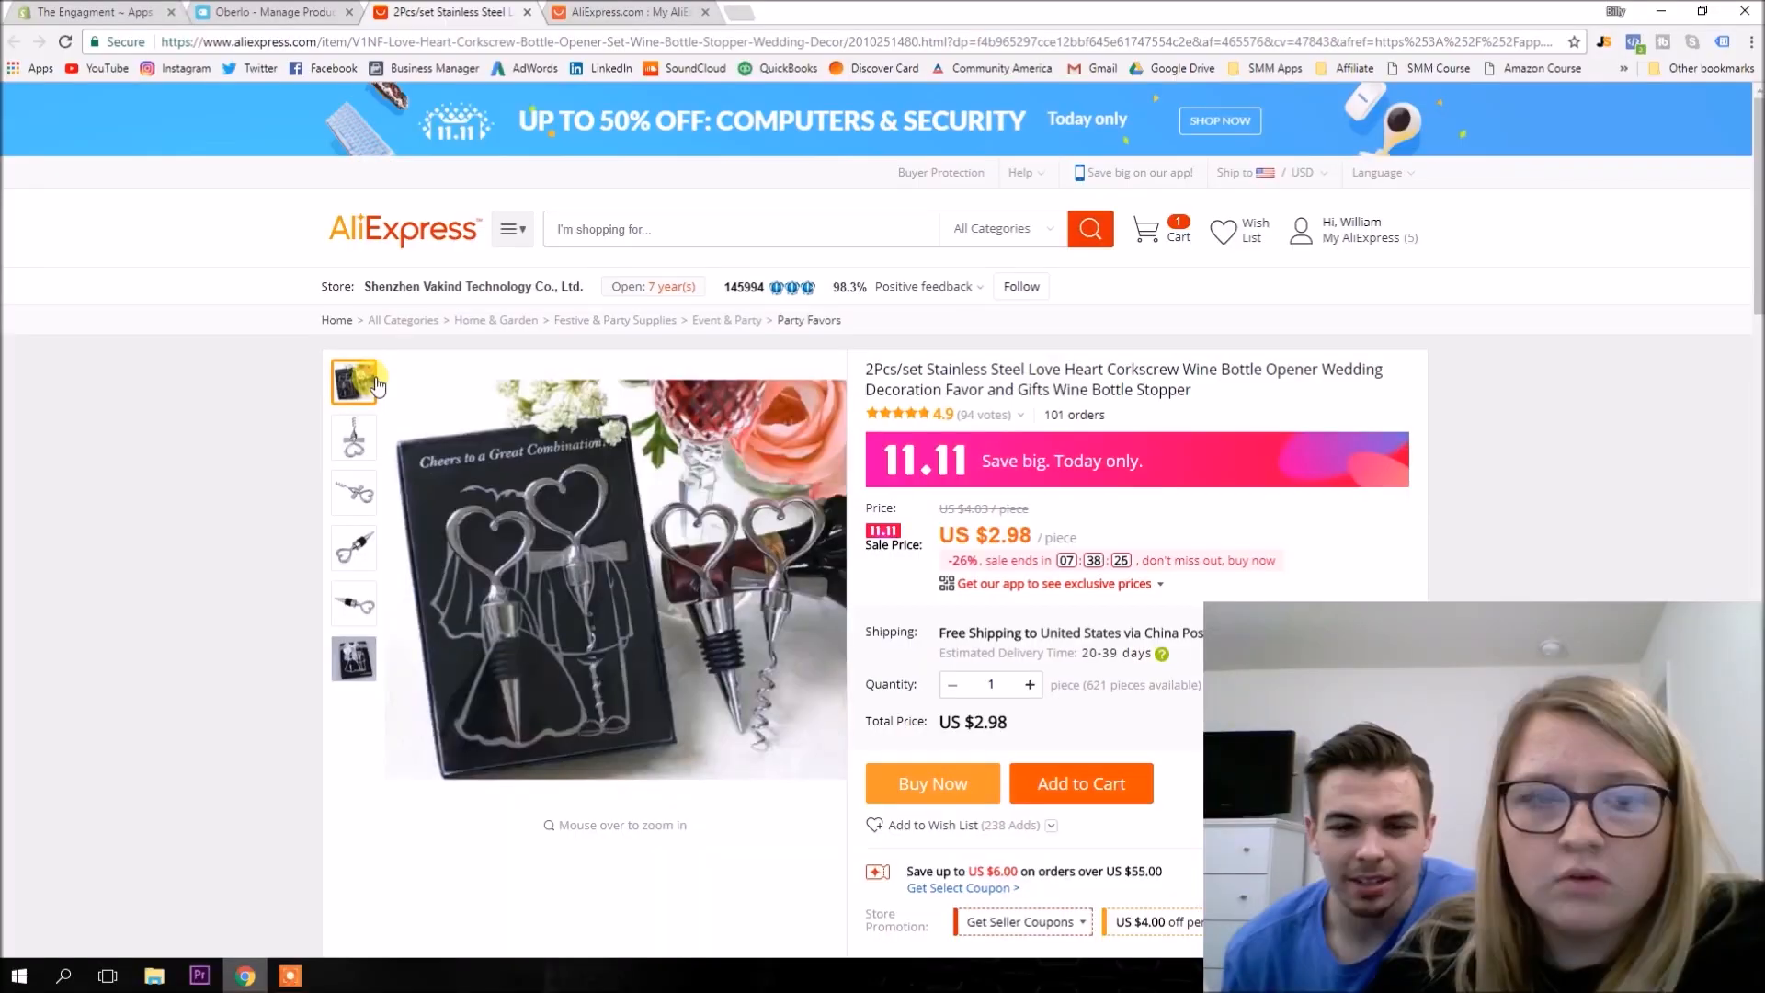
pyautogui.click(270, 13)
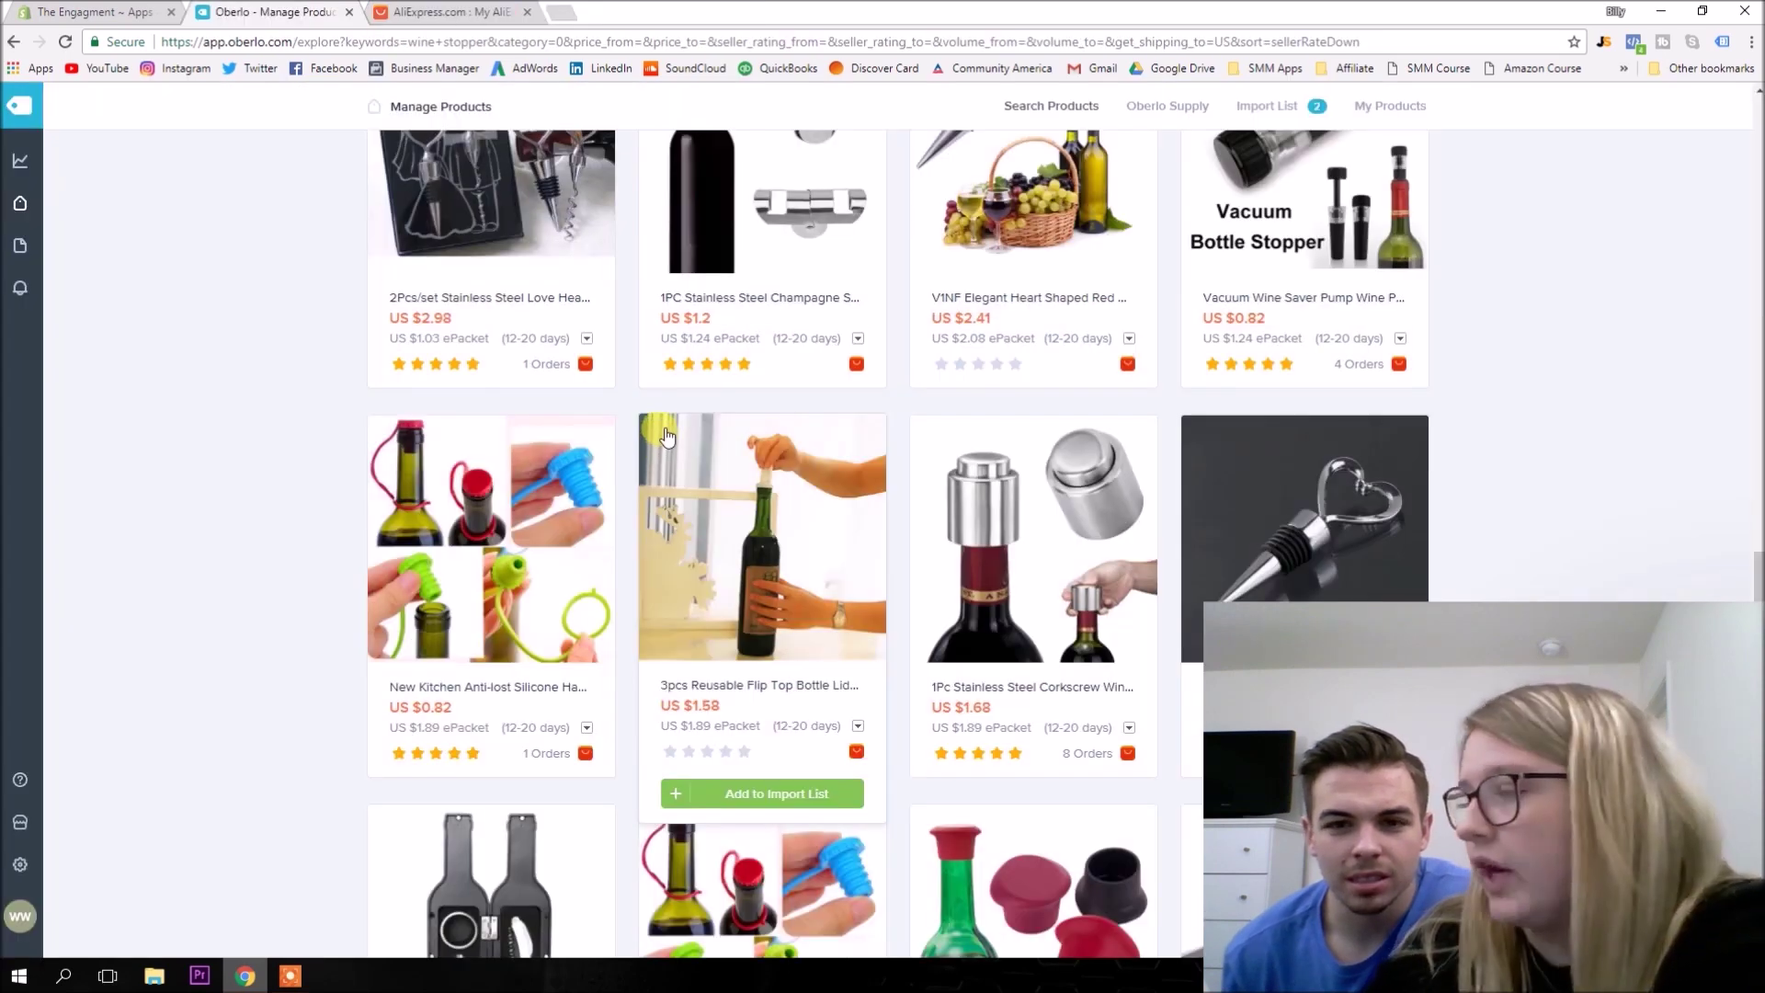
pyautogui.moveTo(681, 423)
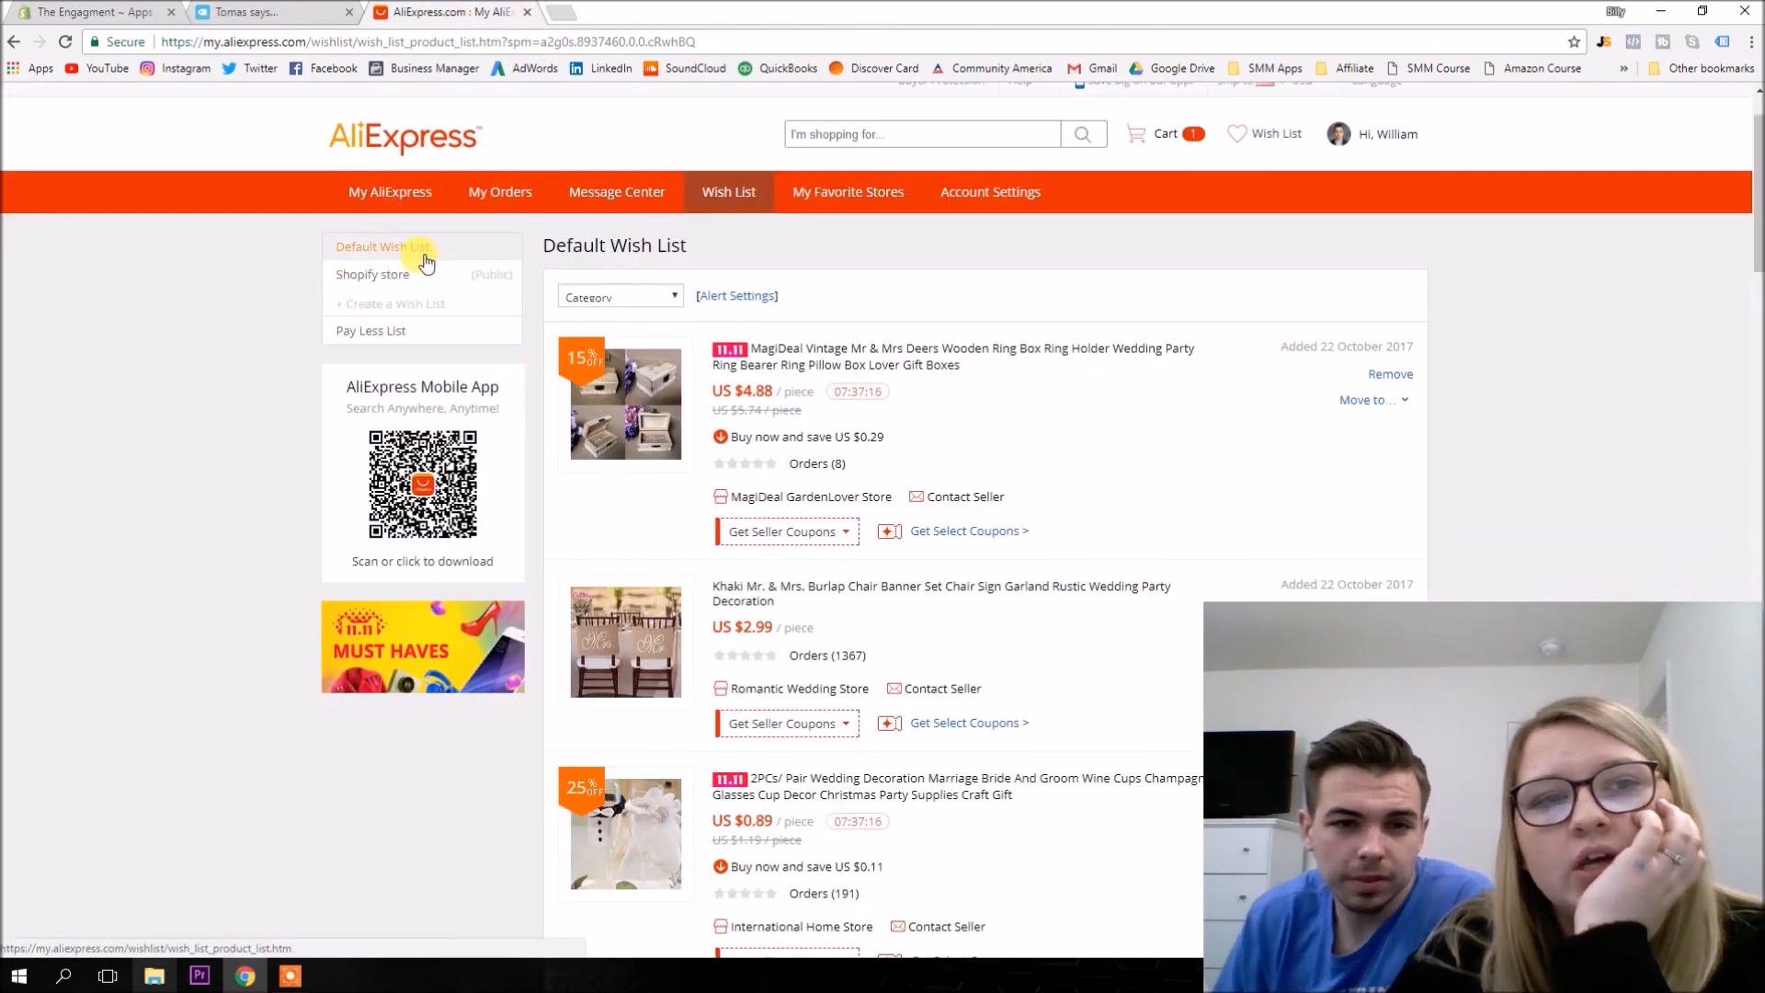
pyautogui.moveTo(557, 188)
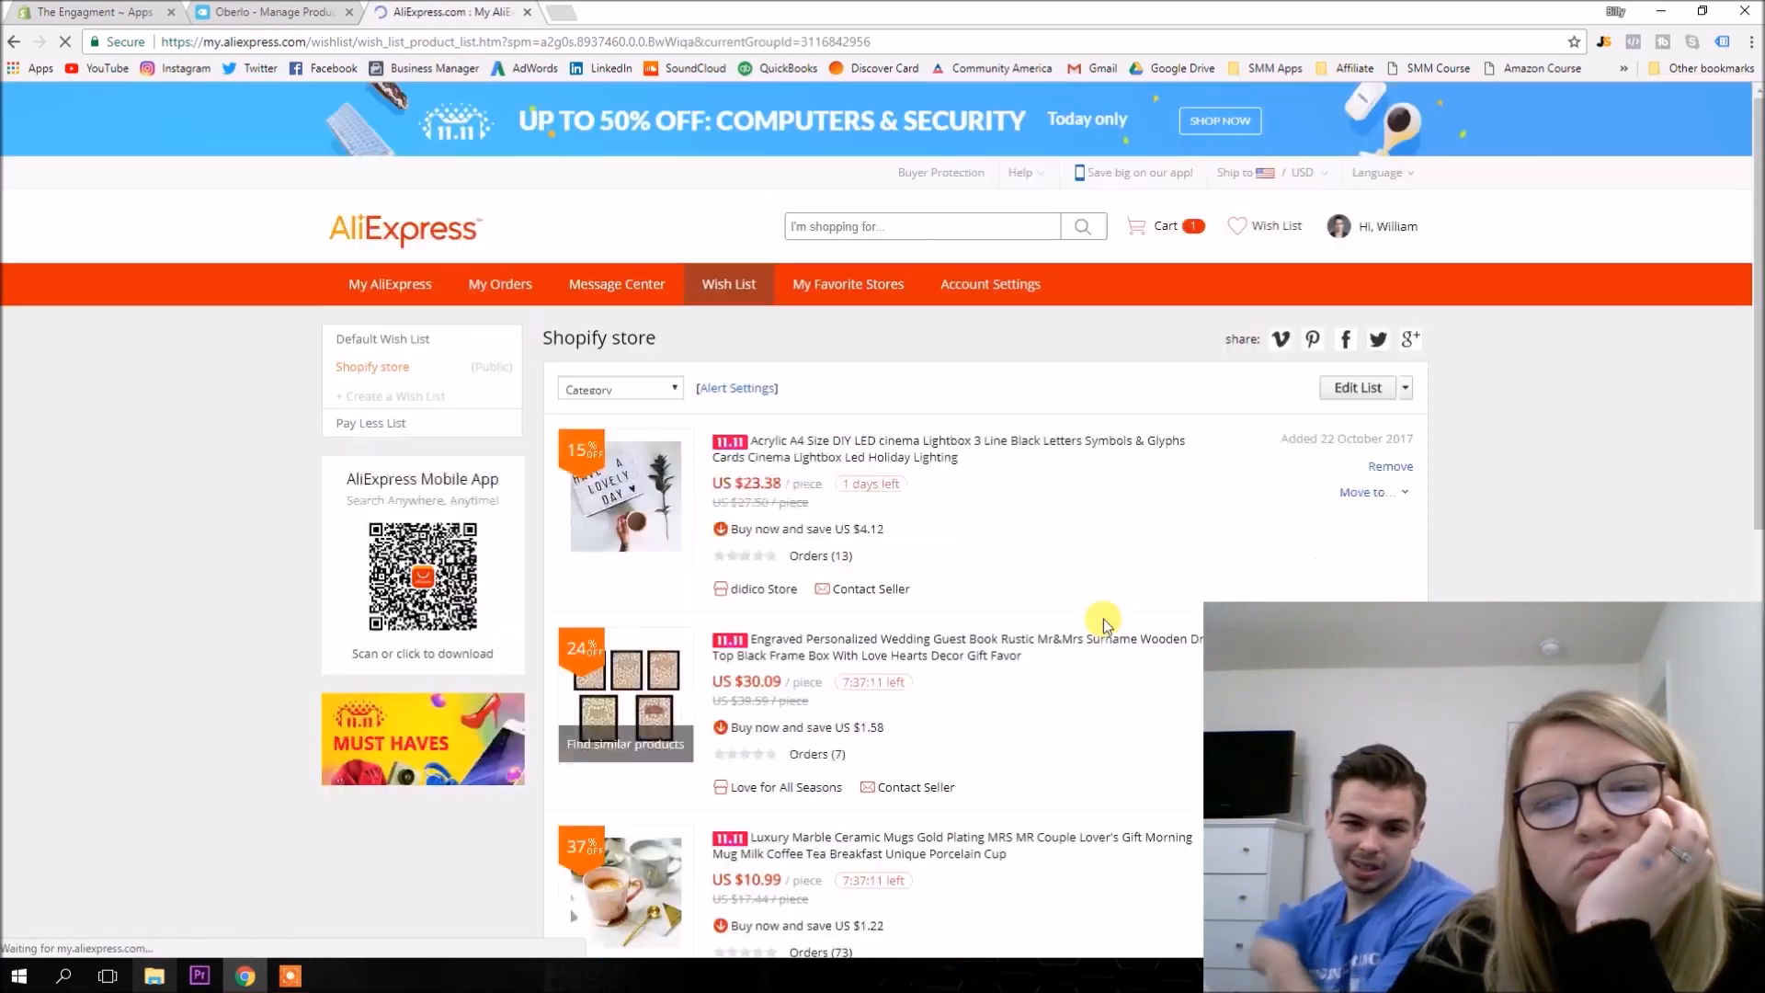
# Check similar products and feedback for the marble couple mug from the wish list.
pyautogui.click(625, 742)
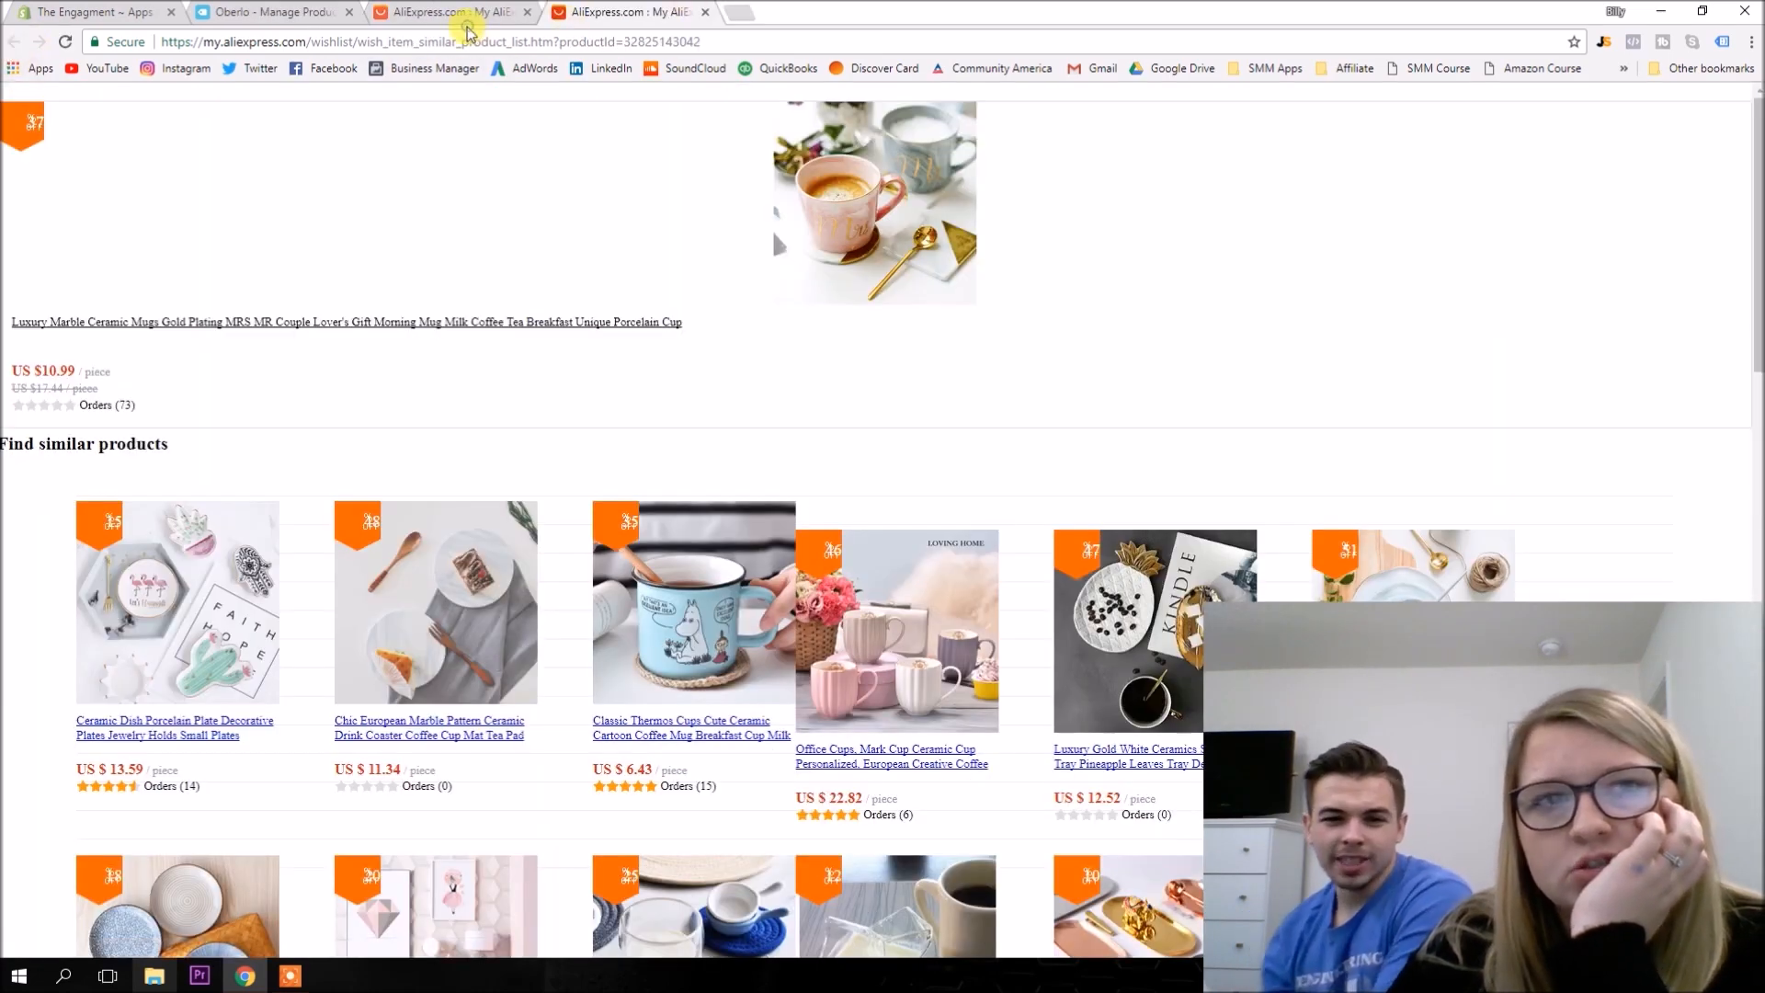
pyautogui.click(345, 321)
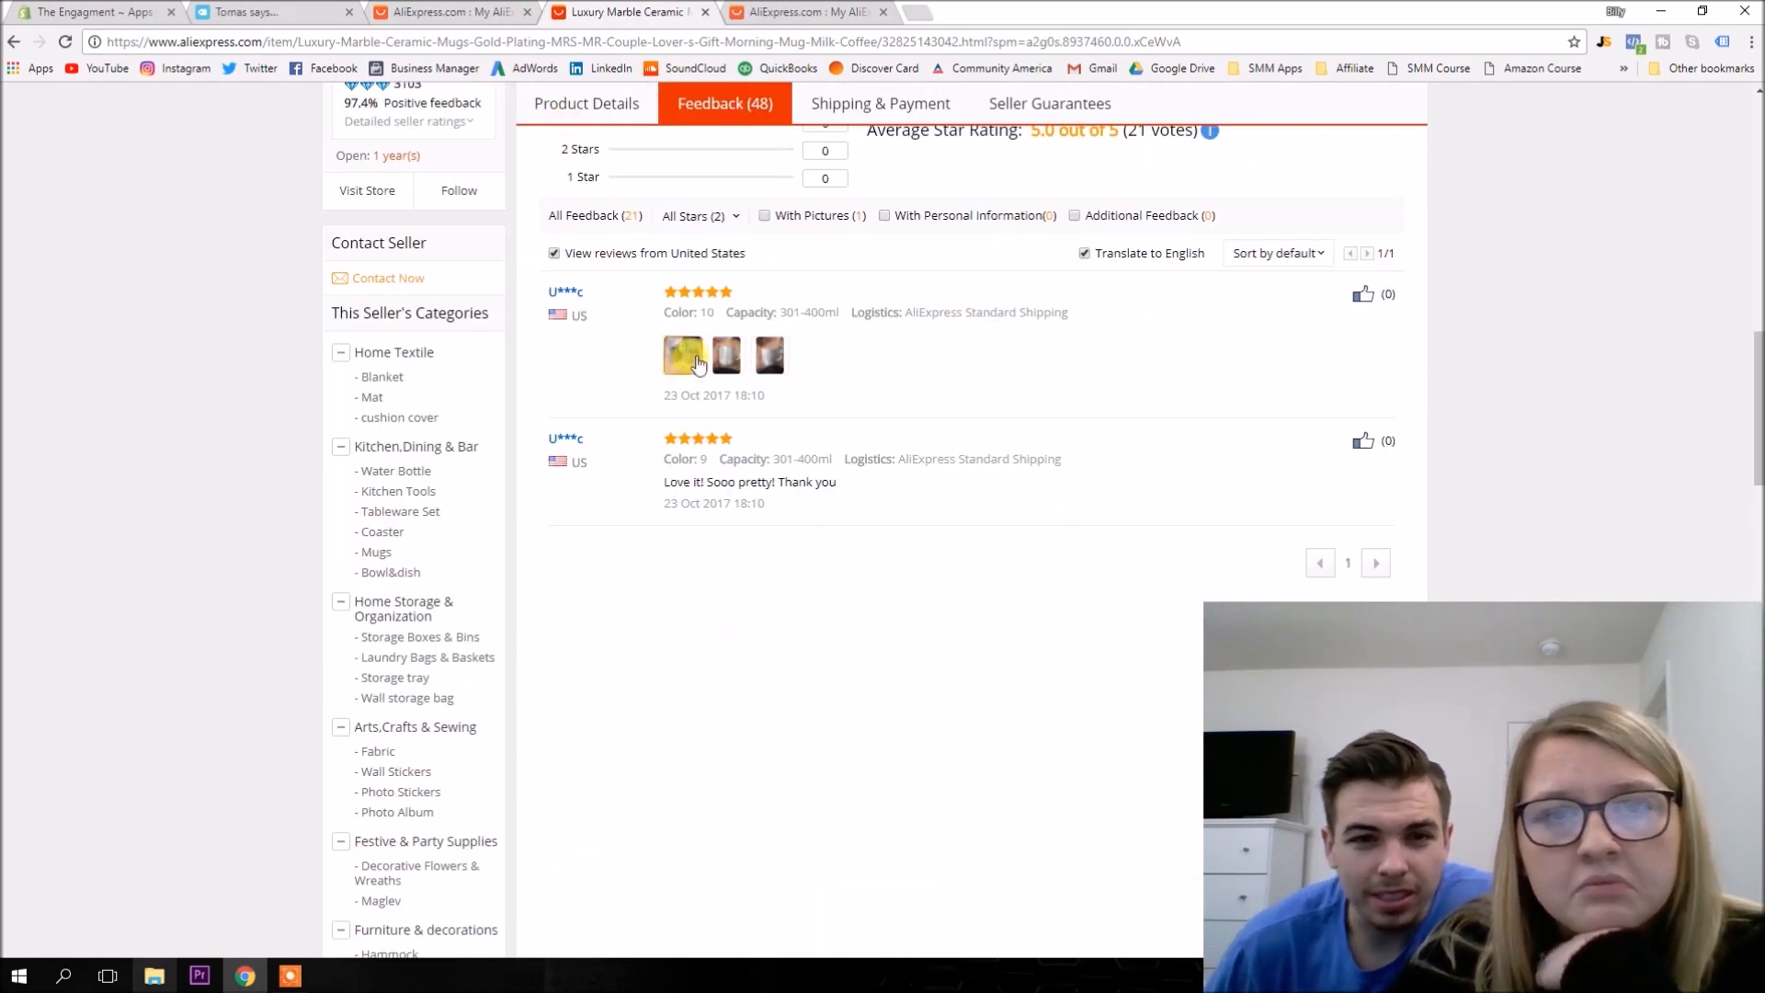
pyautogui.click(684, 355)
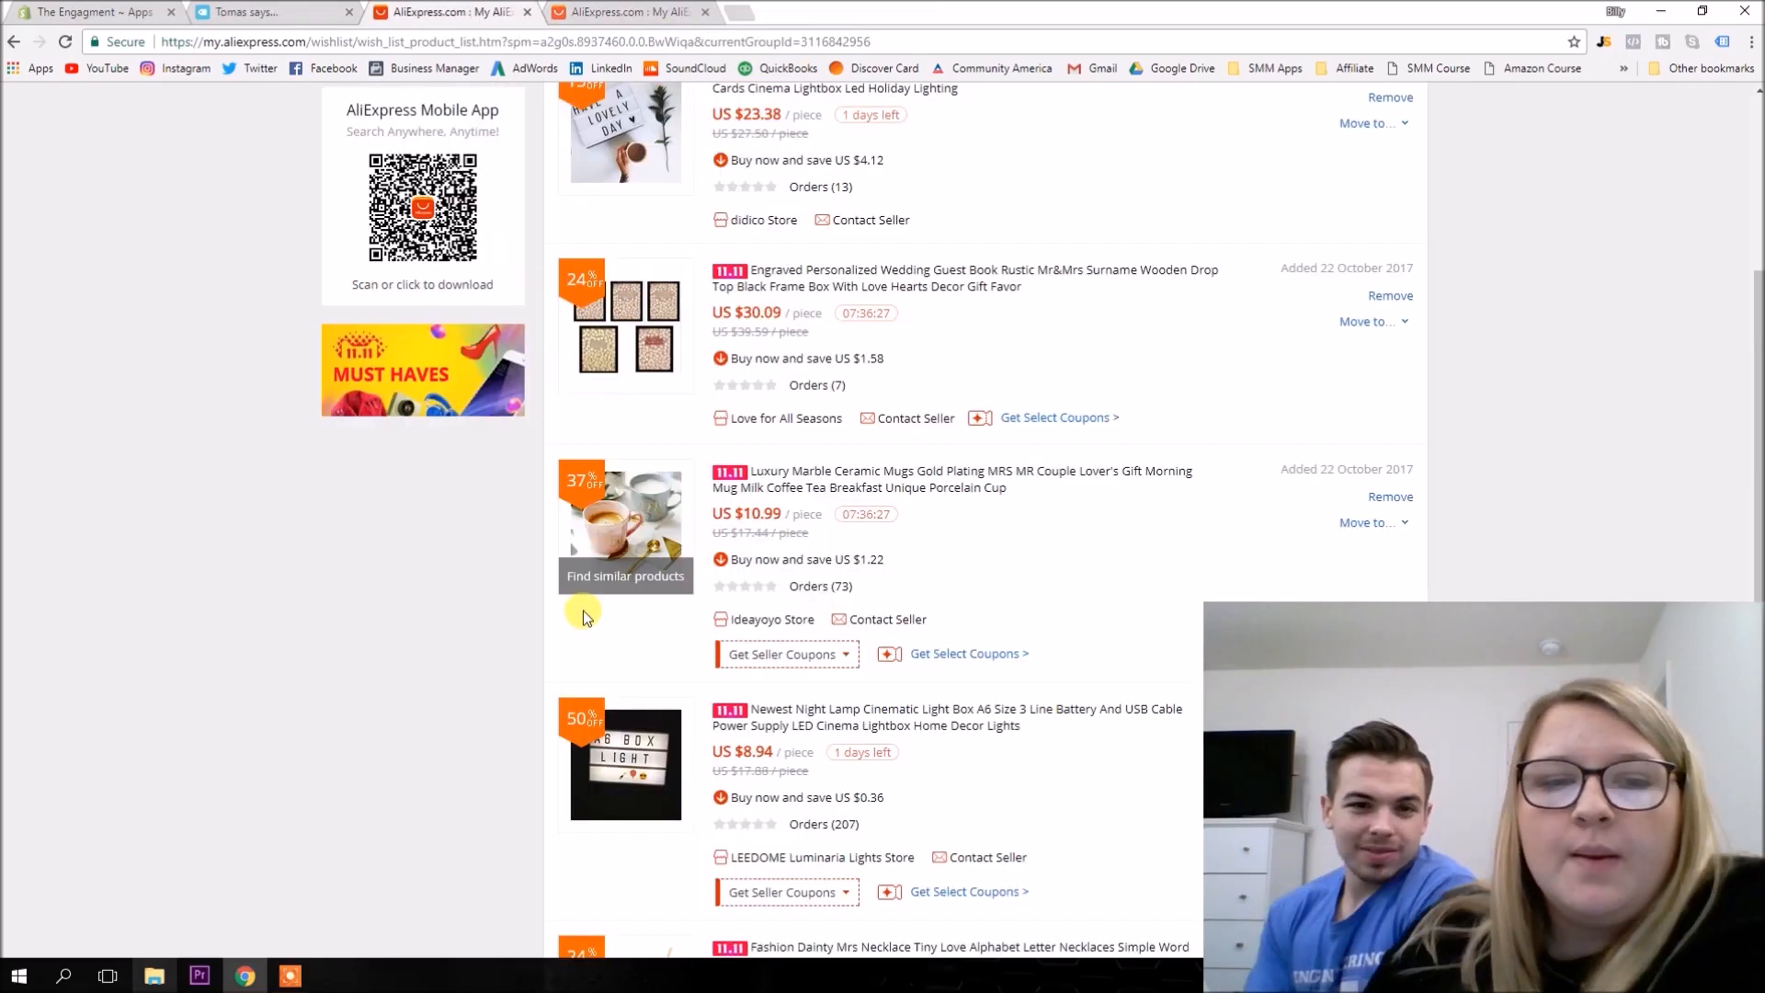
# Open the dainty Mrs necklace listing and enlarge a buyer's feedback photo.
pyautogui.click(950, 947)
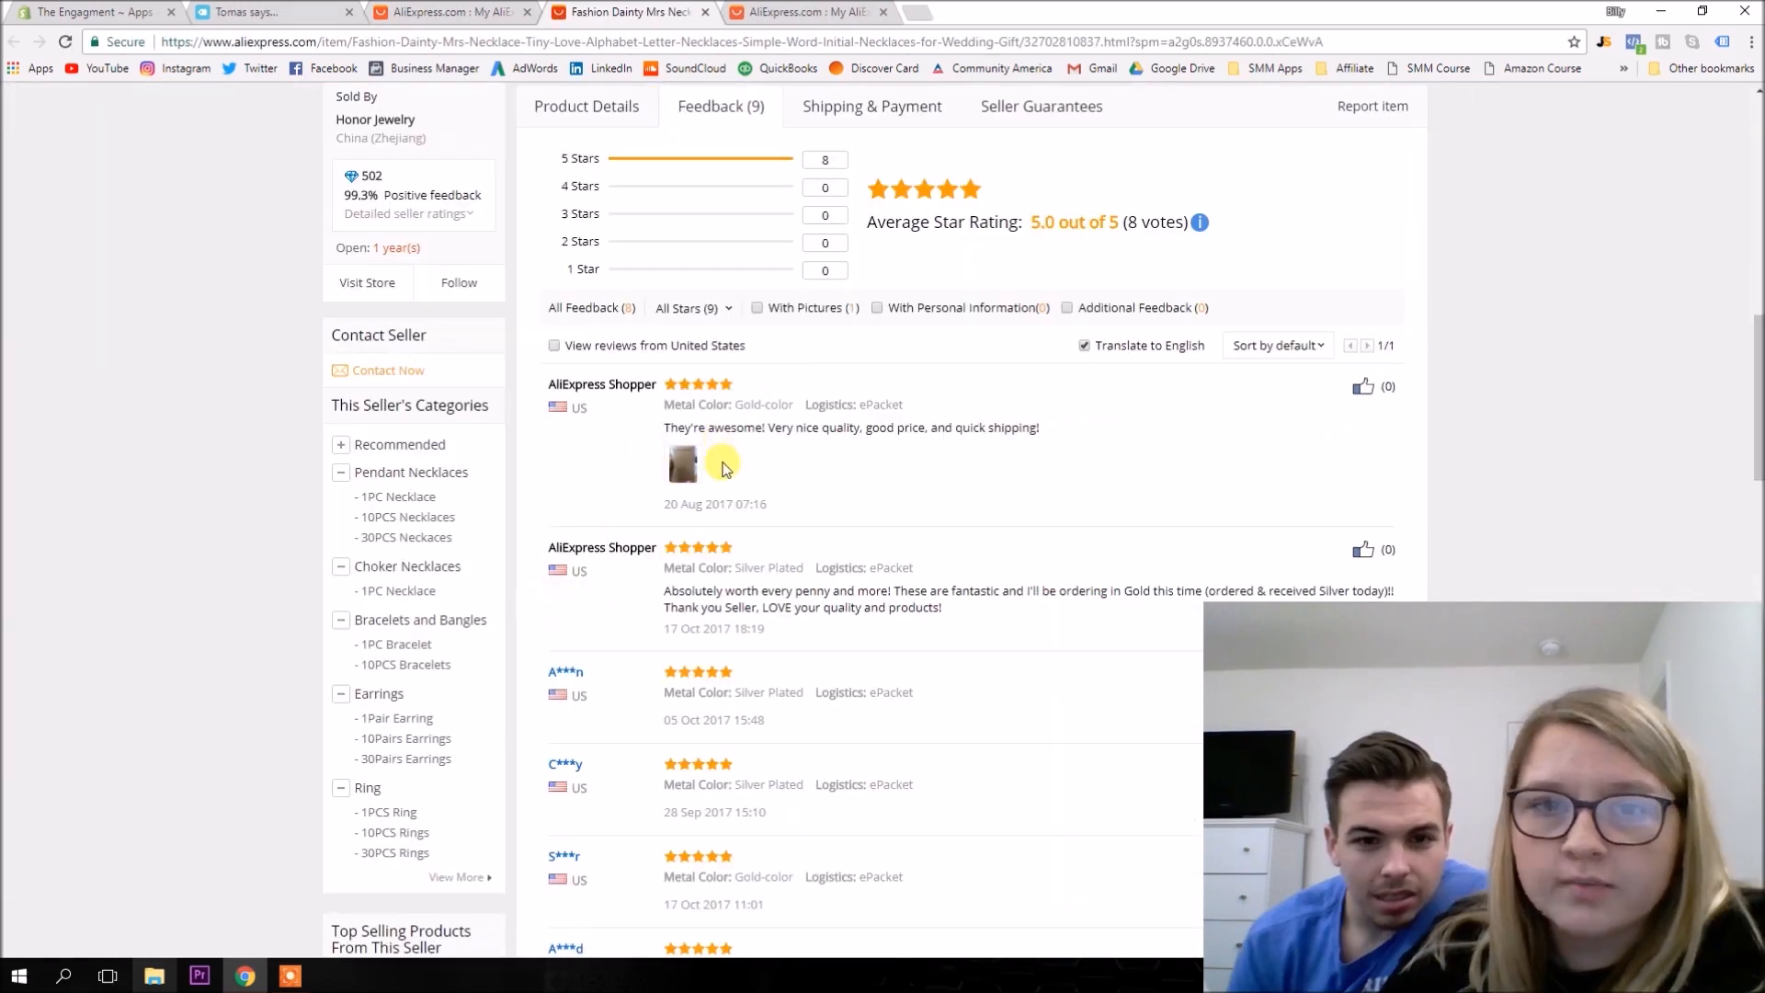
pyautogui.click(684, 464)
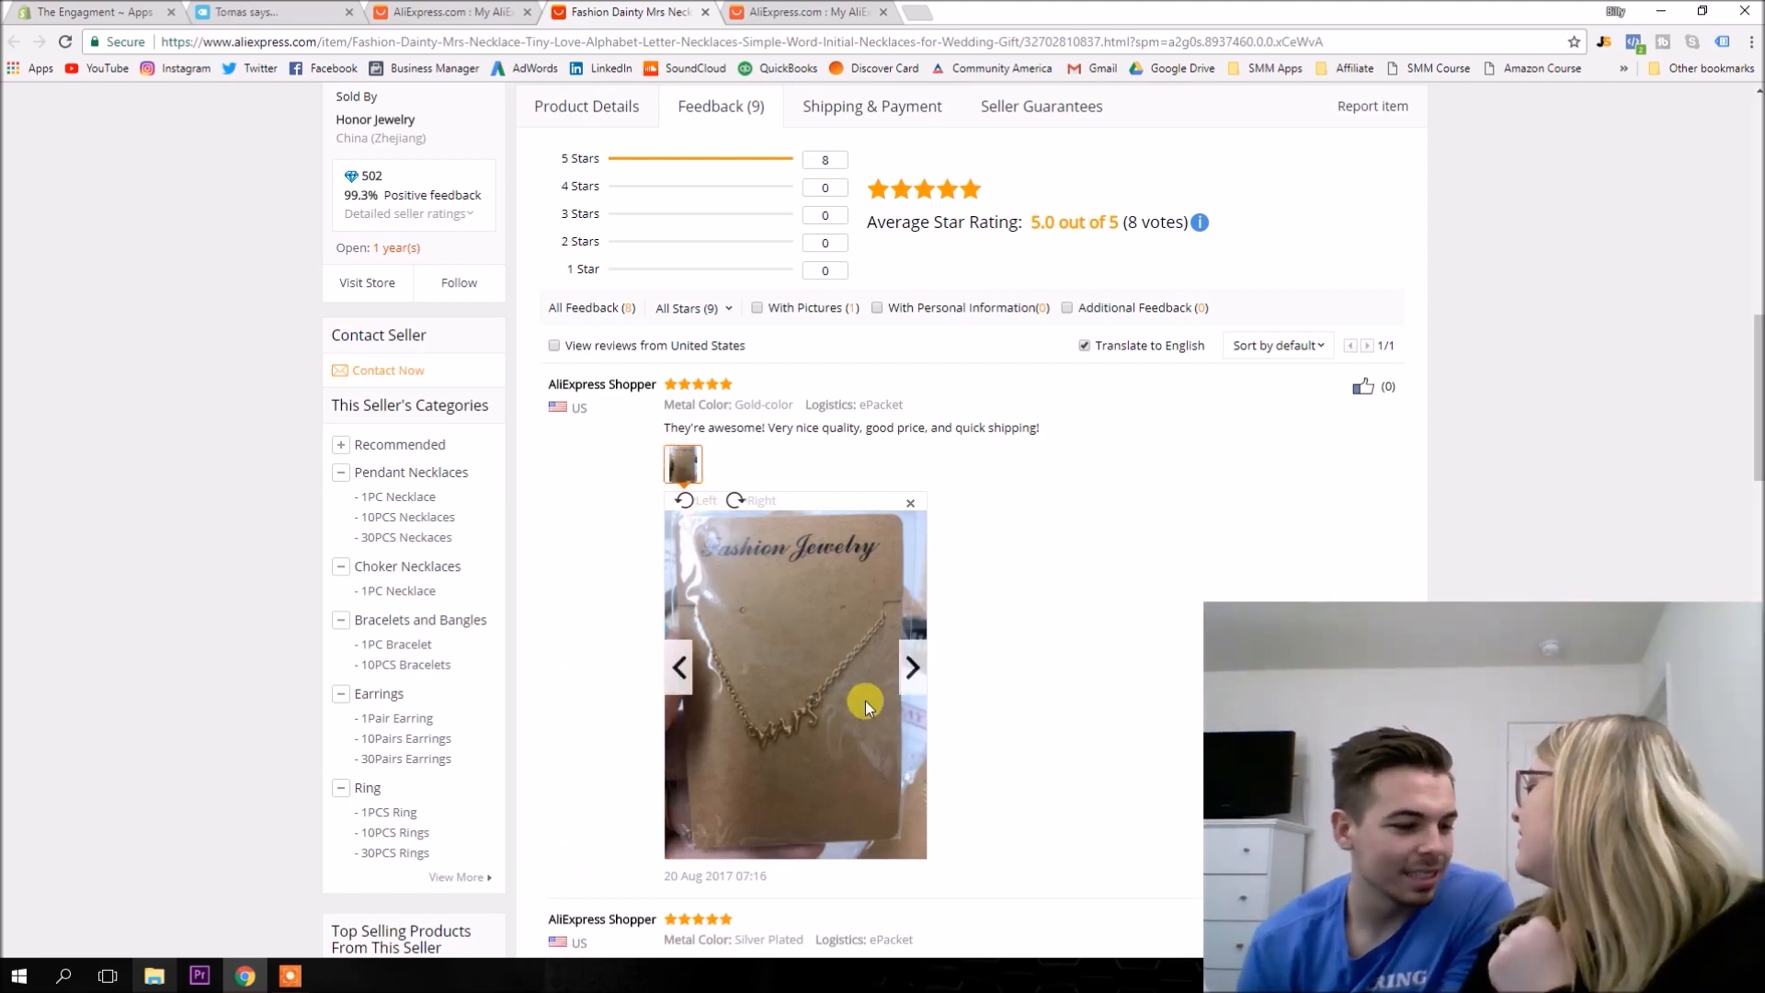
pyautogui.scroll(-3)
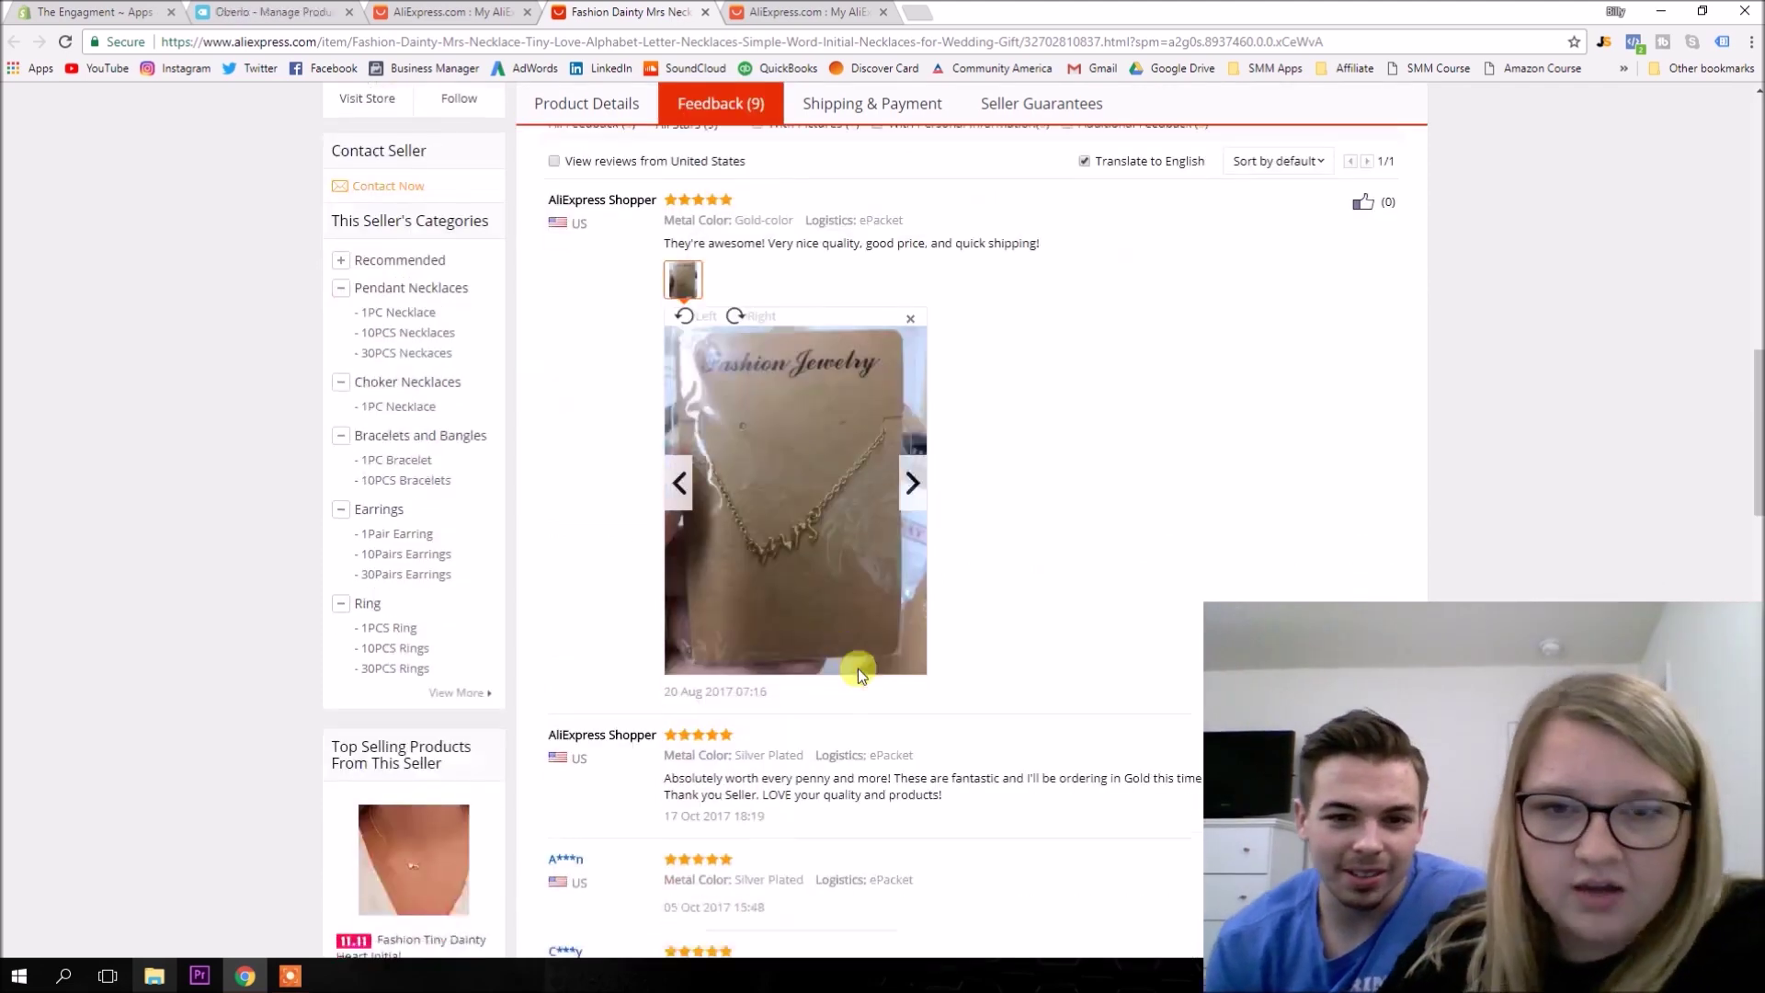
pyautogui.moveTo(361, 855)
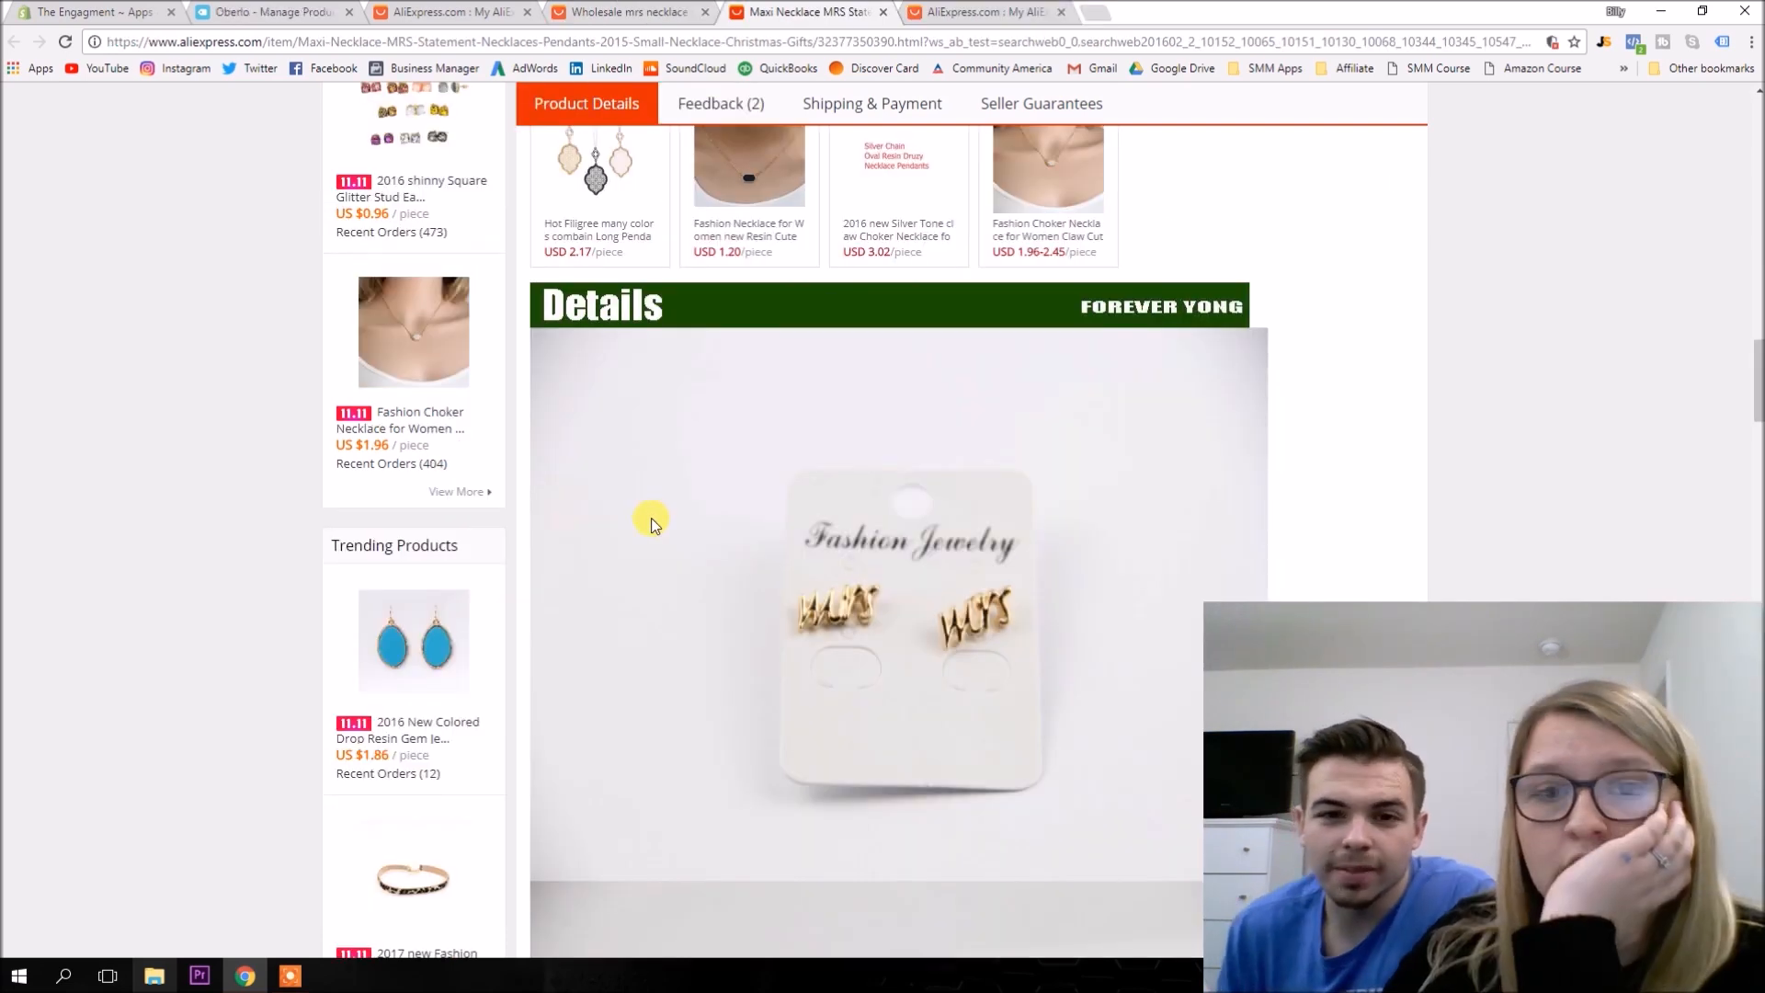
# Scroll the Mrs necklace results and open a wholesale dainty Mrs necklace listing.
pyautogui.scroll(-3)
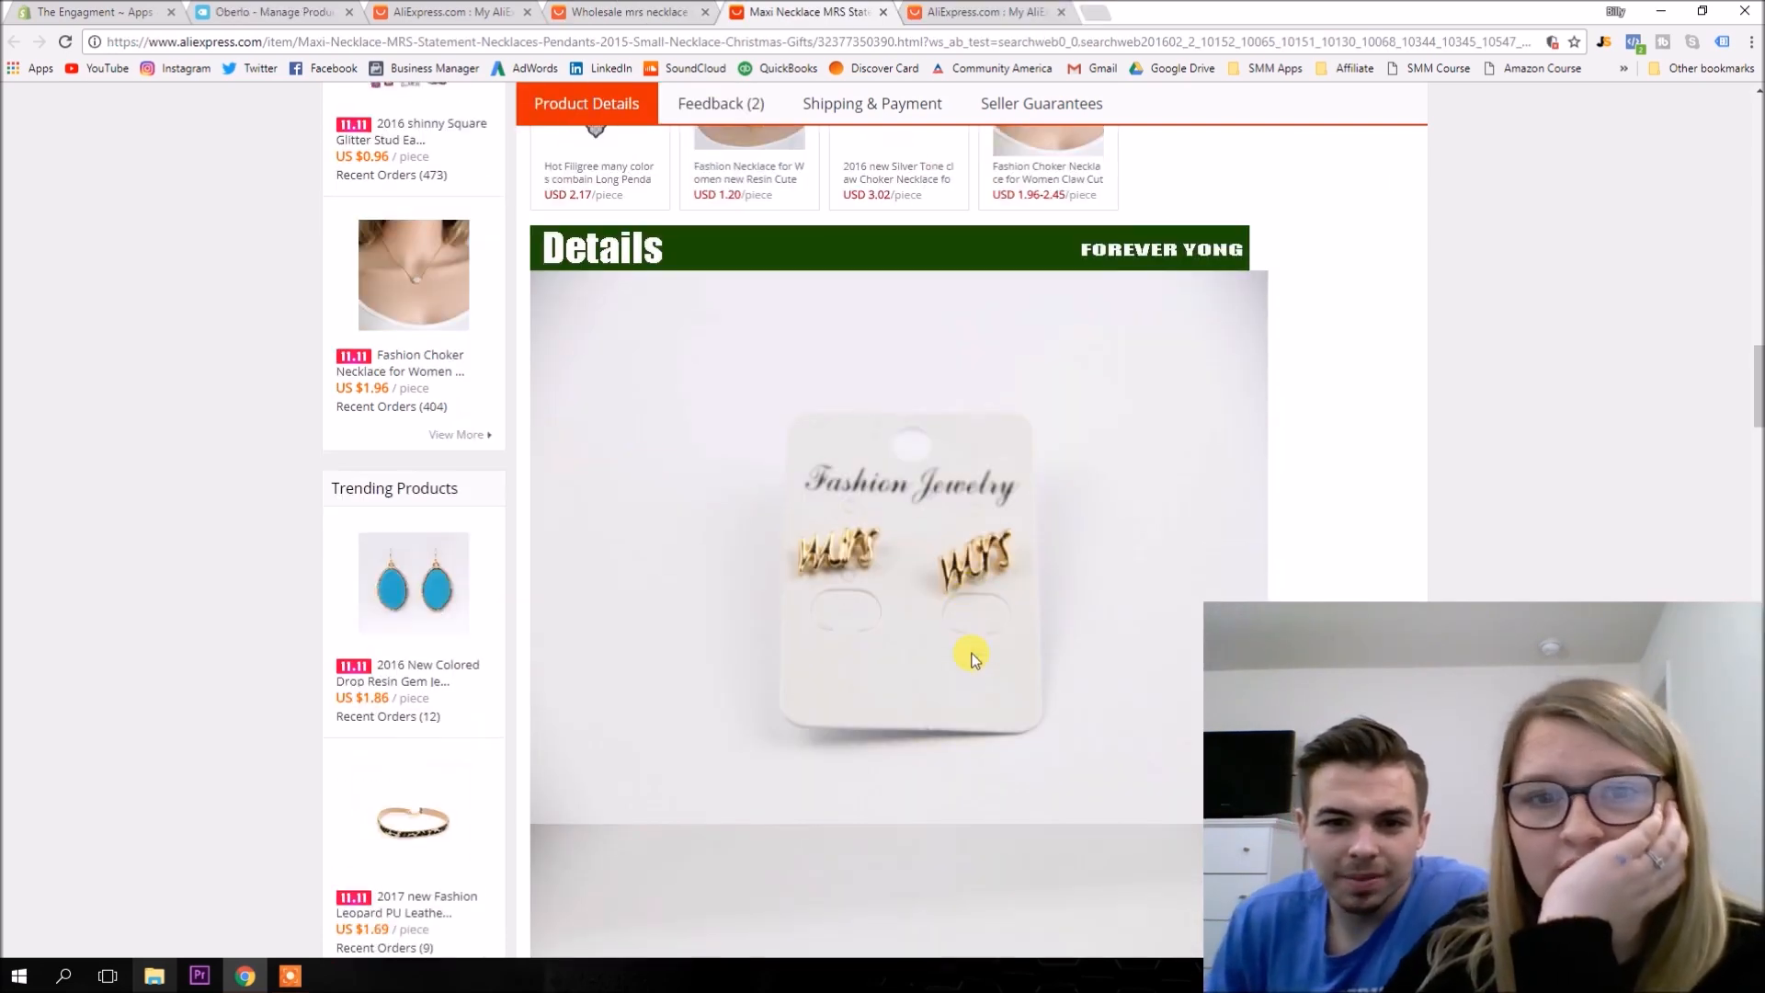
pyautogui.scroll(-3)
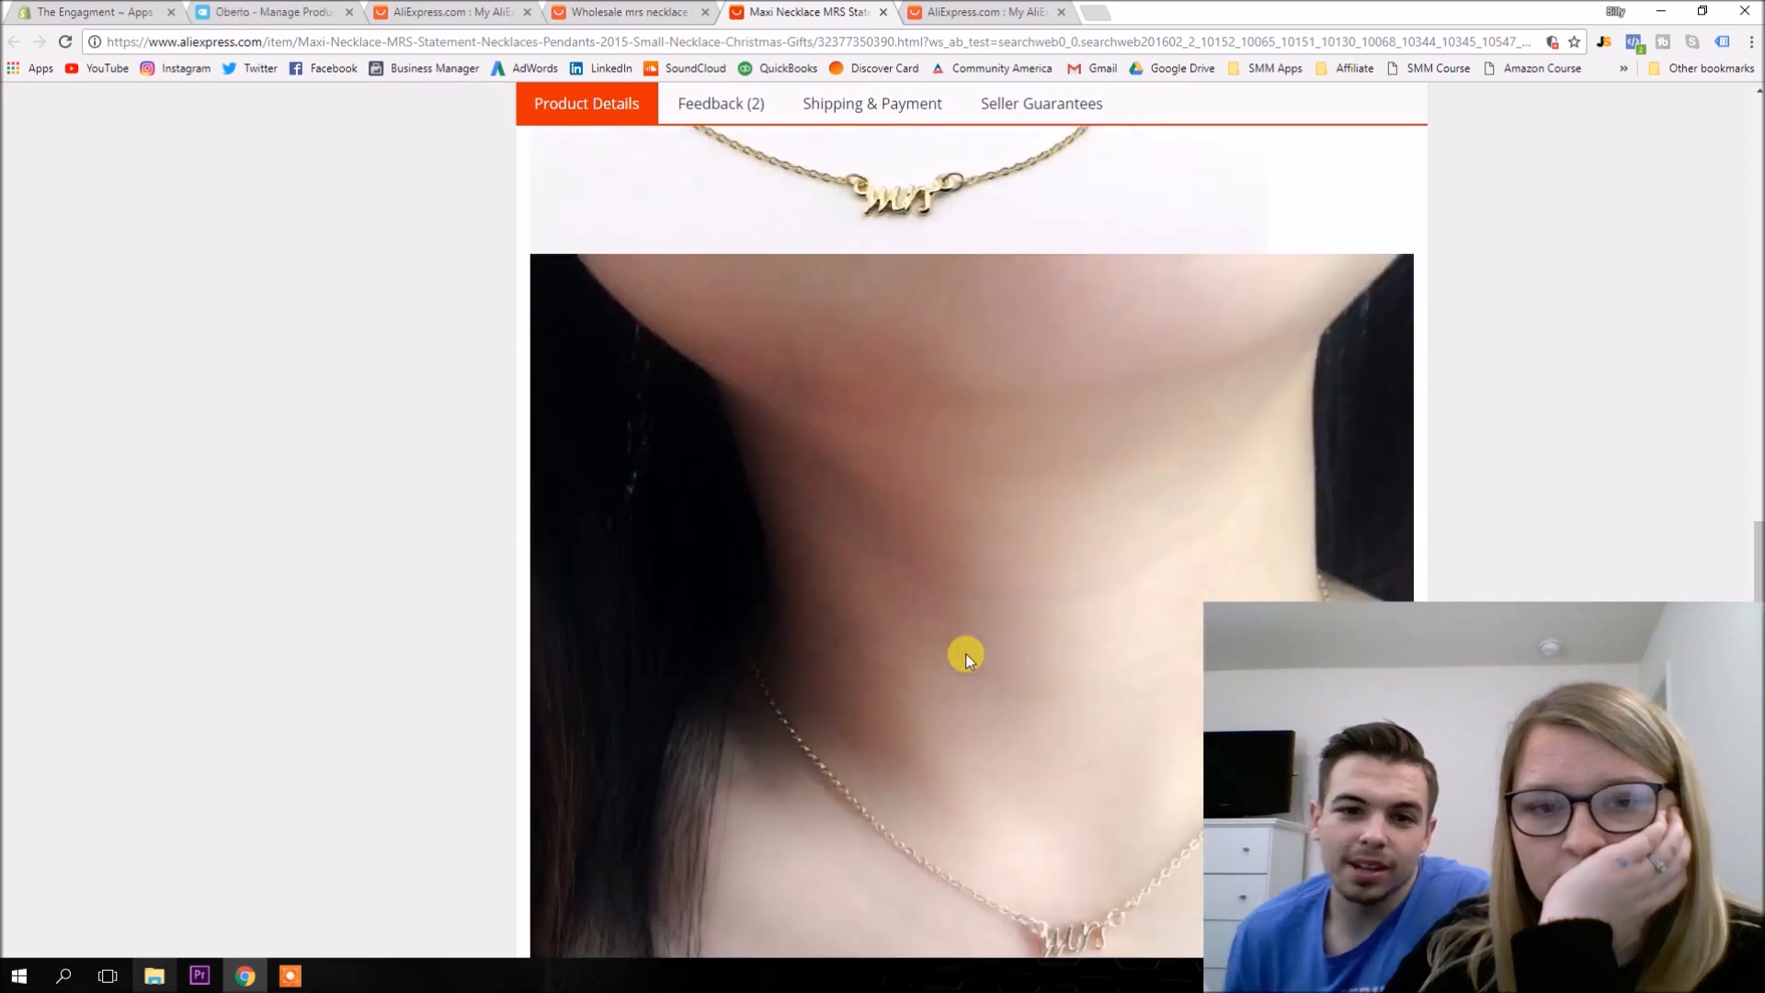
pyautogui.scroll(-3)
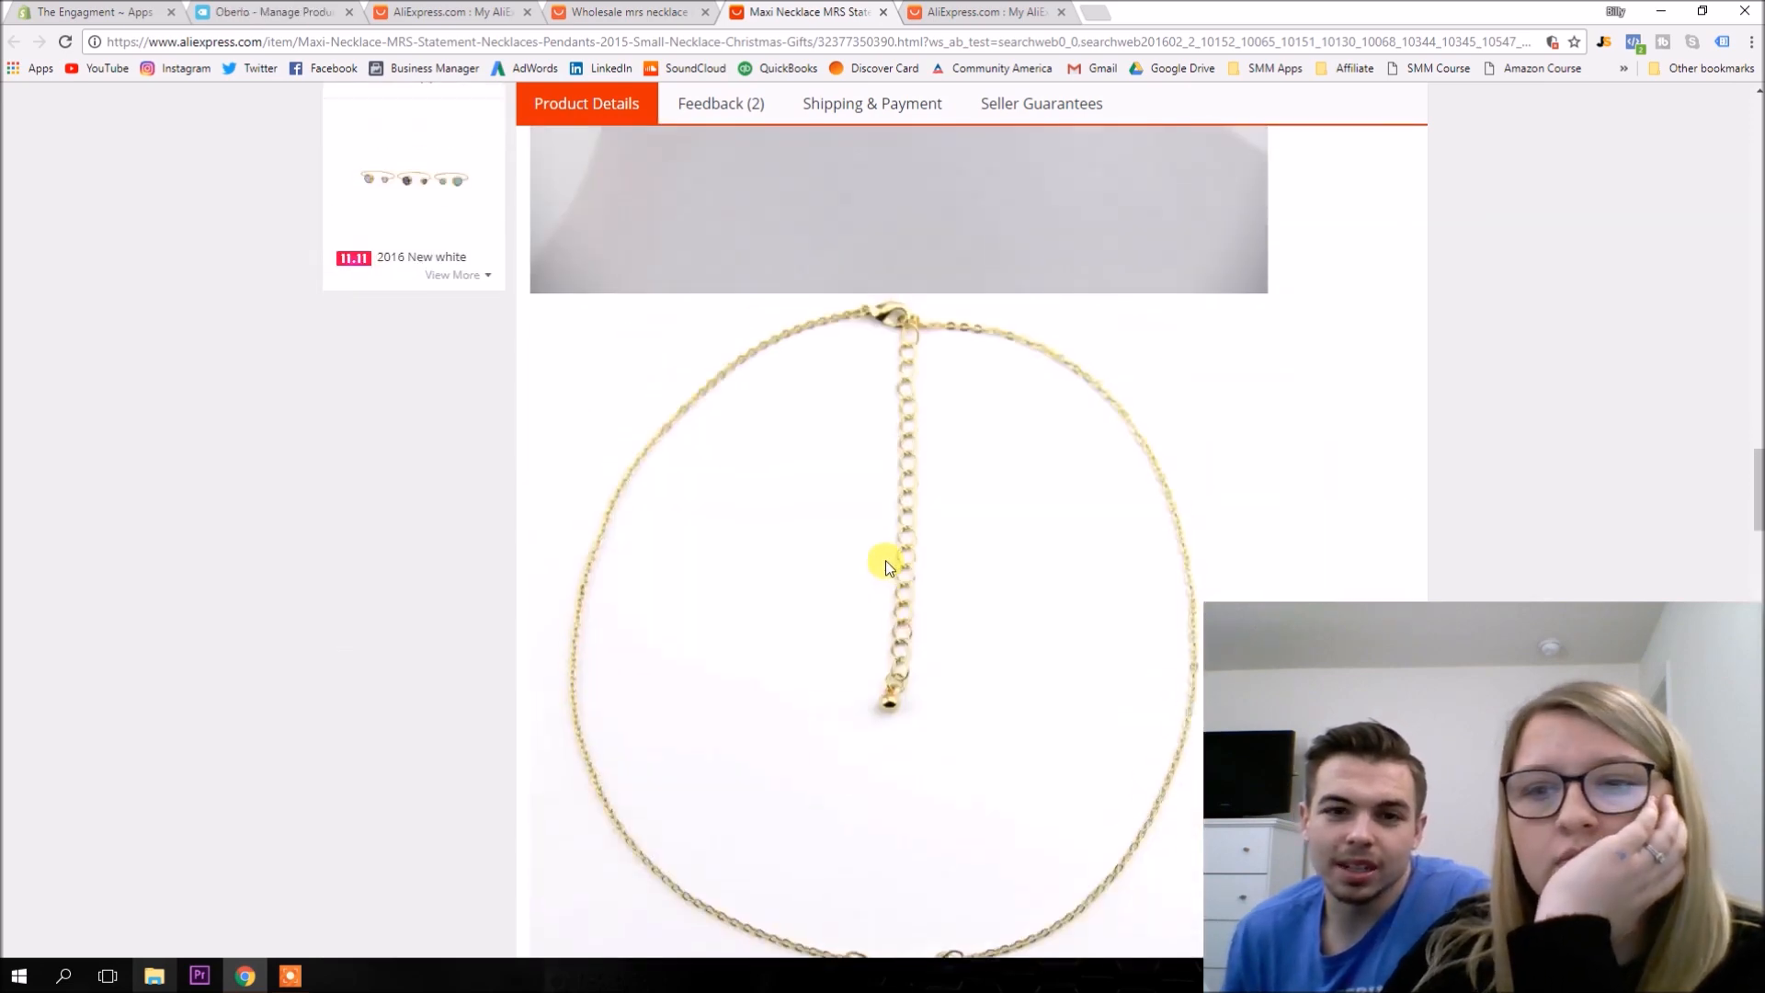
pyautogui.scroll(-3)
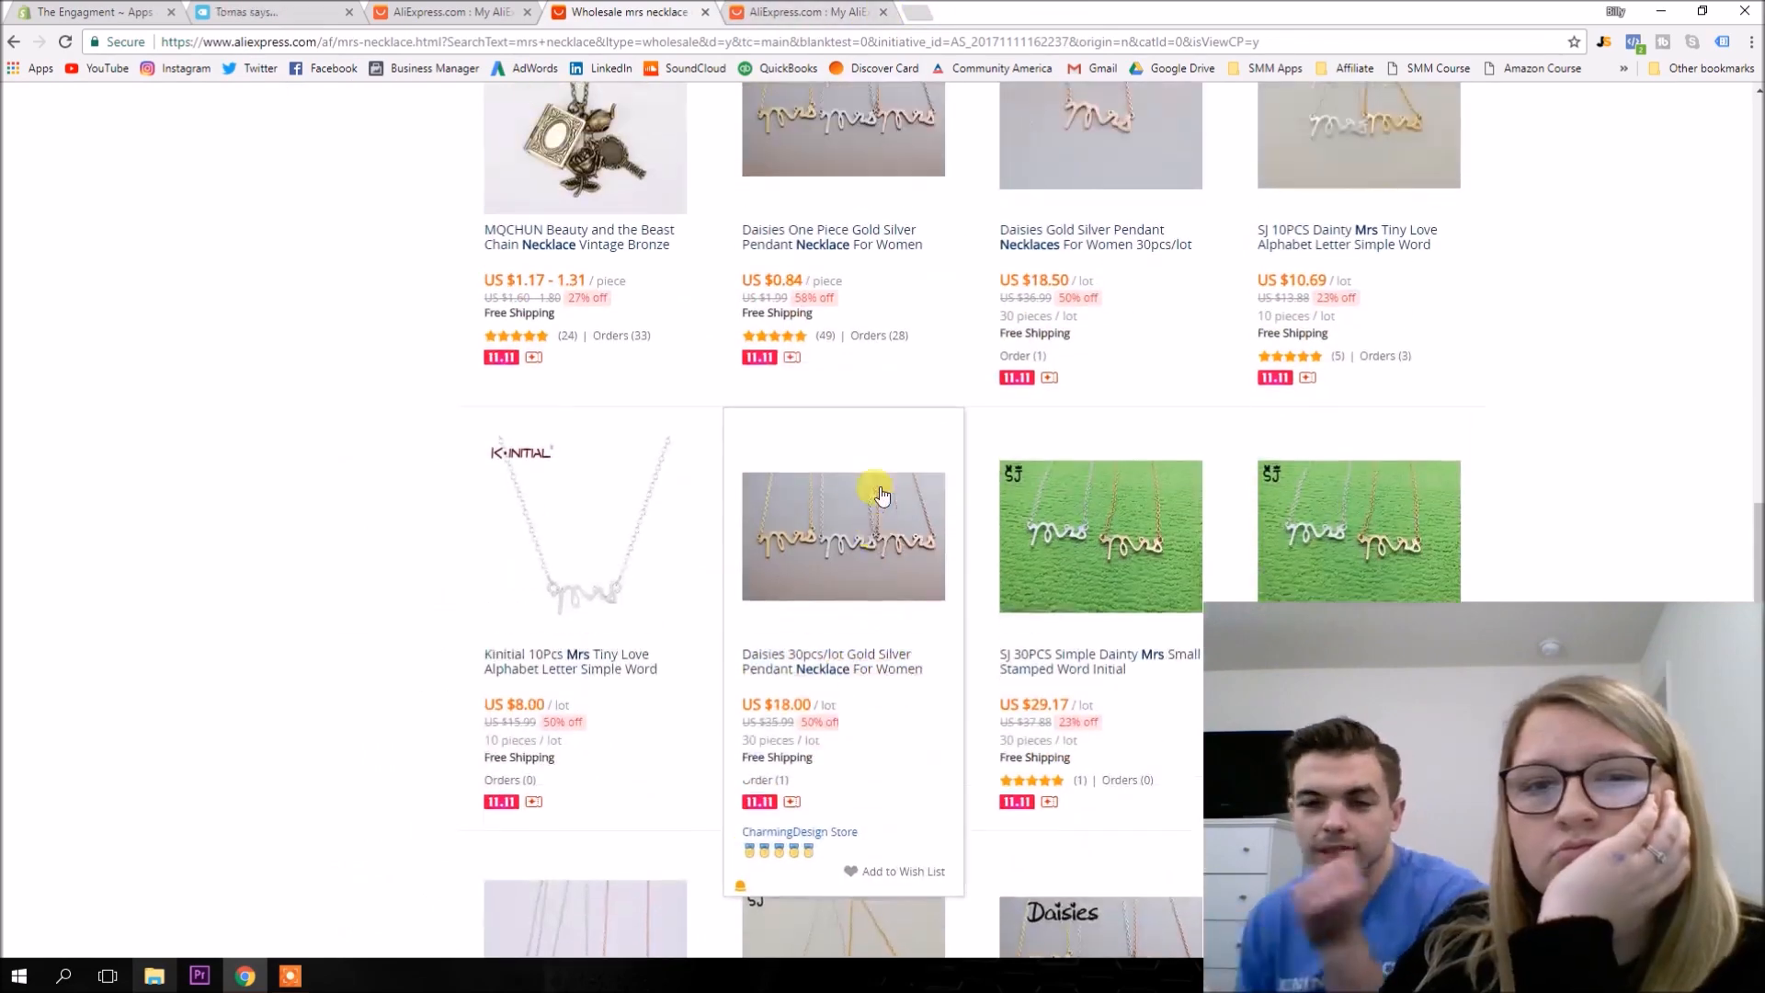
pyautogui.click(844, 535)
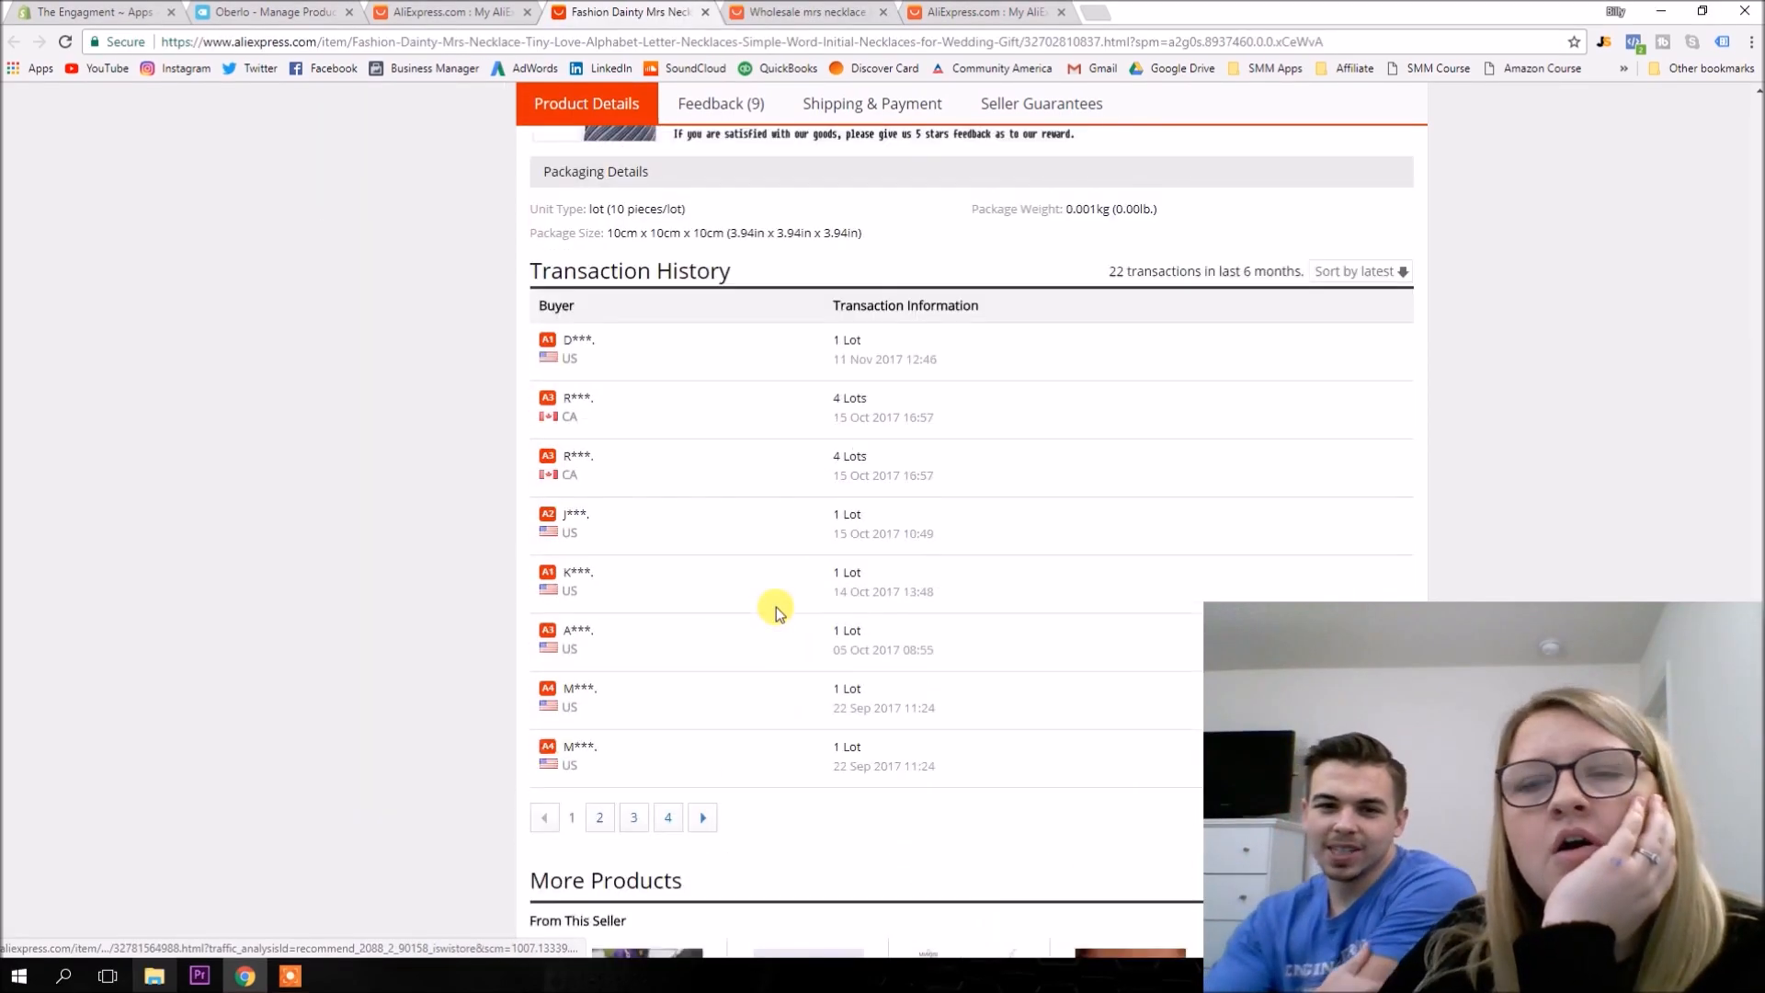
# Look over the wholesale listing including its transaction history.
pyautogui.scroll(3)
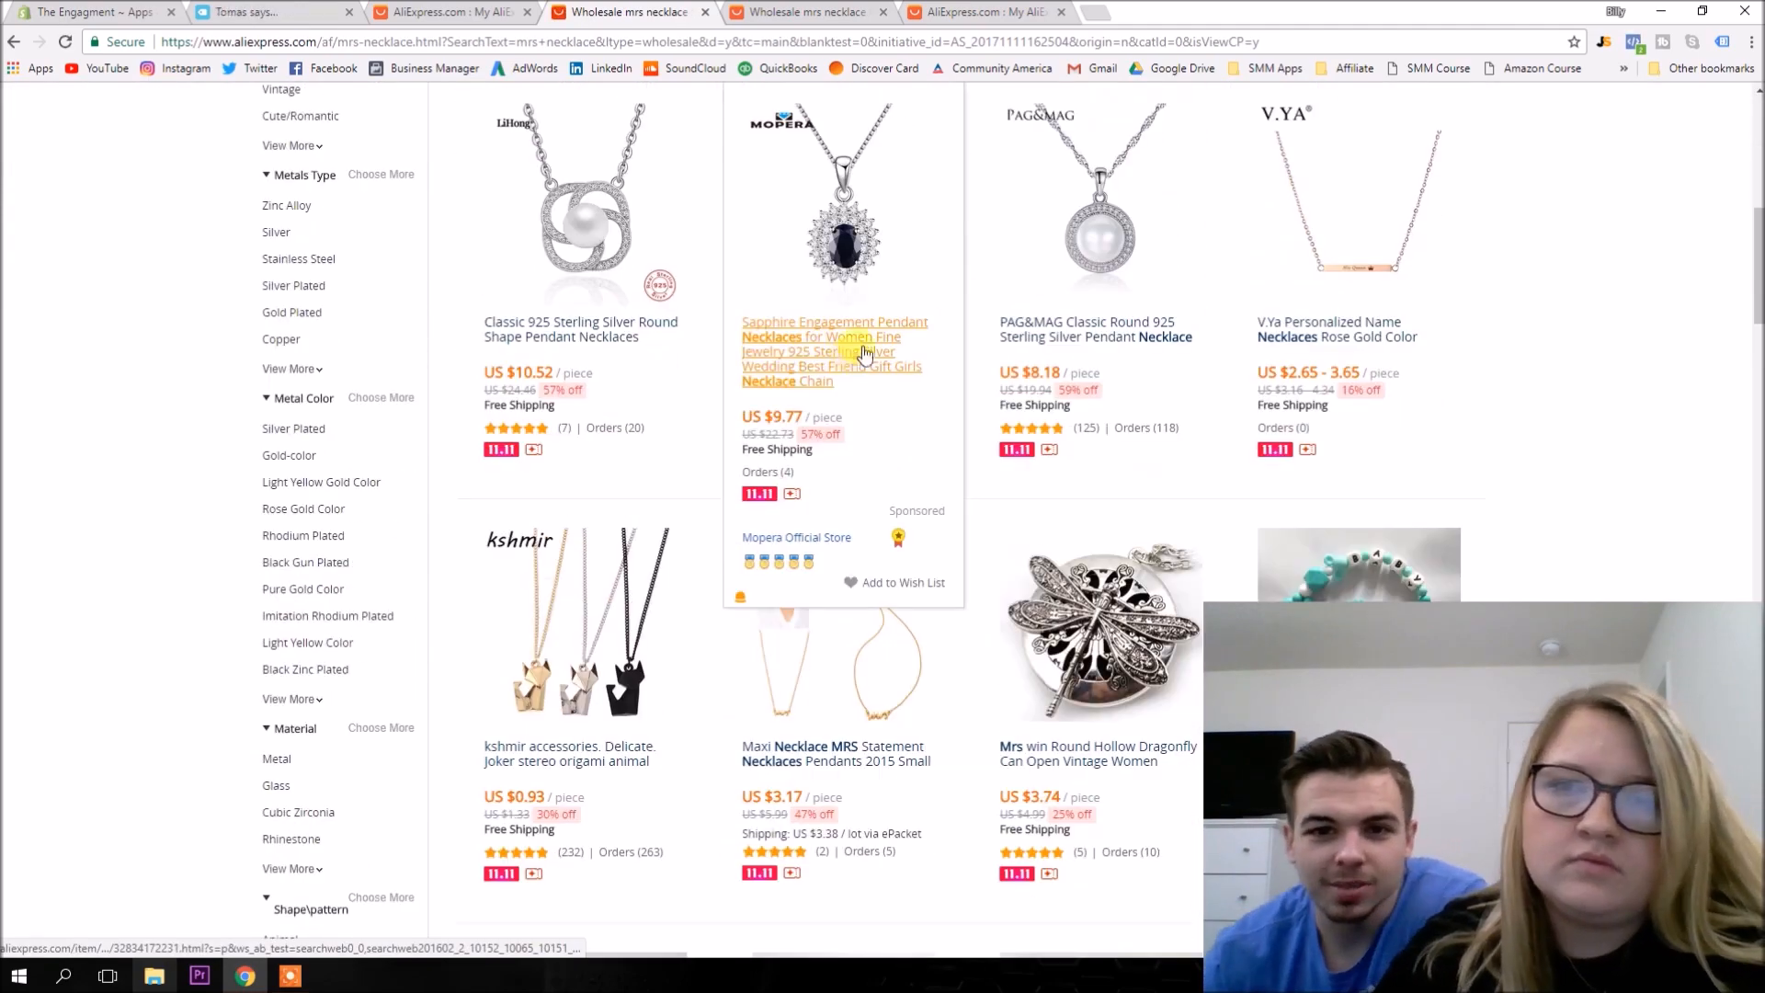
pyautogui.scroll(-3)
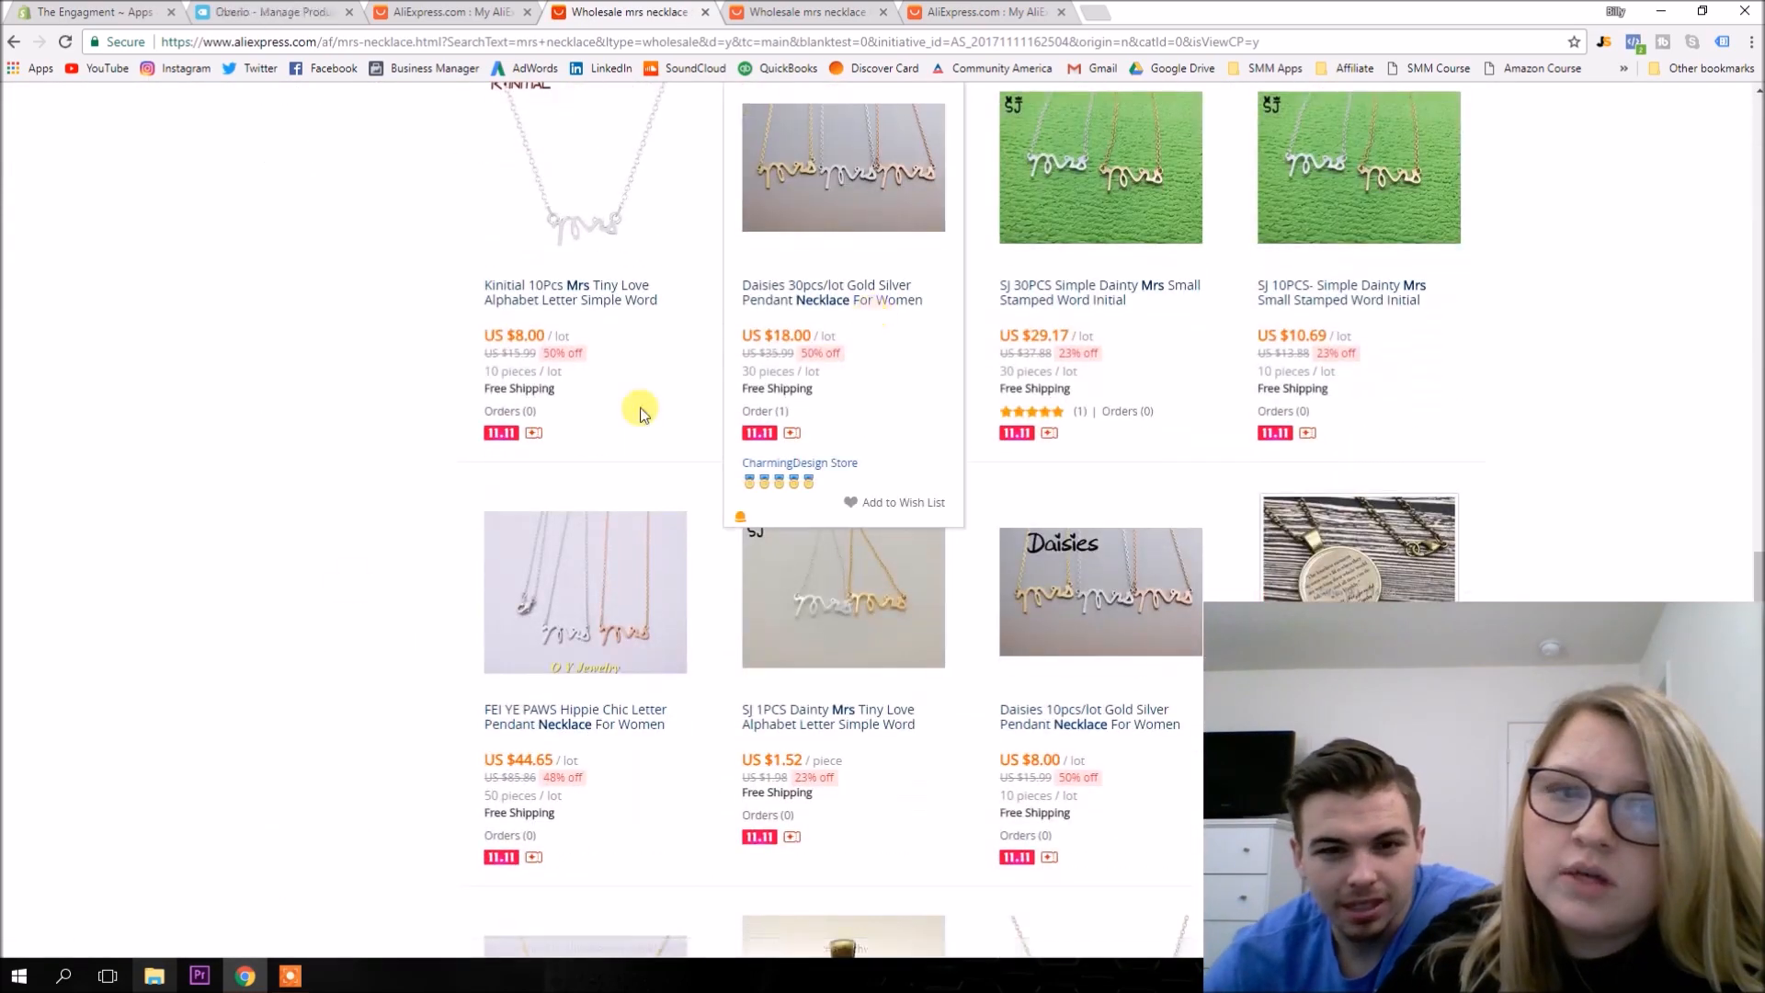
pyautogui.scroll(-3)
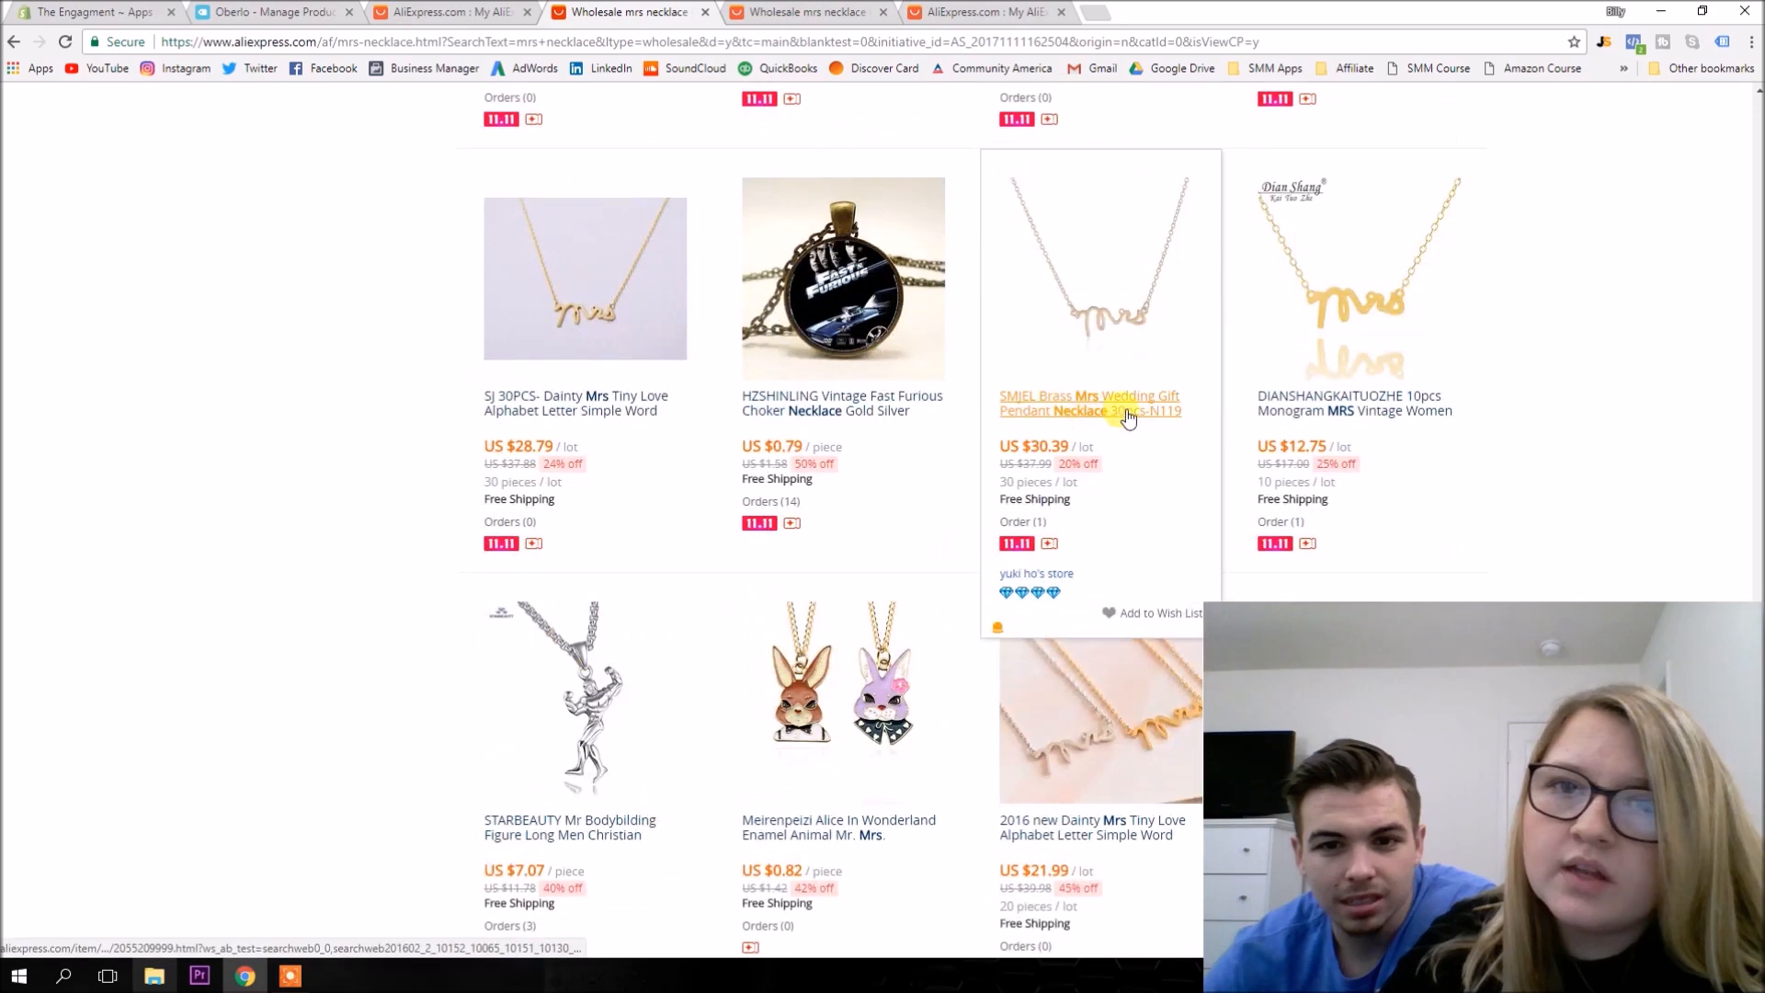
pyautogui.scroll(-3)
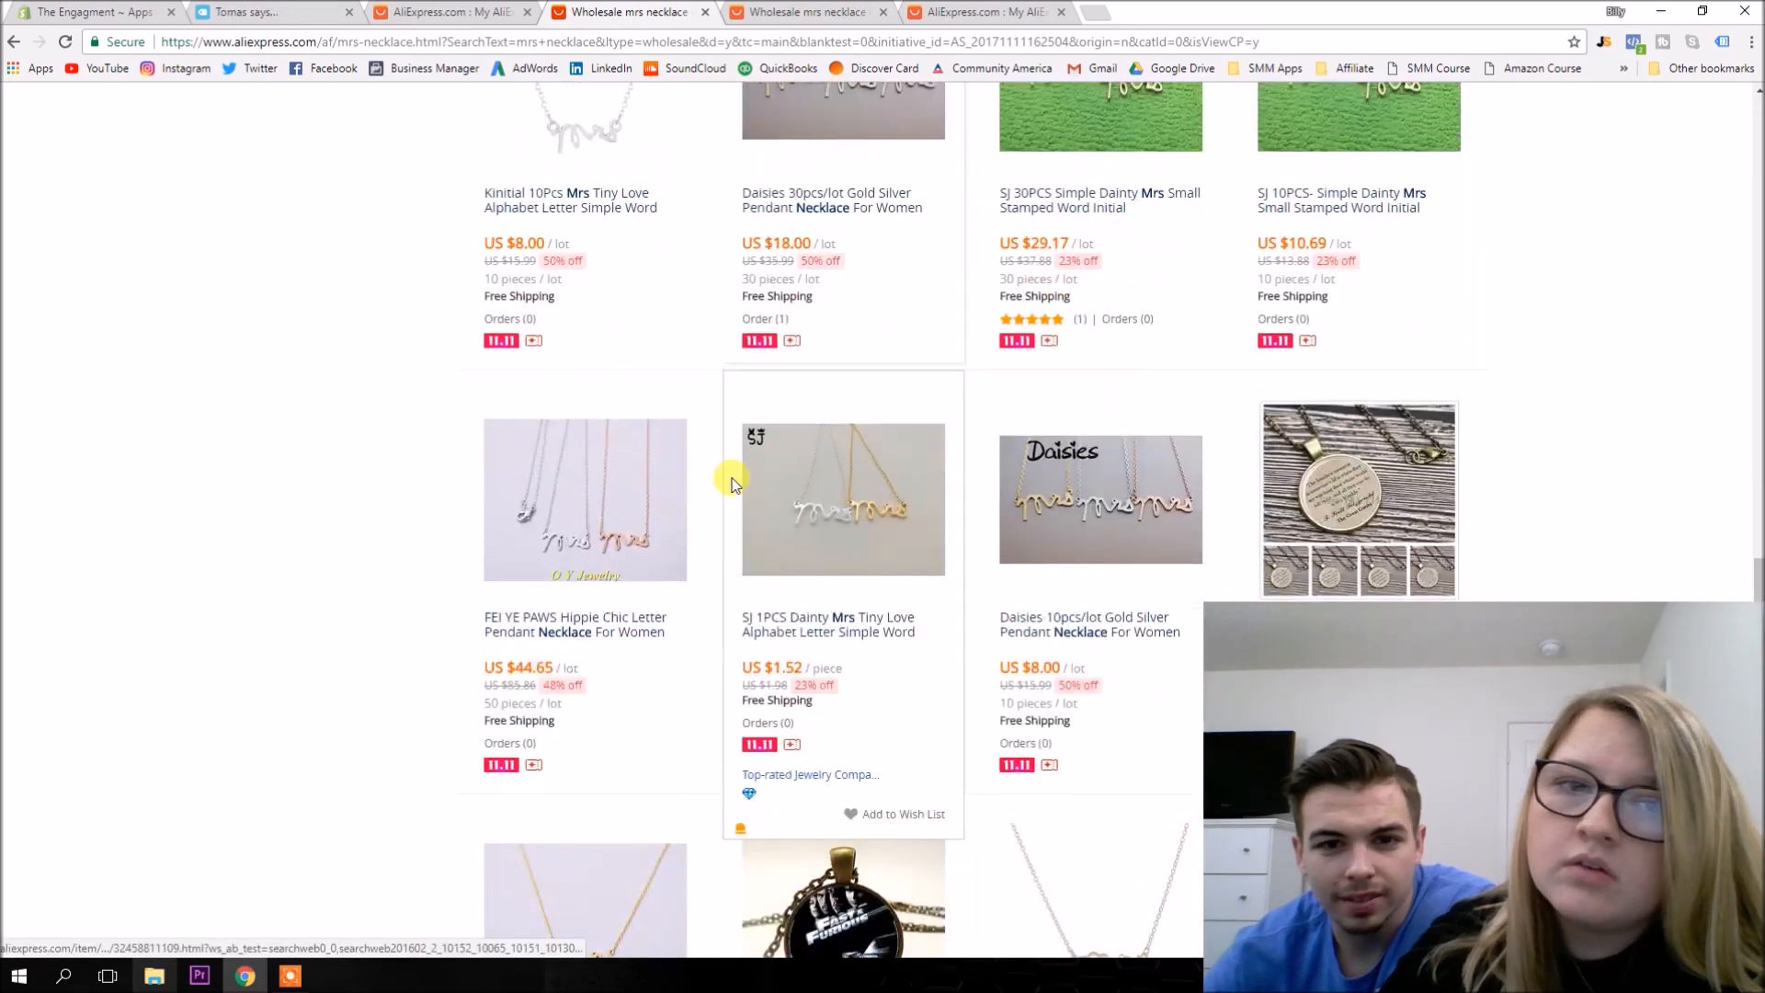
pyautogui.scroll(3)
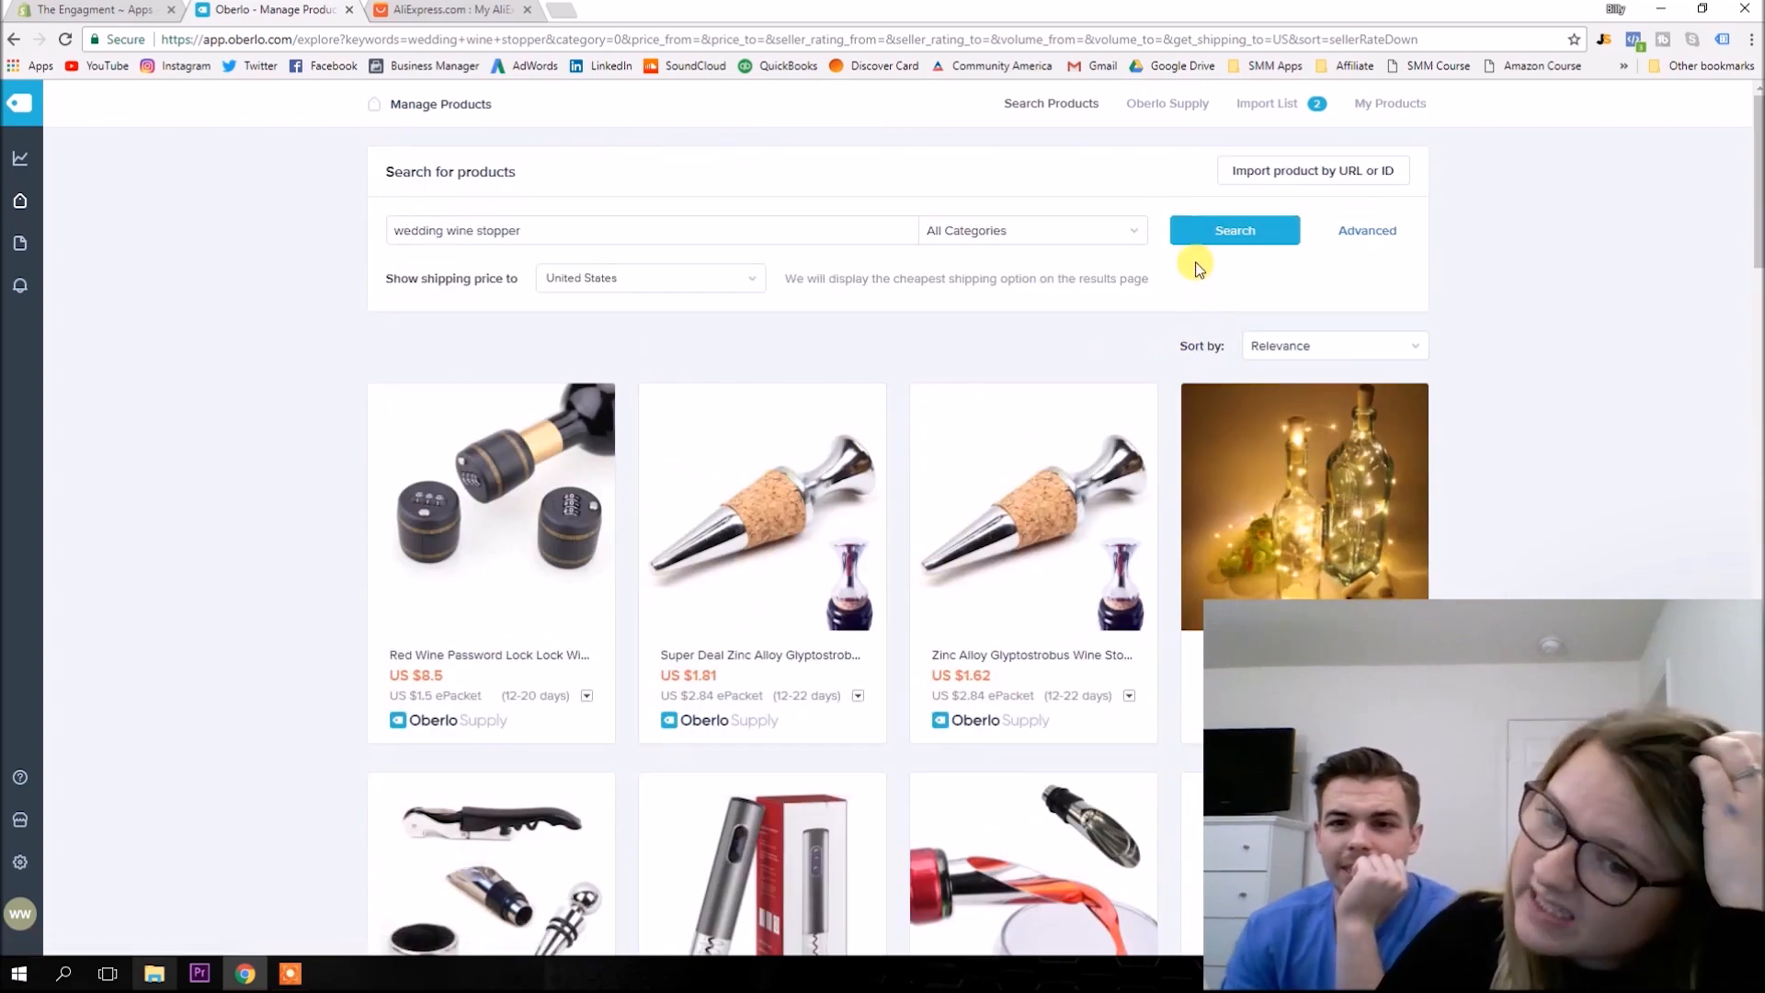
# Search Oberlo products for 'wedding wine stopper'.
pyautogui.click(1266, 103)
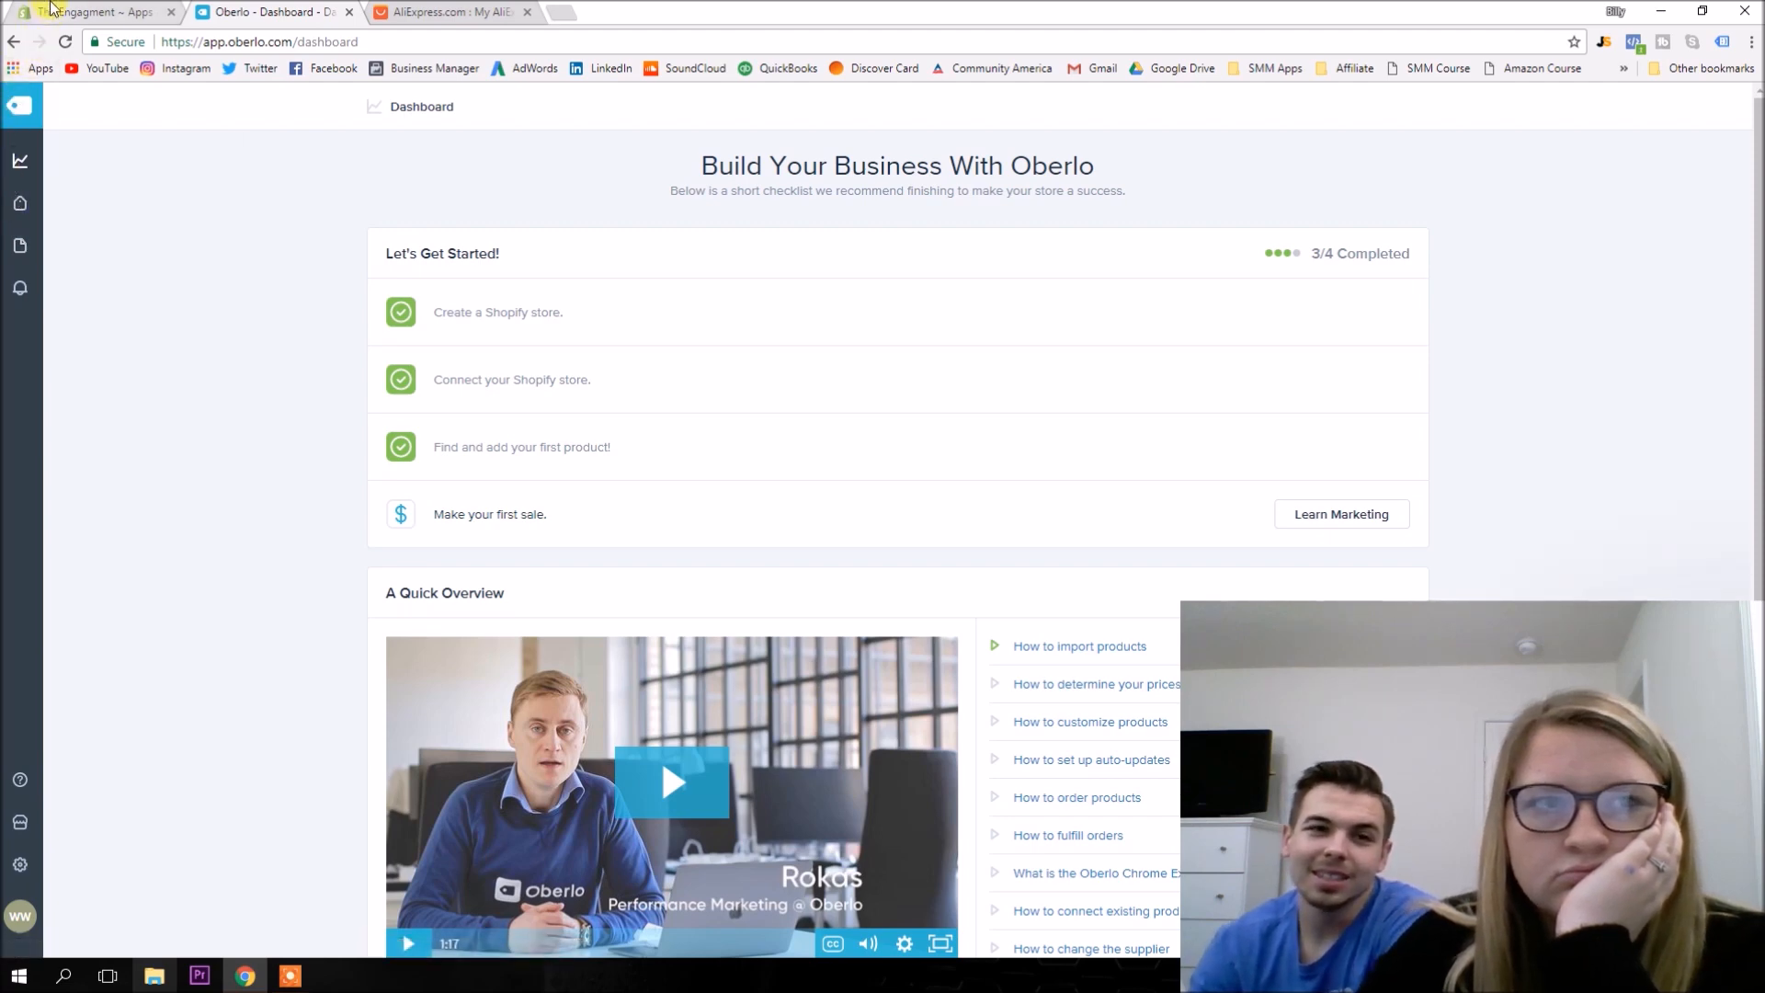
# Switch to the Shopify admin and close the AliExpress wish list tab.
pyautogui.click(90, 13)
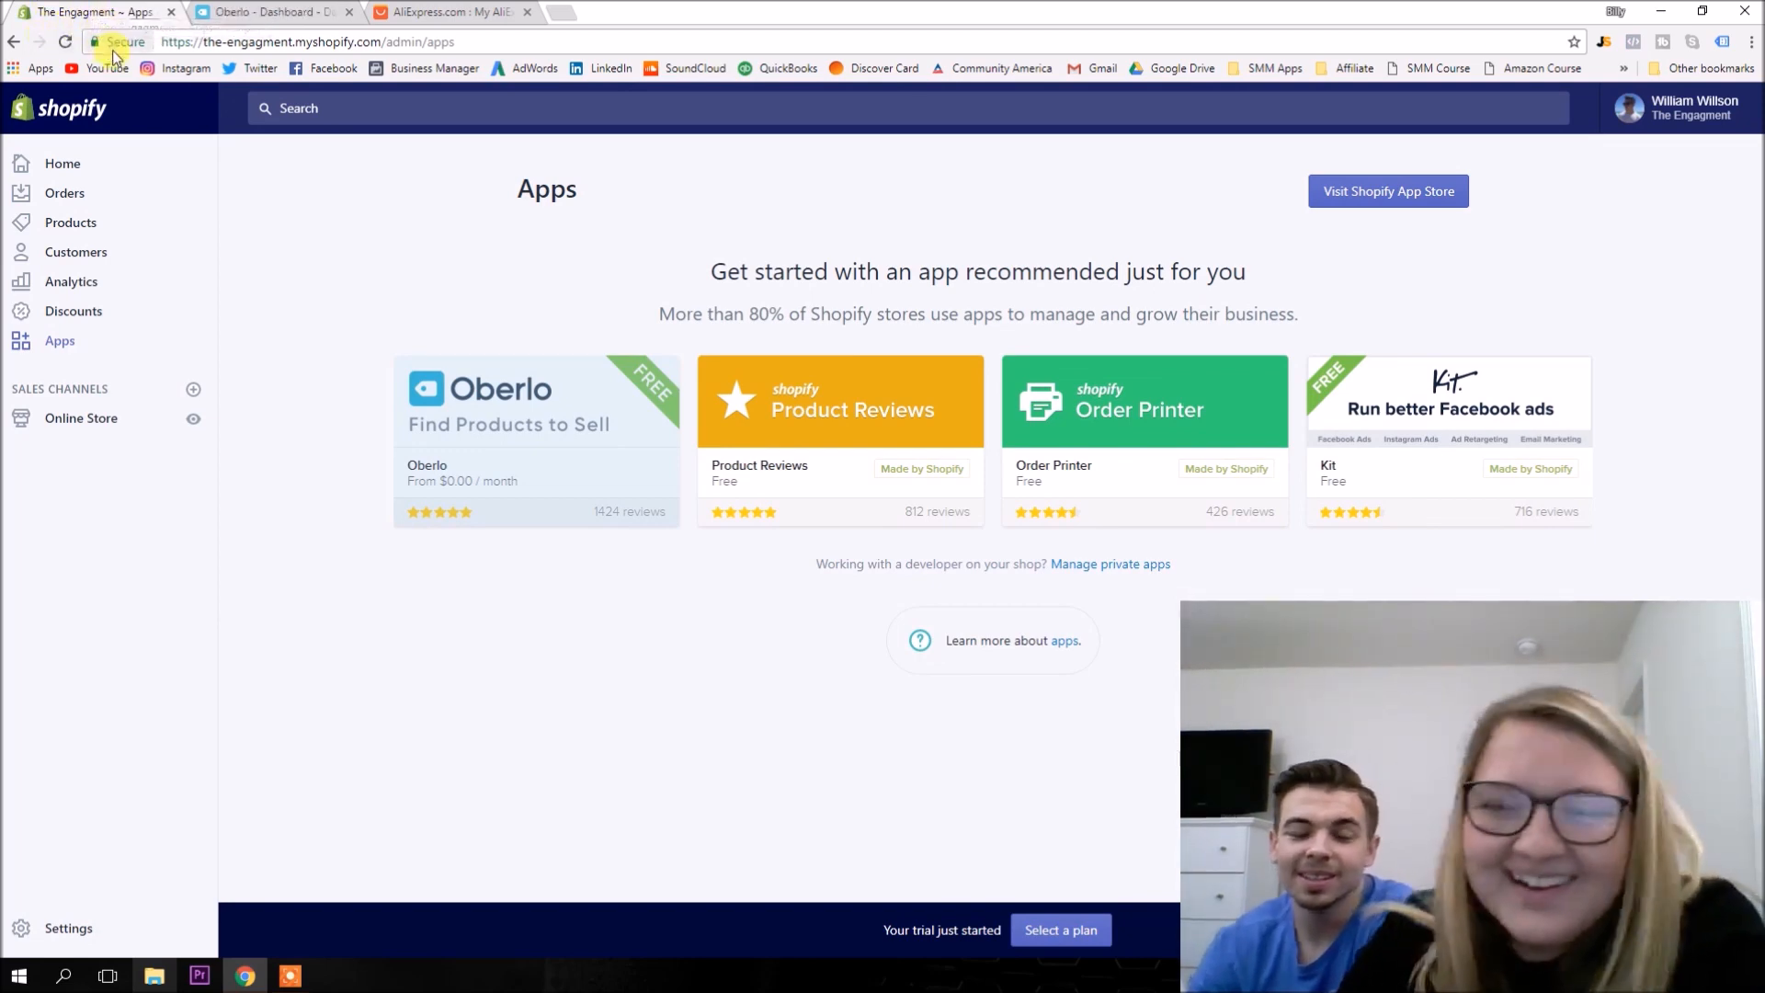
pyautogui.click(450, 11)
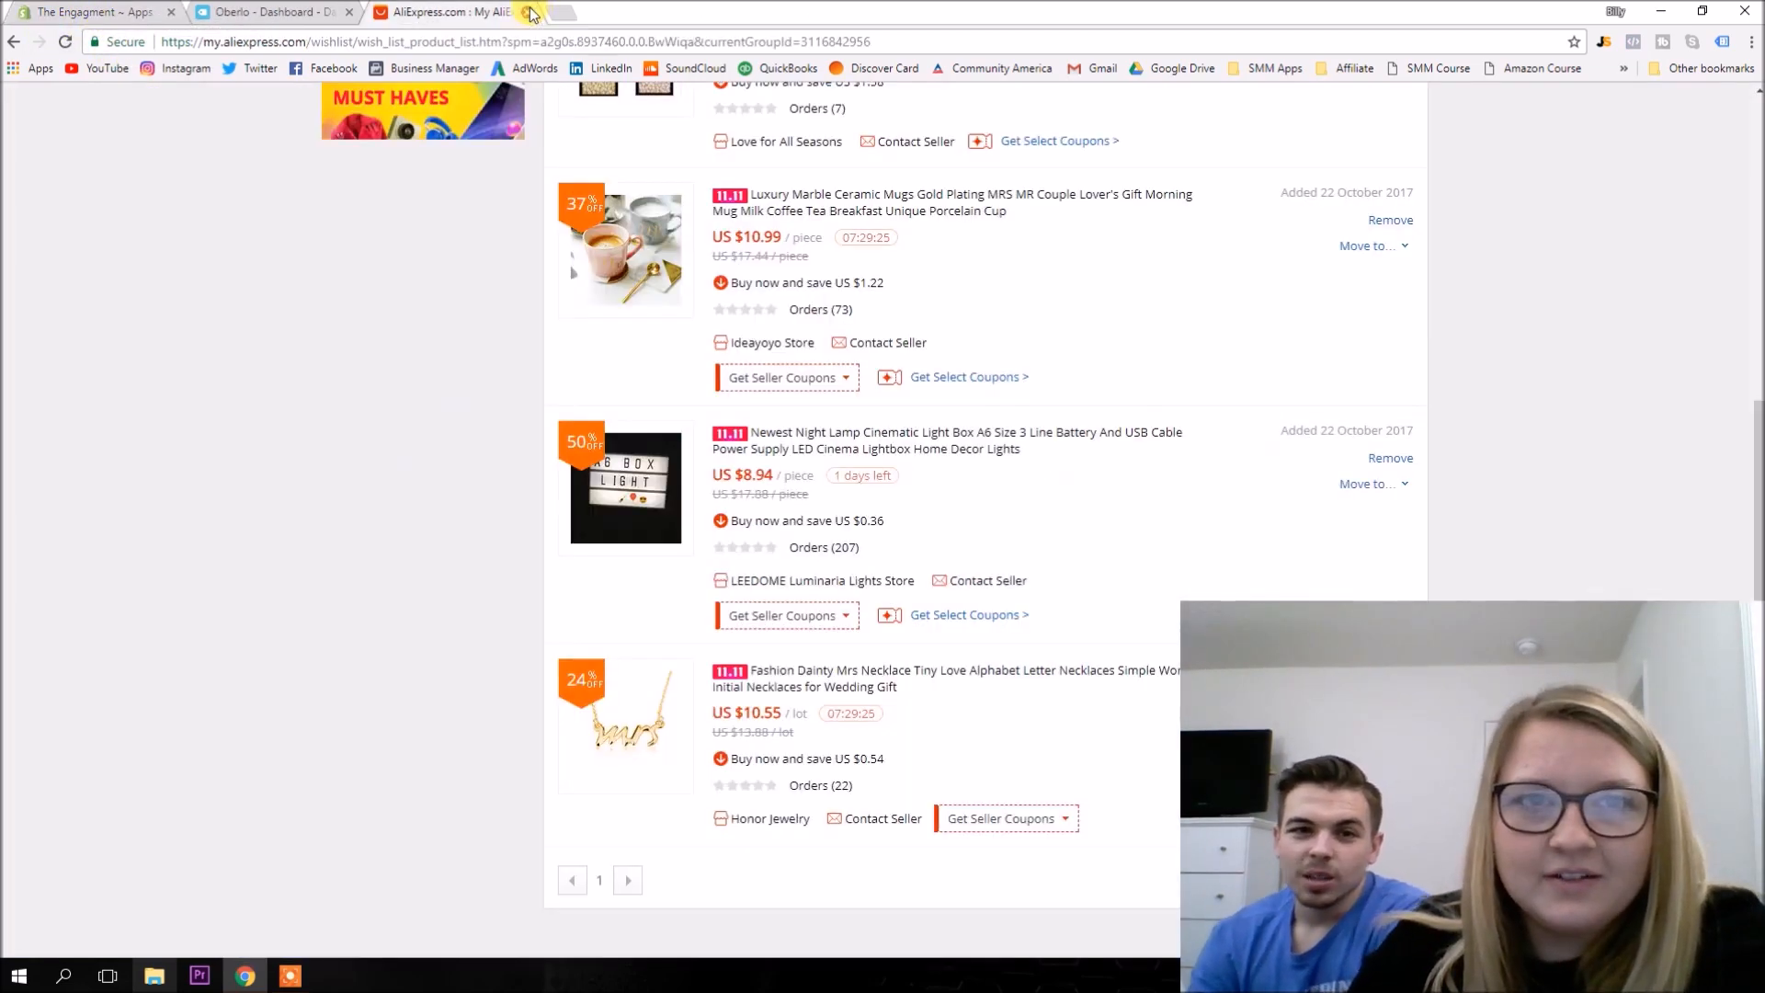
pyautogui.click(90, 12)
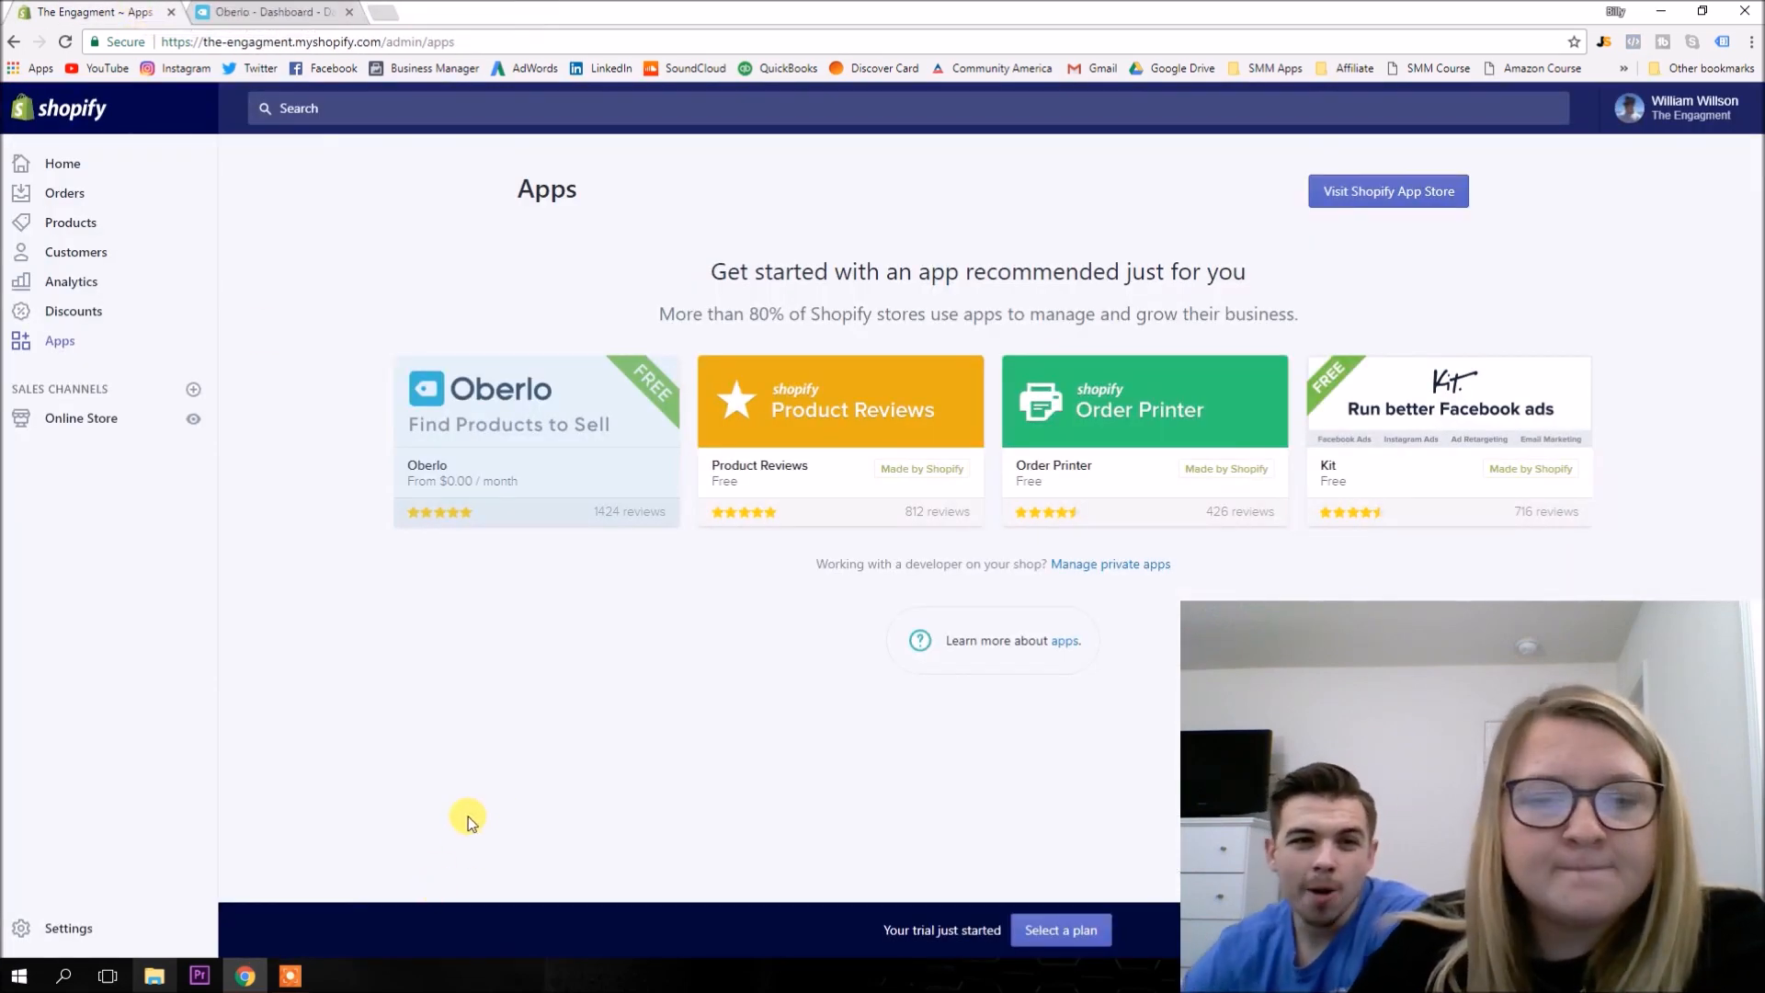
# Go to the Shopify admin Home with its setup tips.
pyautogui.click(62, 163)
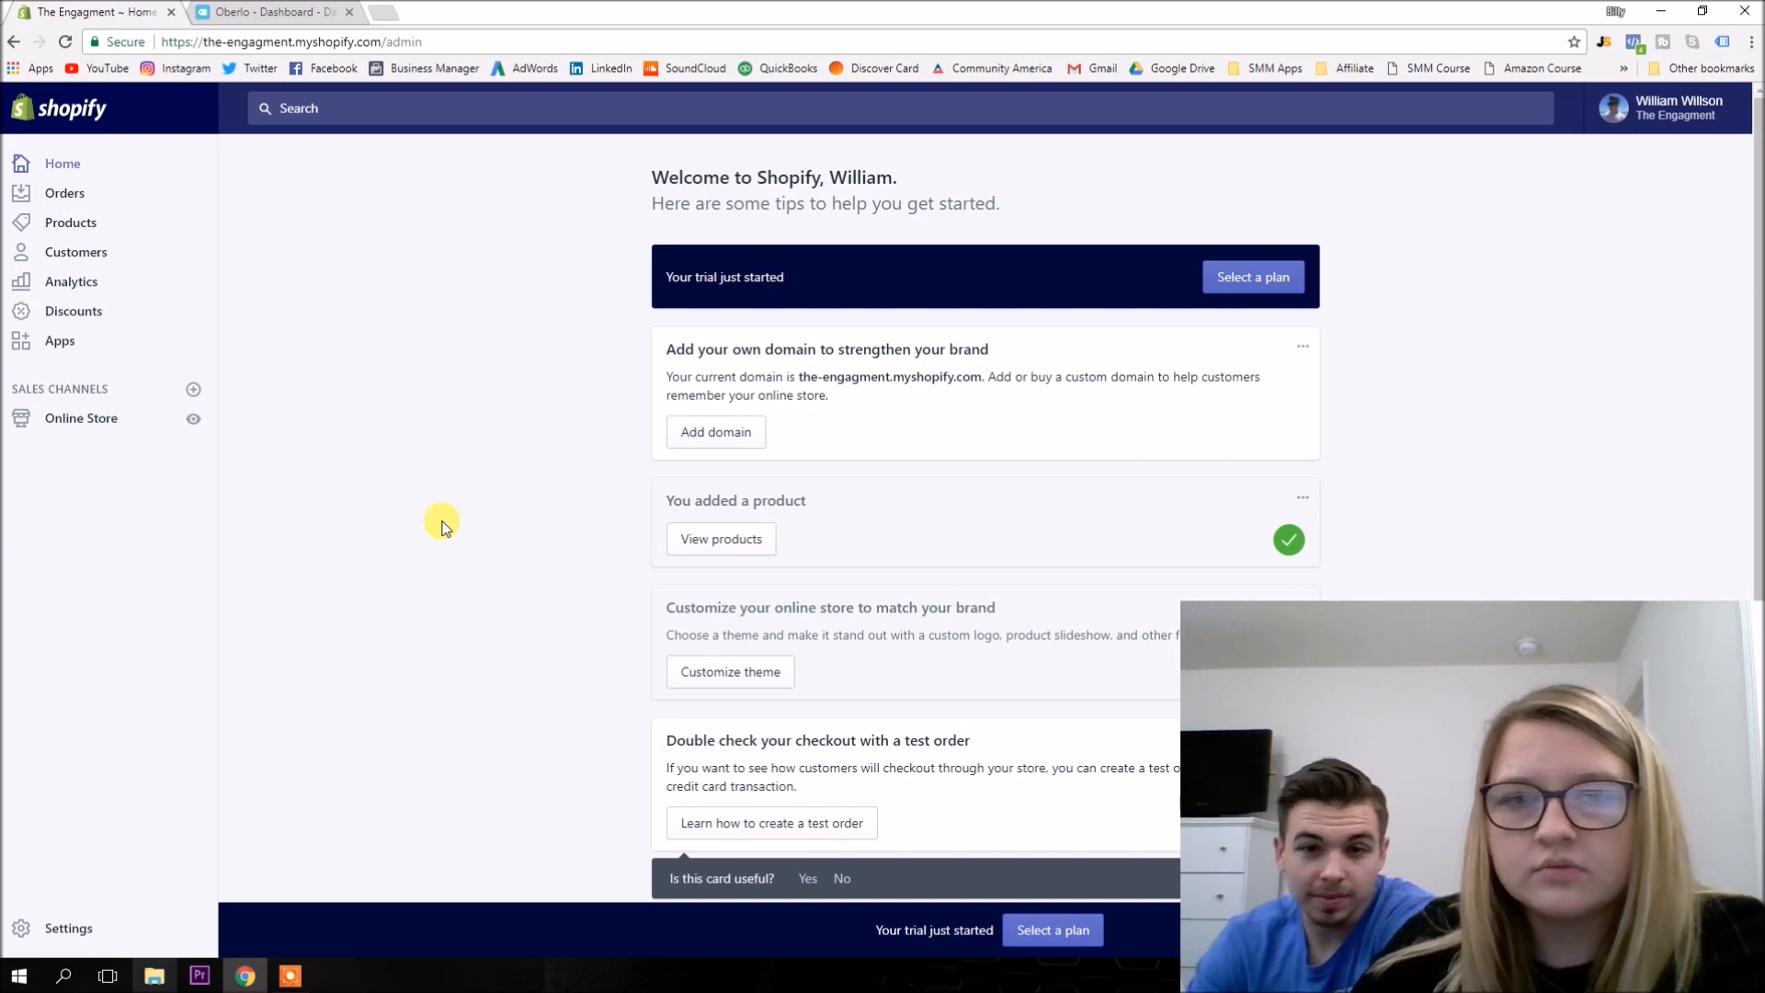
pyautogui.click(730, 671)
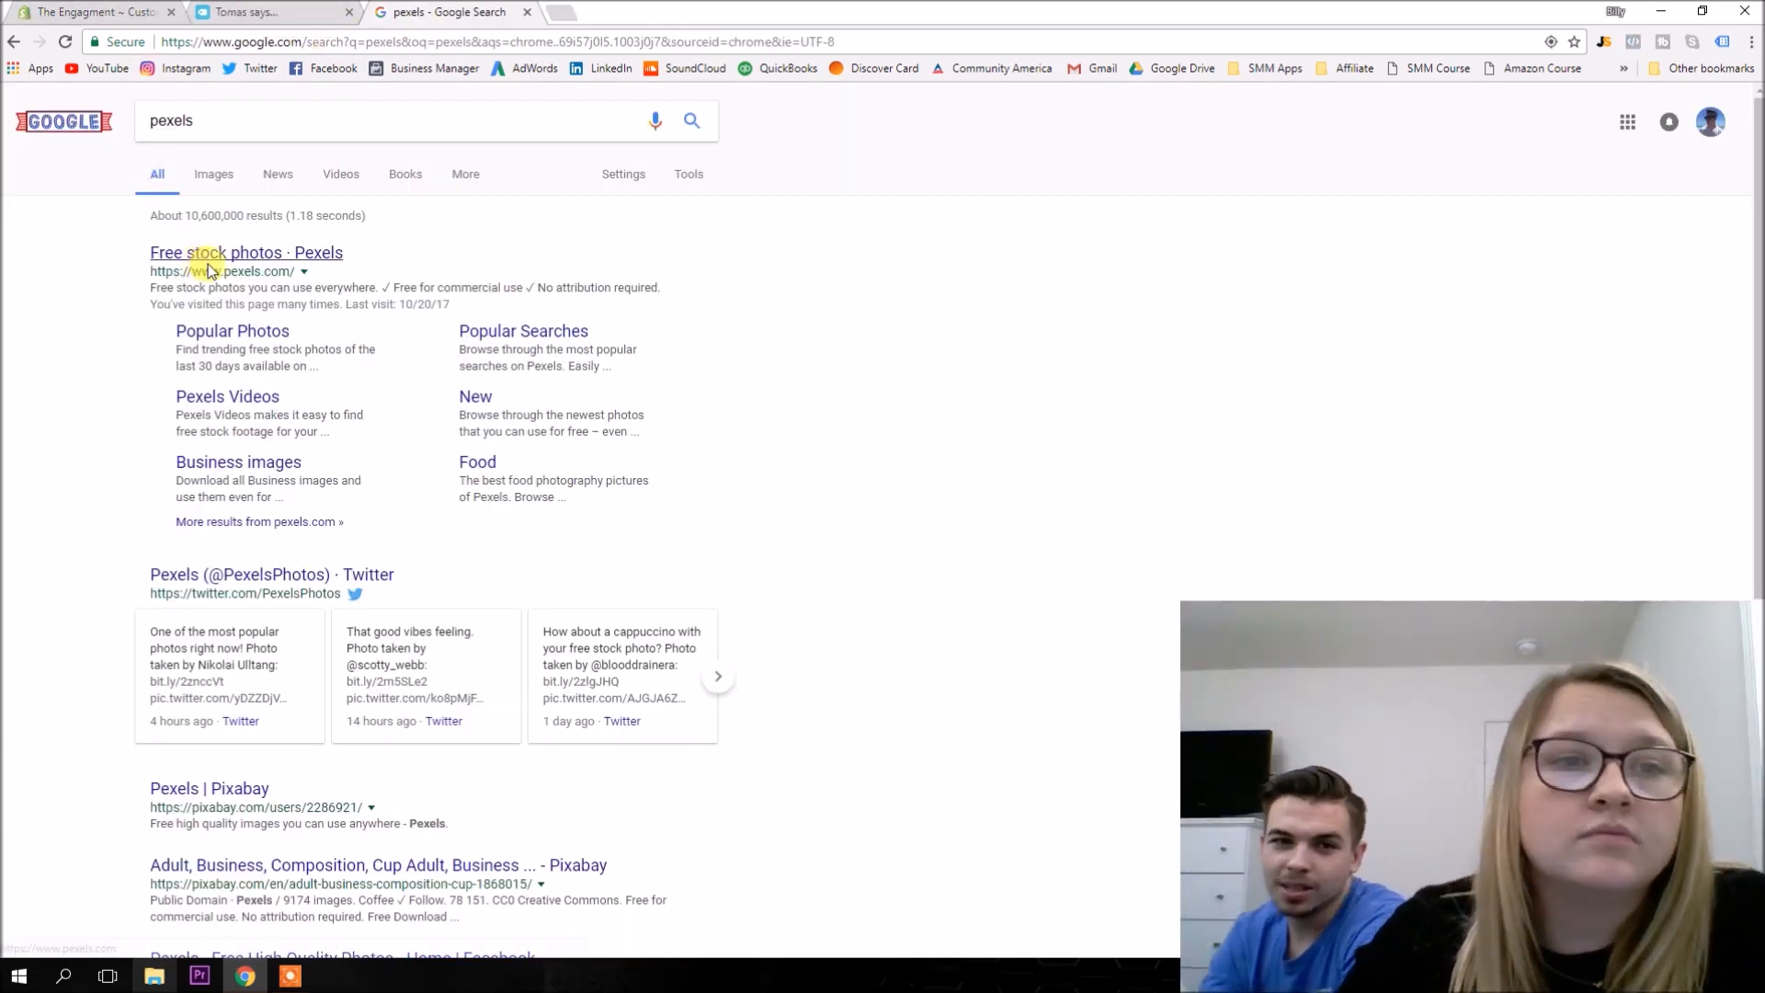
# Open Pexels from Google and browse photo results for 'engagment'.
pyautogui.click(246, 252)
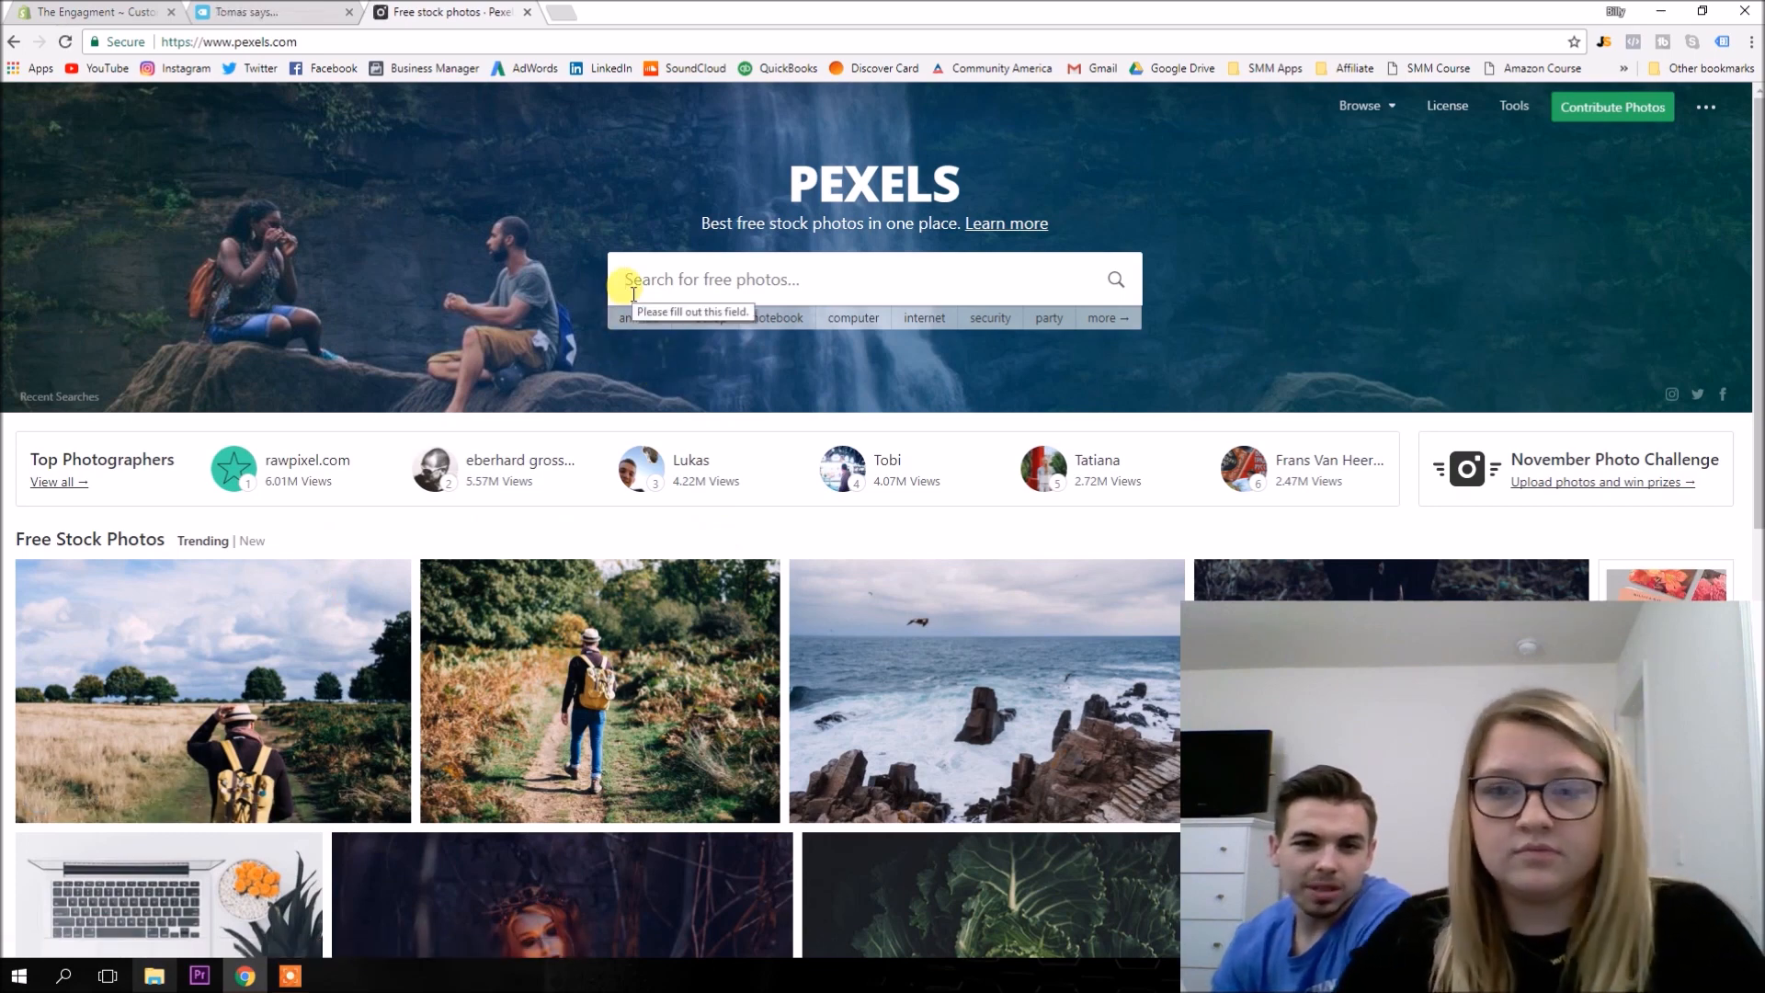
pyautogui.write('engagment')
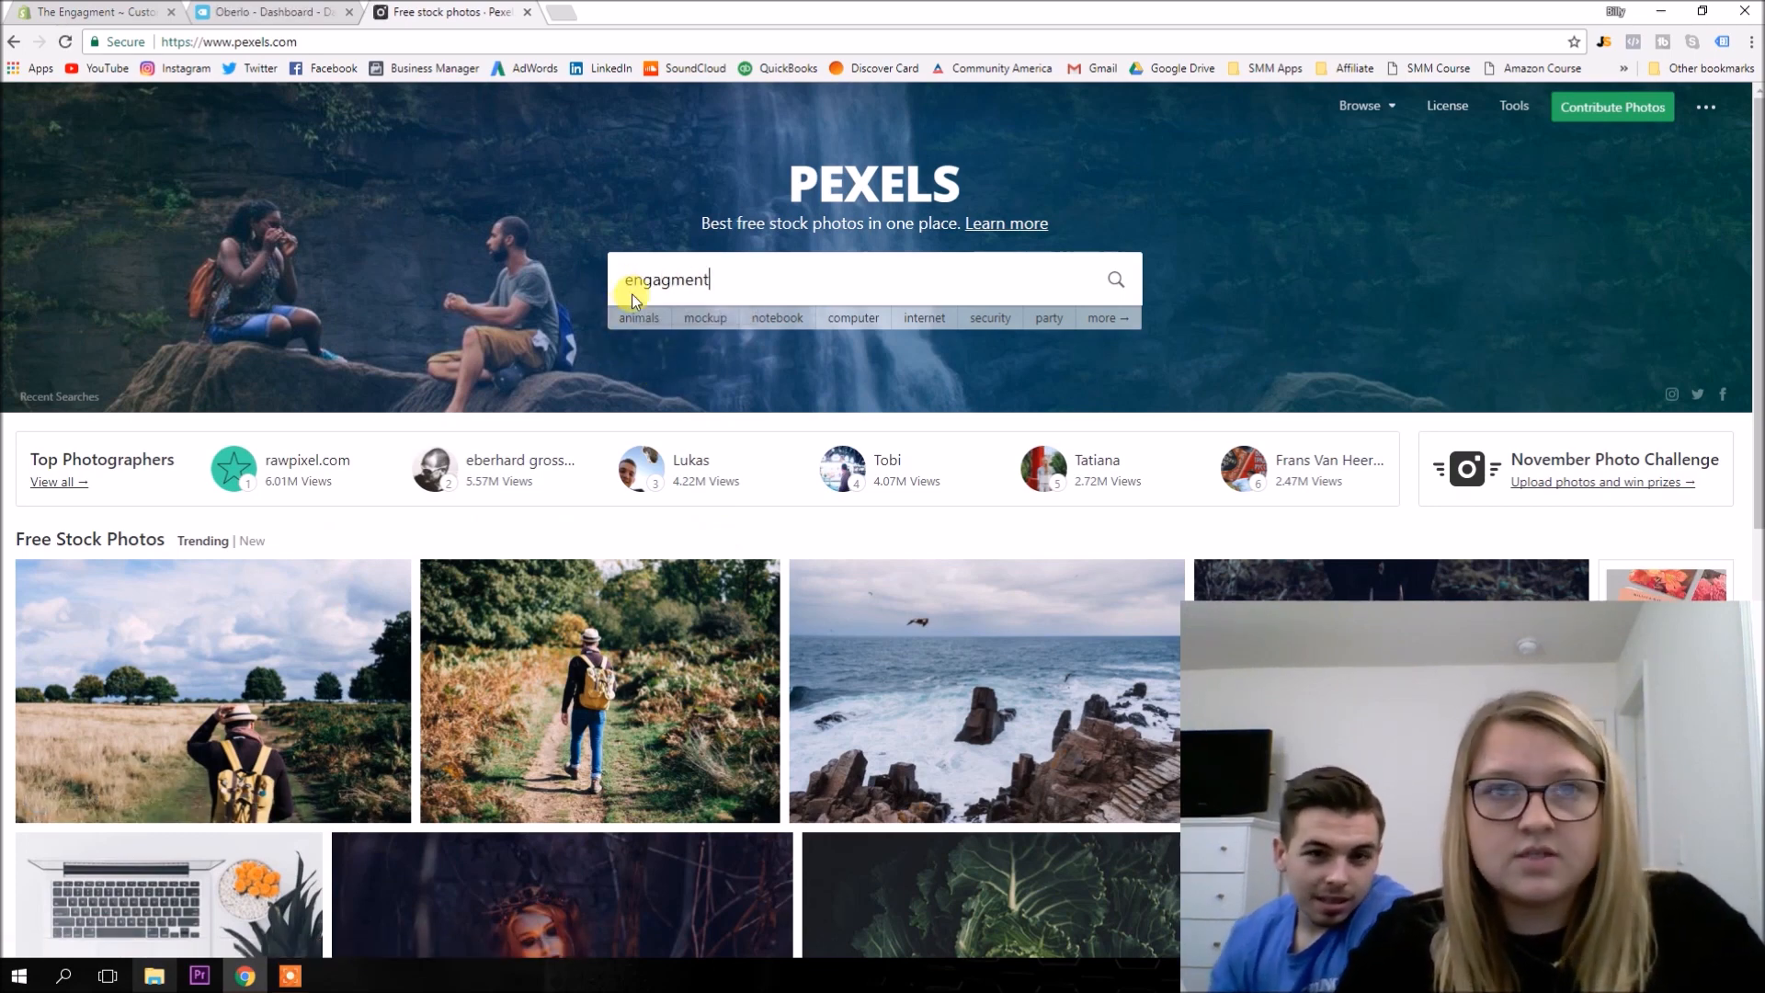
pyautogui.press('Return')
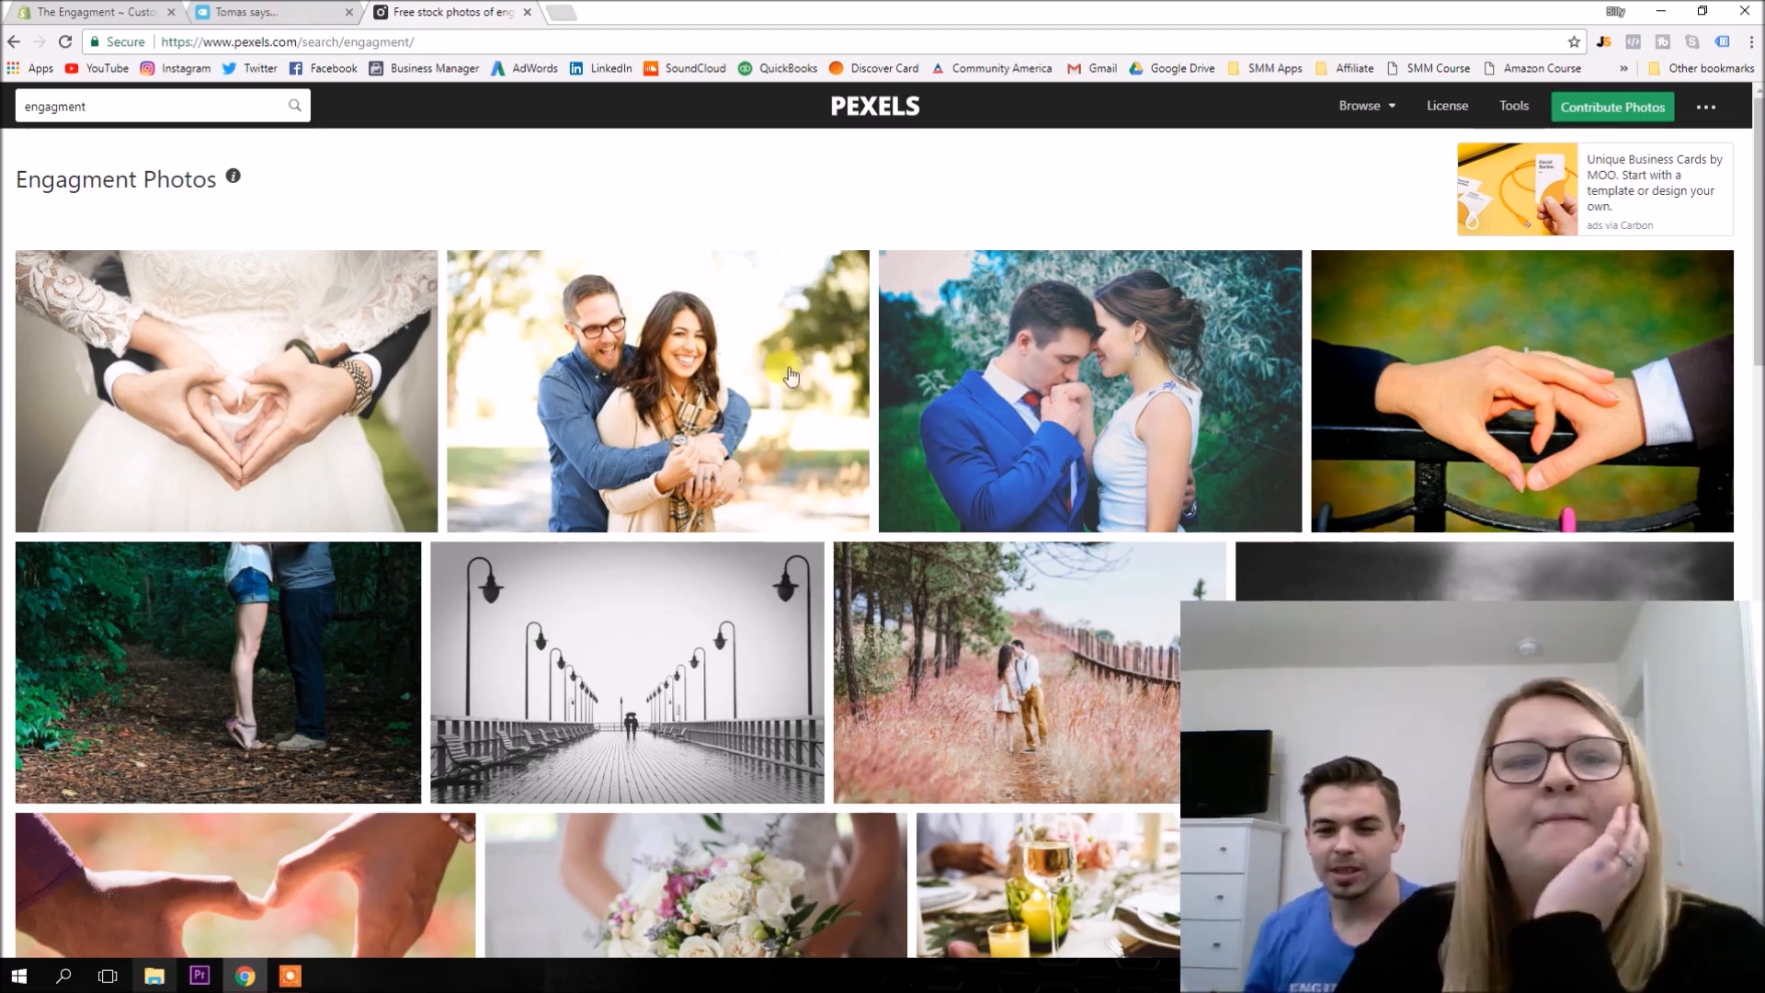
pyautogui.scroll(-3)
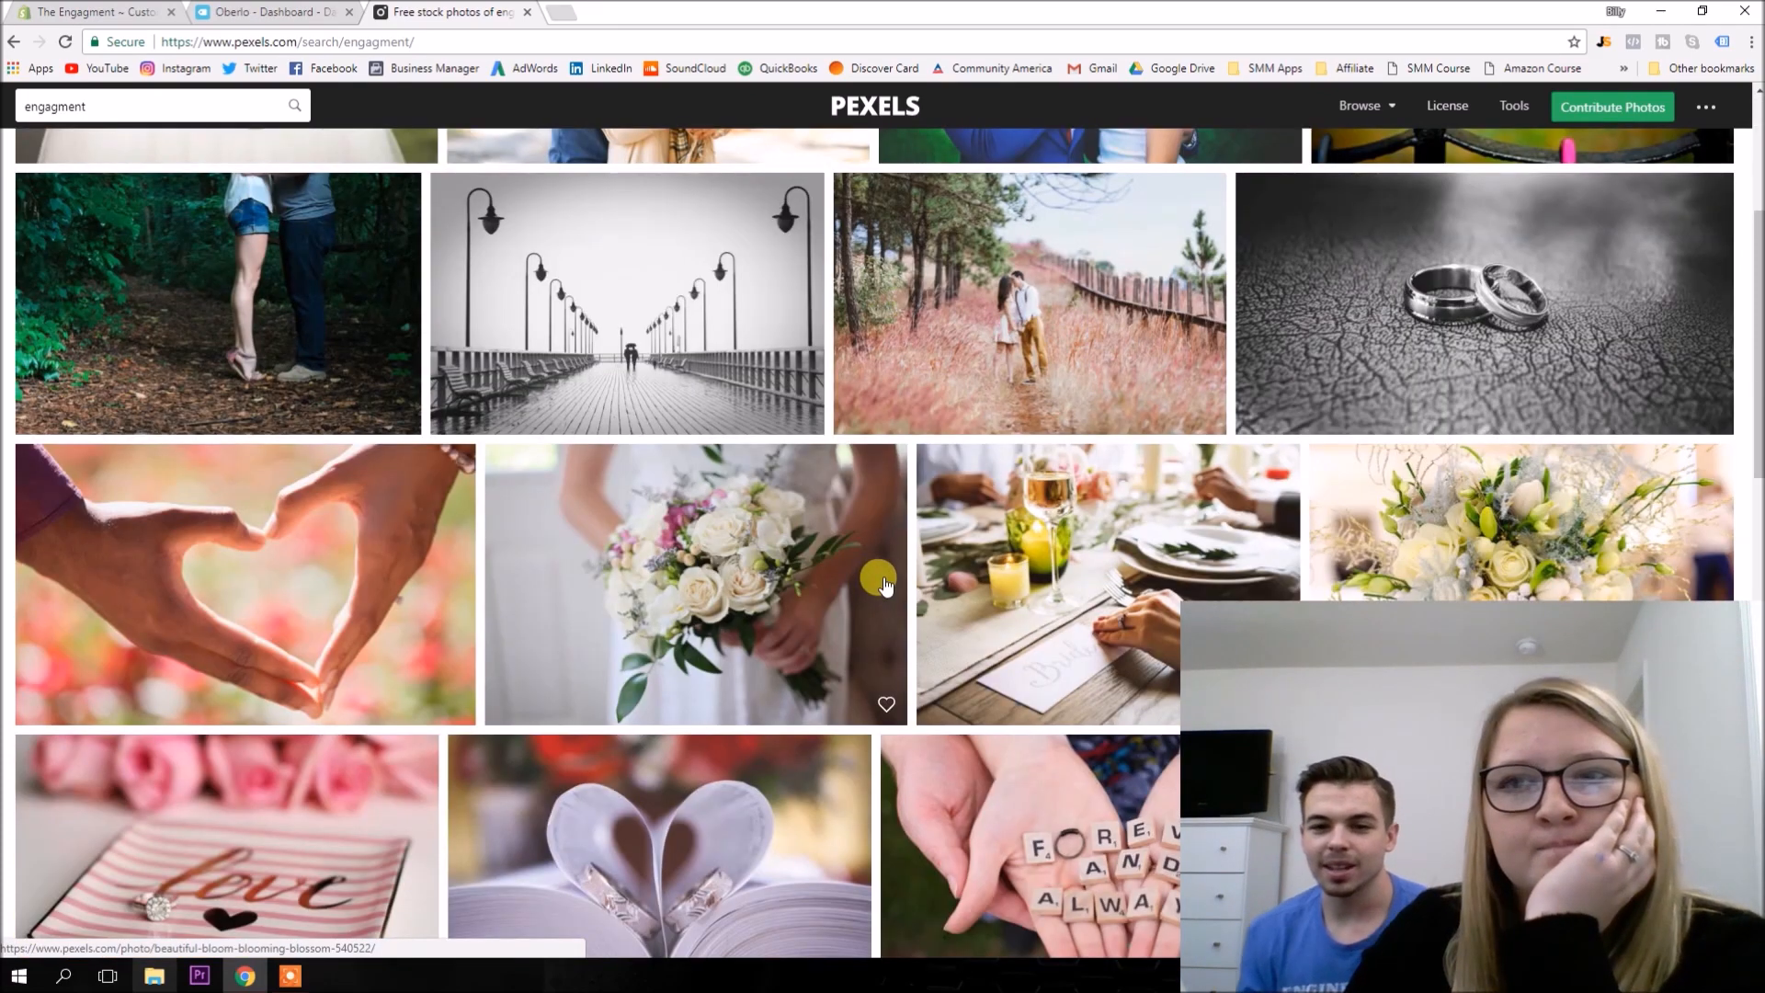
pyautogui.scroll(-3)
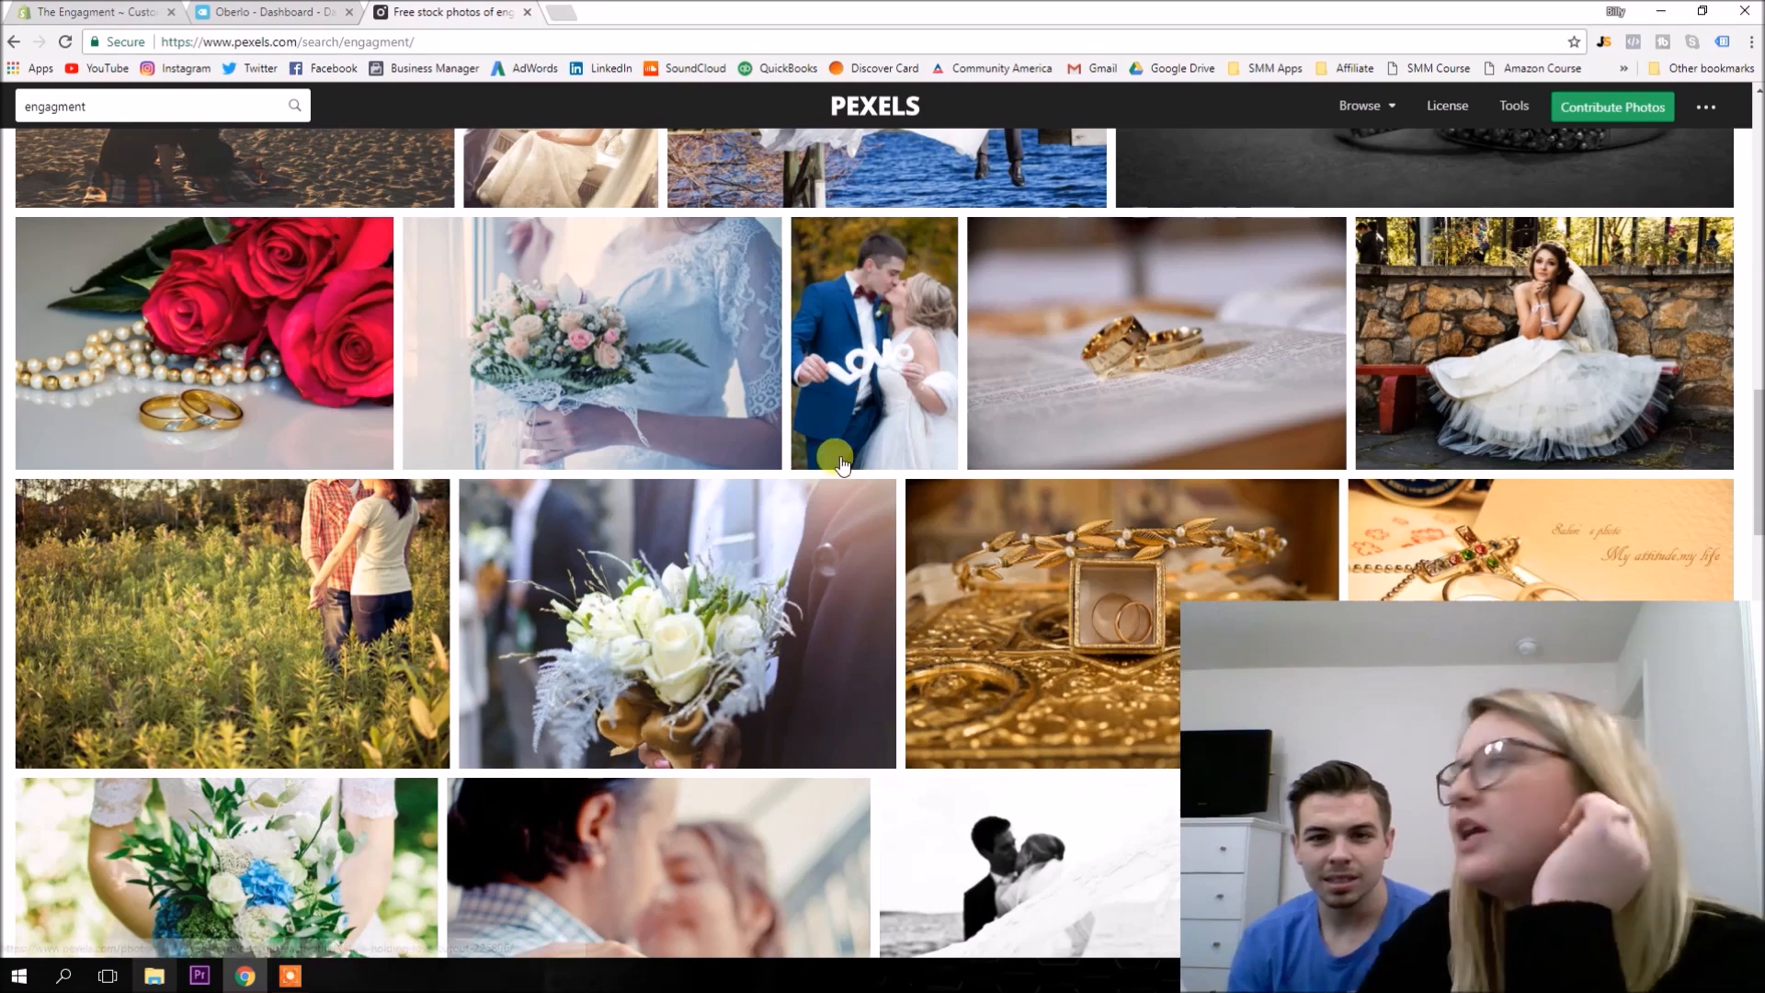
pyautogui.moveTo(504, 307)
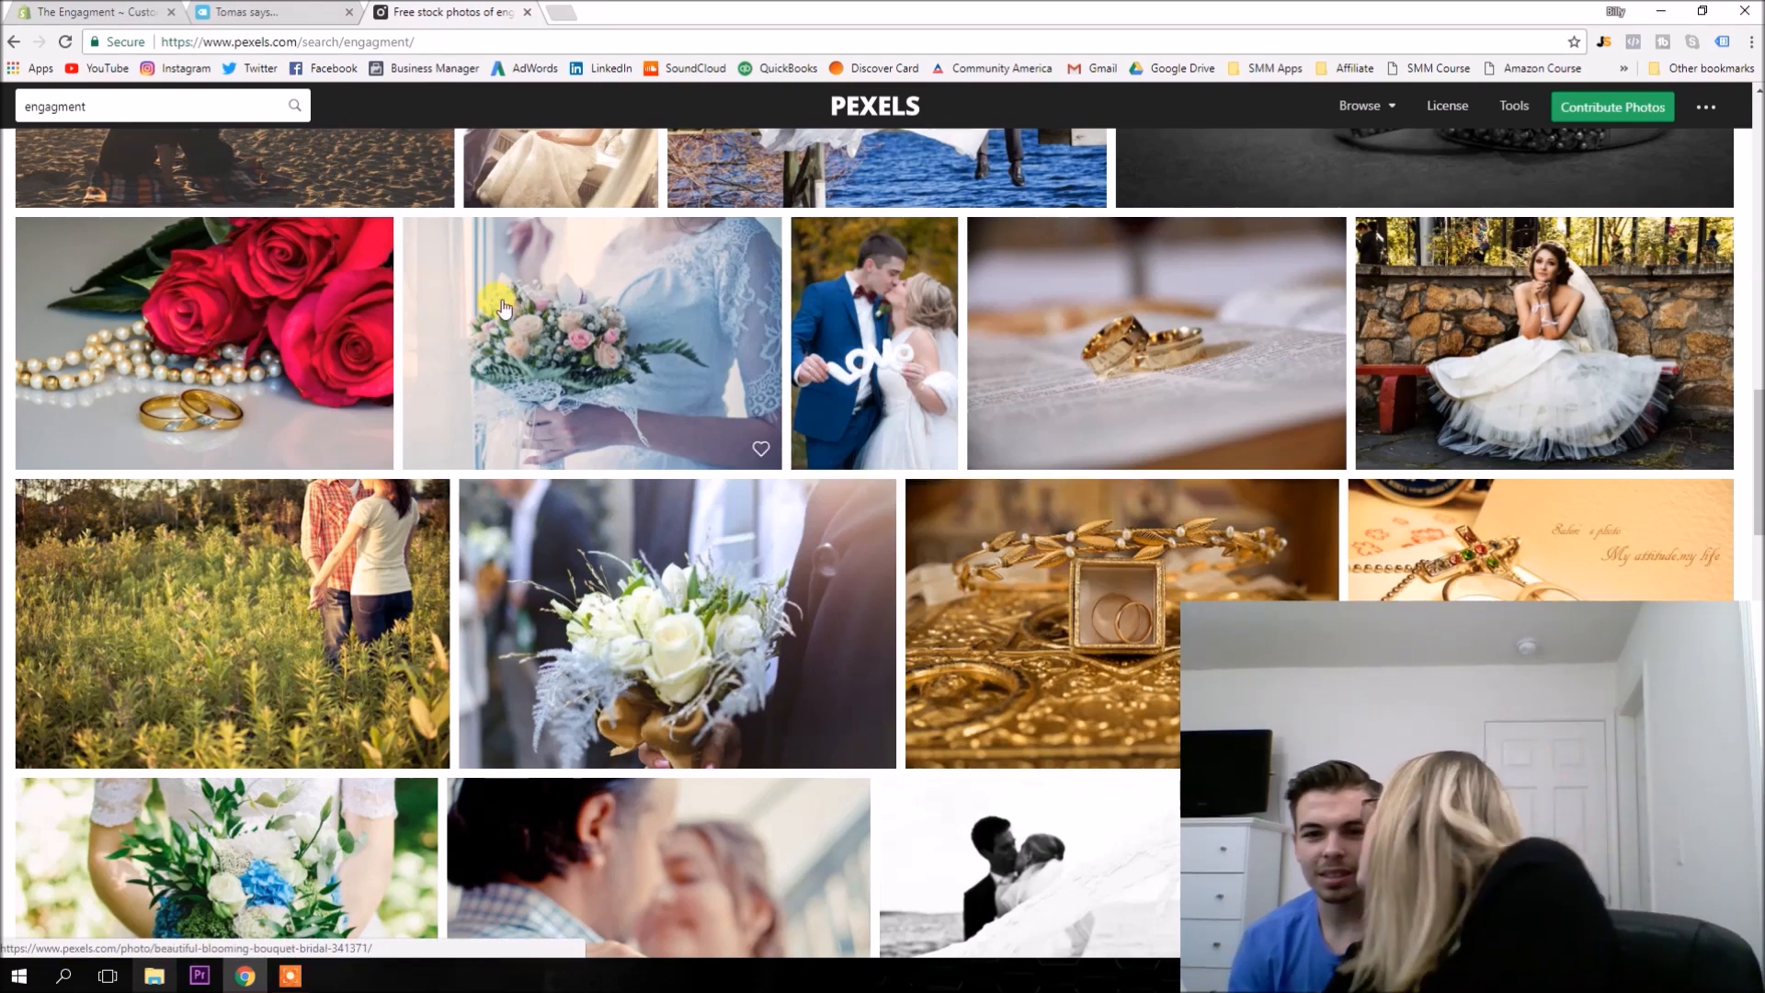
pyautogui.moveTo(583, 344)
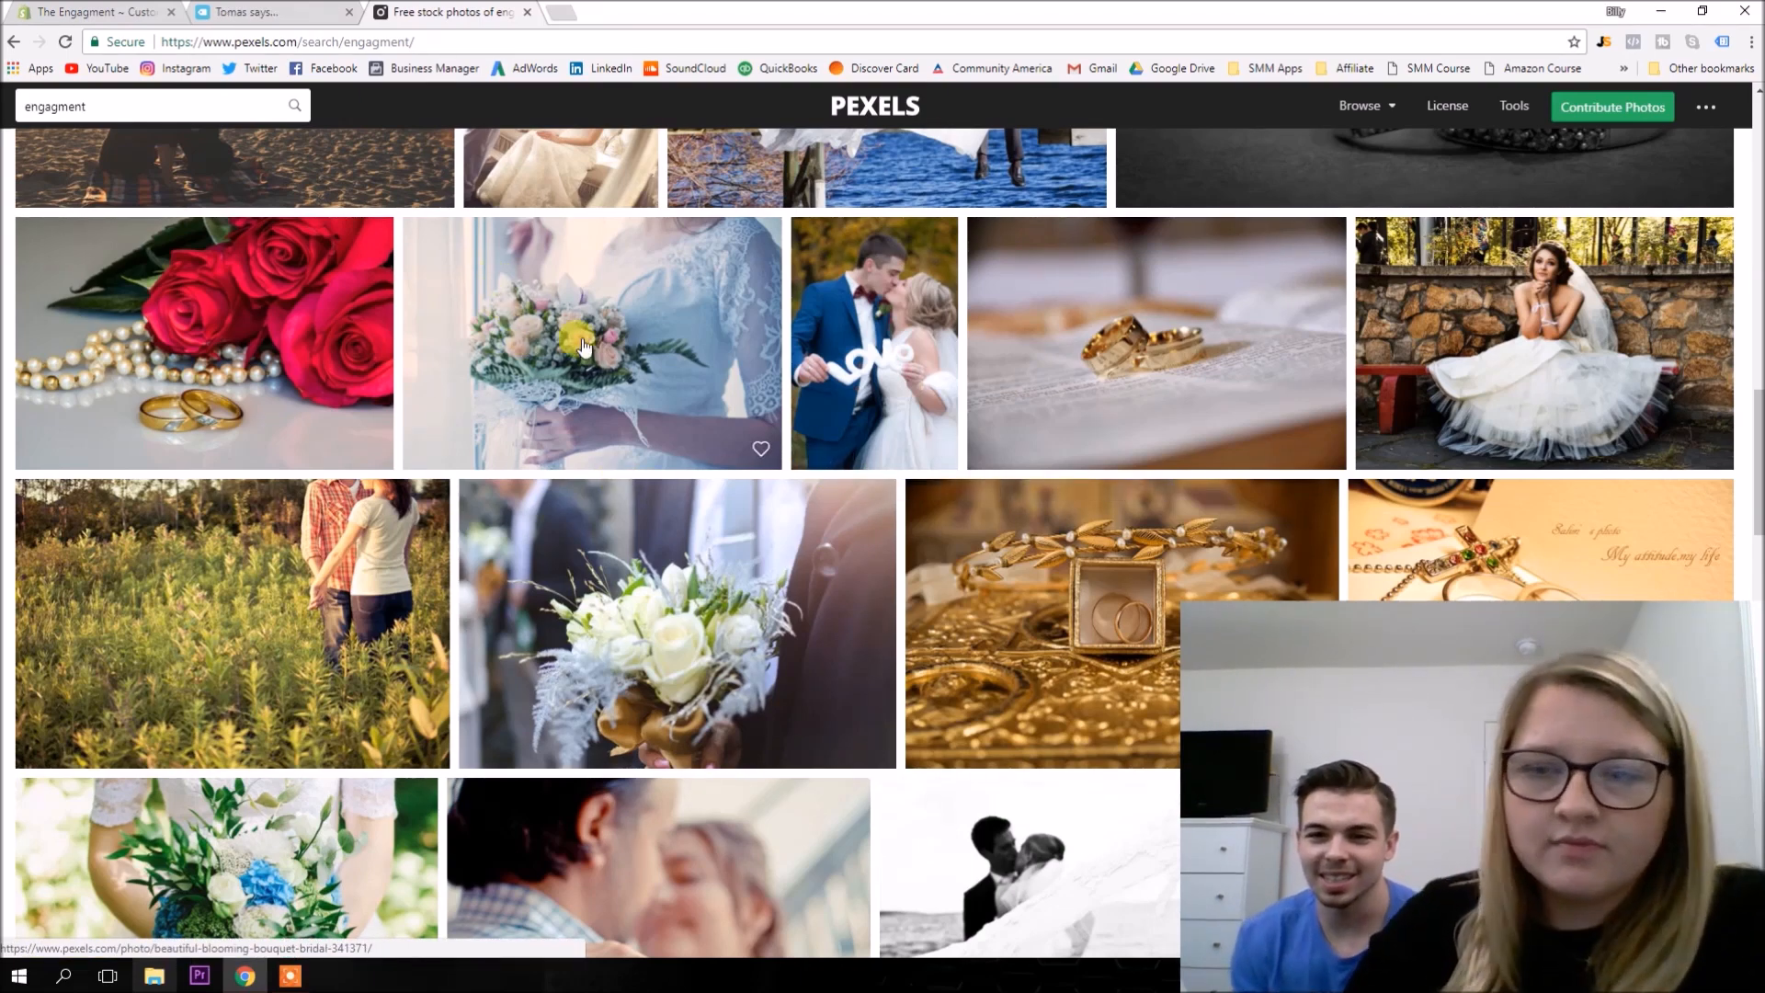
pyautogui.scroll(-3)
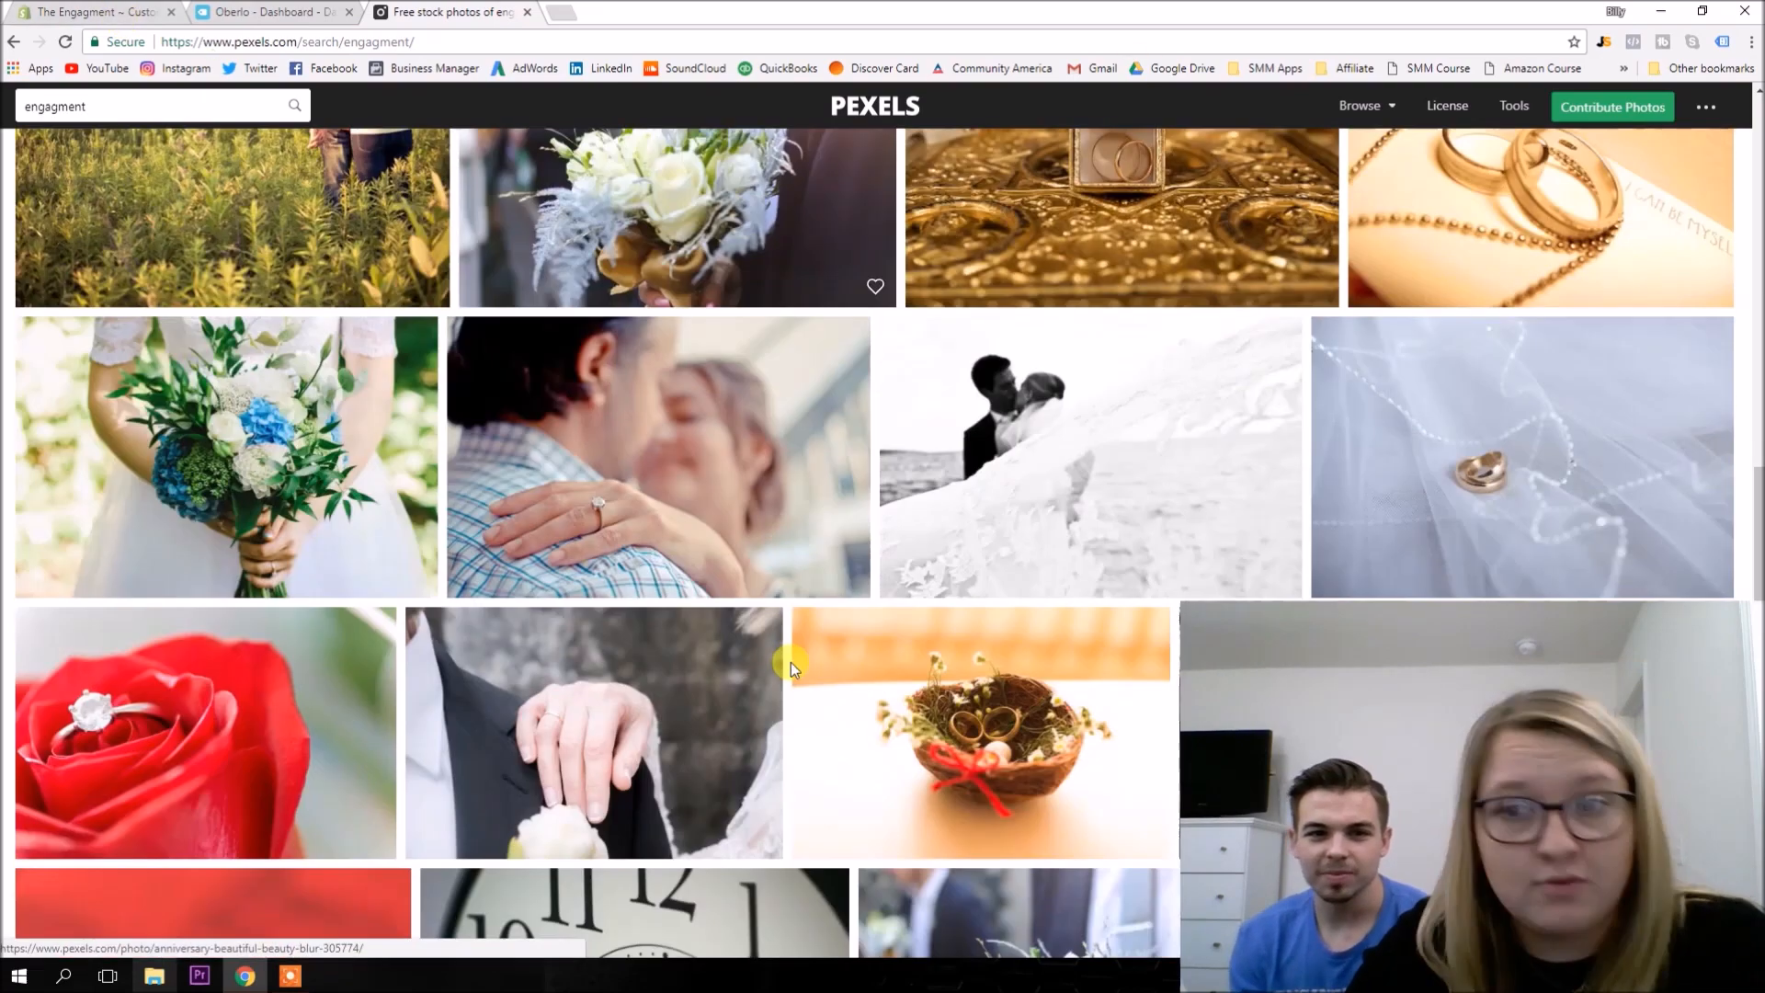
pyautogui.scroll(-3)
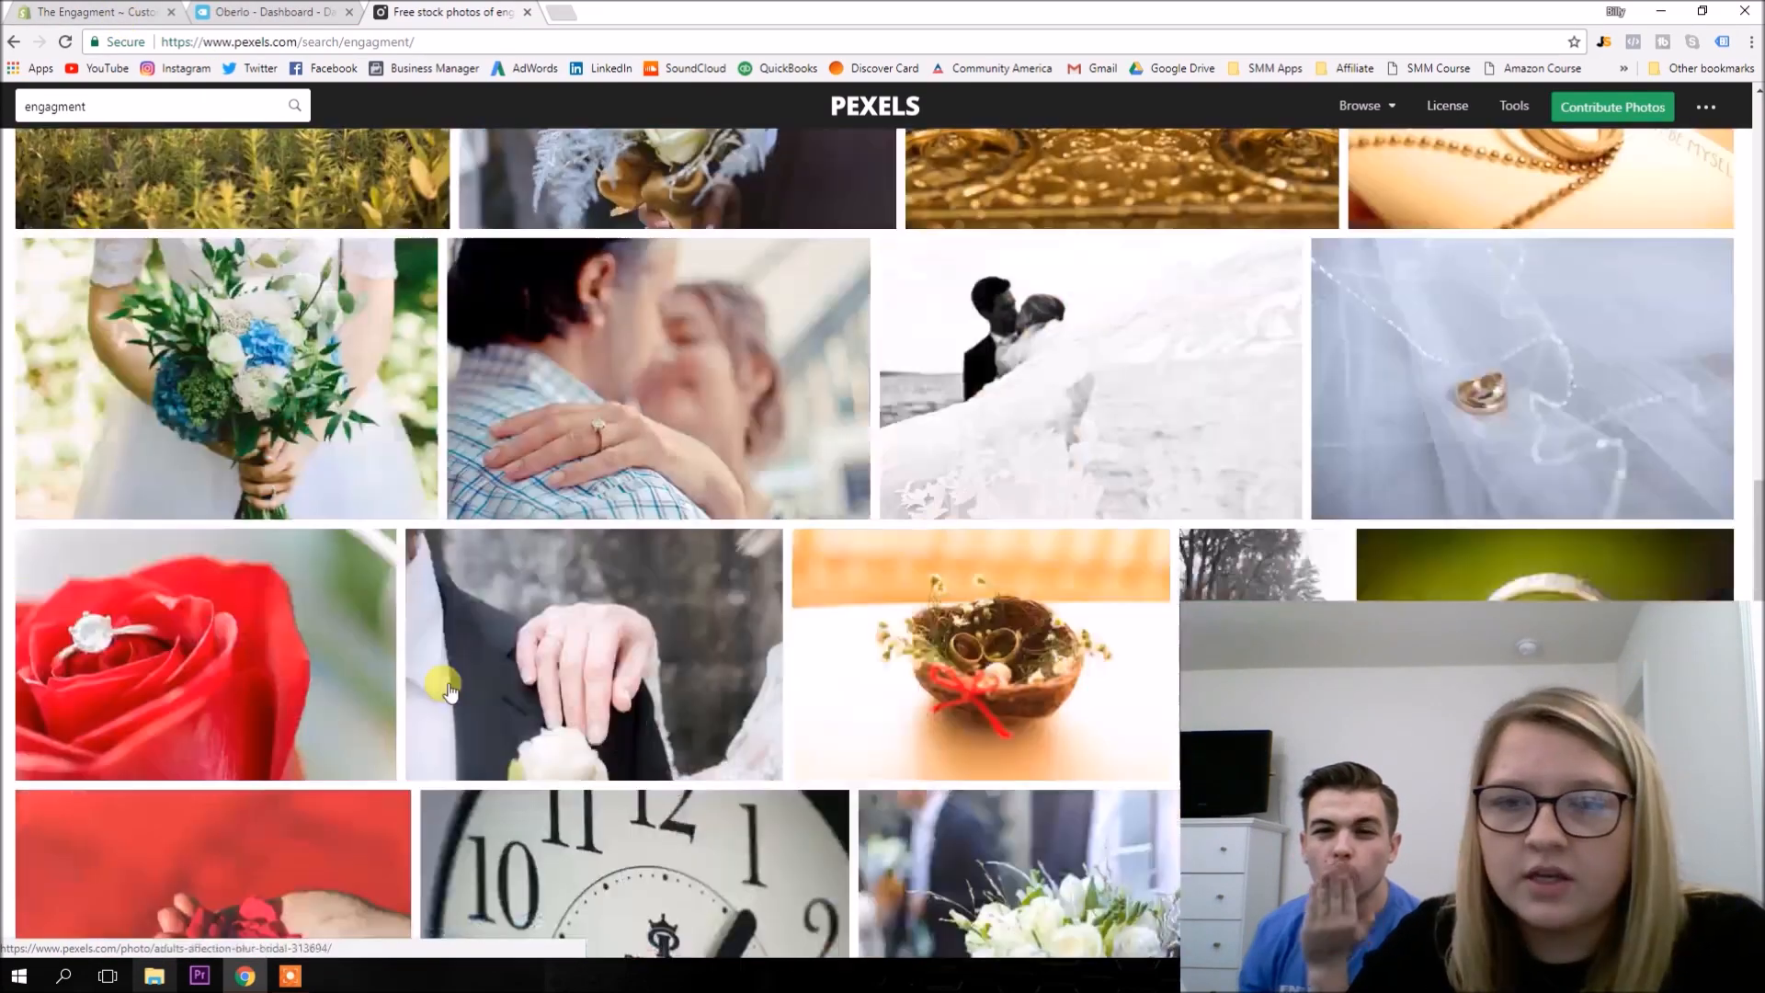
# Search Pexels for 'wedding' and scroll through the photo results.
pyautogui.write('wedding')
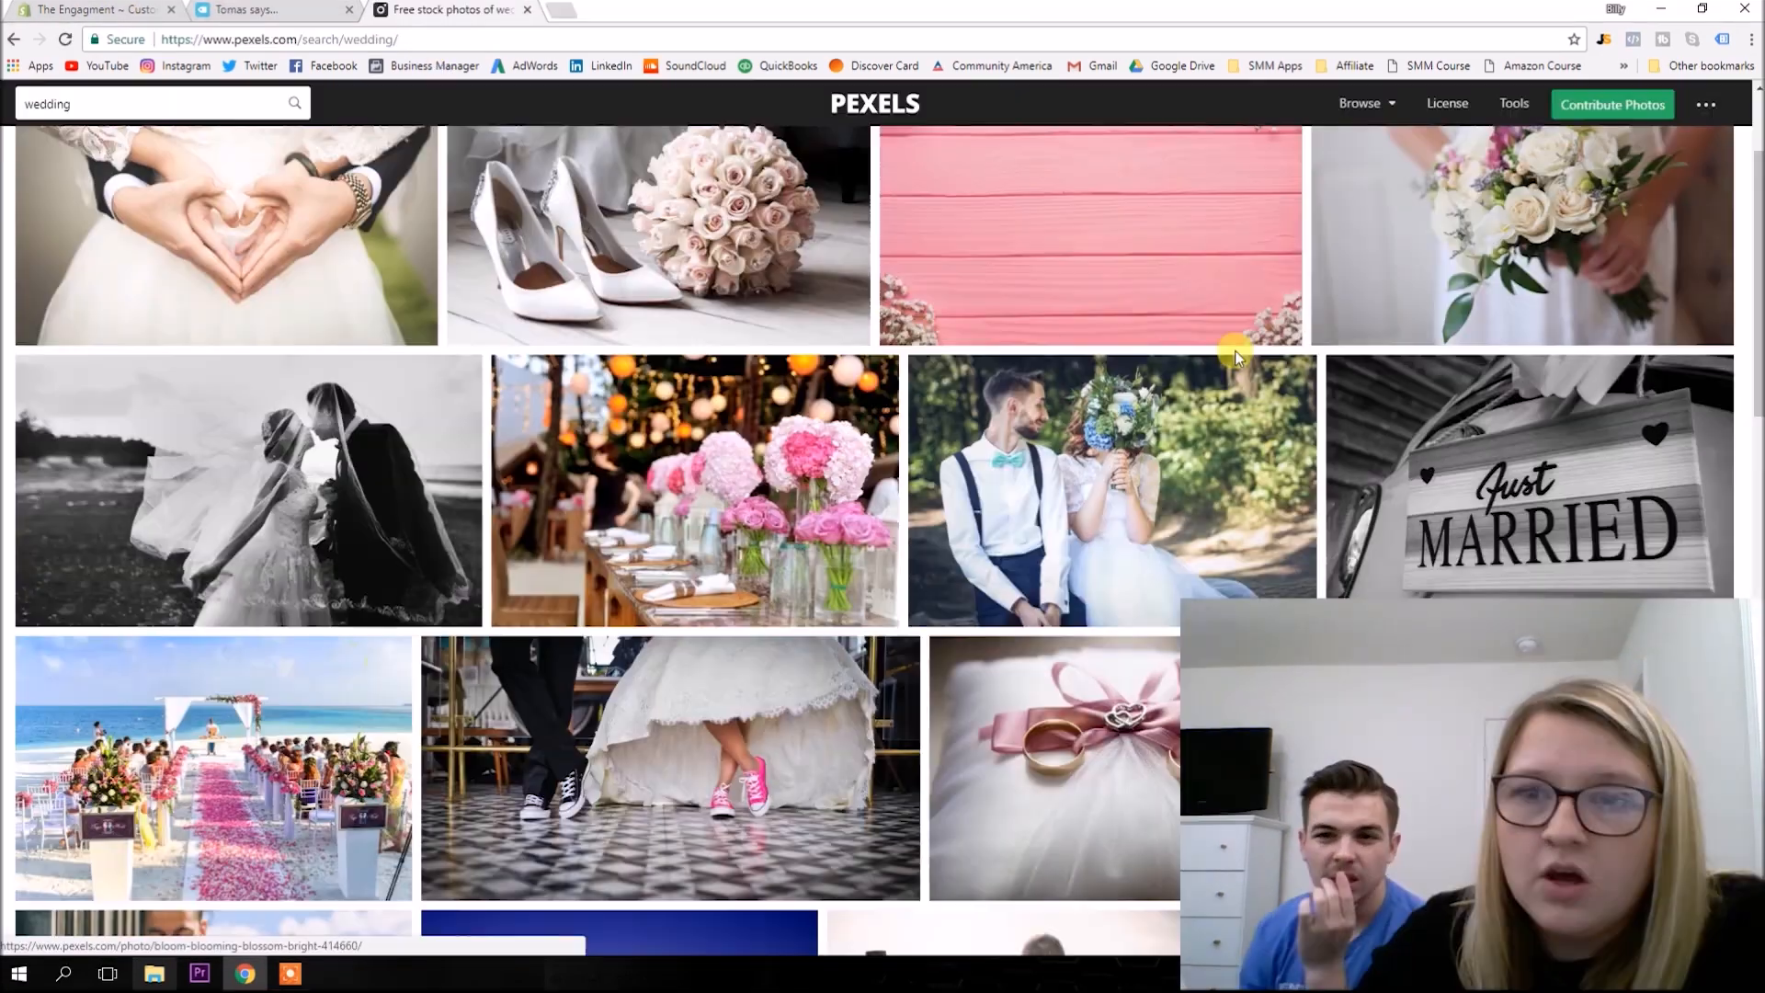
pyautogui.click(1705, 103)
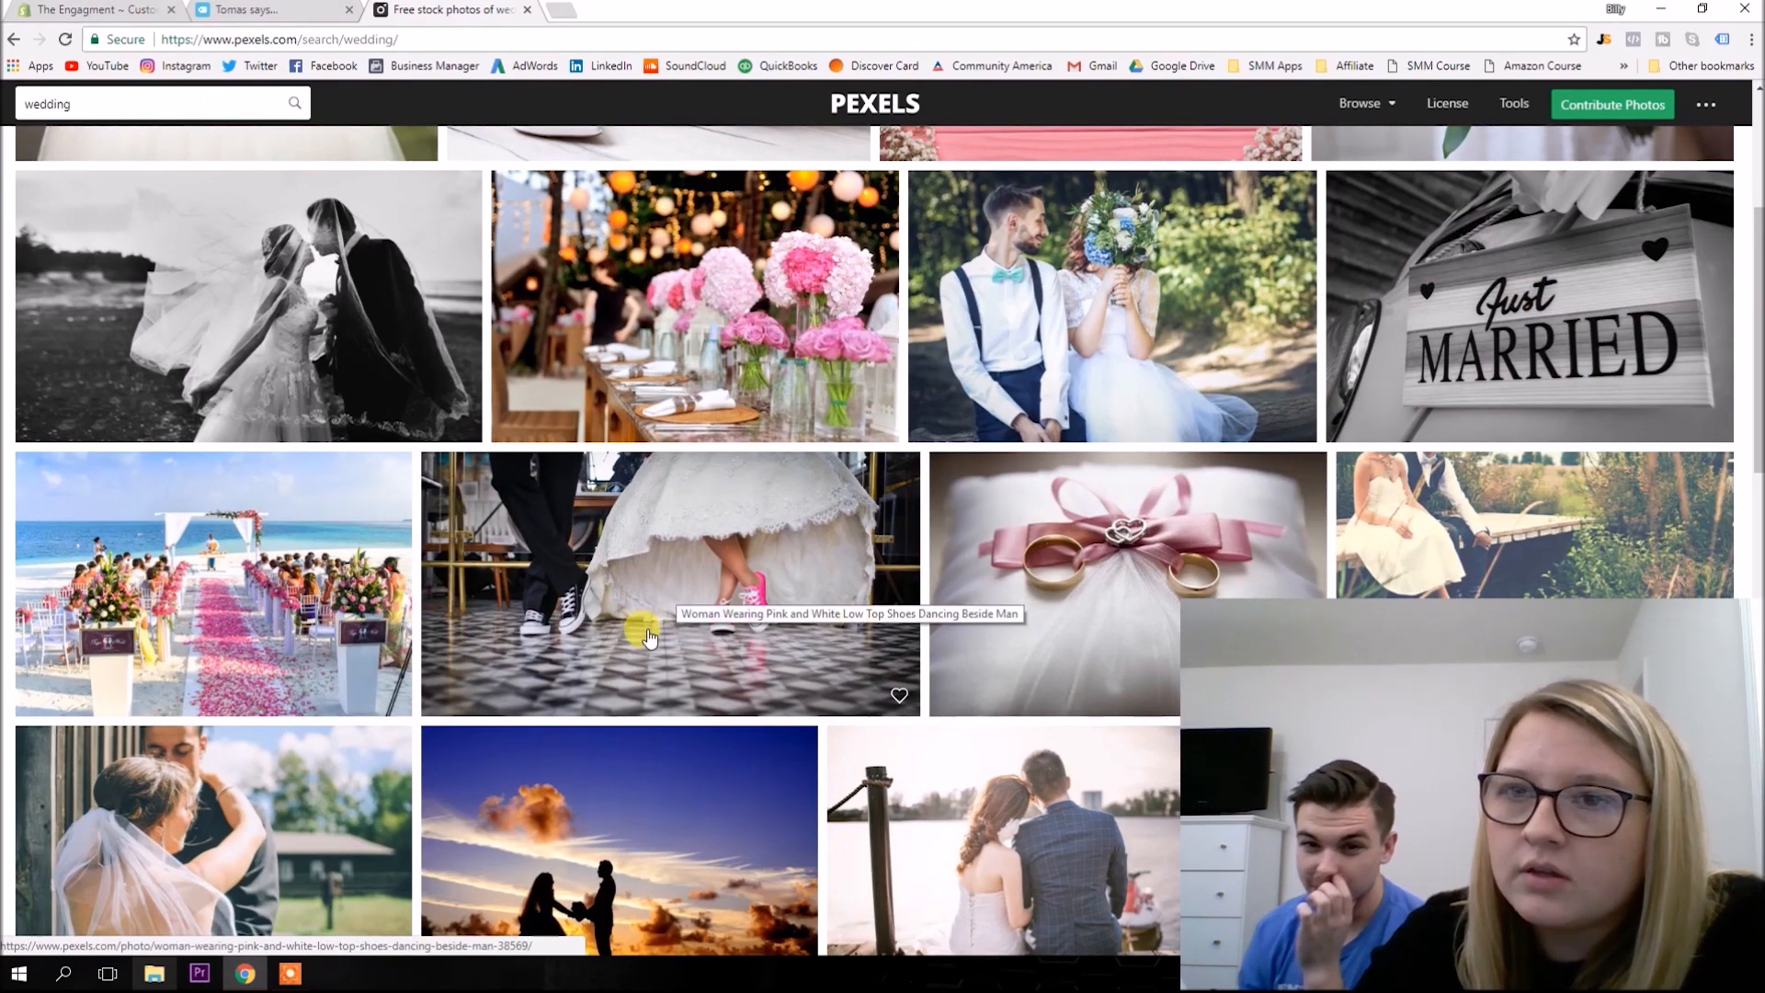
pyautogui.scroll(-3)
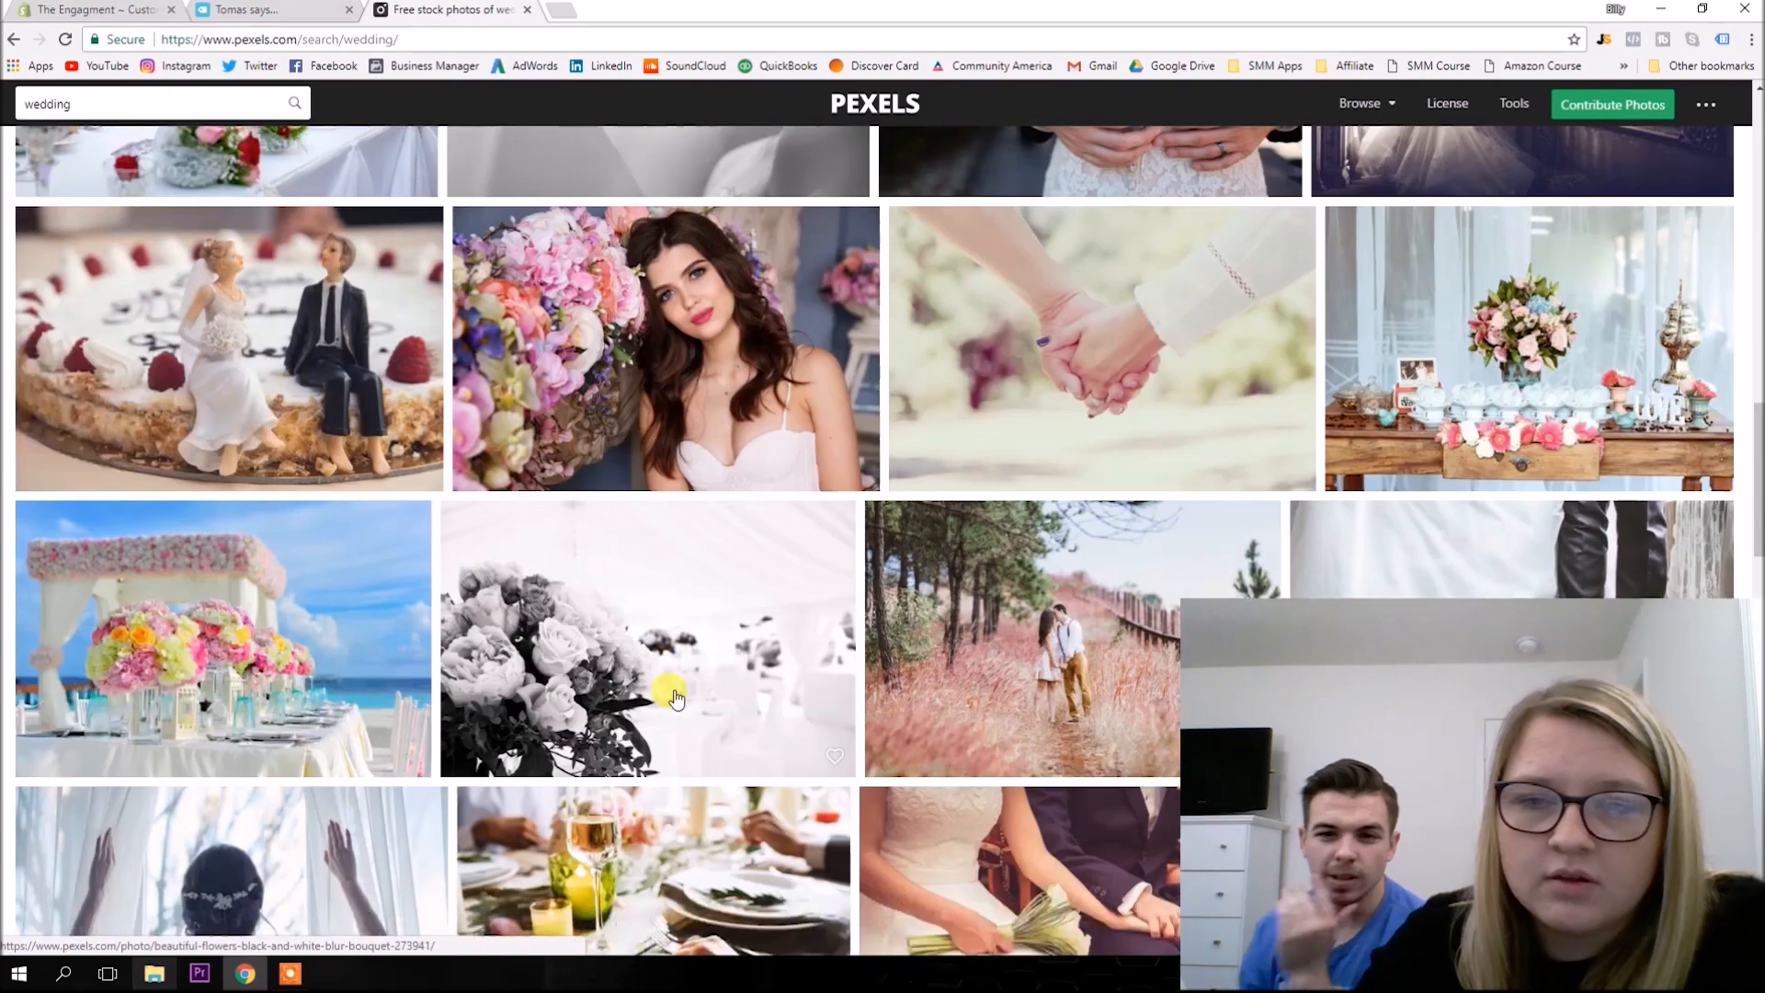
pyautogui.scroll(-3)
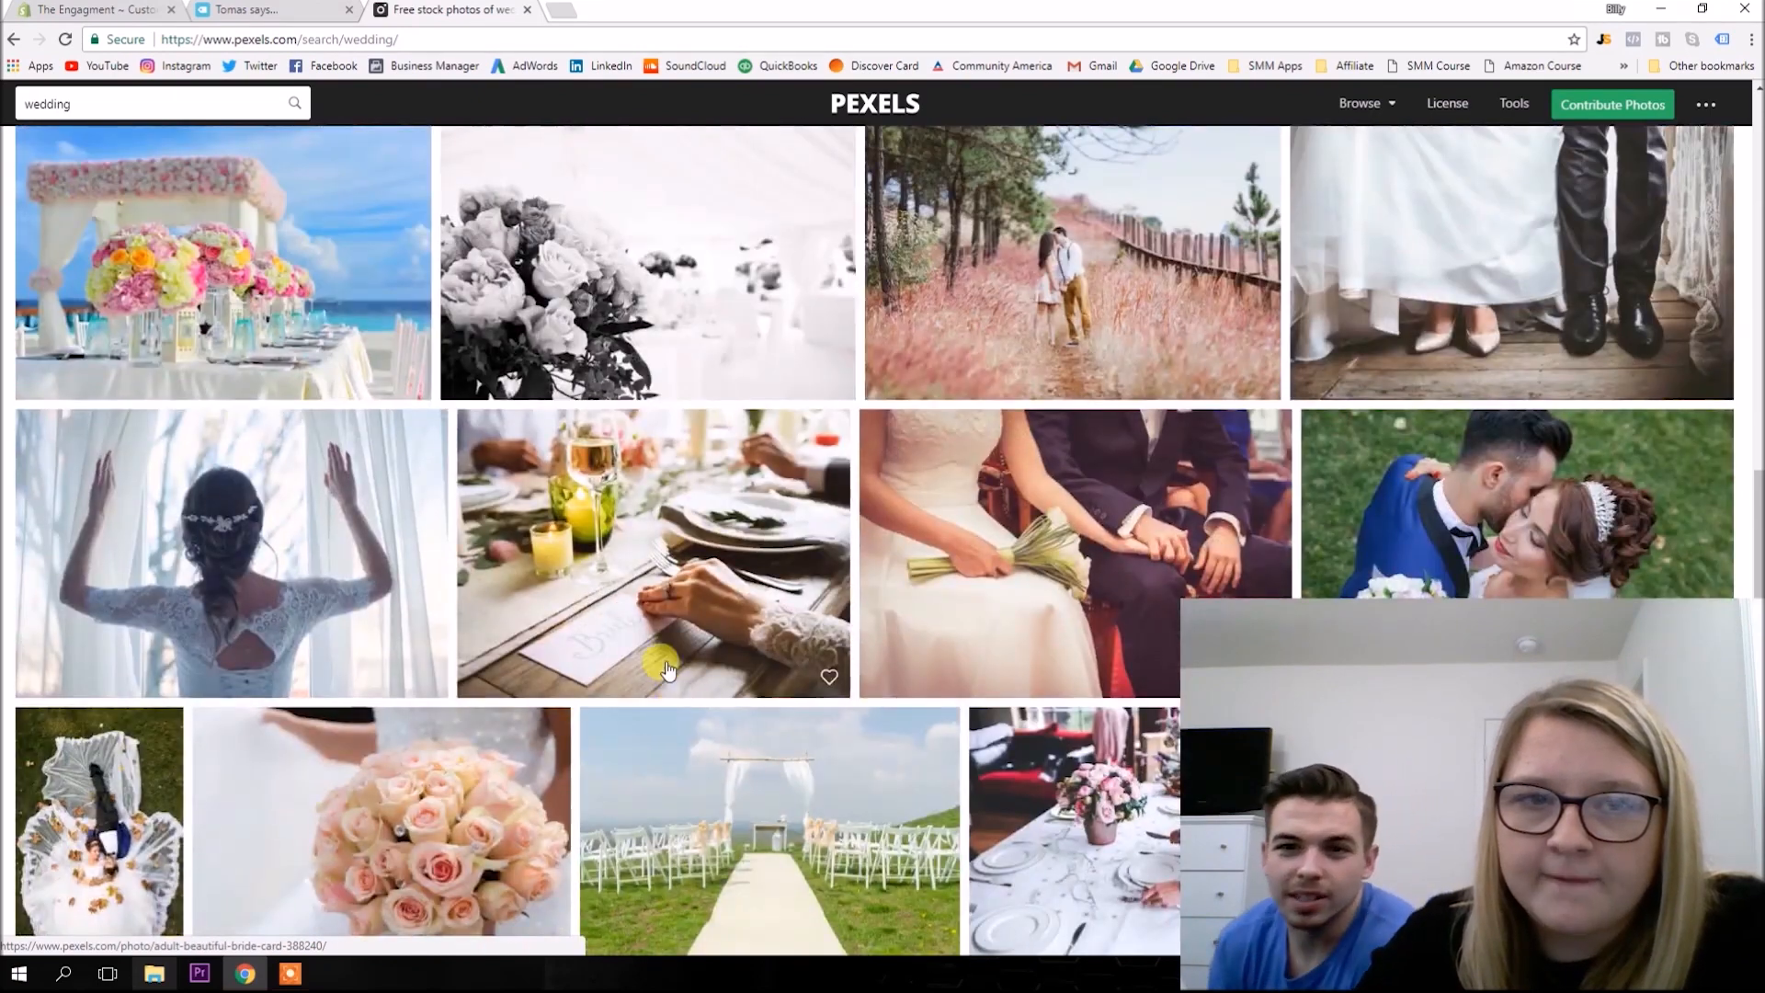
pyautogui.scroll(-3)
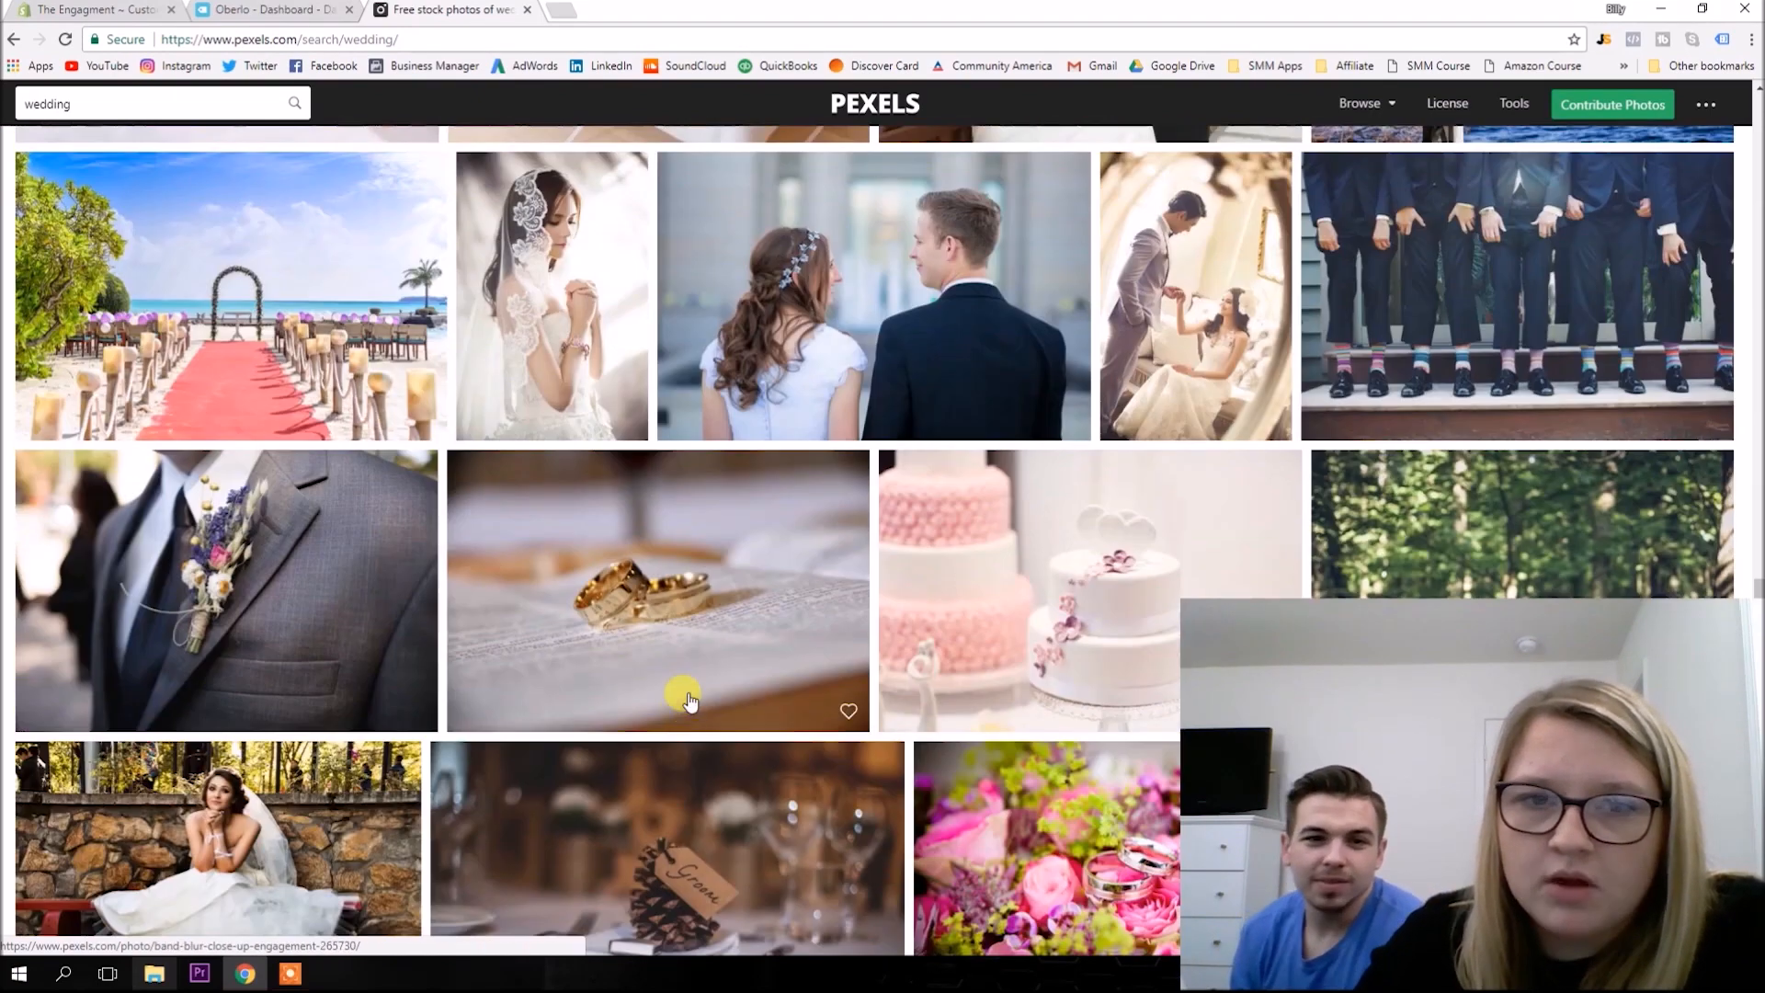
# Find Unsplash through a web search and go to unsplash.com.
pyautogui.scroll(-3)
pyautogui.write('upspl')
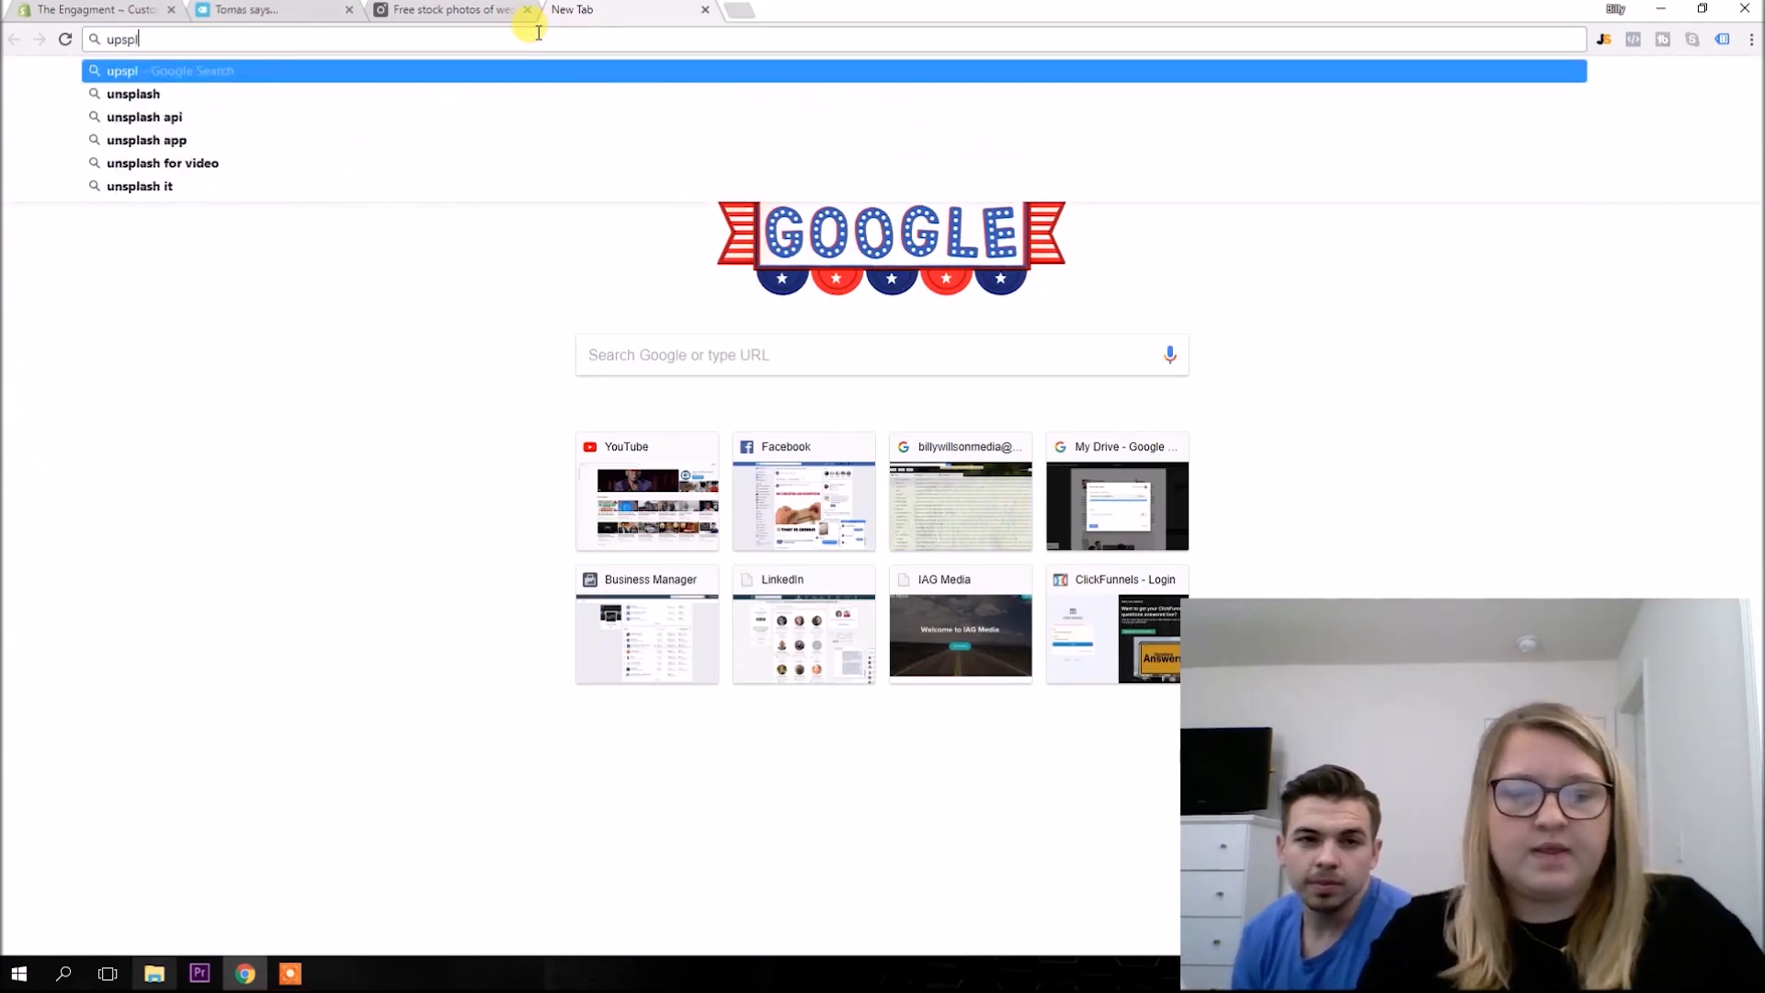
pyautogui.press('Return')
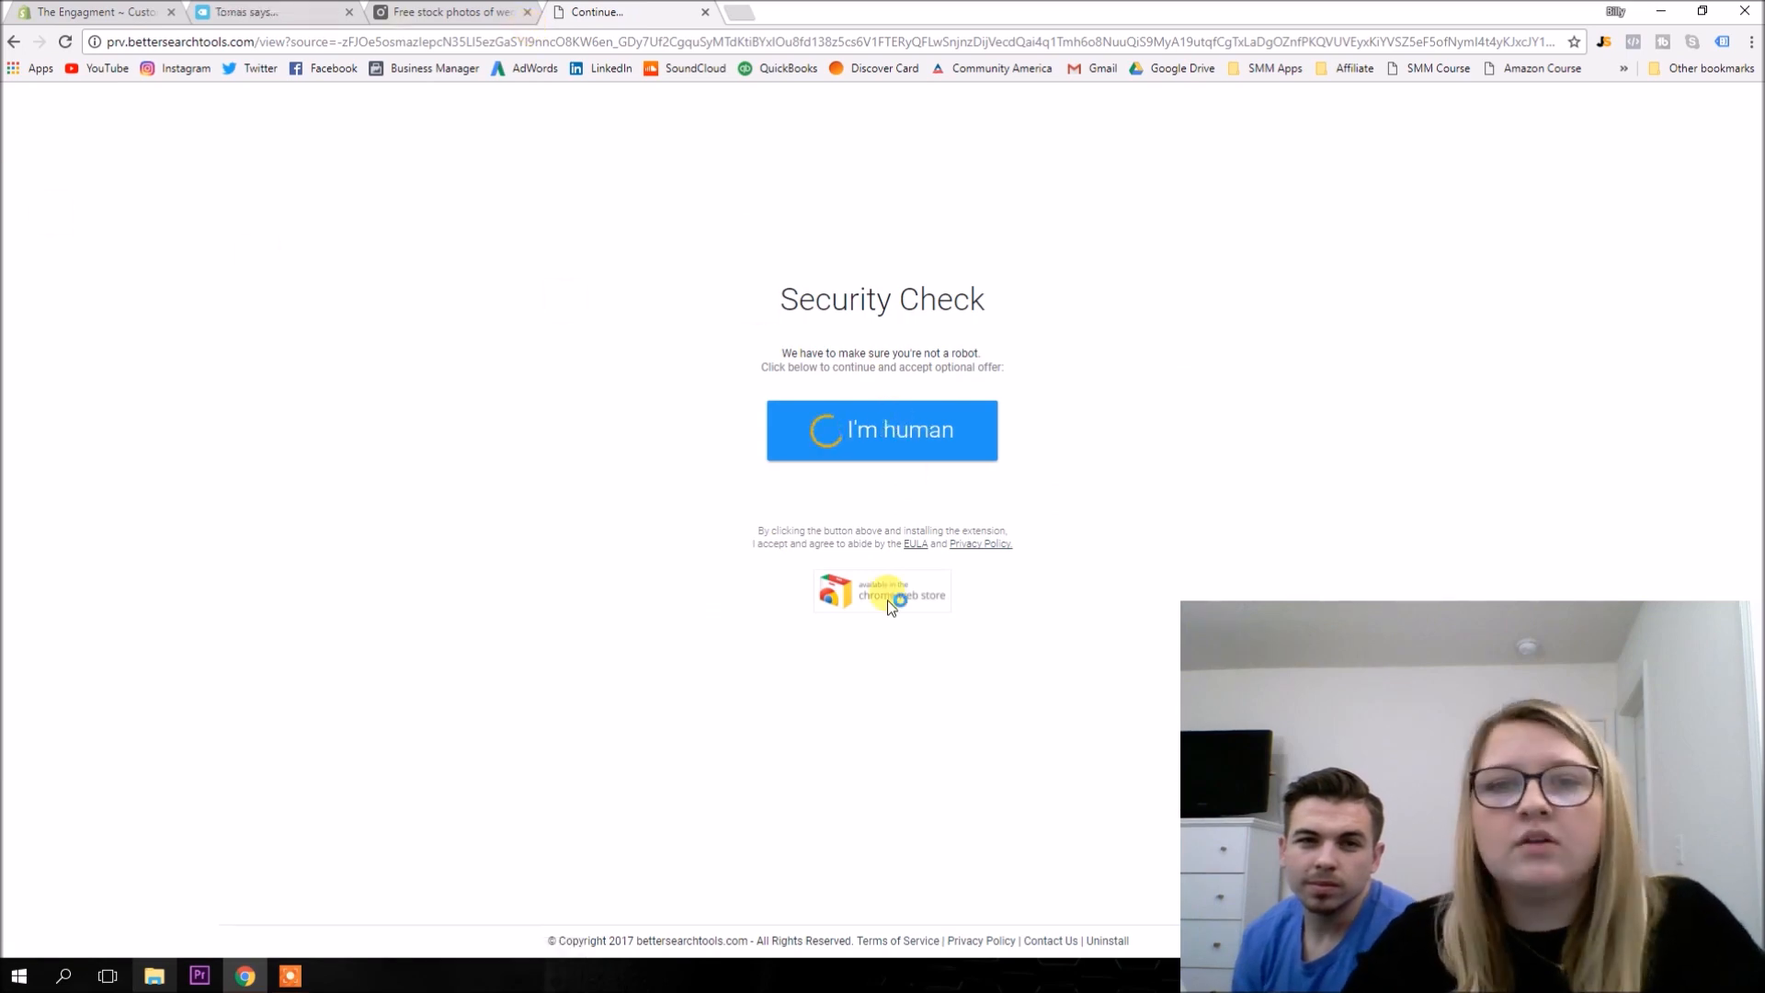
pyautogui.click(880, 428)
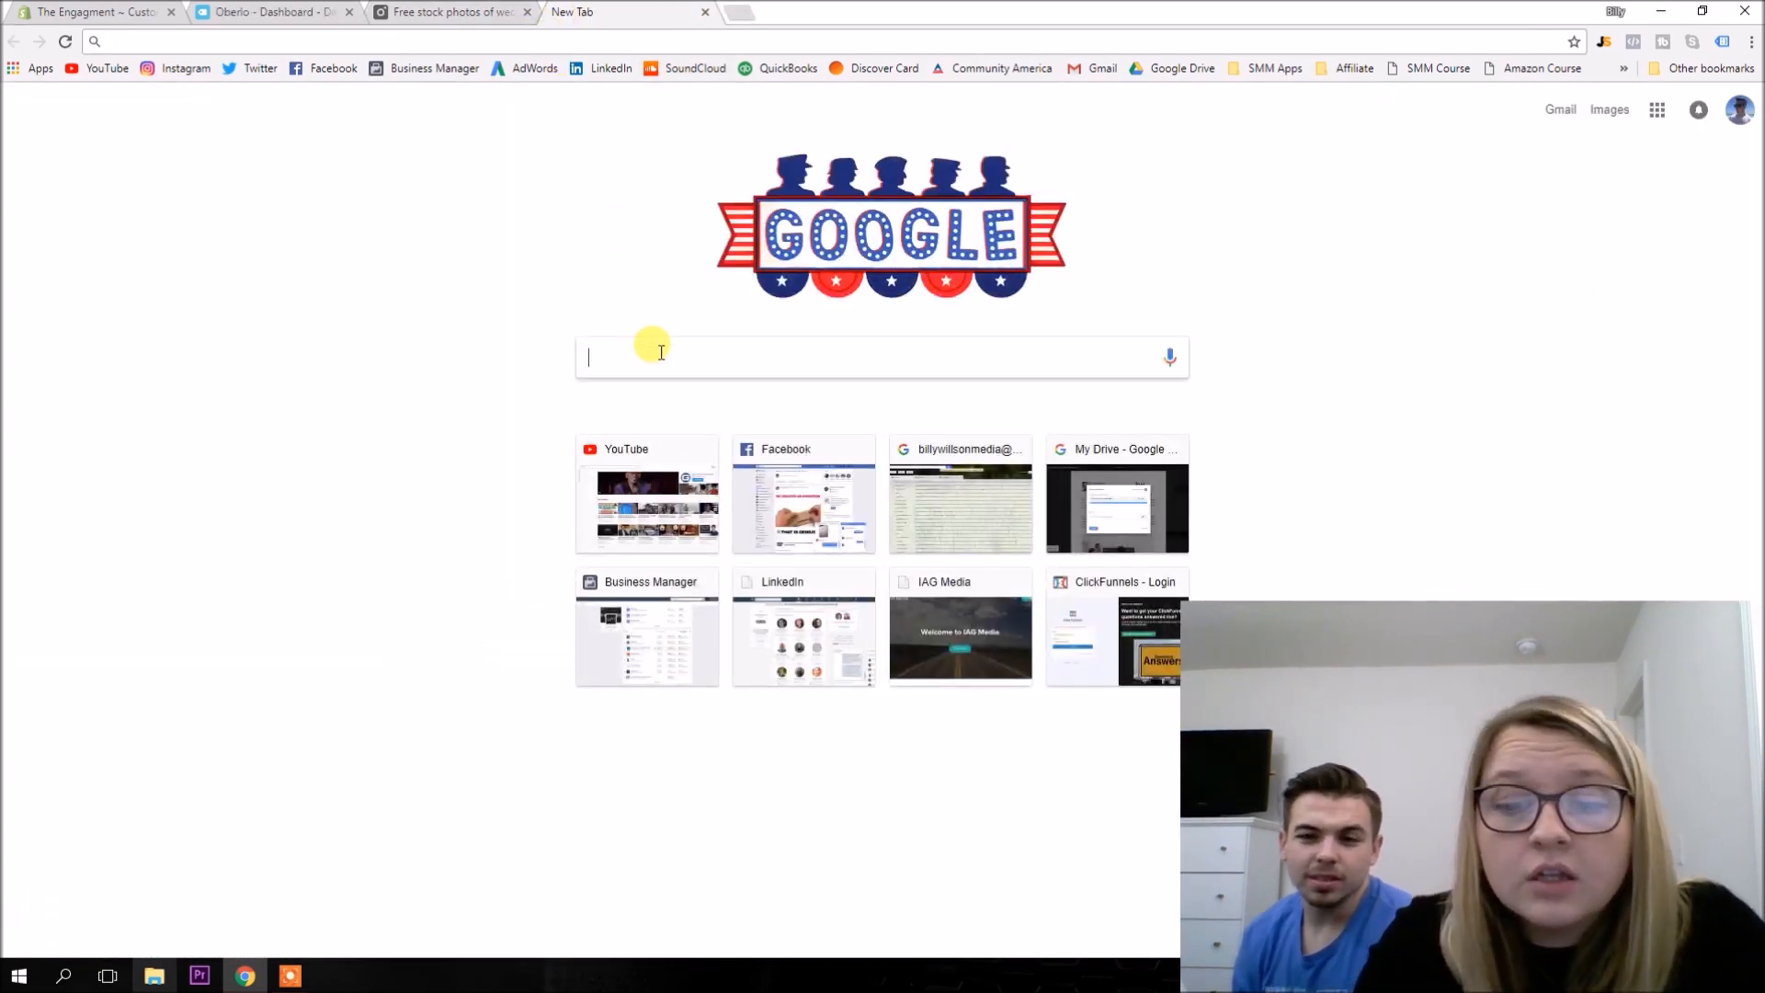
pyautogui.write('up splash')
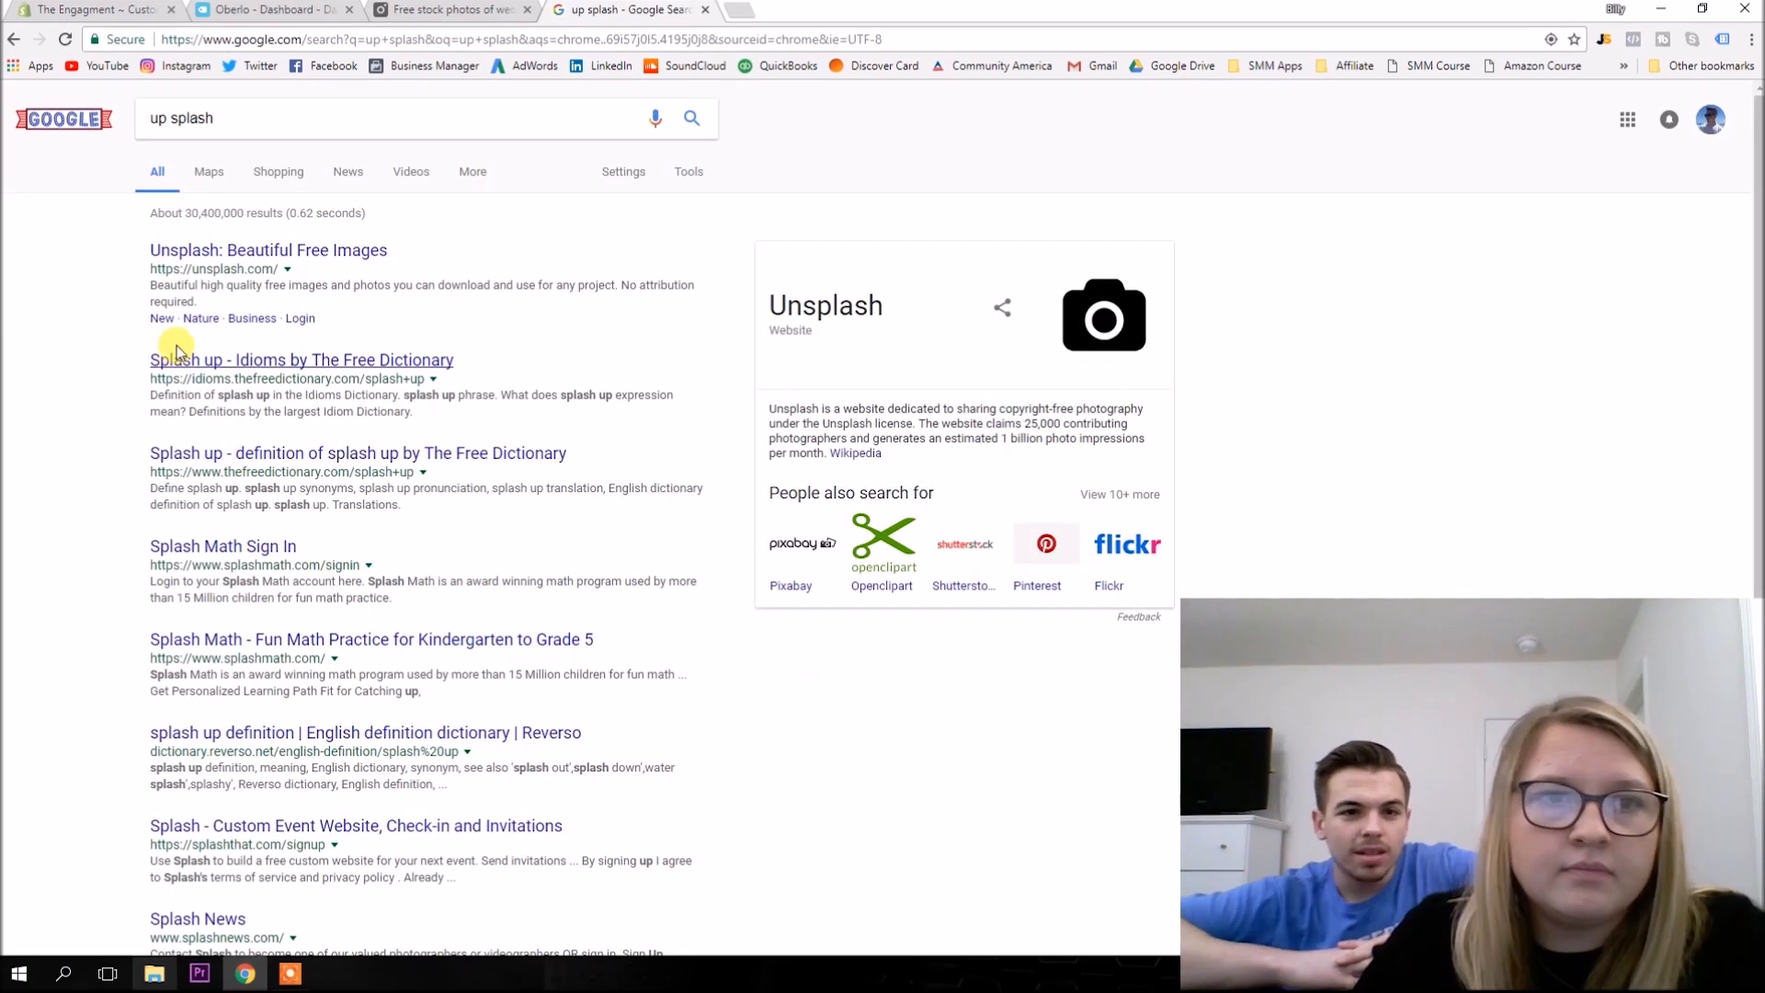
pyautogui.click(268, 250)
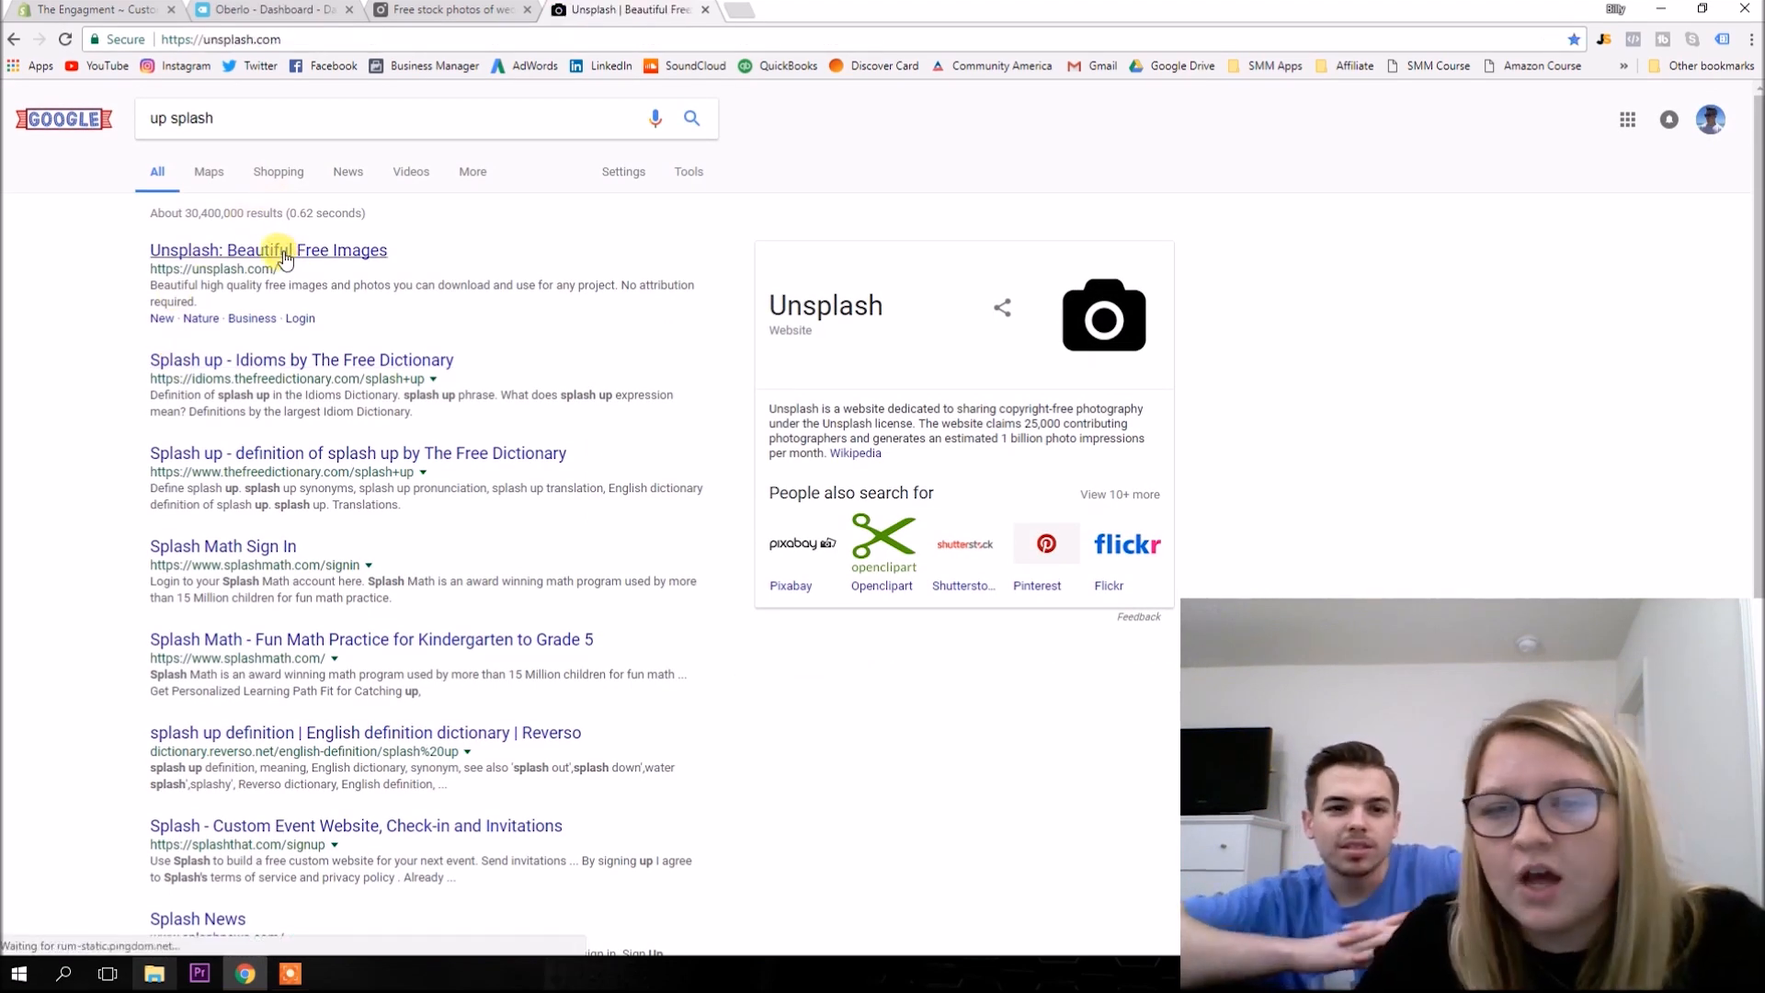
# Search Unsplash for 'engagment' and browse the ring and couple photo results.
pyautogui.click(269, 250)
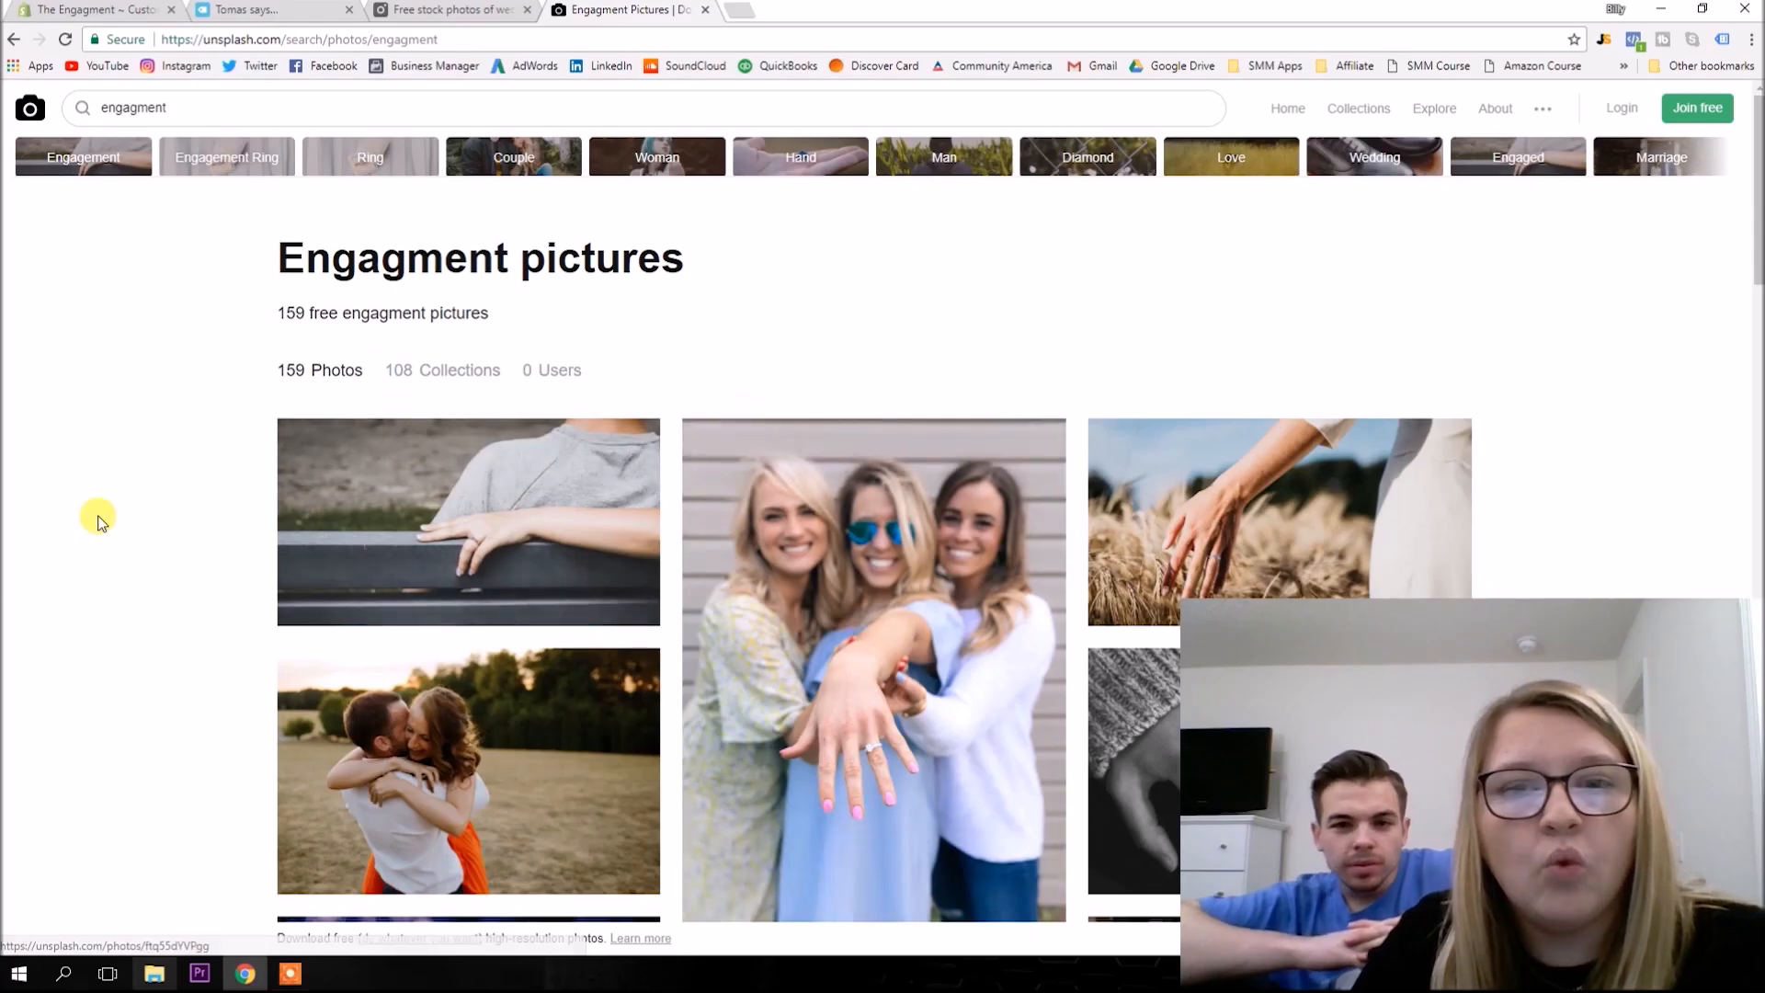
pyautogui.scroll(-3)
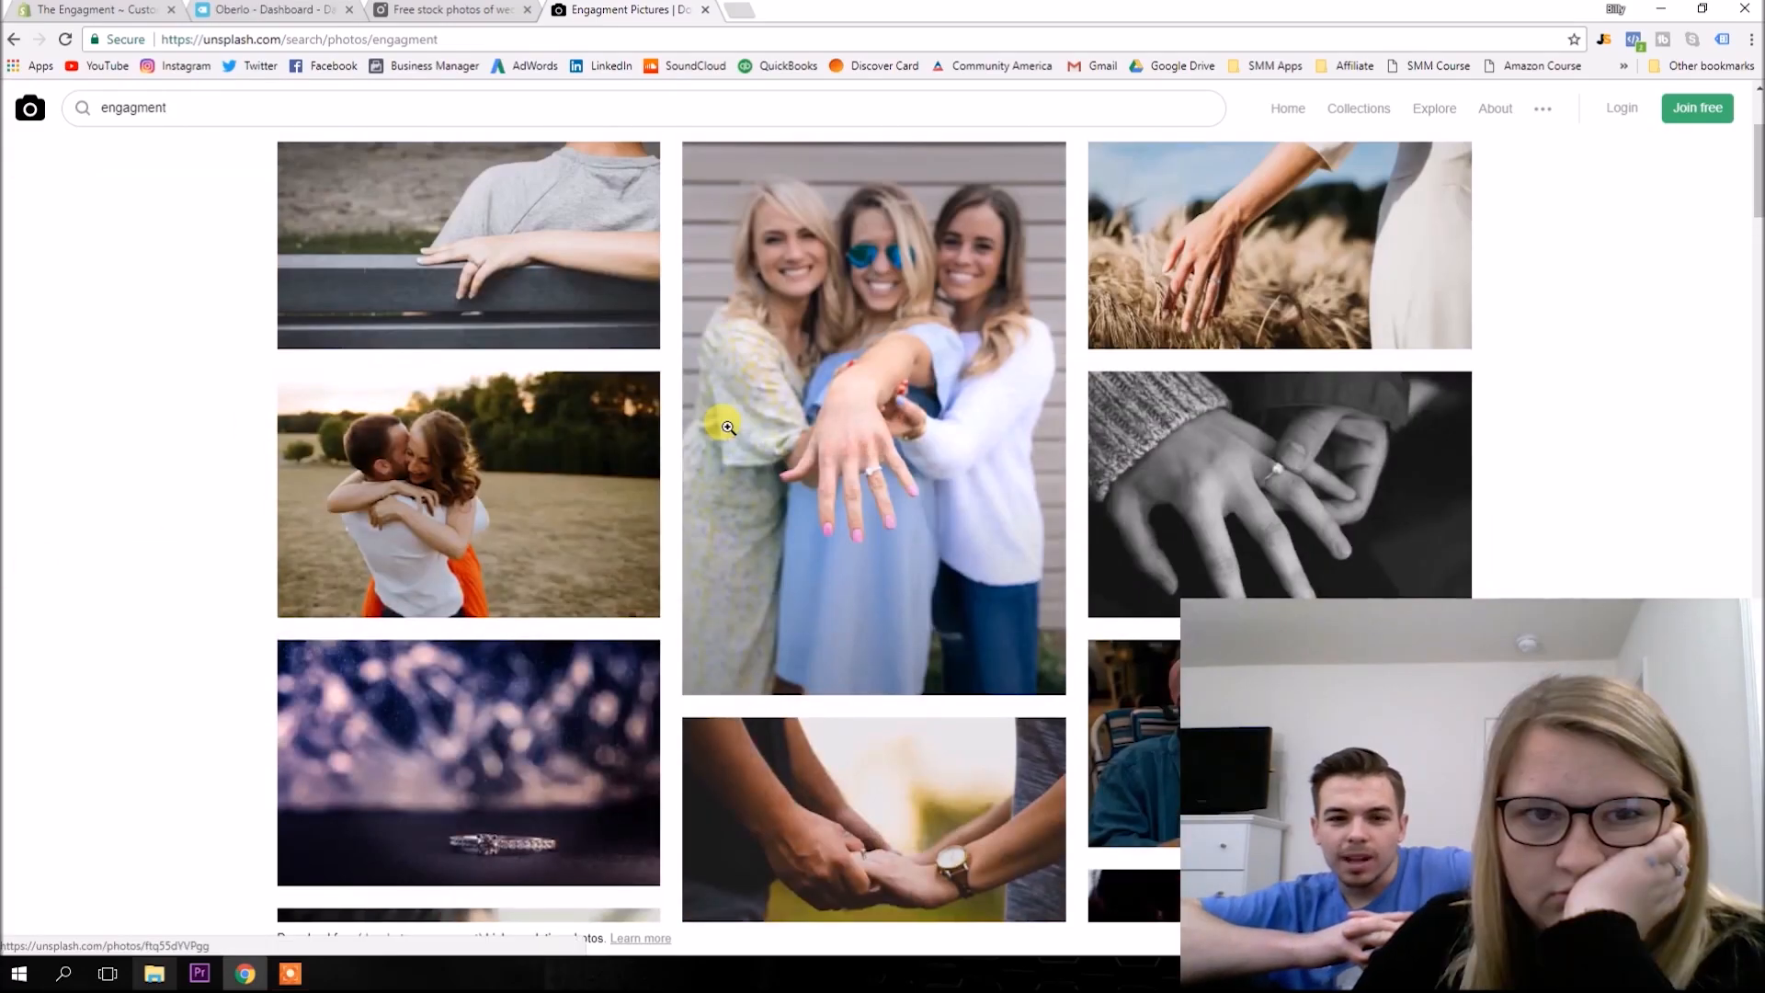
pyautogui.moveTo(1252, 465)
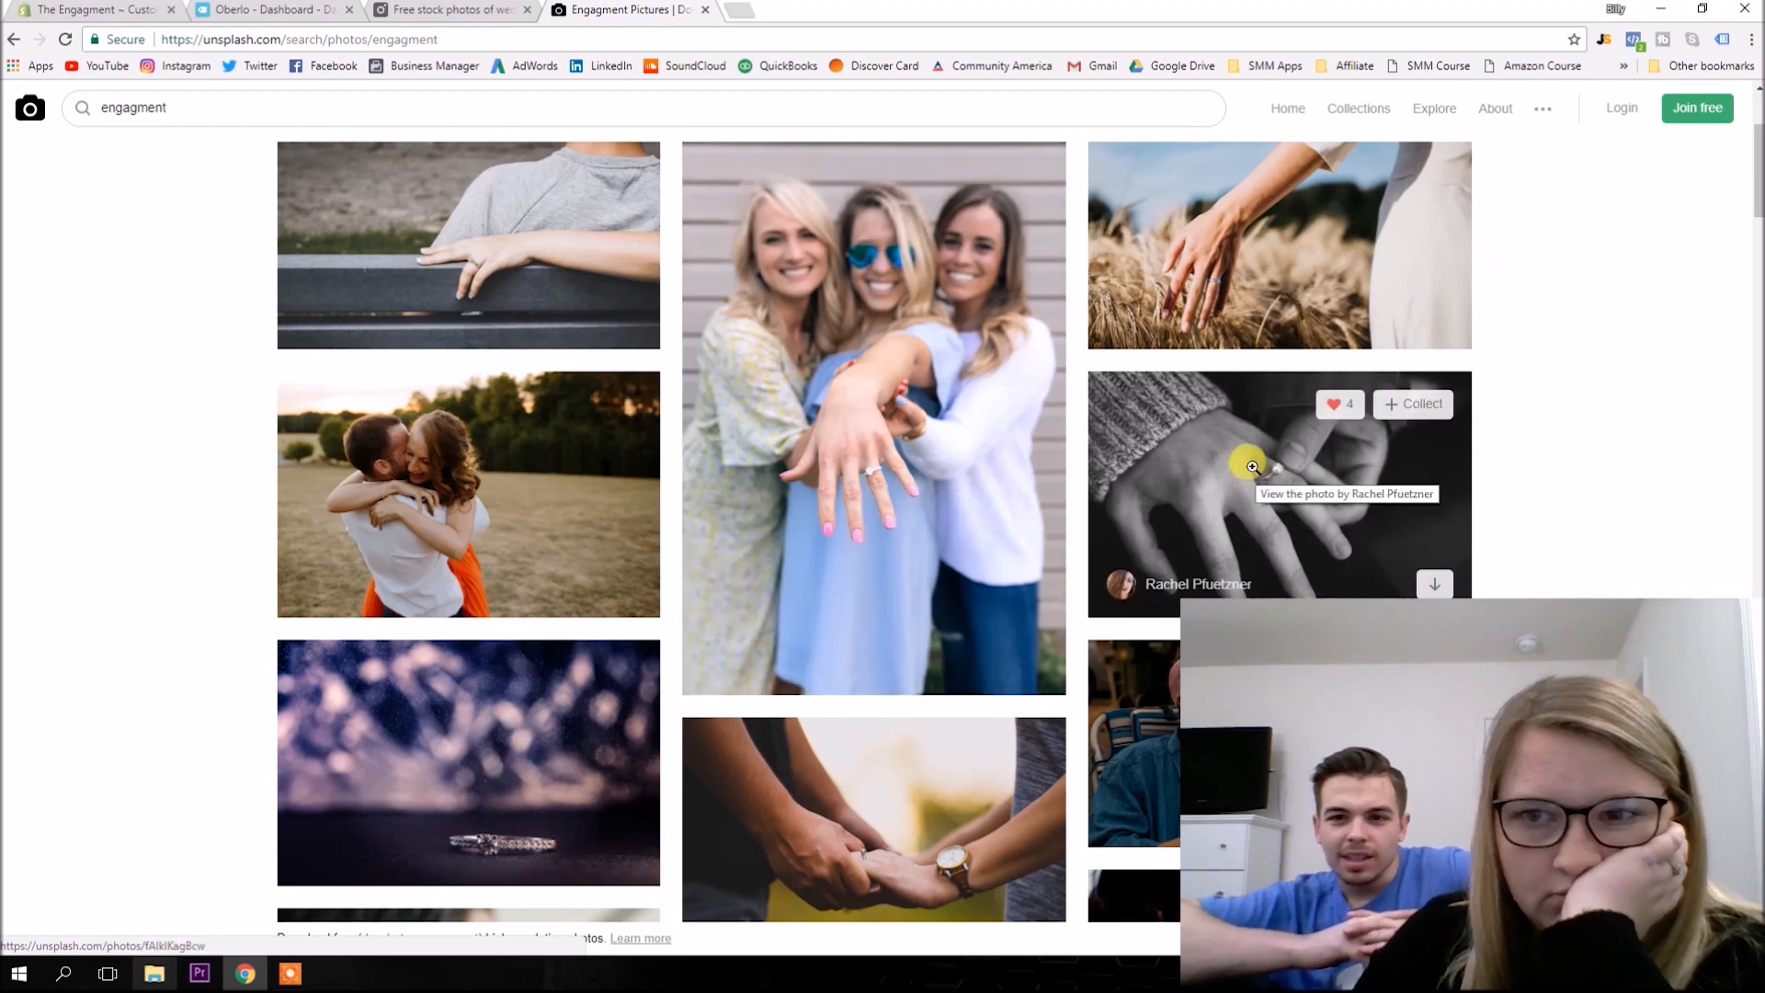
pyautogui.scroll(-3)
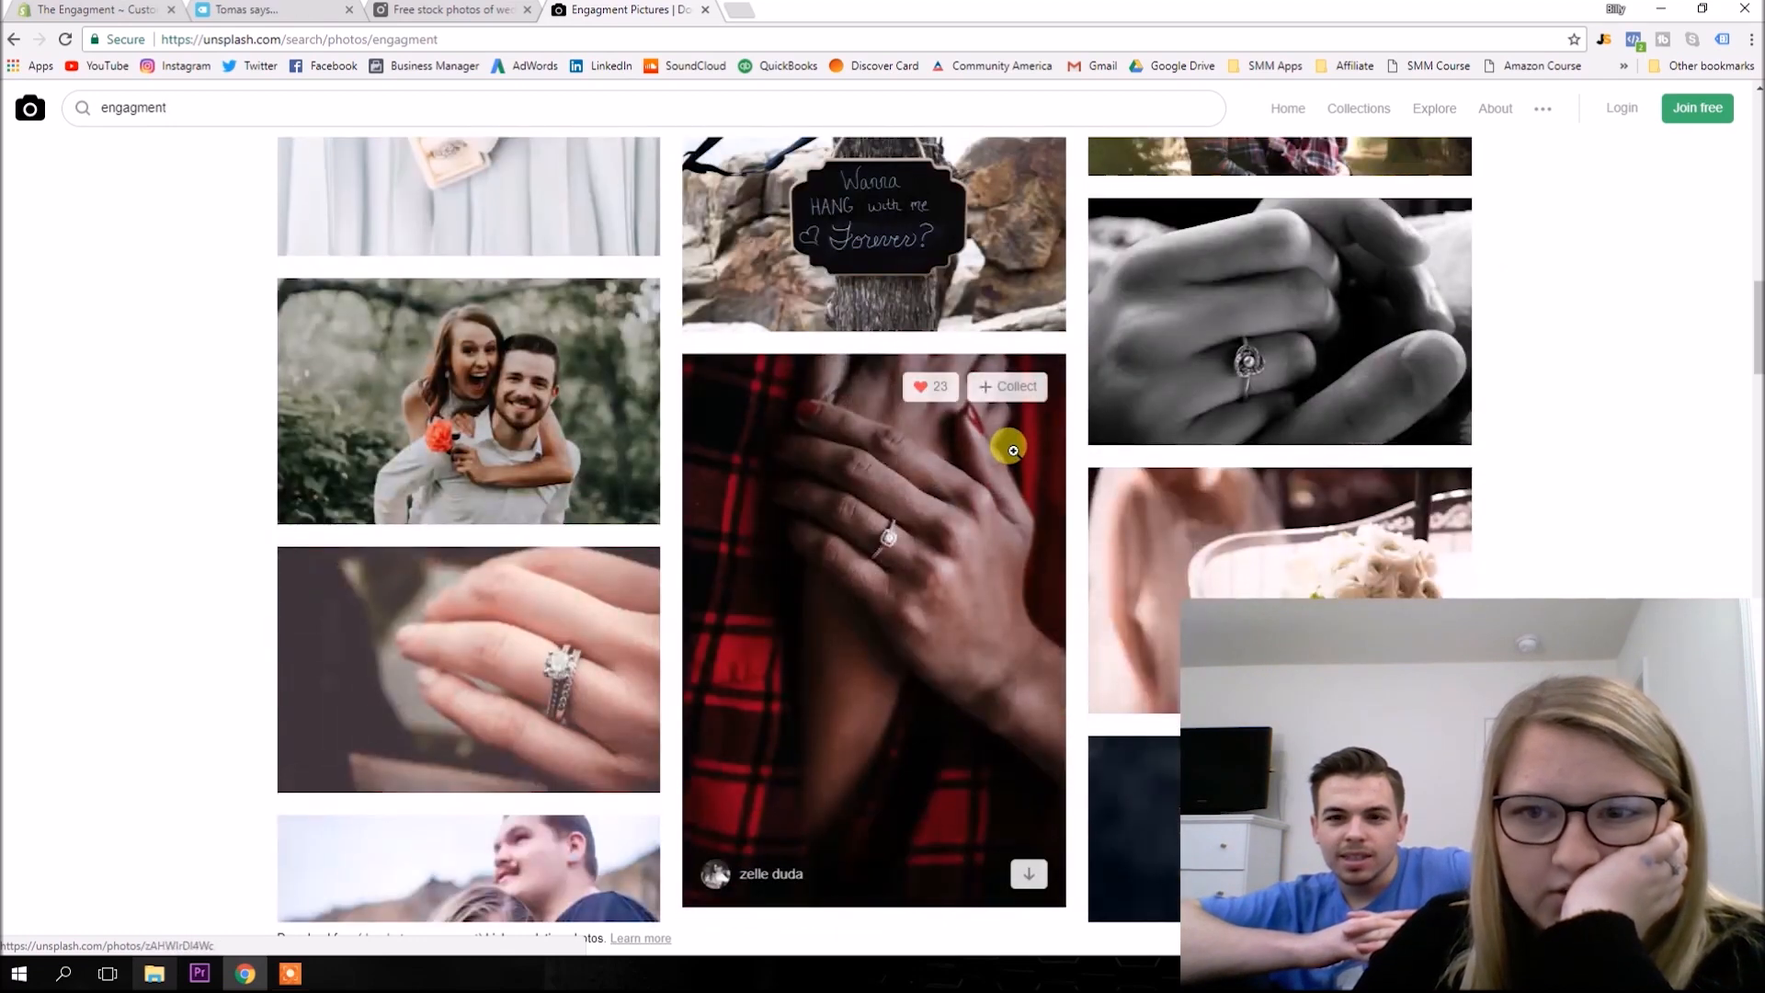
pyautogui.scroll(-3)
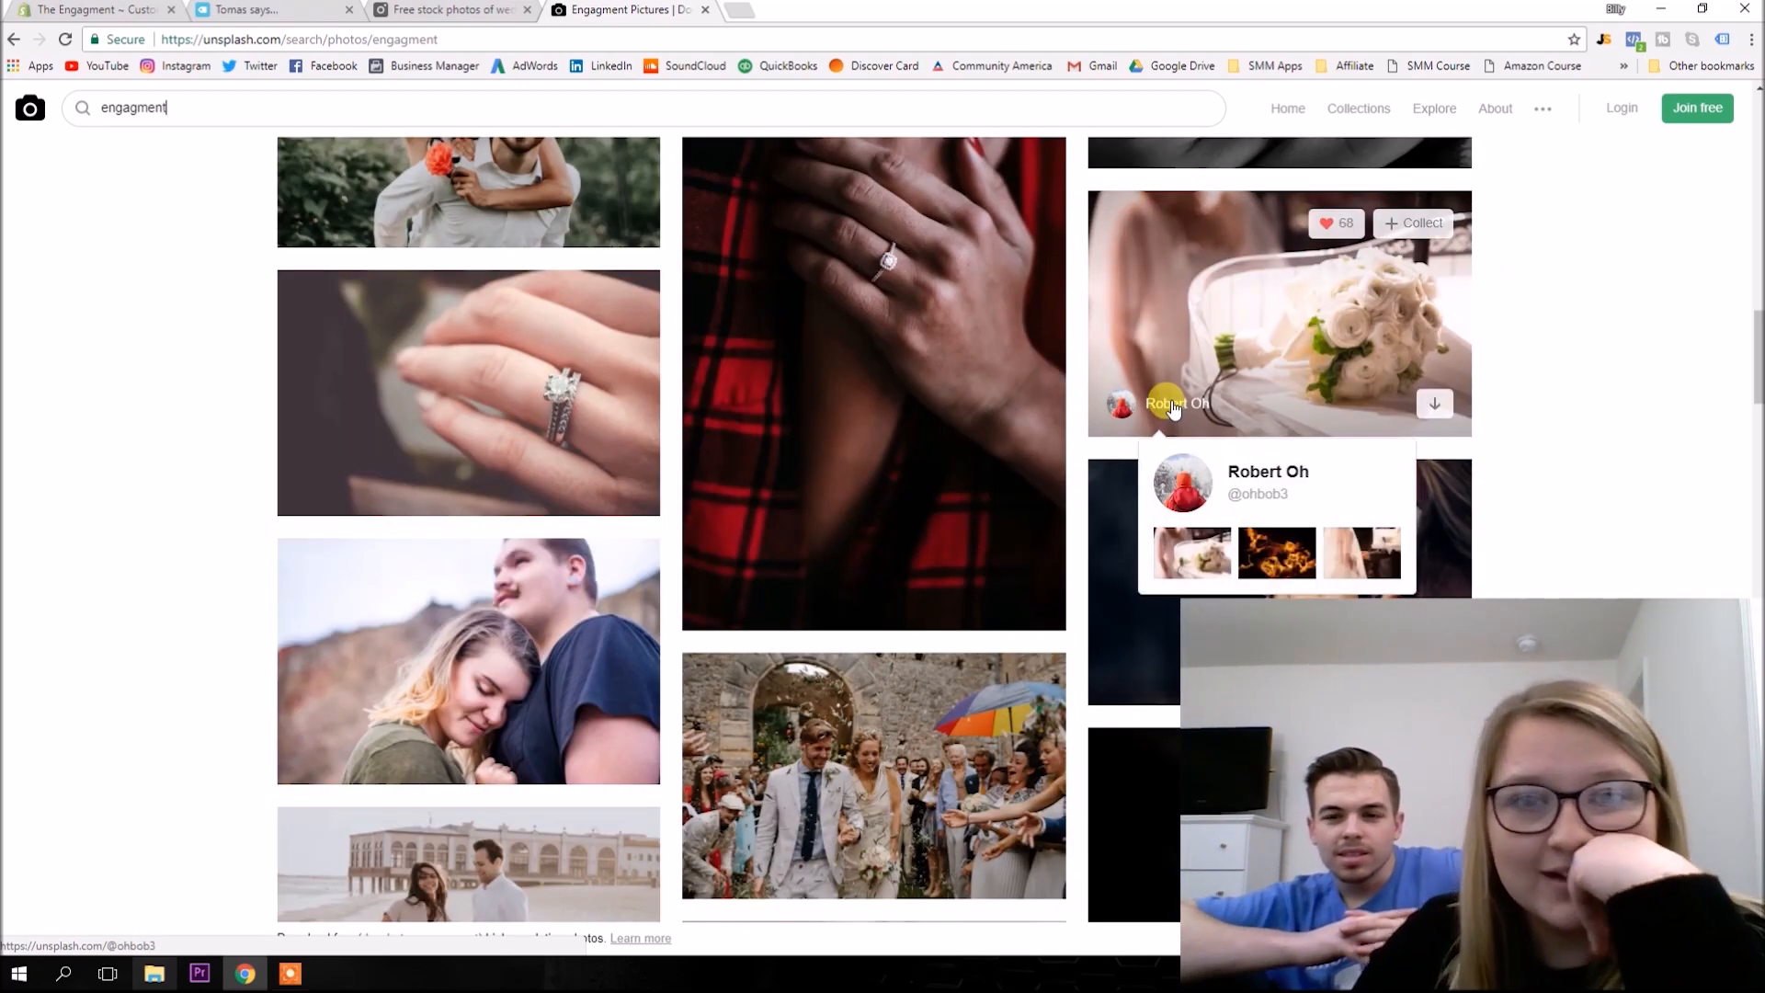
pyautogui.scroll(-3)
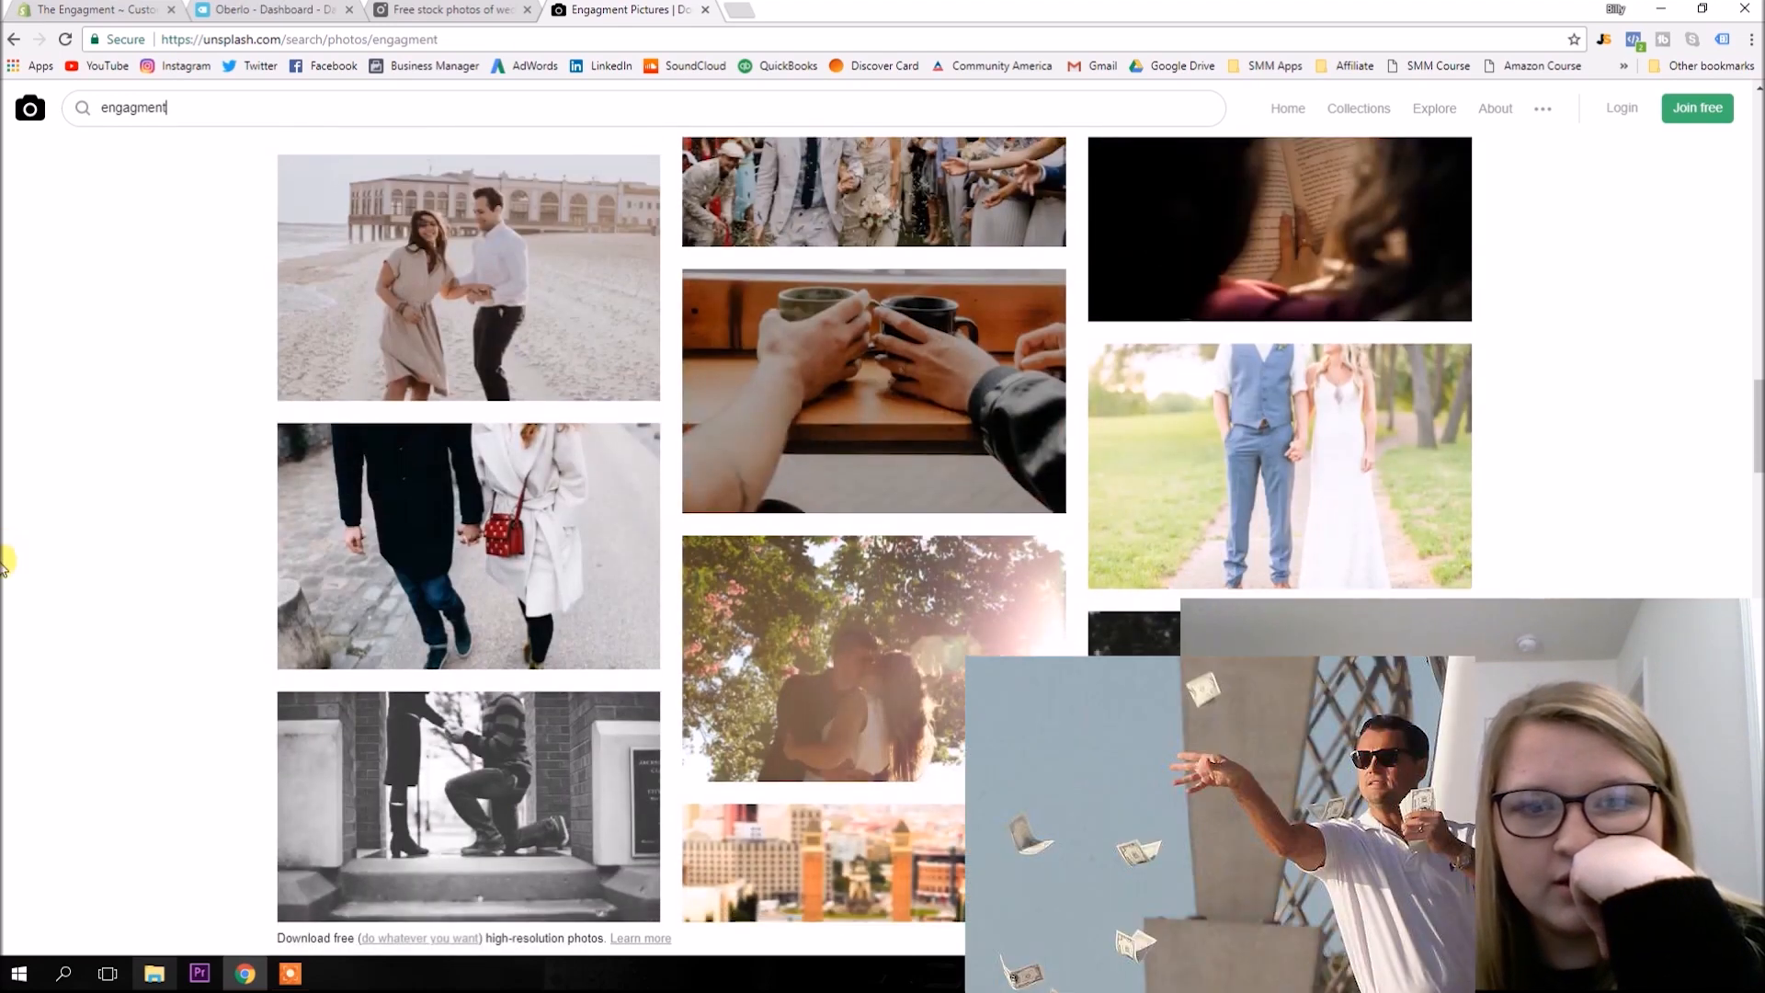
pyautogui.scroll(-3)
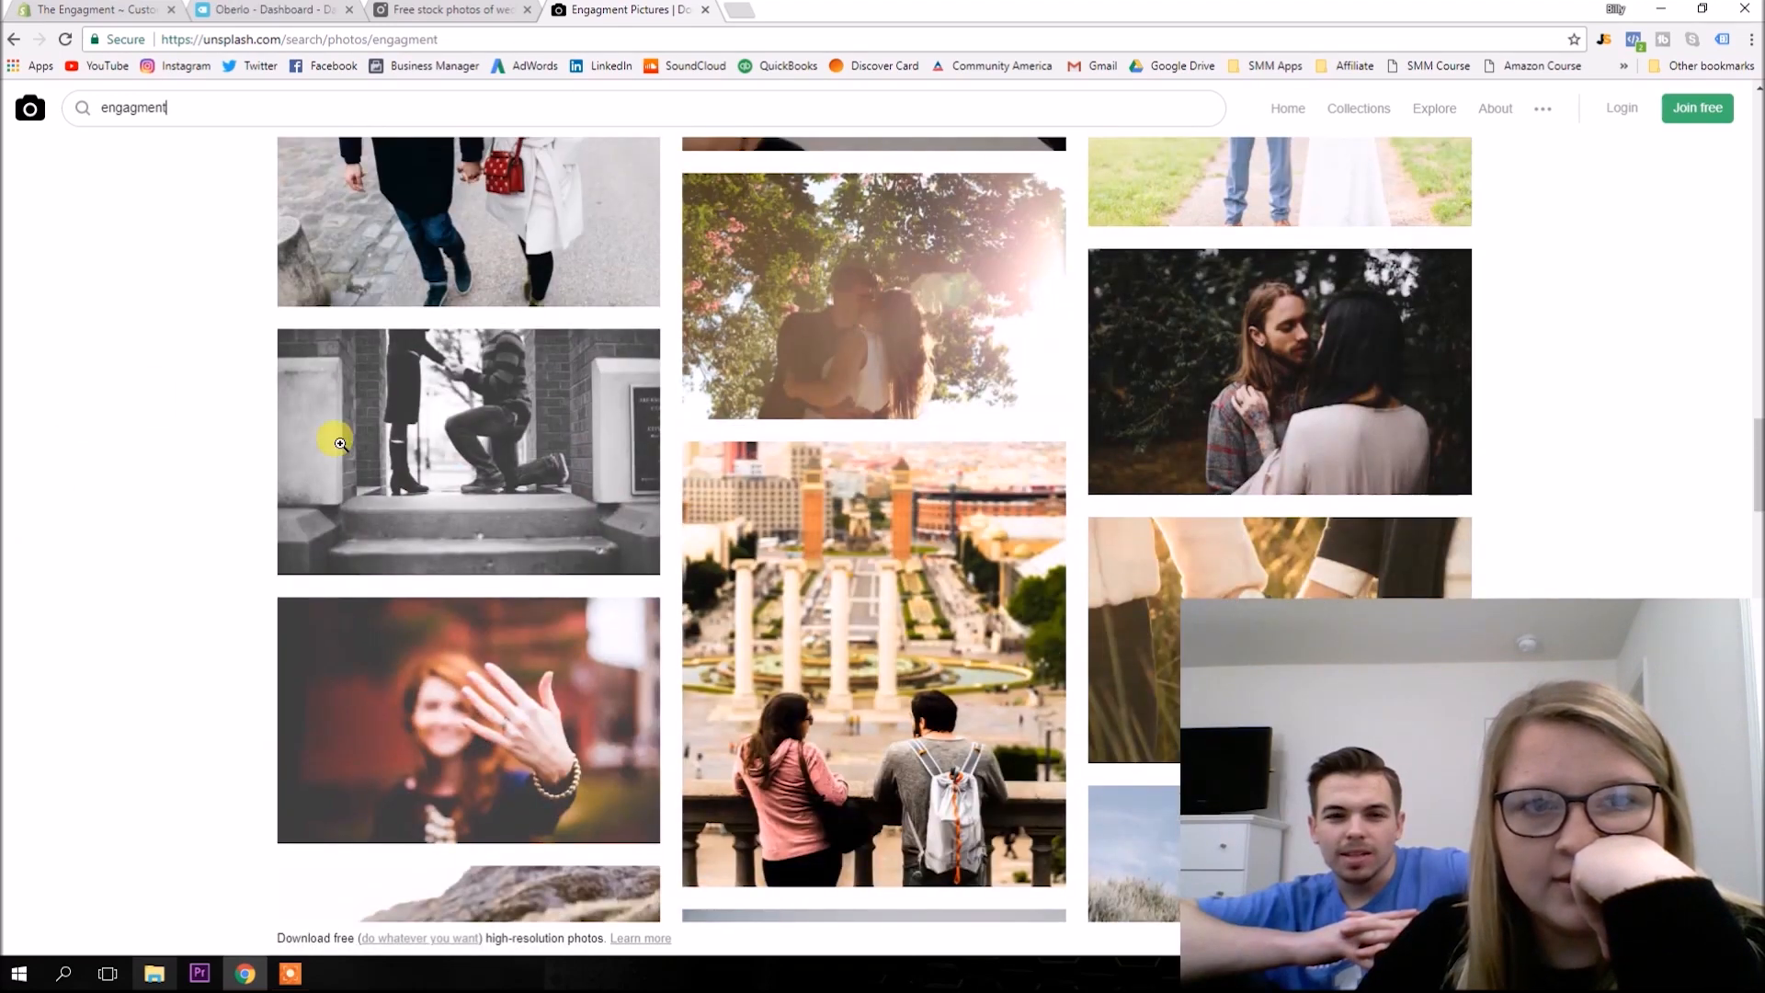
pyautogui.moveTo(9, 568)
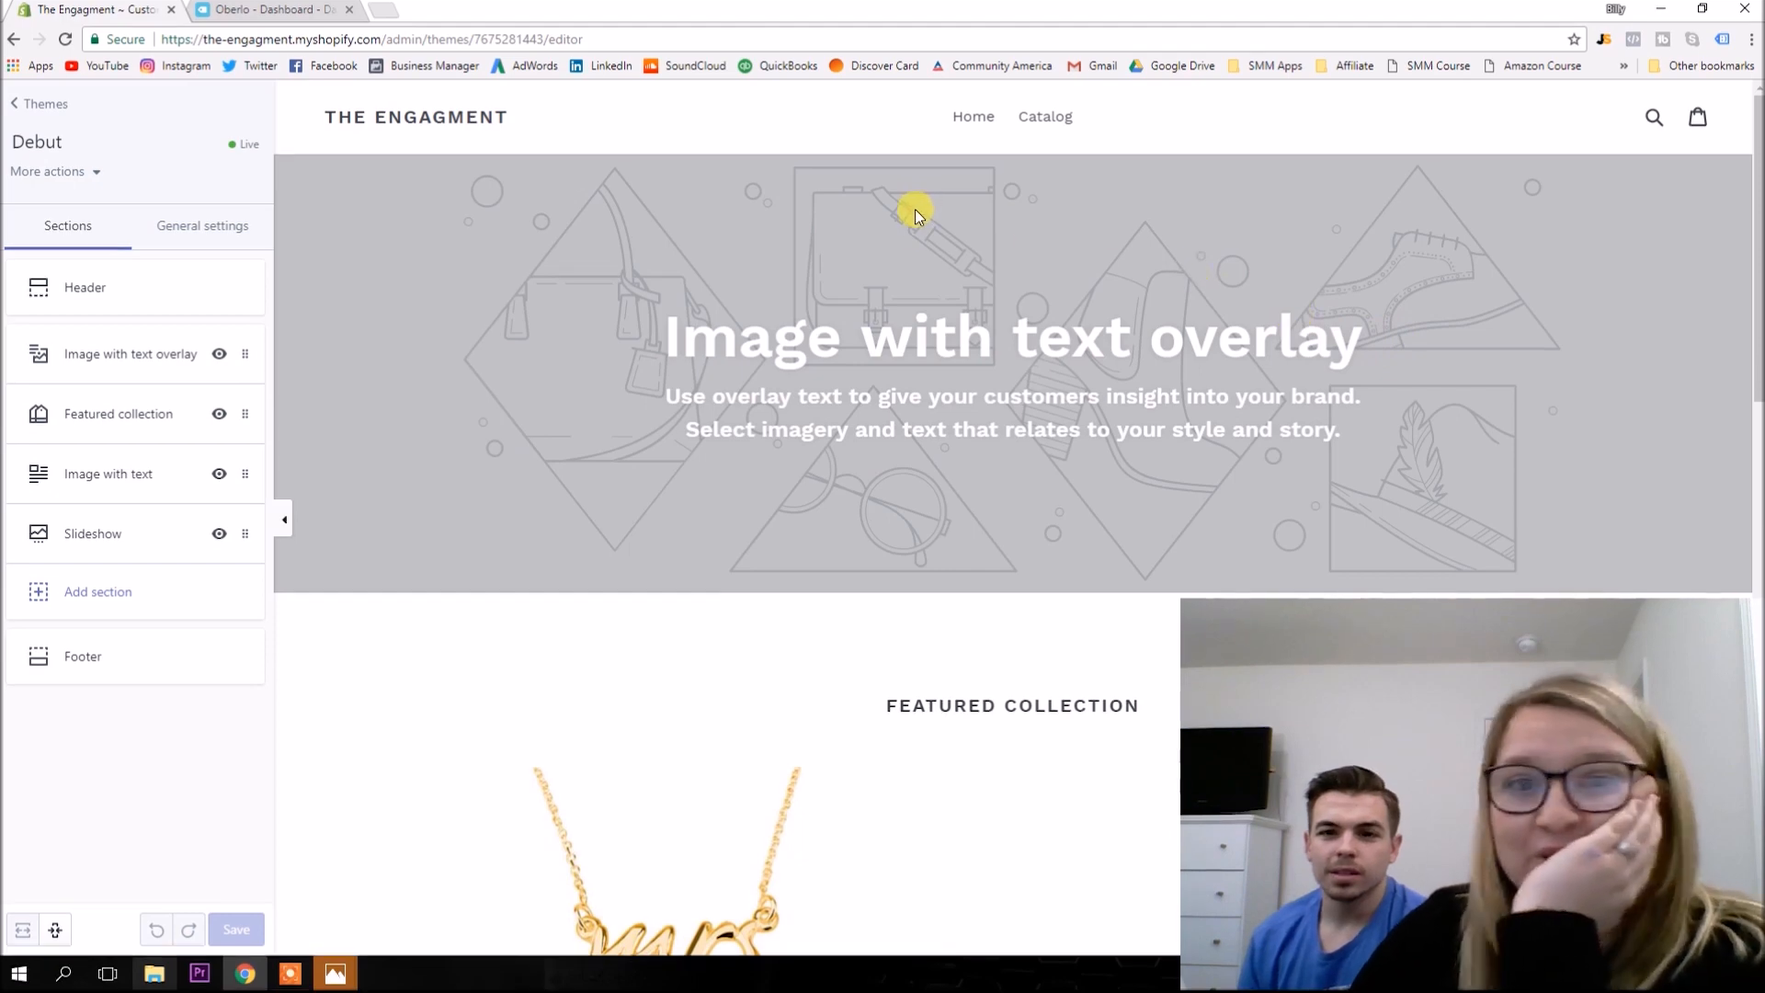
# Upload a photo as the Header image; it is rejected for exceeding the 20 megapixel limit.
pyautogui.scroll(-3)
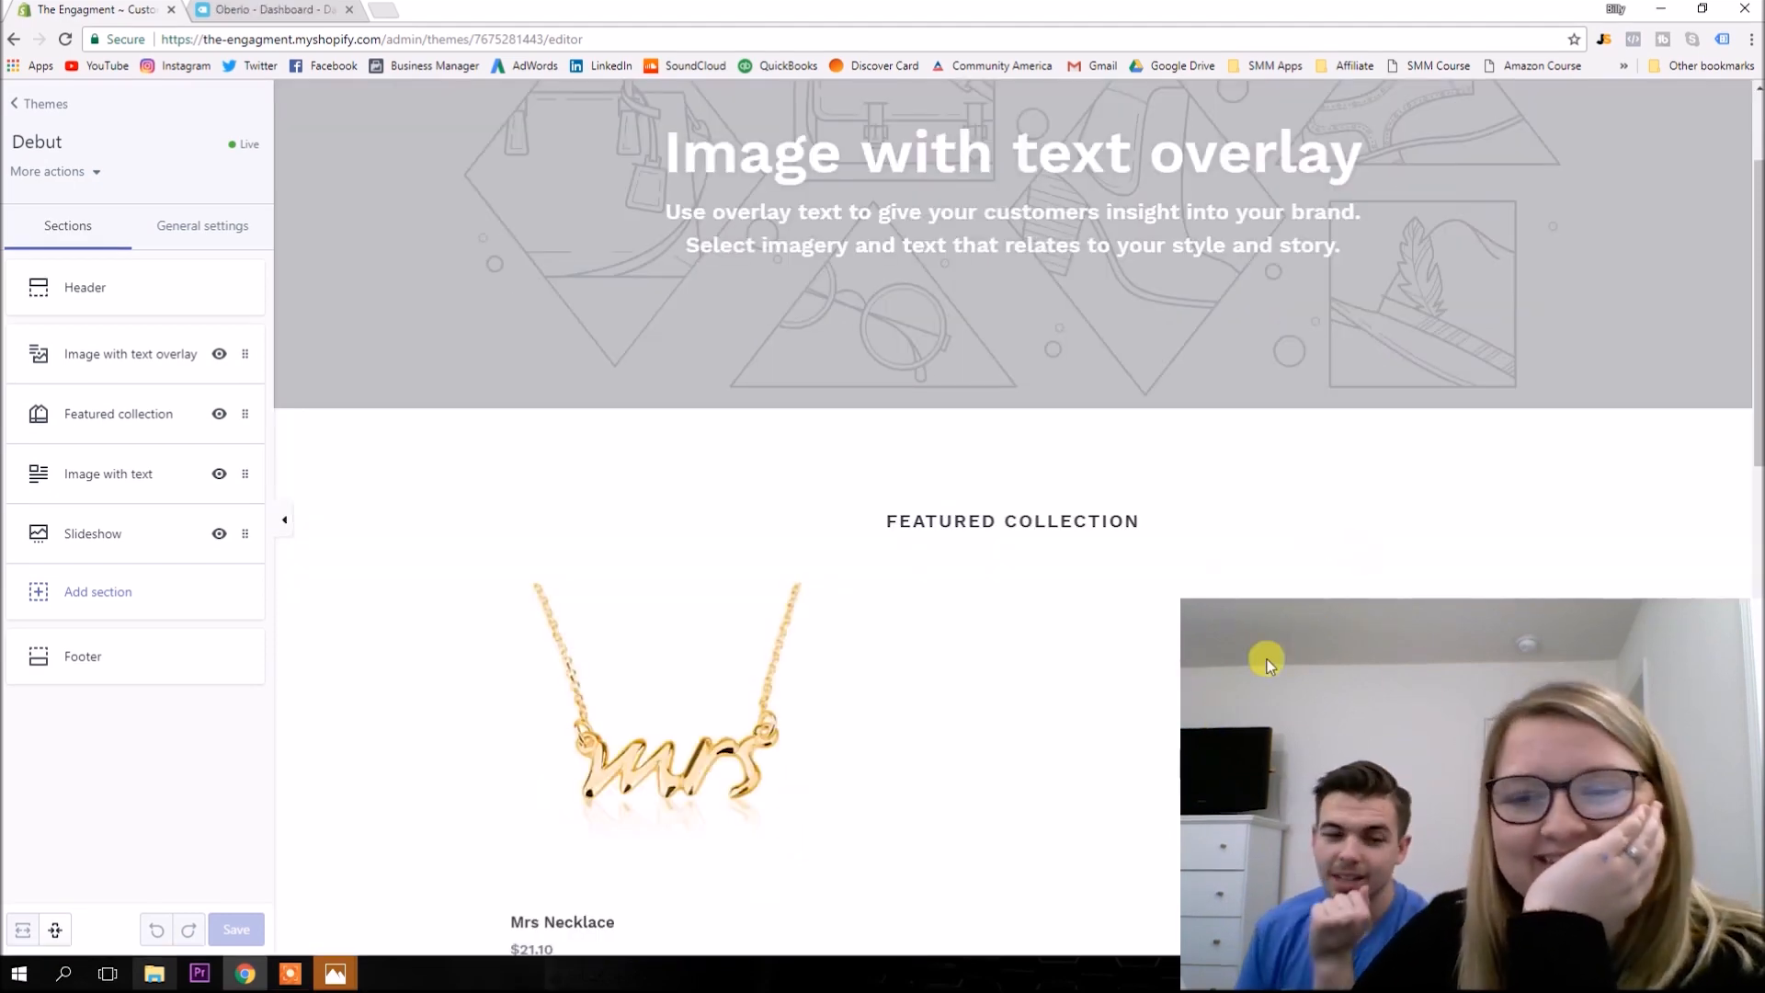
pyautogui.moveTo(50, 434)
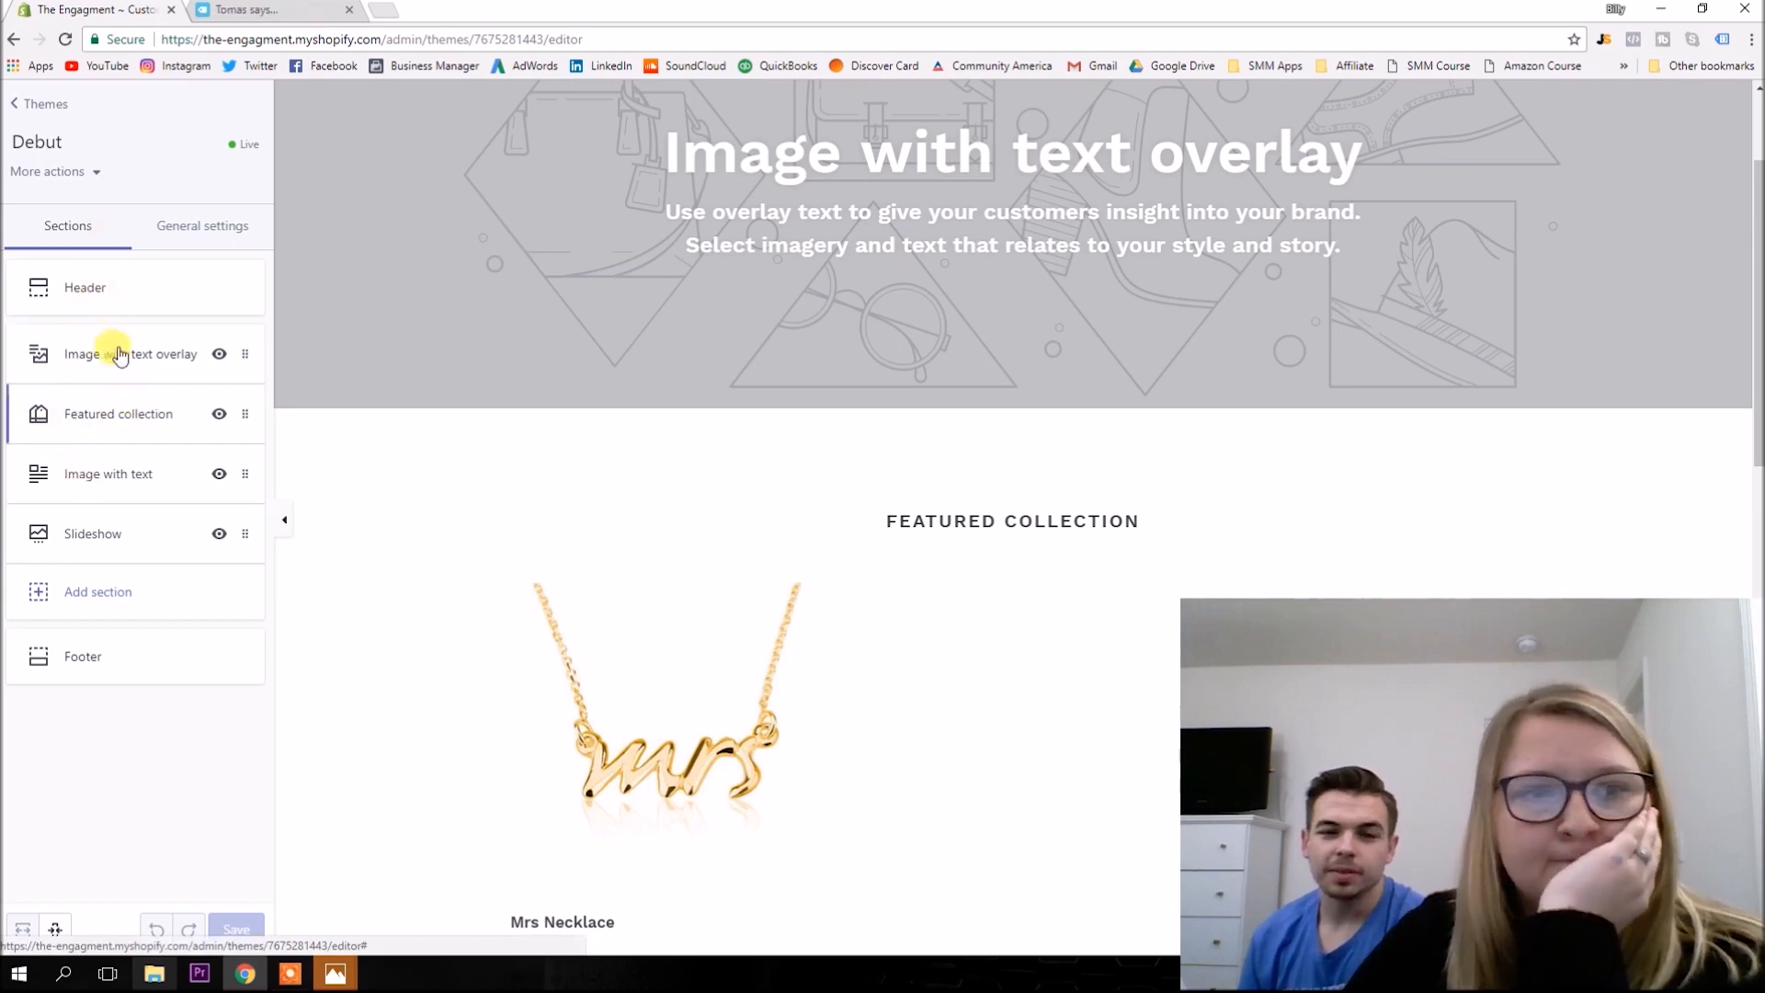
pyautogui.click(85, 287)
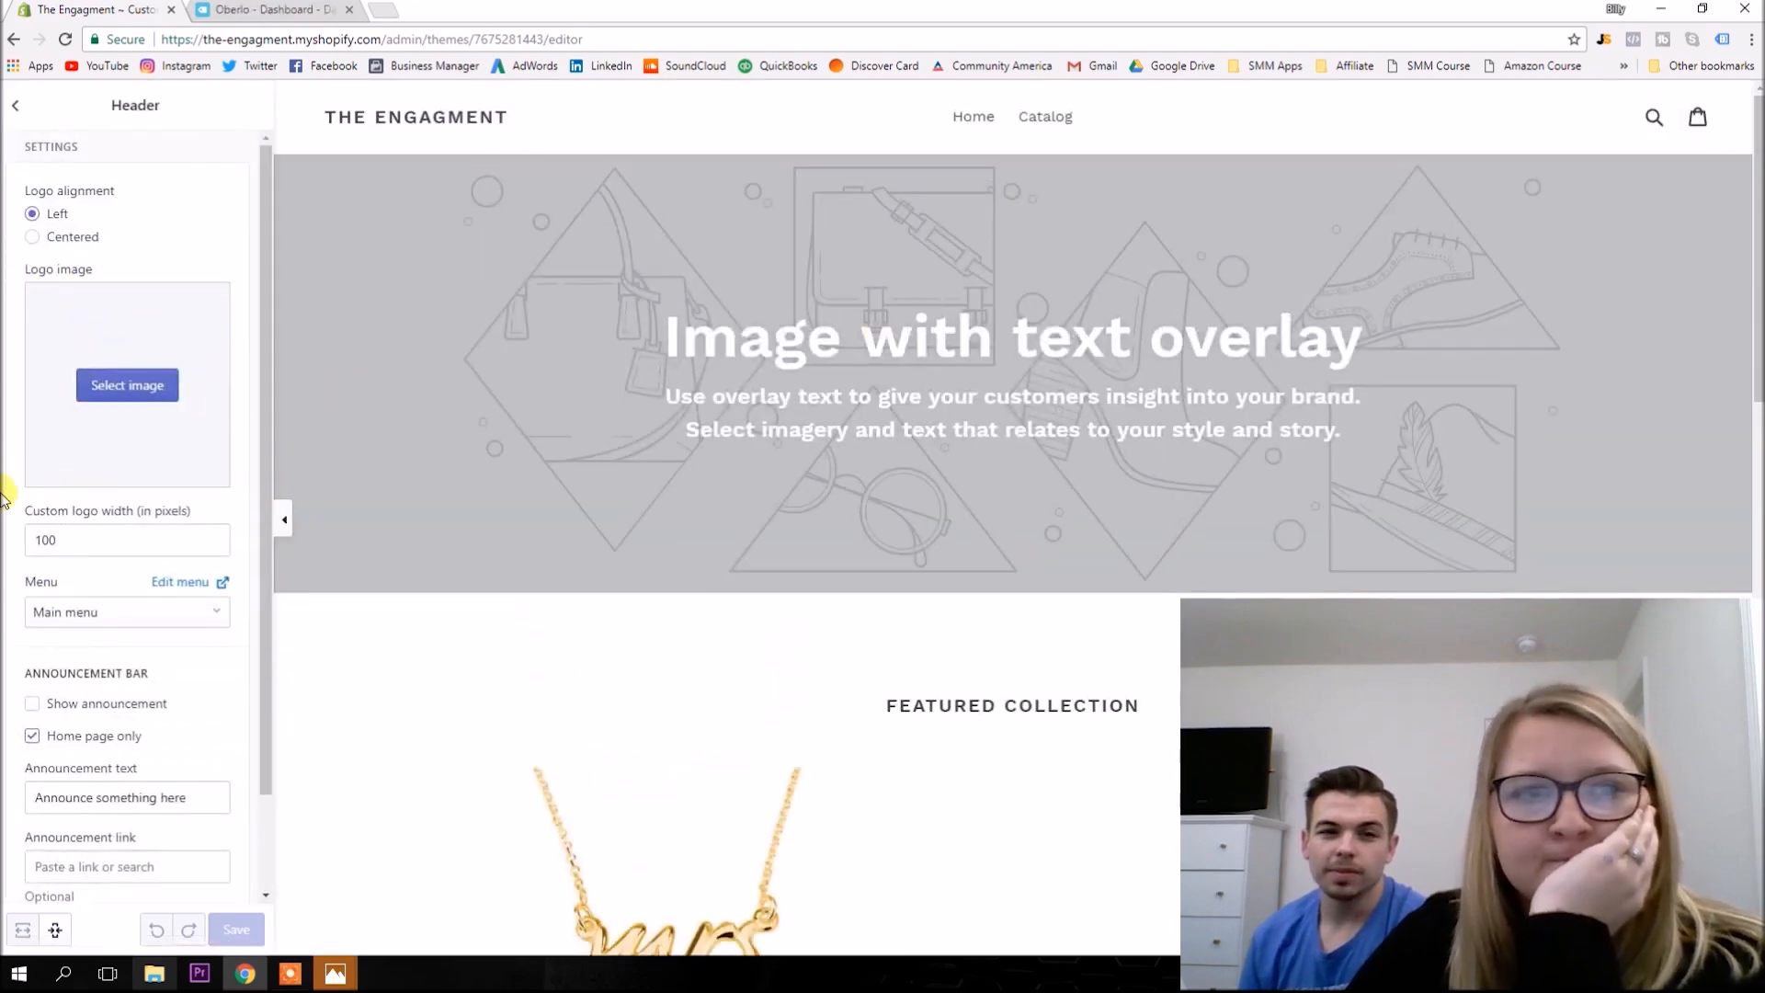
pyautogui.click(127, 384)
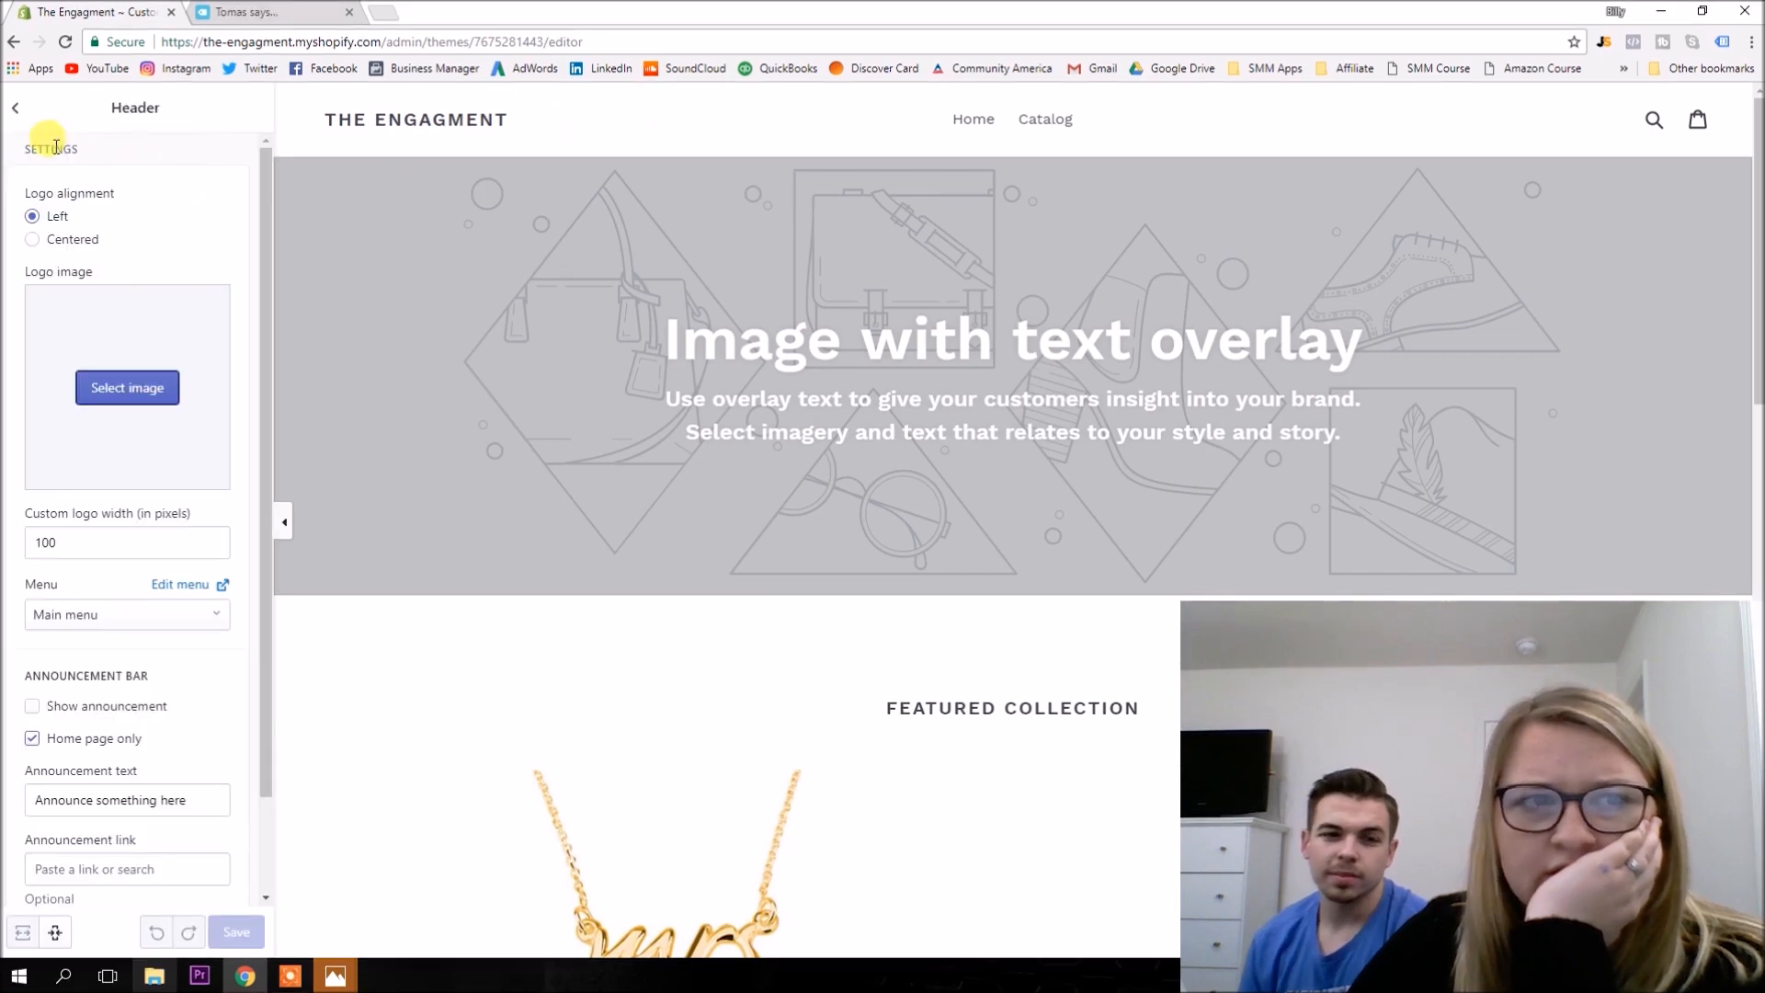
pyautogui.click(17, 107)
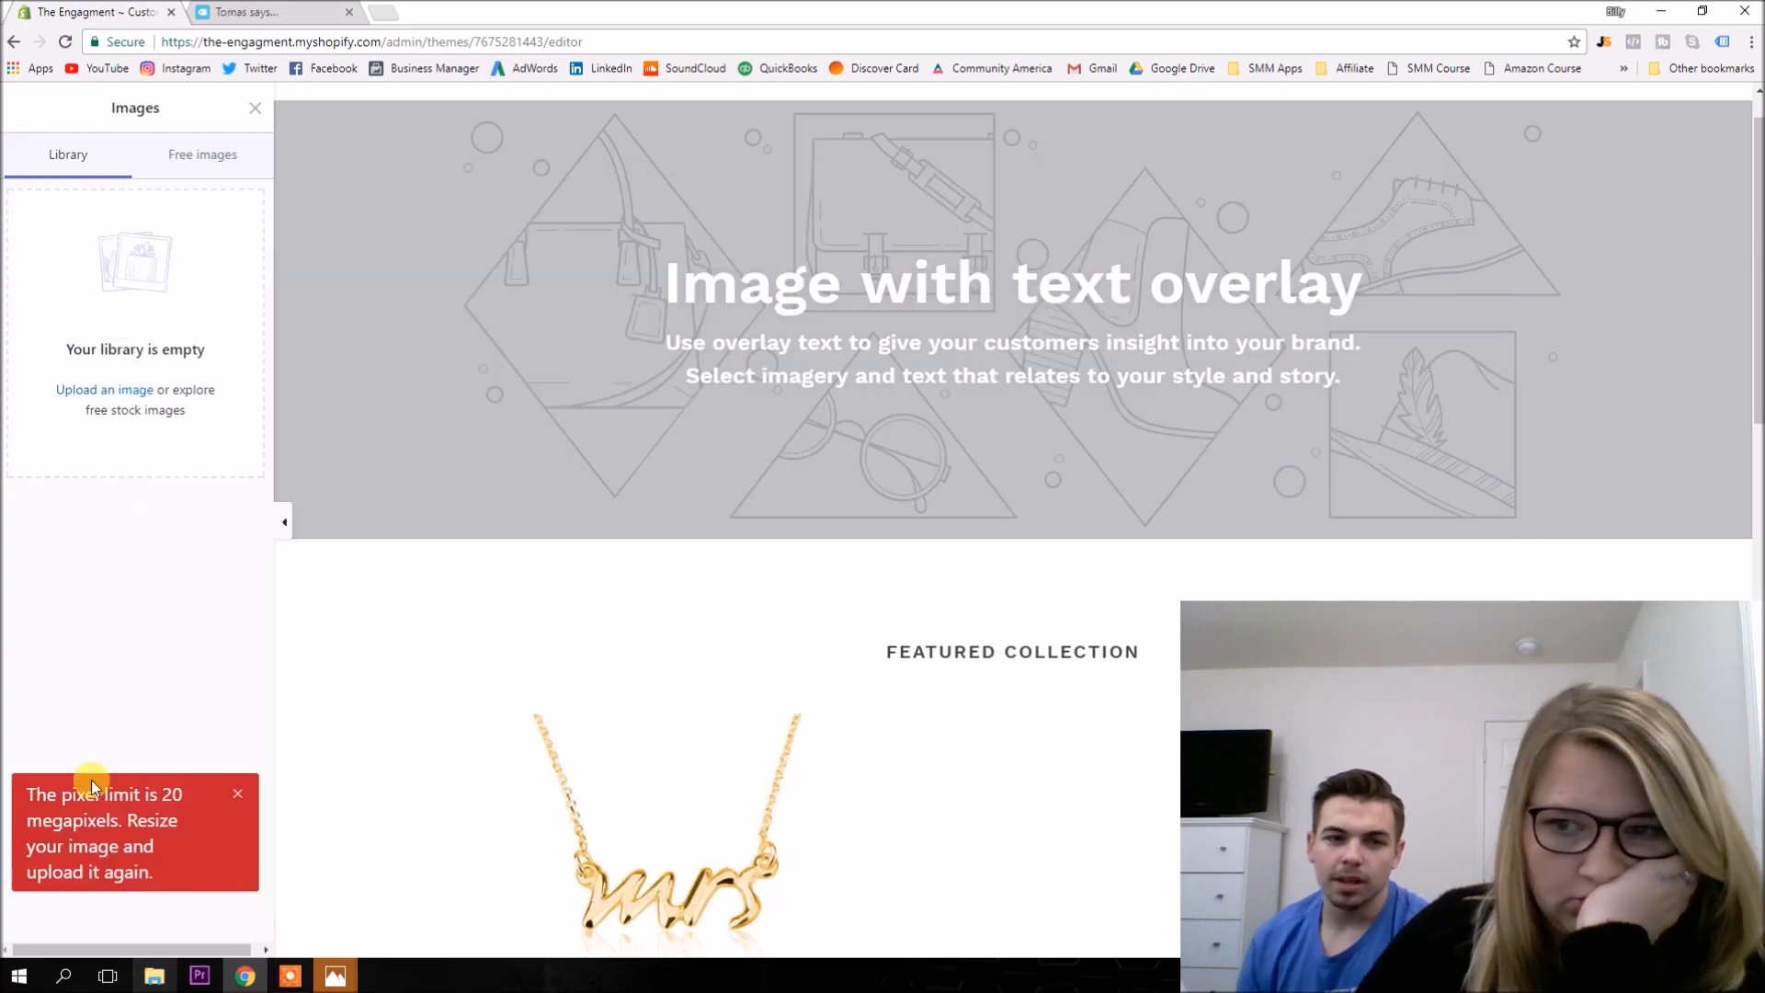
pyautogui.click(103, 390)
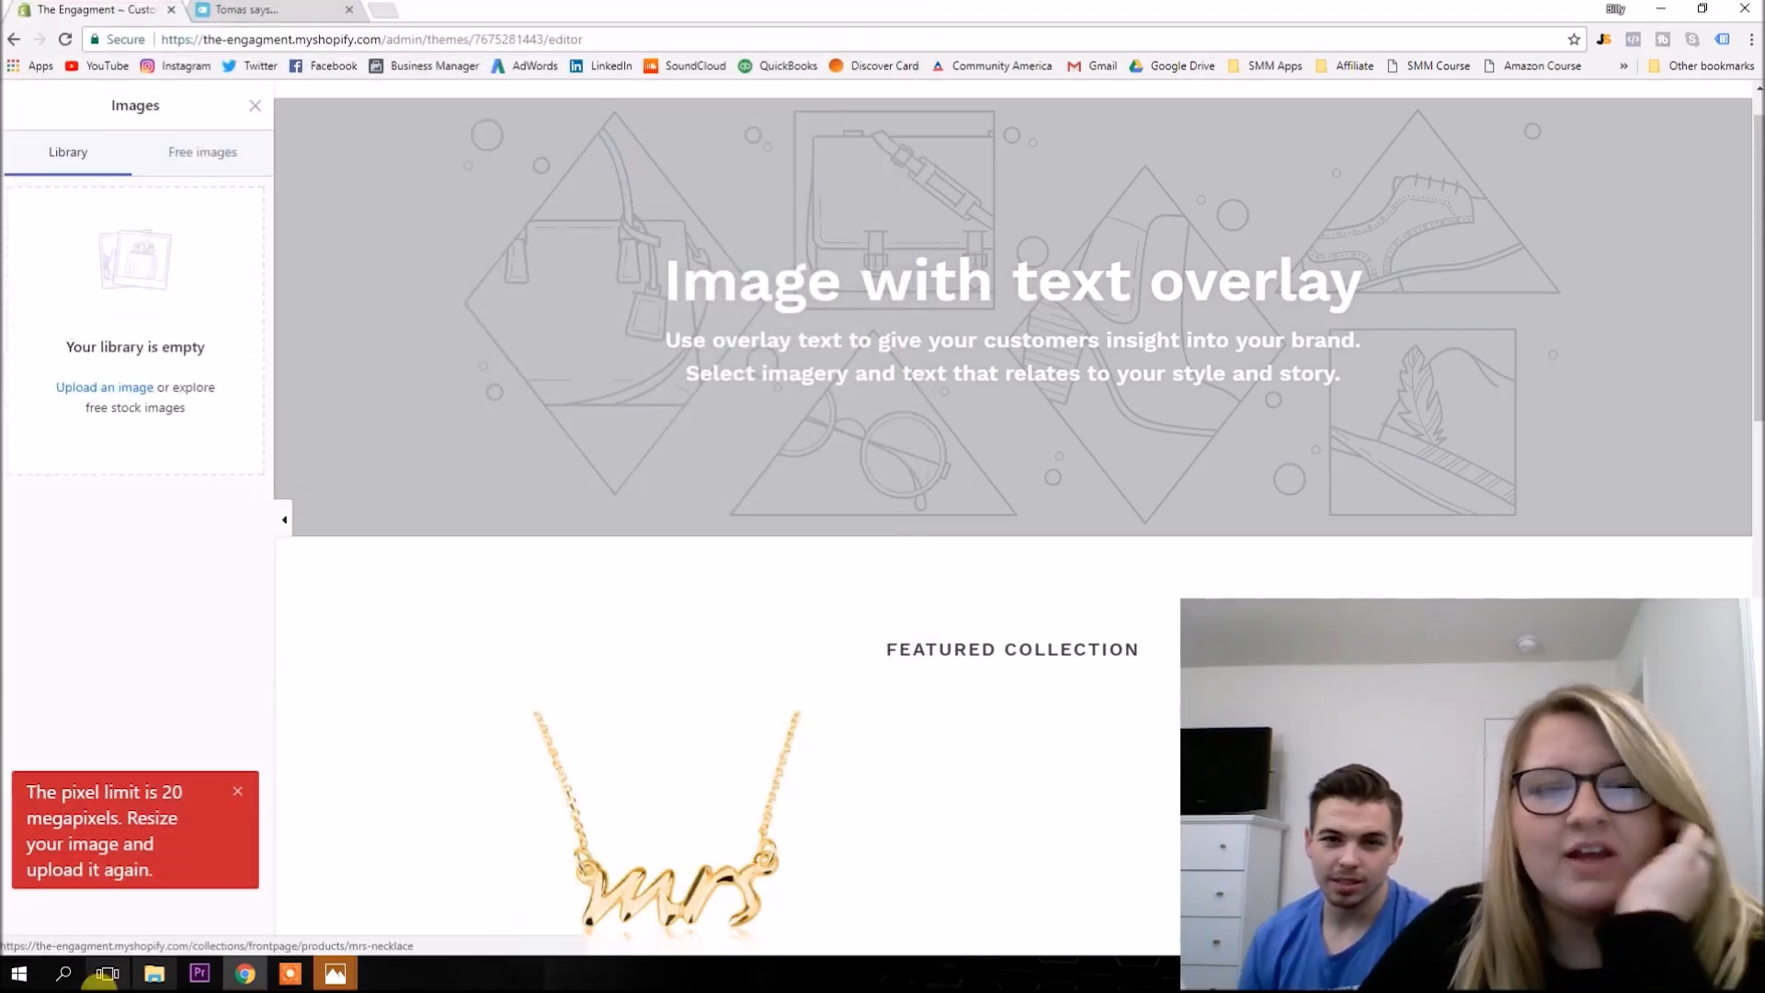
# Set the Image with text overlay heading to 'The Engagment'.
pyautogui.click(253, 104)
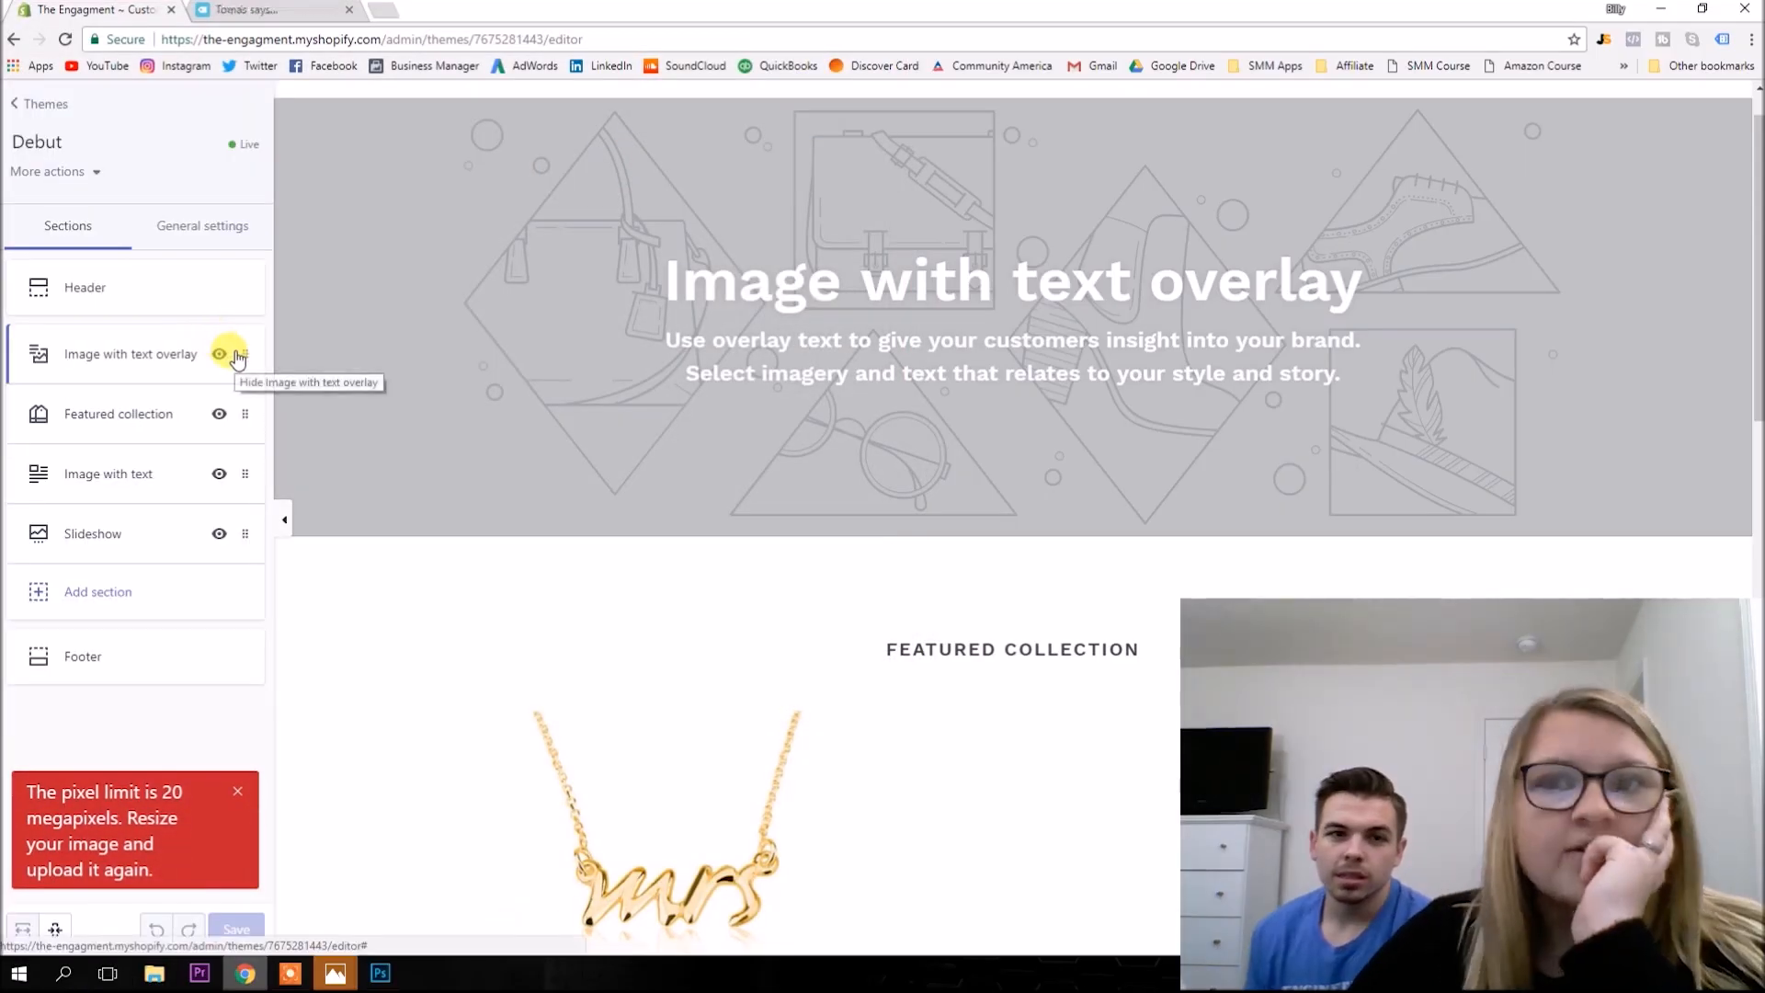
pyautogui.click(128, 353)
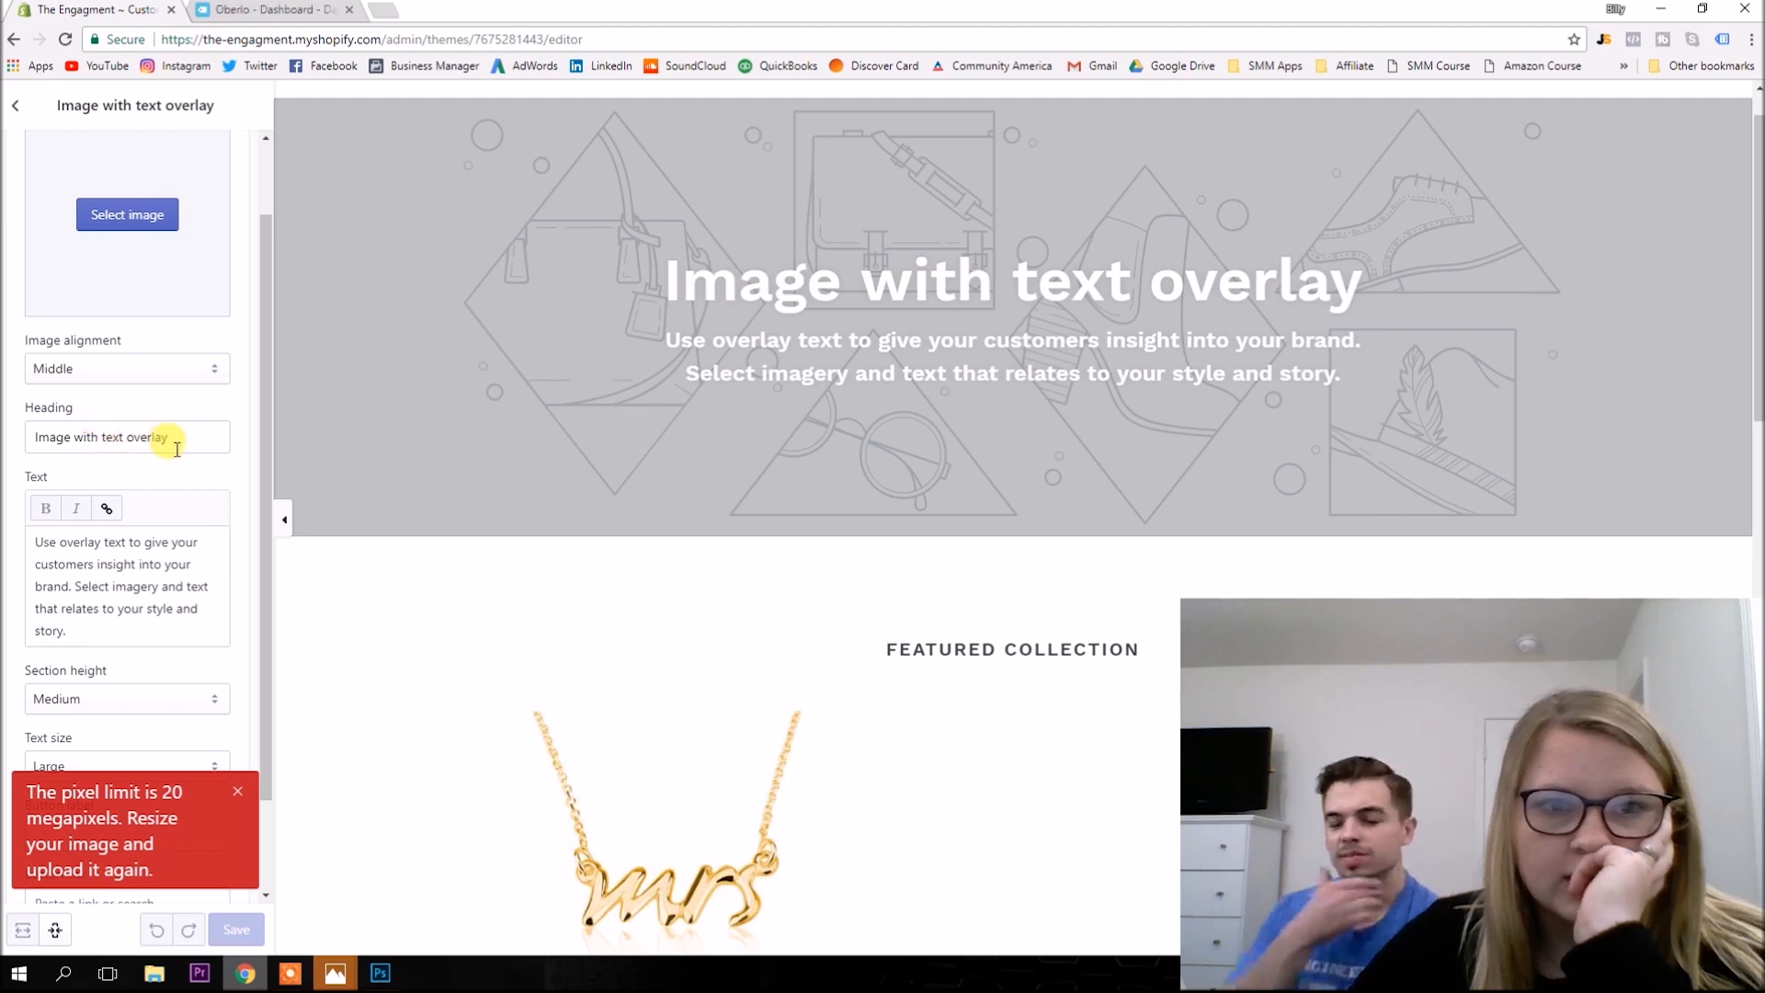
pyautogui.write('The Eng')
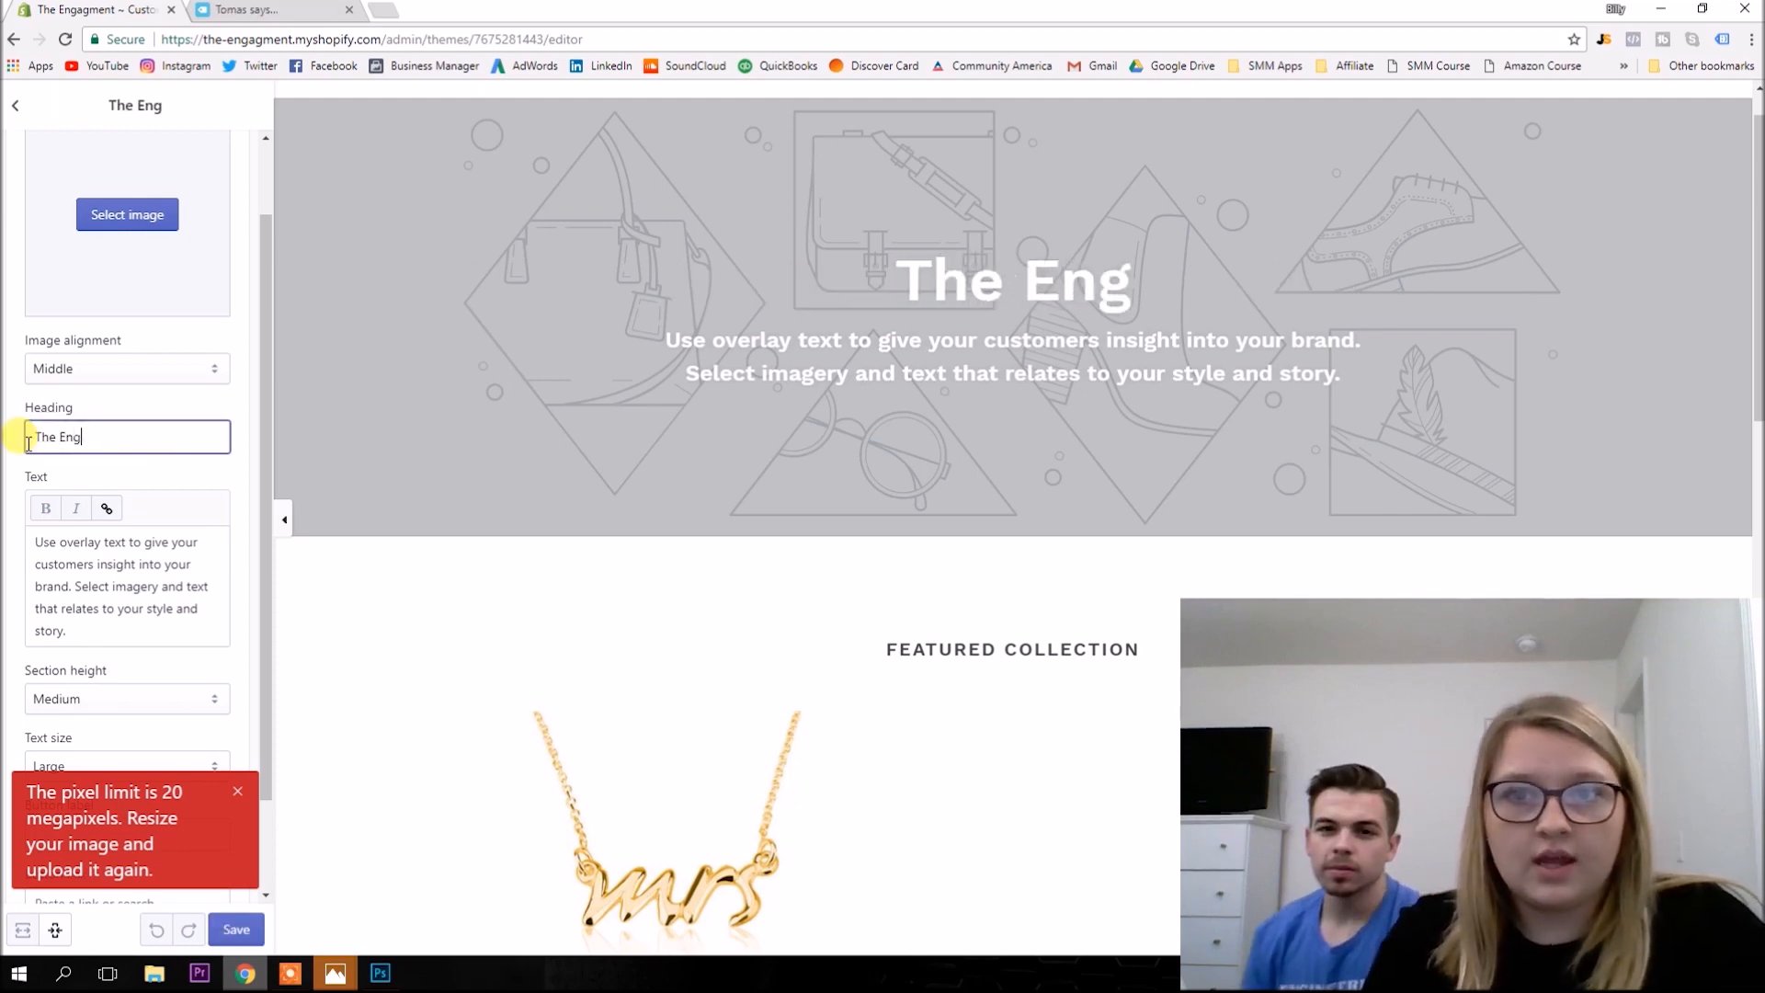
pyautogui.write('agment')
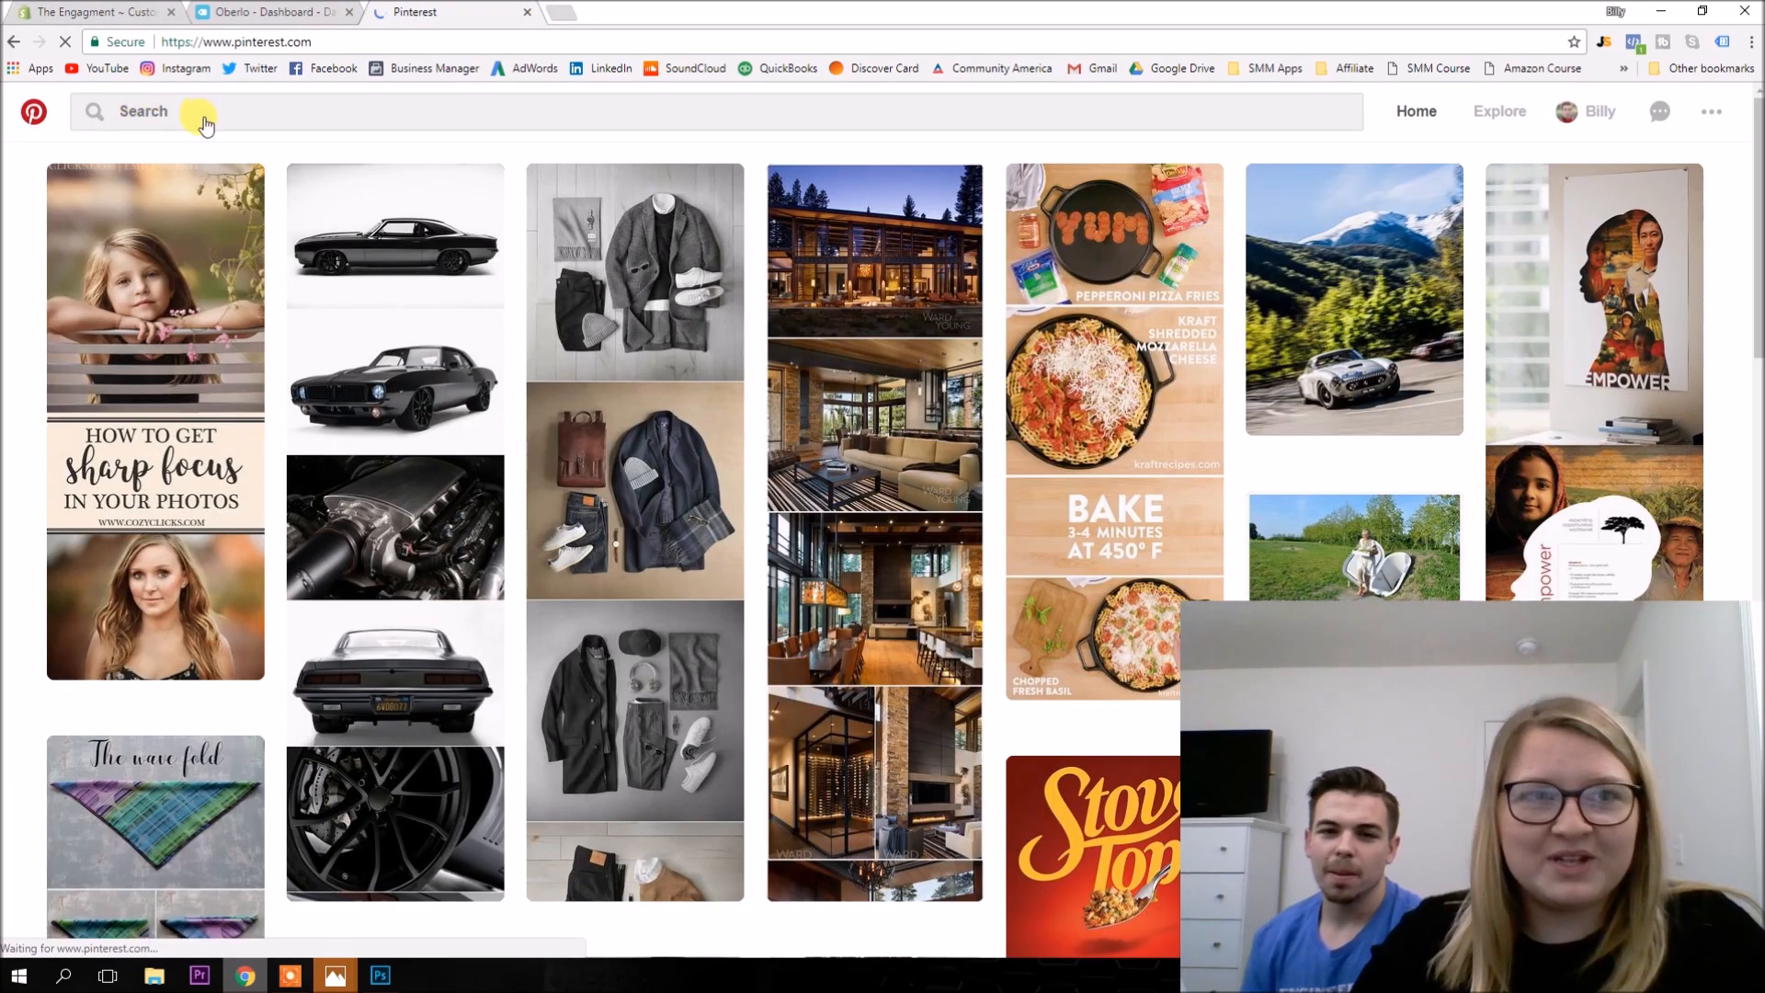
# Browse Pinterest engagement quotes and start the hero text with 'Forever is a long time, but I dont mind'.
pyautogui.click(203, 110)
pyautogui.write('engagment quote')
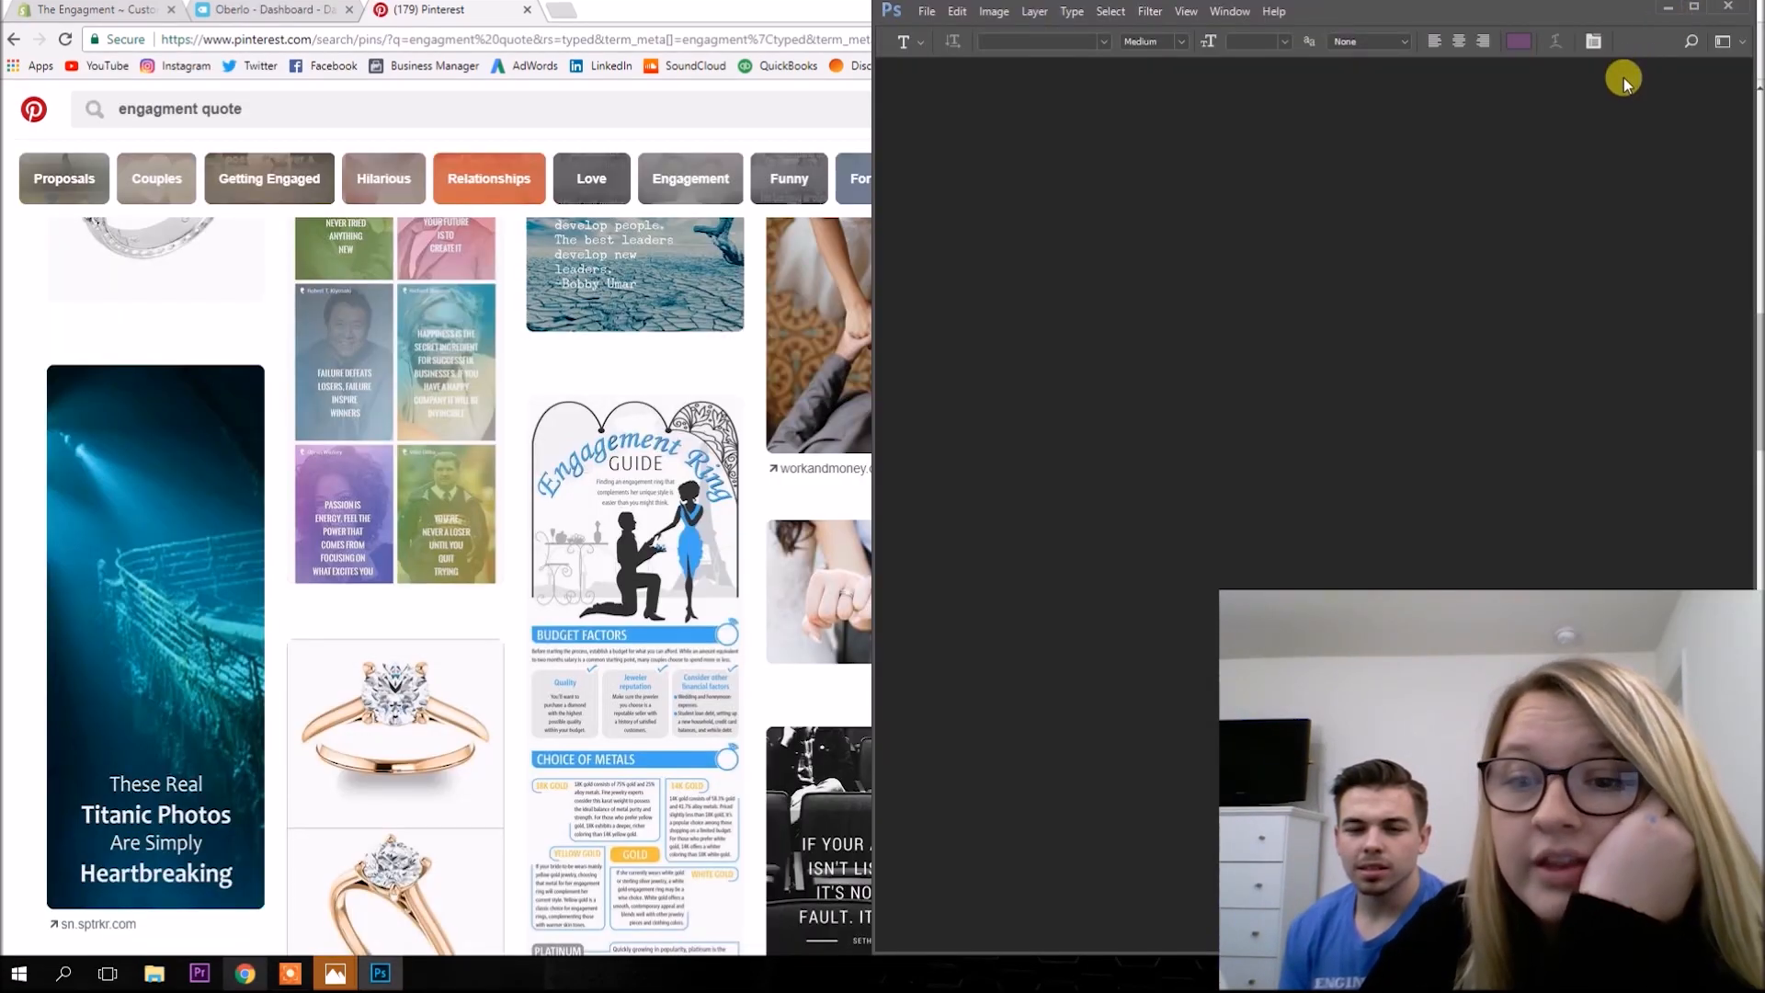
pyautogui.scroll(-3)
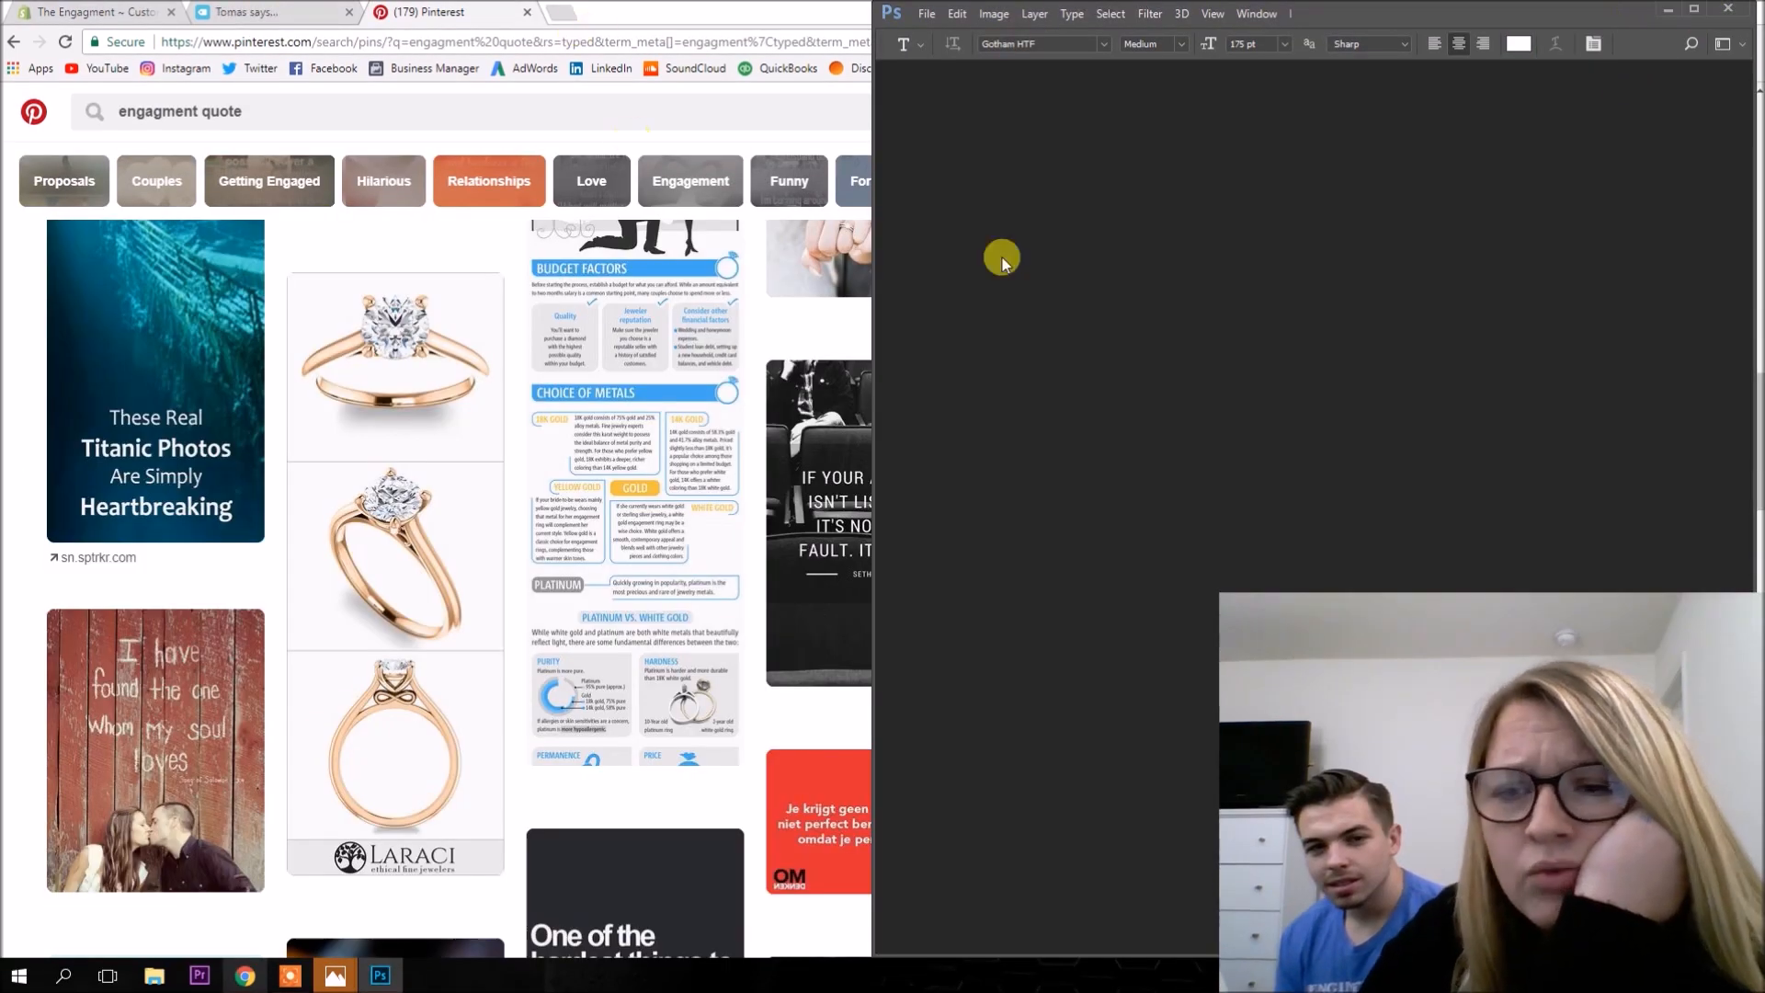
pyautogui.scroll(-3)
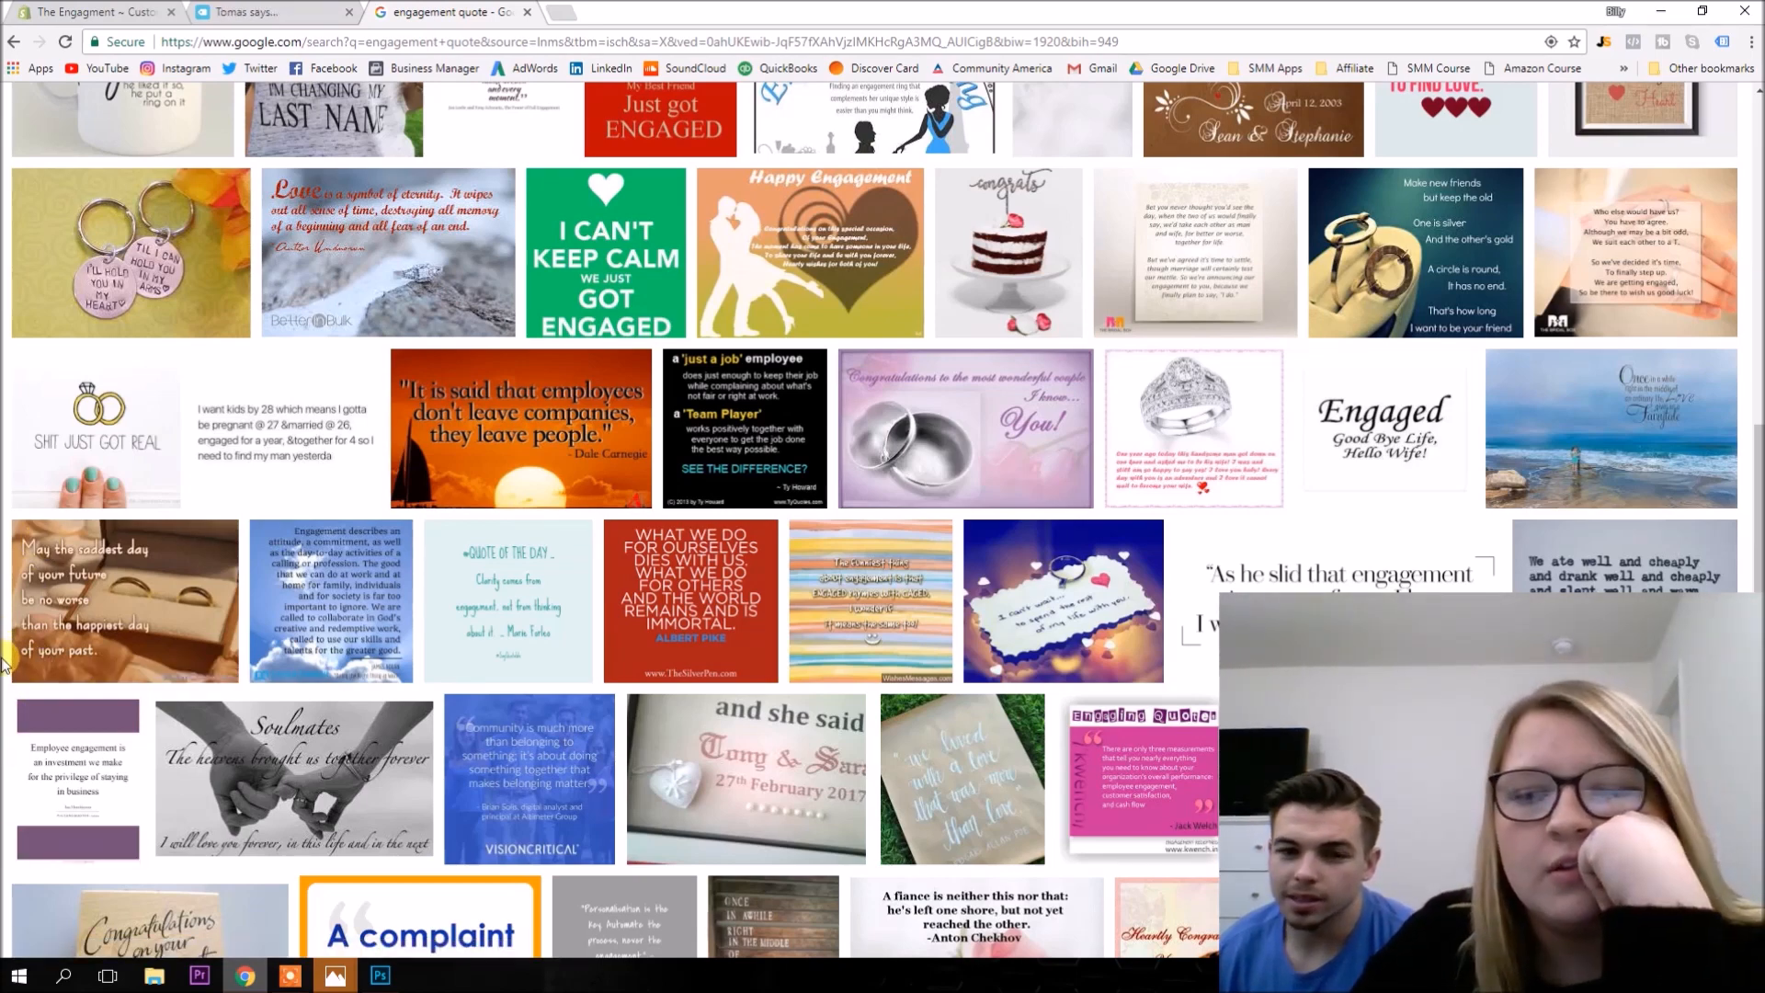
pyautogui.click(90, 11)
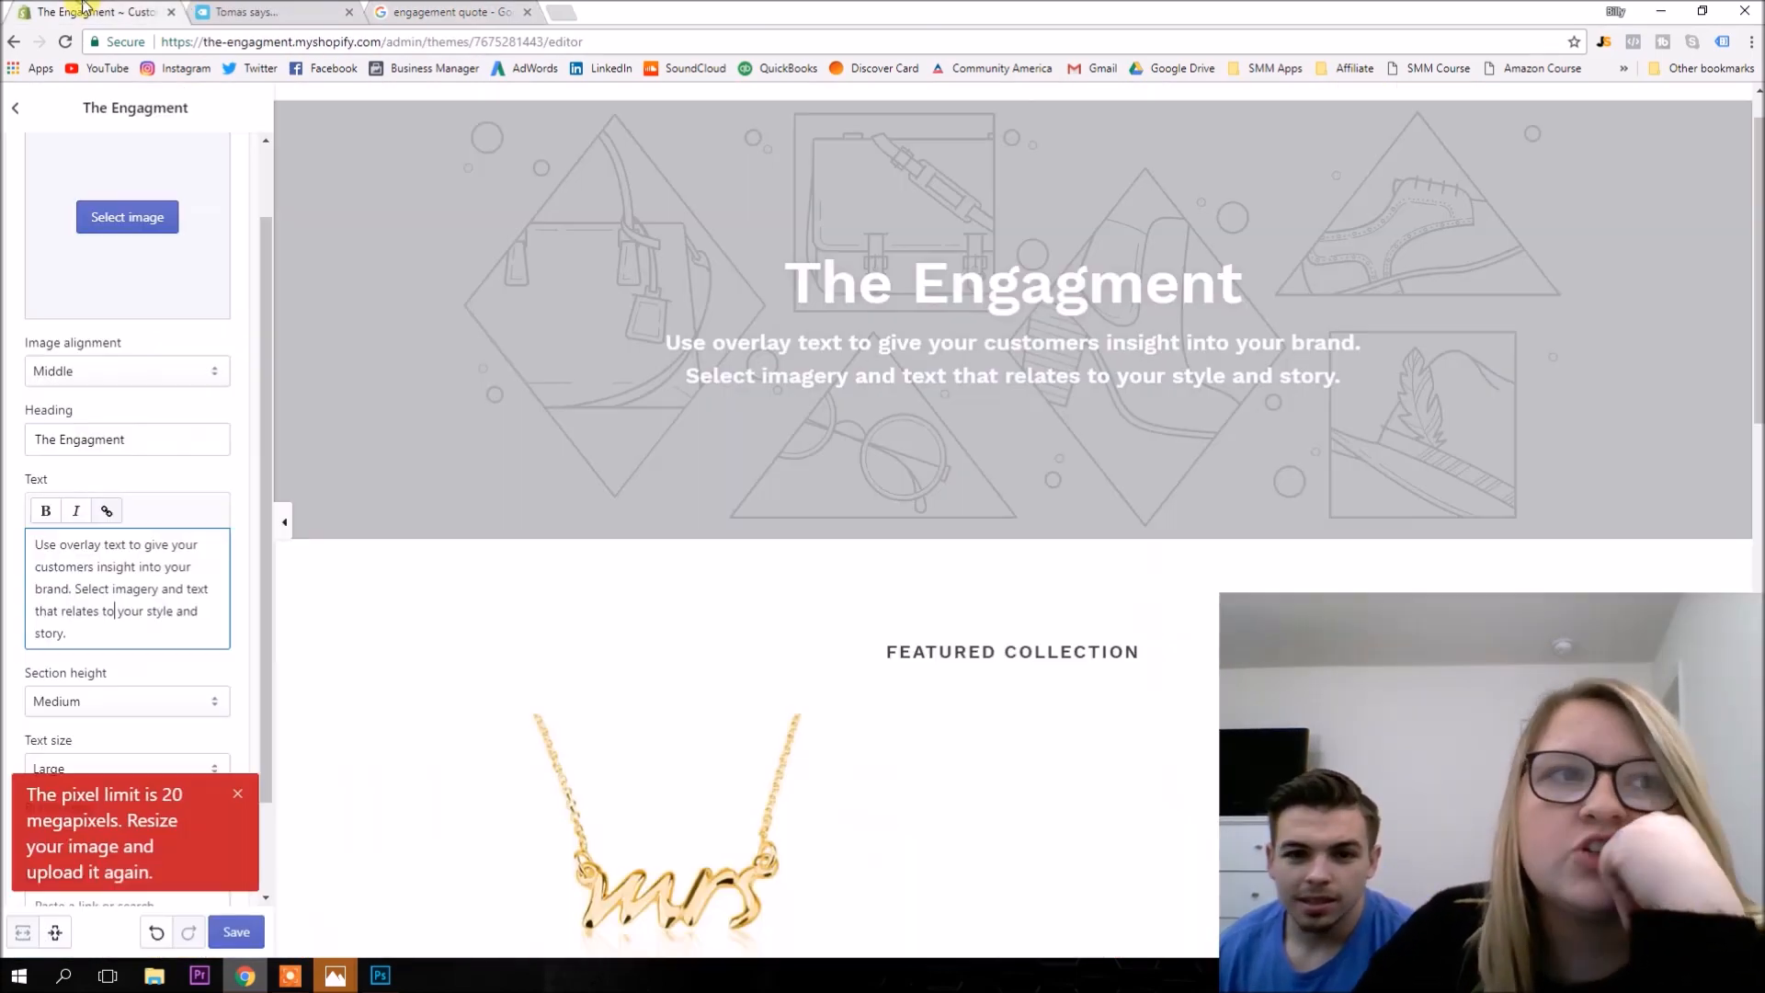
pyautogui.write('Forever is a long time, but I dont mind')
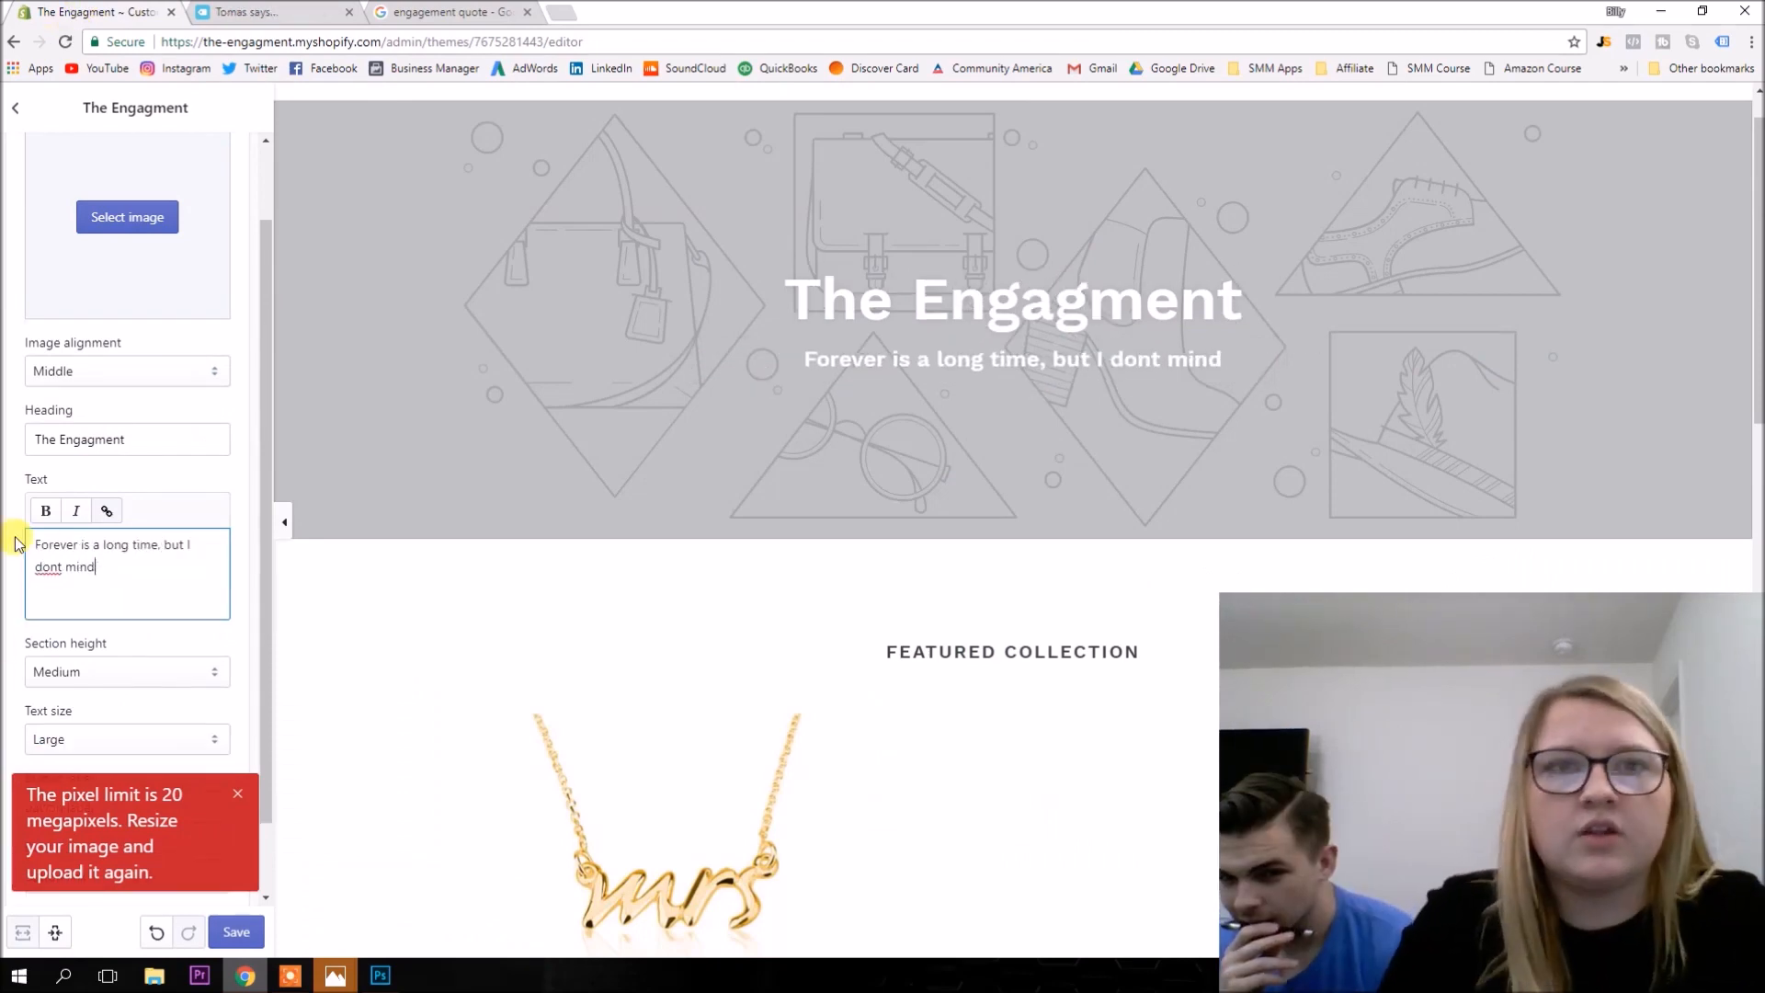
# Check the quote in Google Images and finish it as '...I wouldn't mind spending it by your side.'.
pyautogui.click(450, 13)
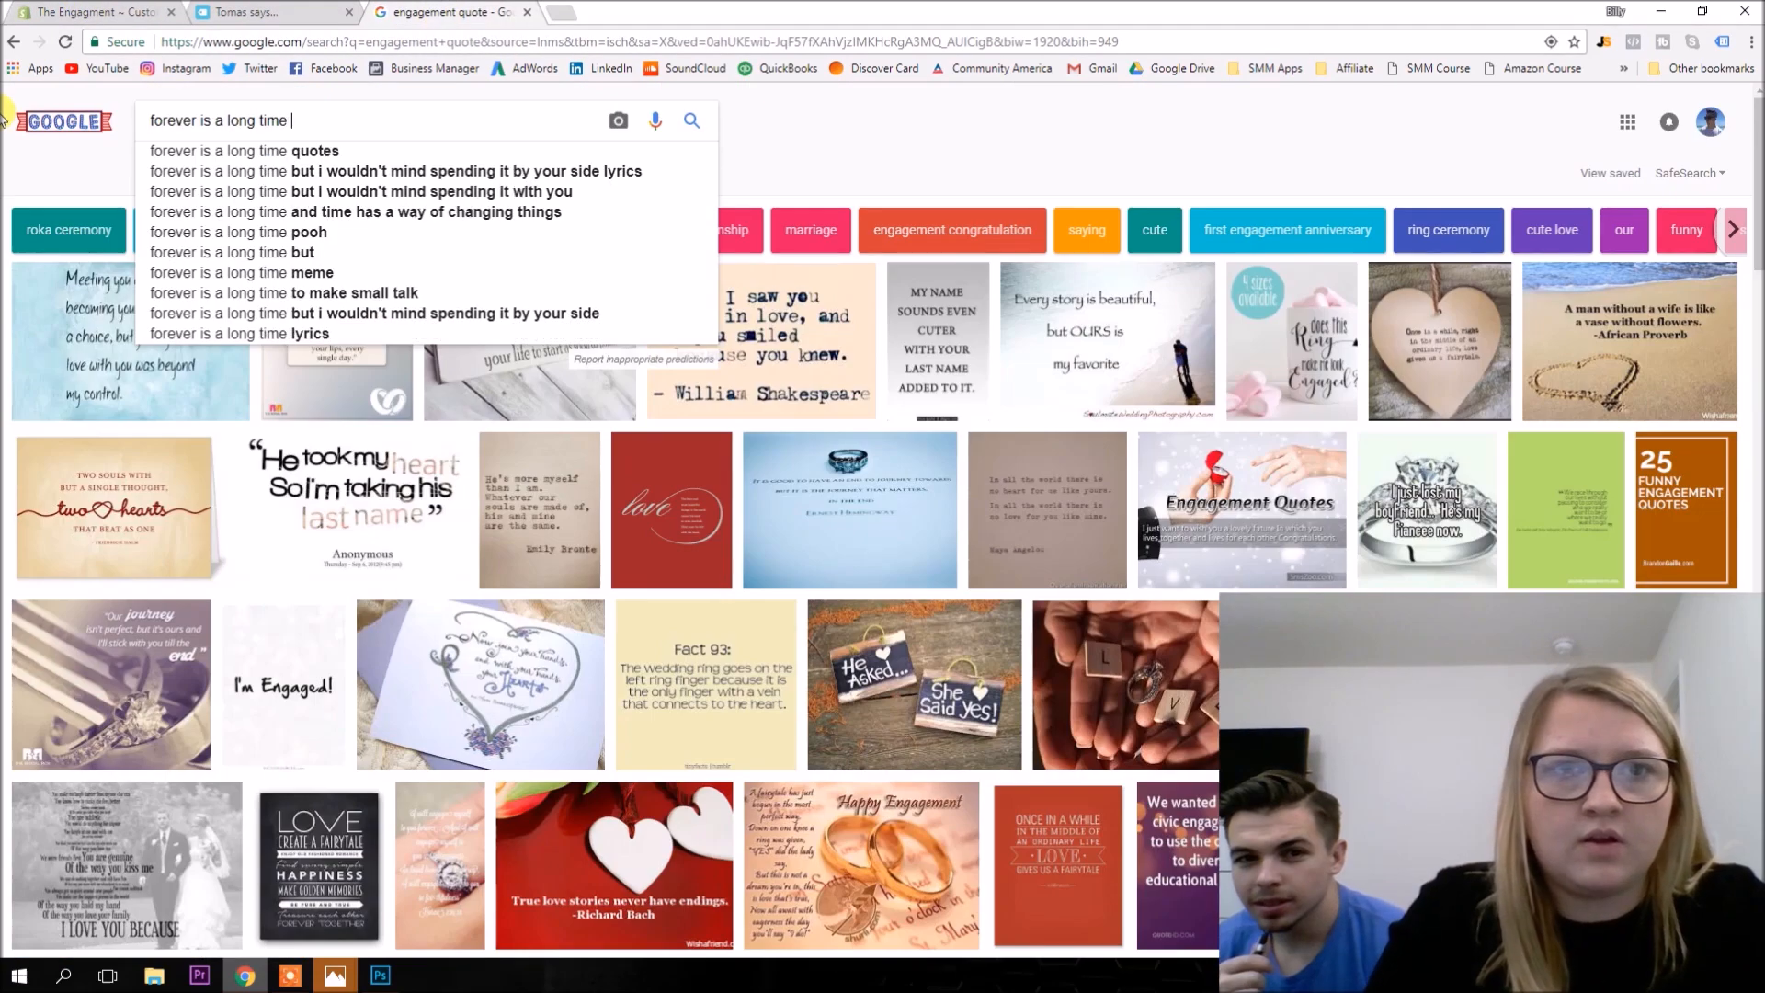
pyautogui.click(271, 12)
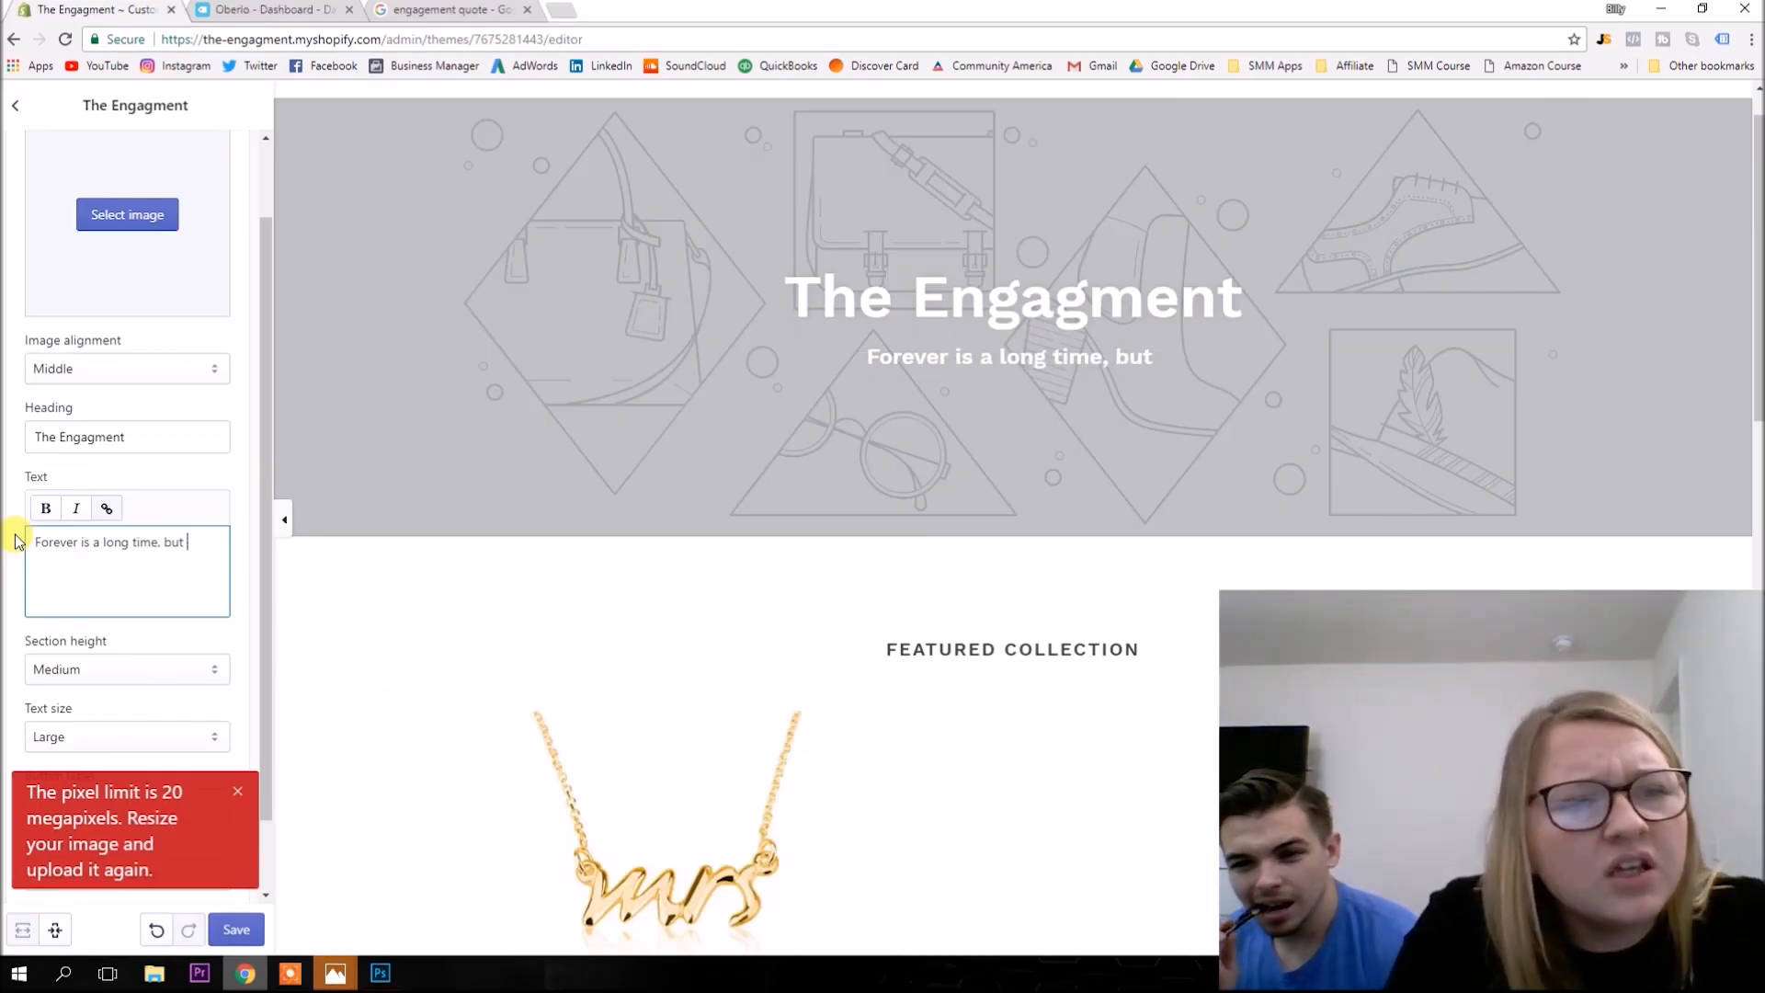
pyautogui.write('I')
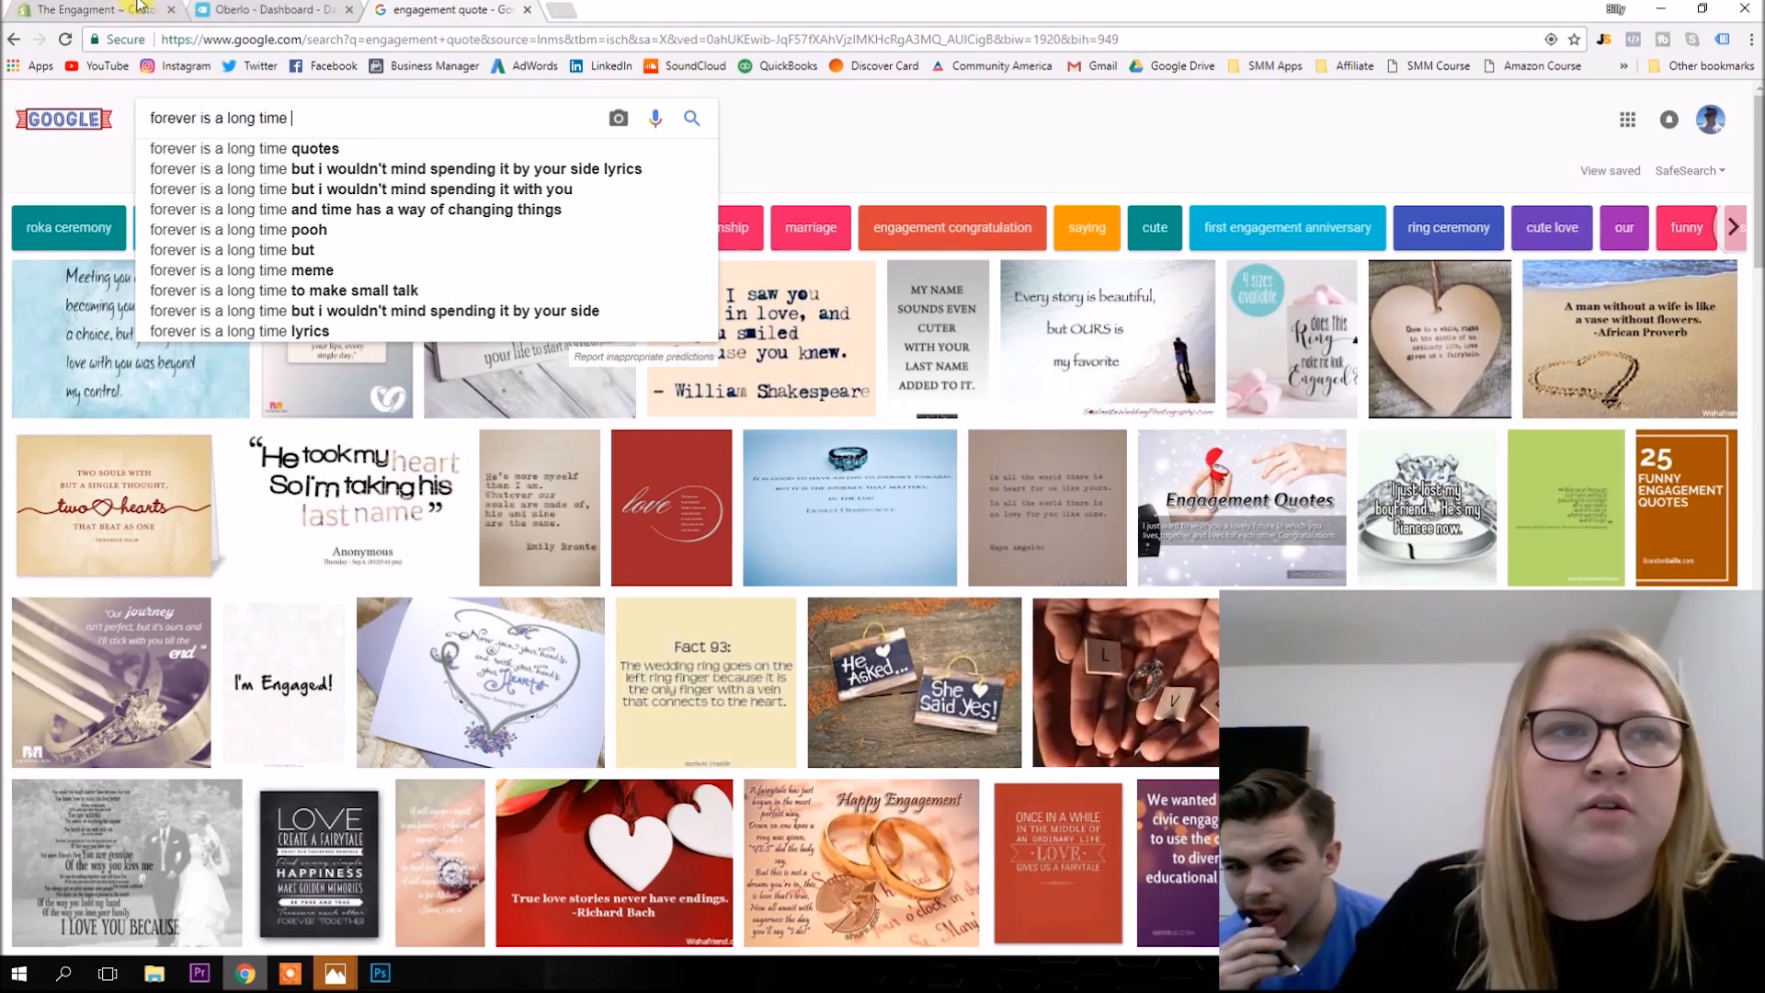
pyautogui.click(96, 9)
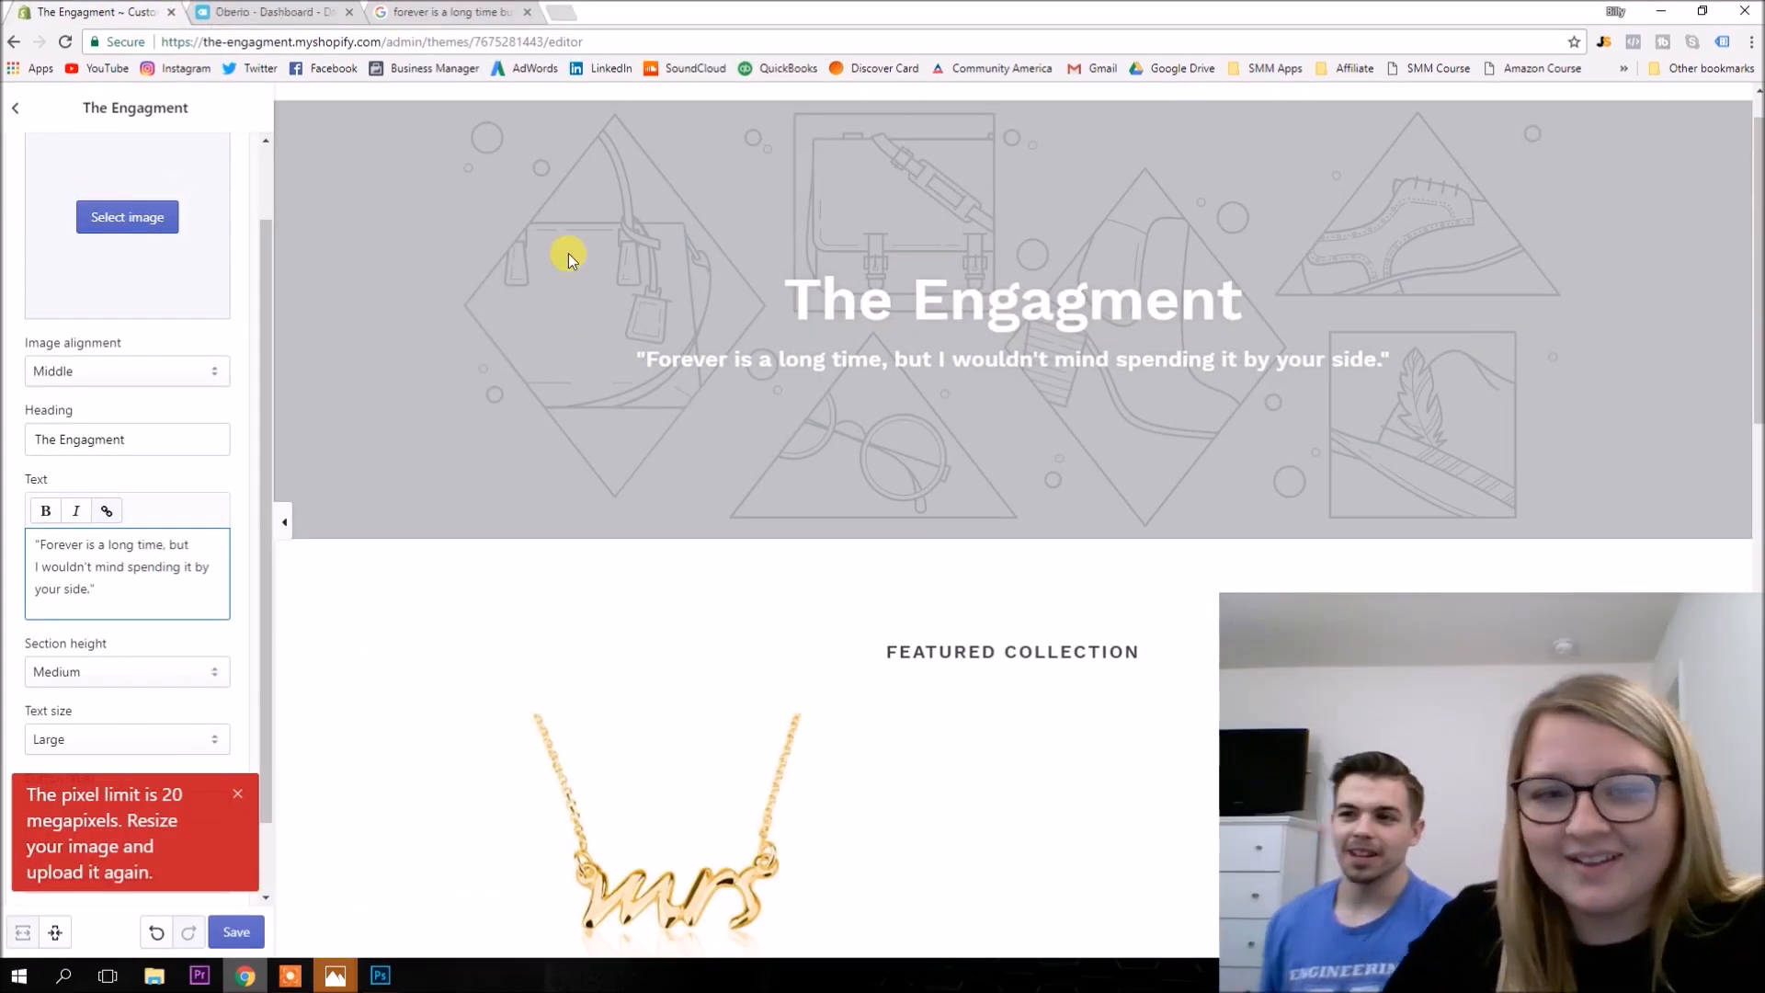
# Open the ring-on-hand photo in Photoshop and export it with Save for Web.
pyautogui.click(451, 12)
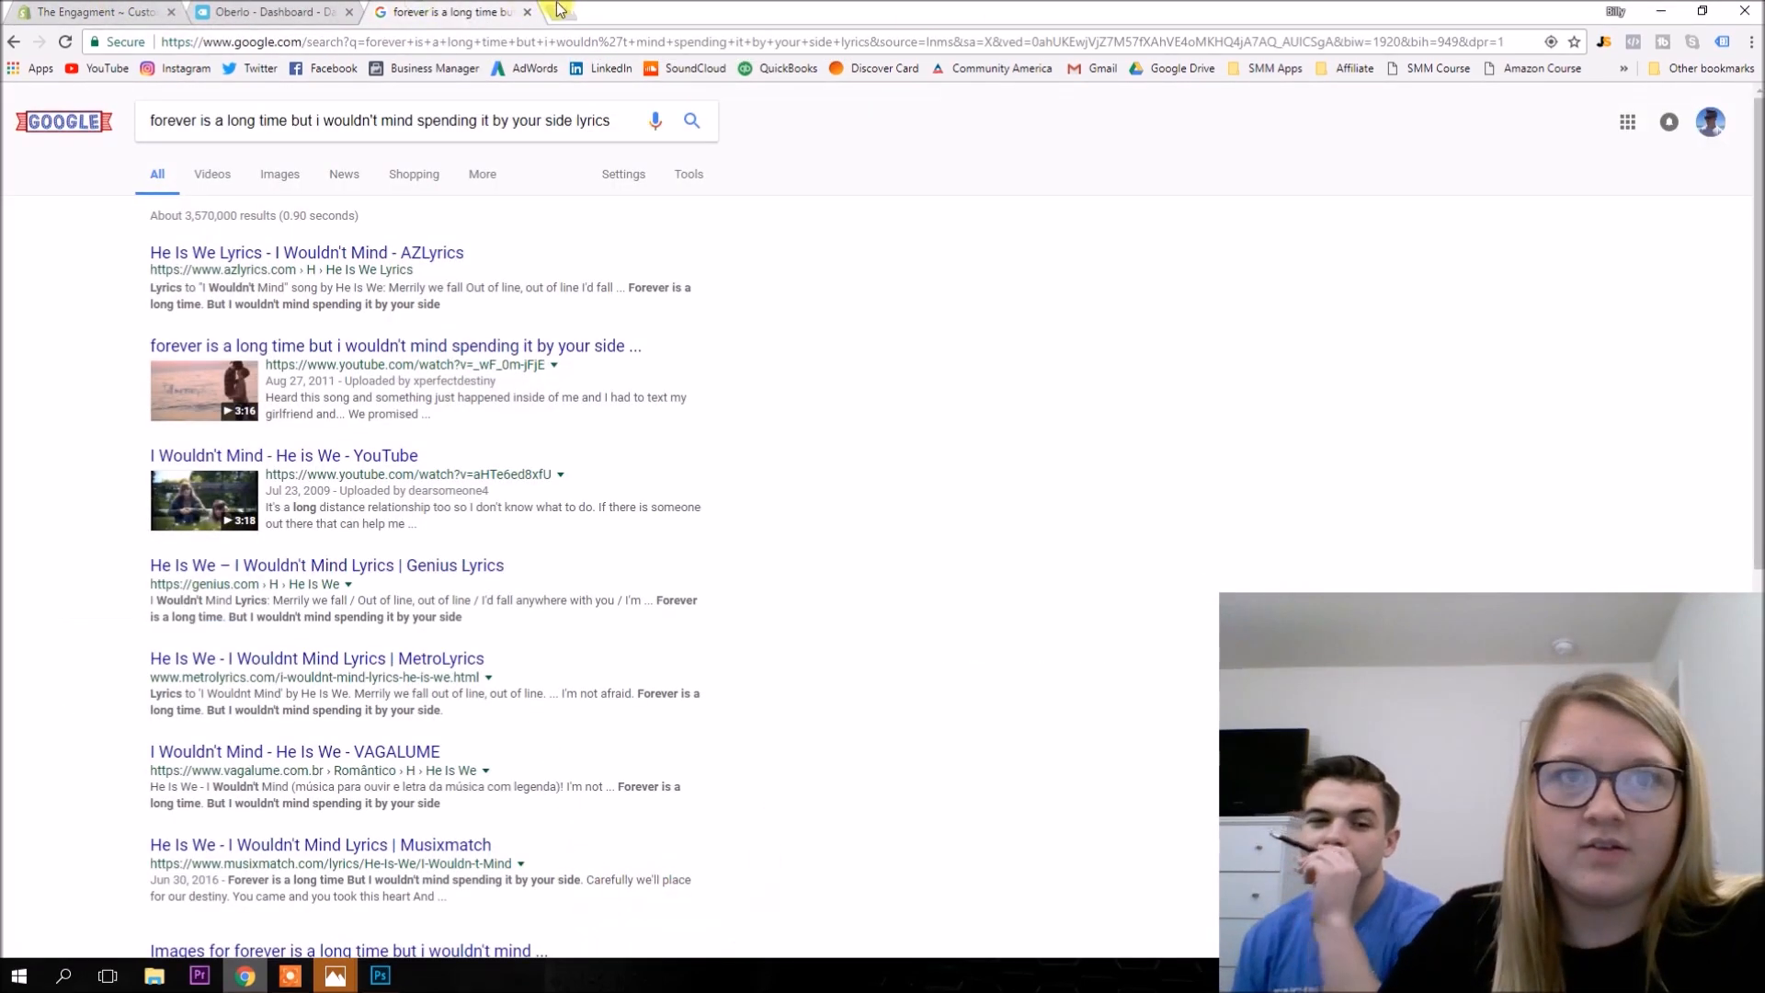
pyautogui.click(927, 12)
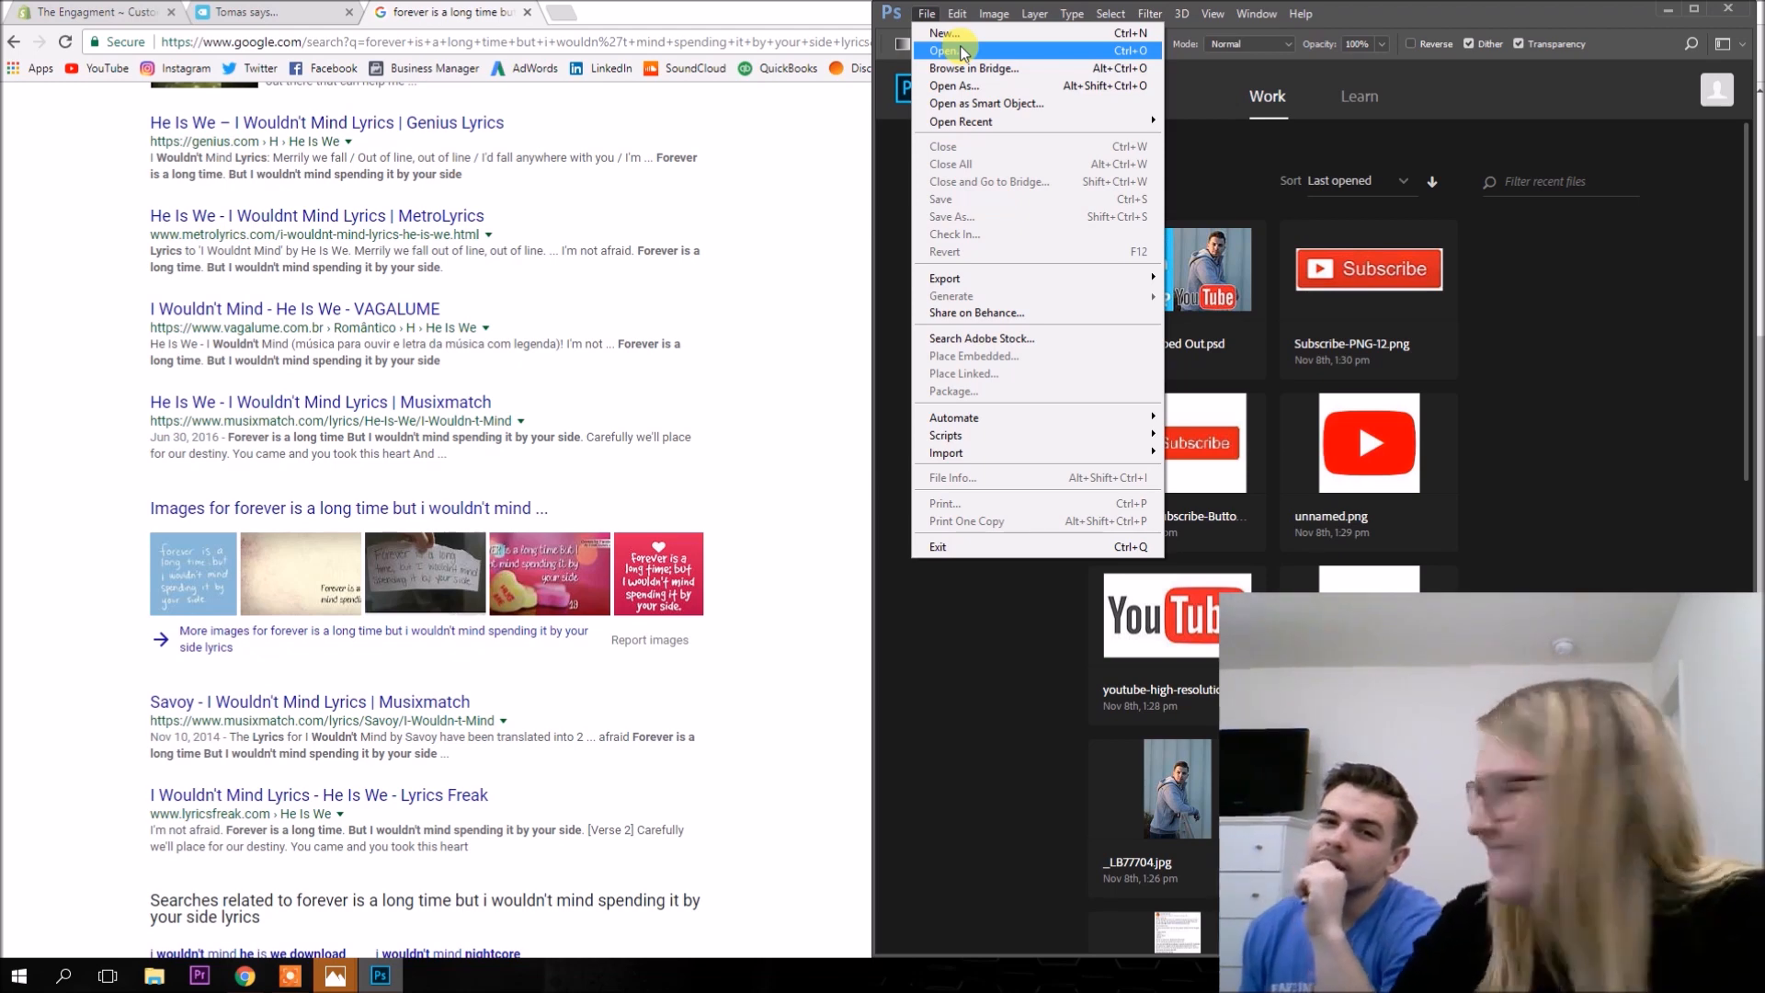
pyautogui.click(945, 50)
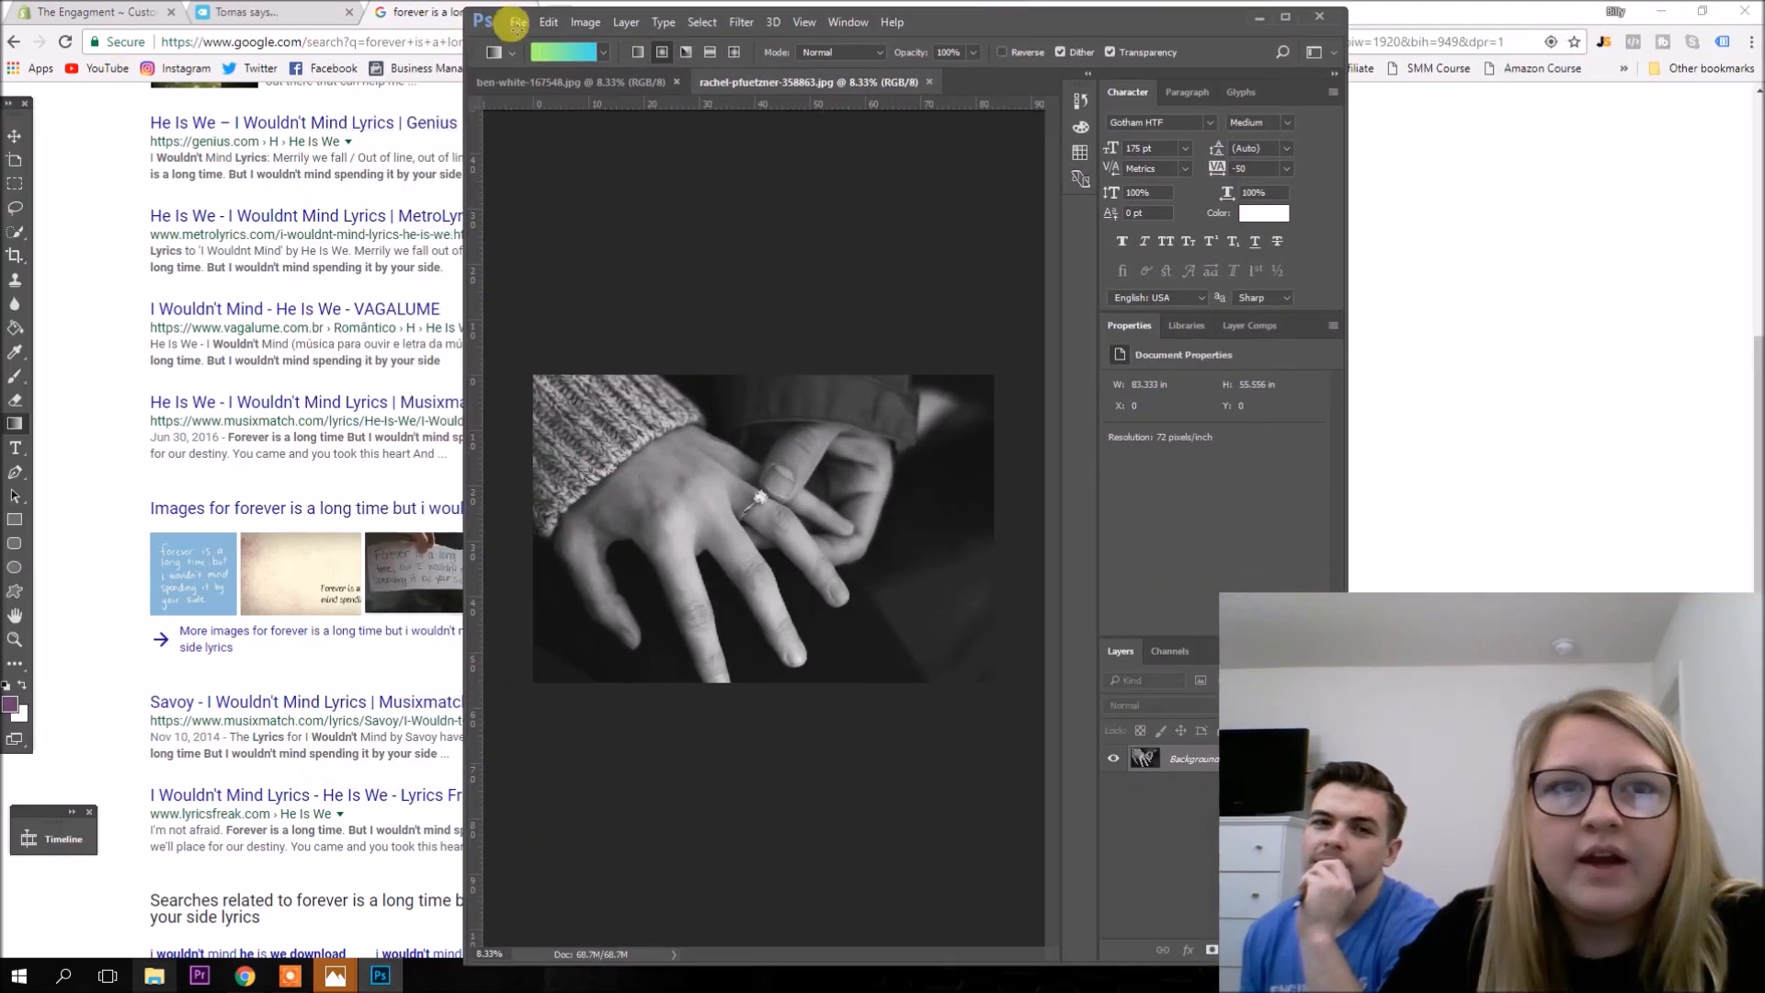
pyautogui.click(518, 22)
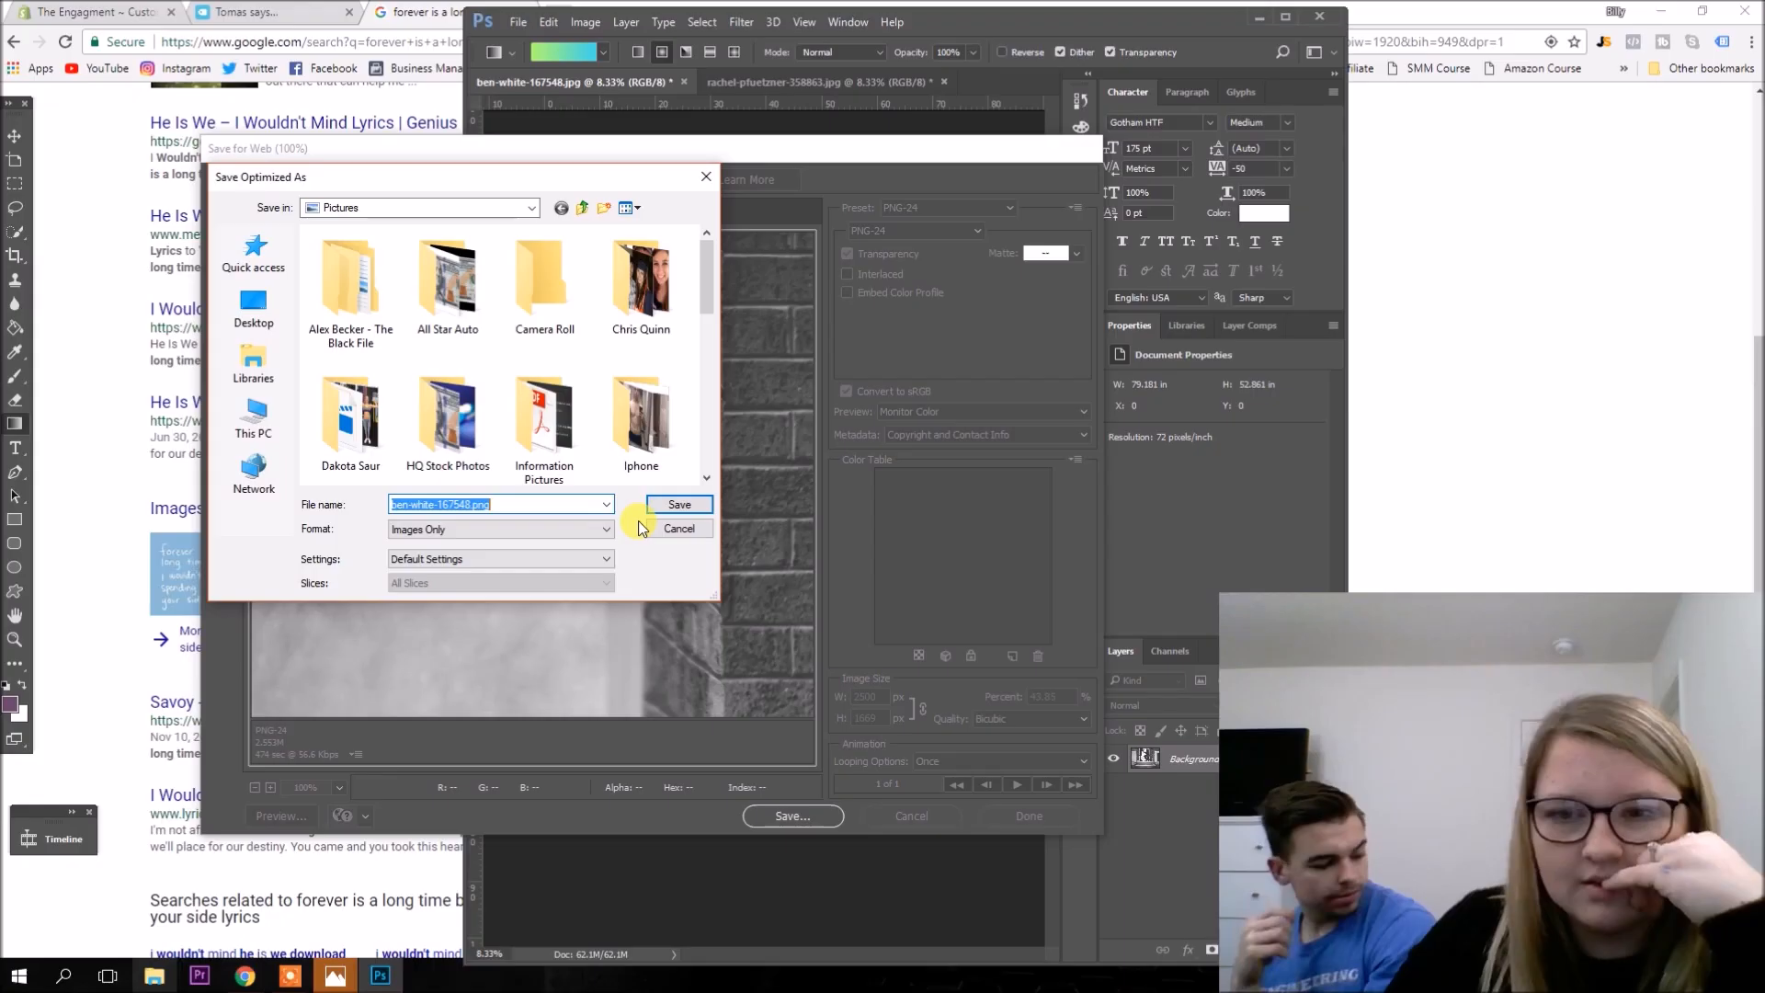
pyautogui.moveTo(707, 546)
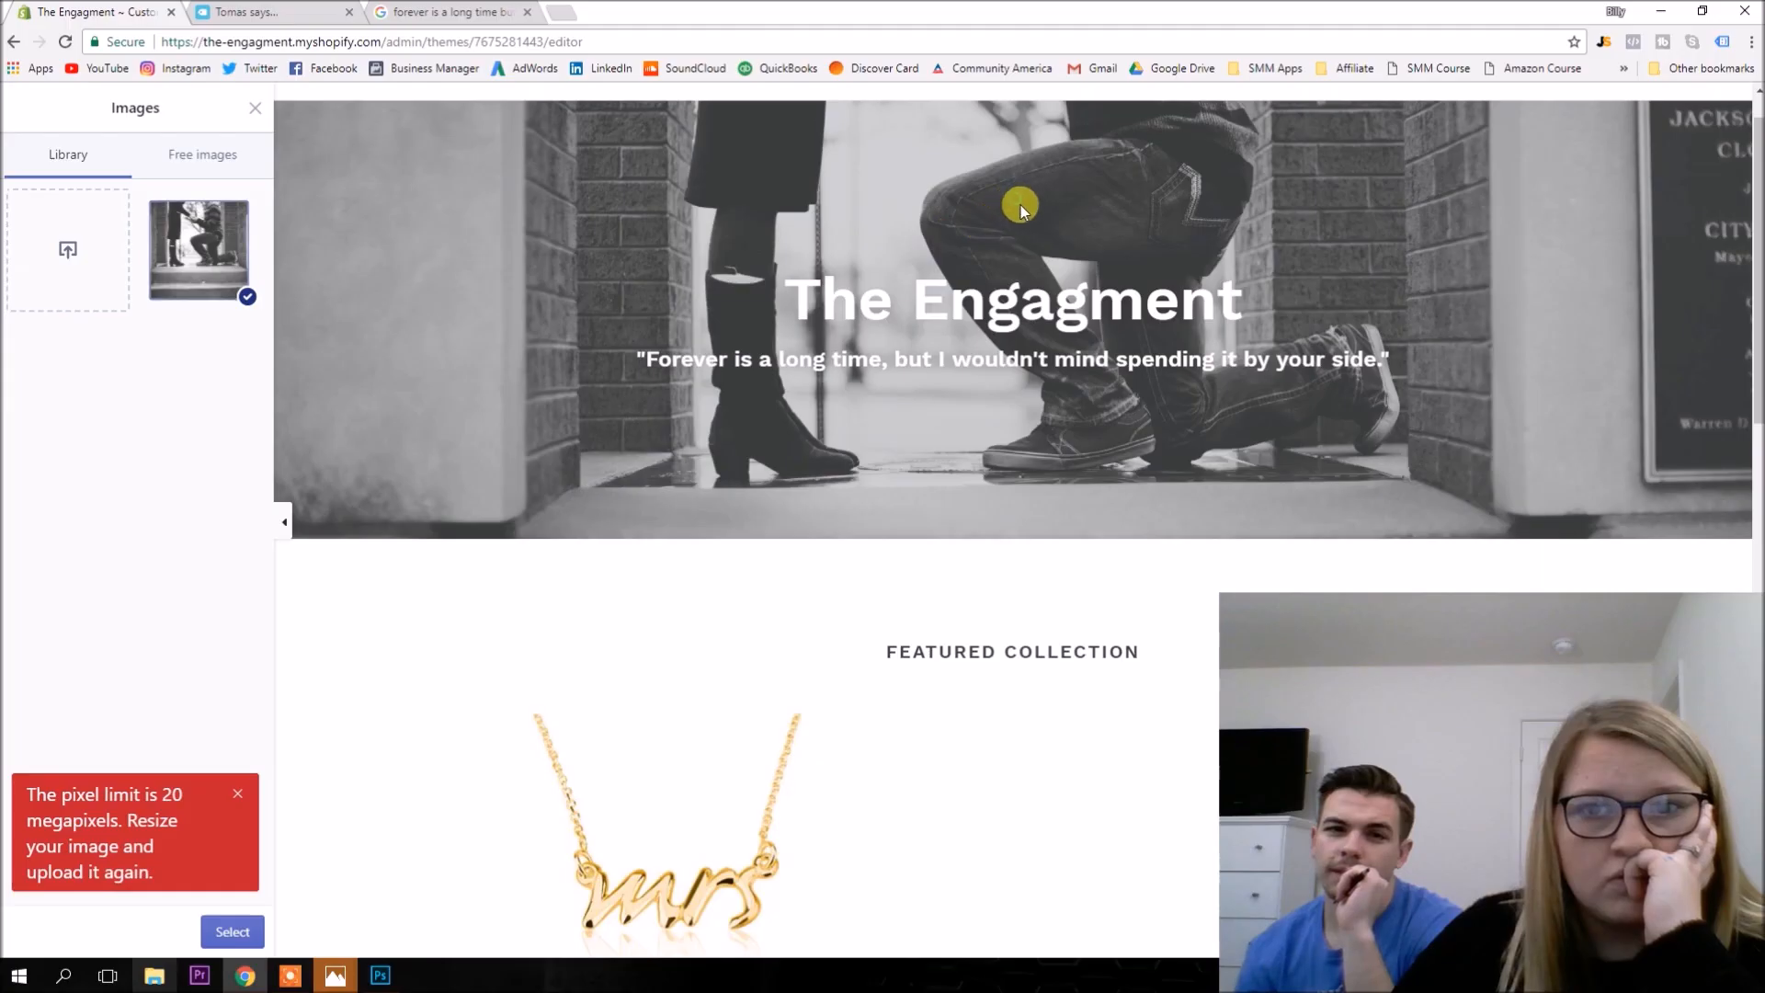
# Refresh the Featured collection so the Mrs Necklace and Luxury Marble Mr & Mrs Mugs both show.
pyautogui.click(232, 931)
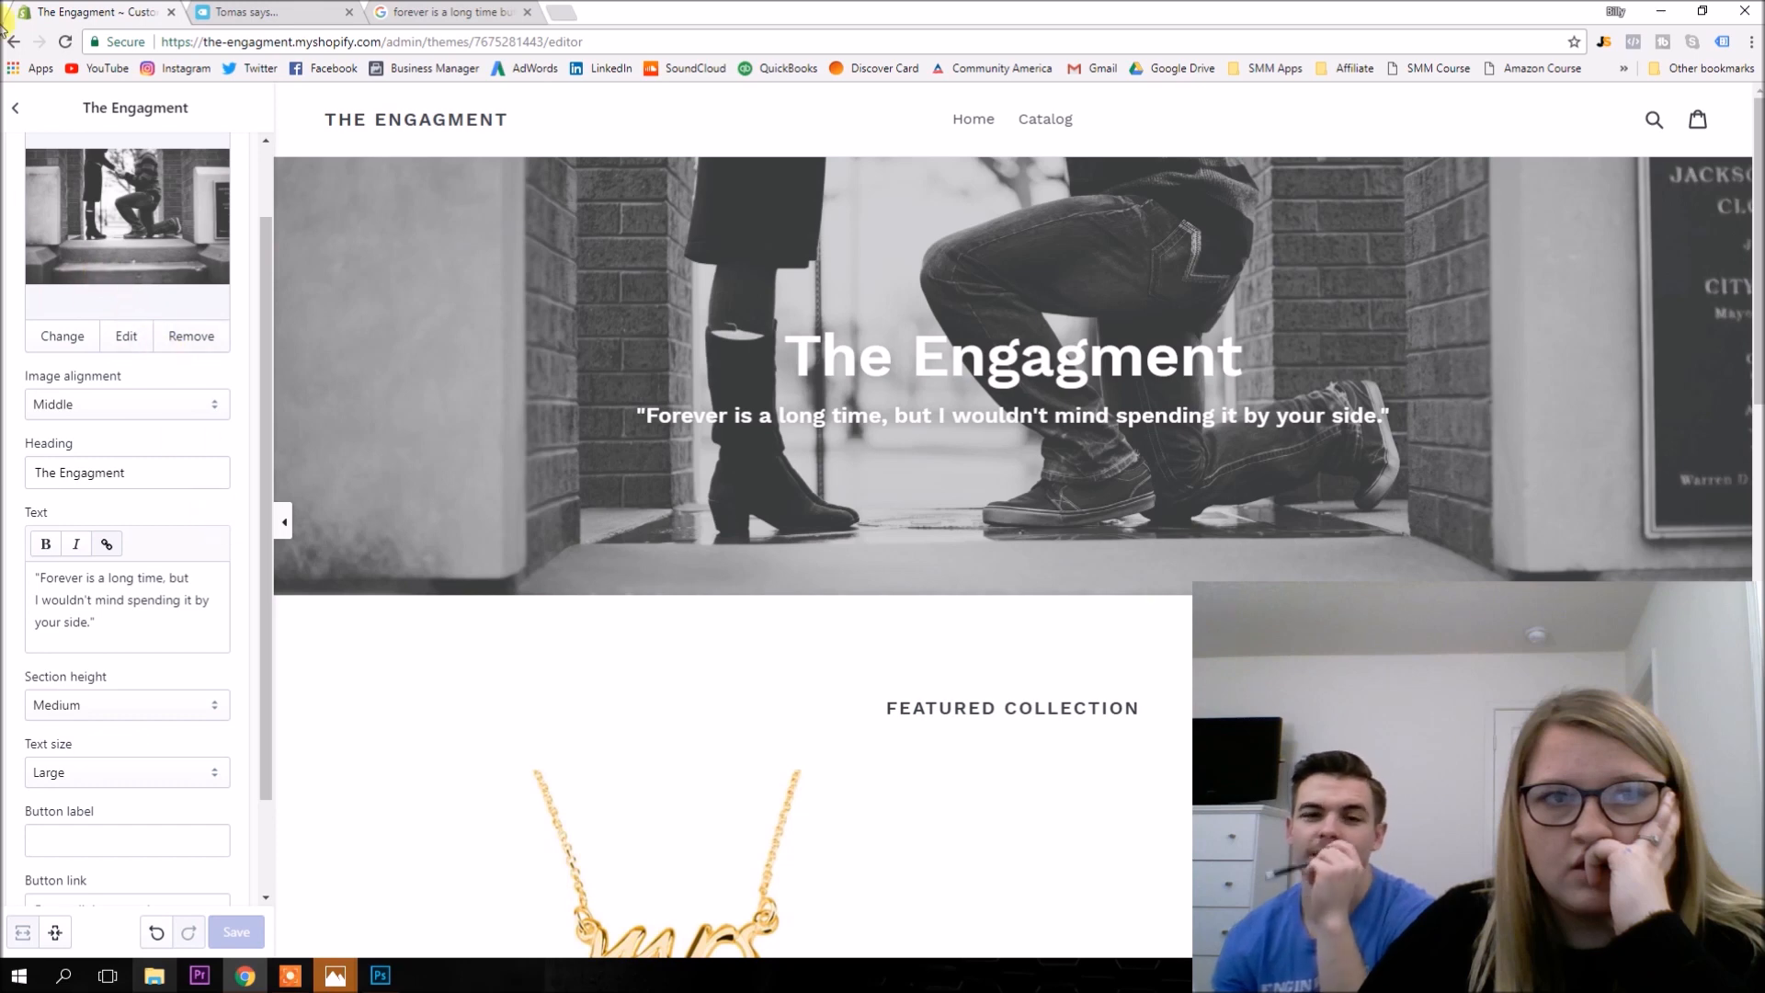
pyautogui.click(16, 107)
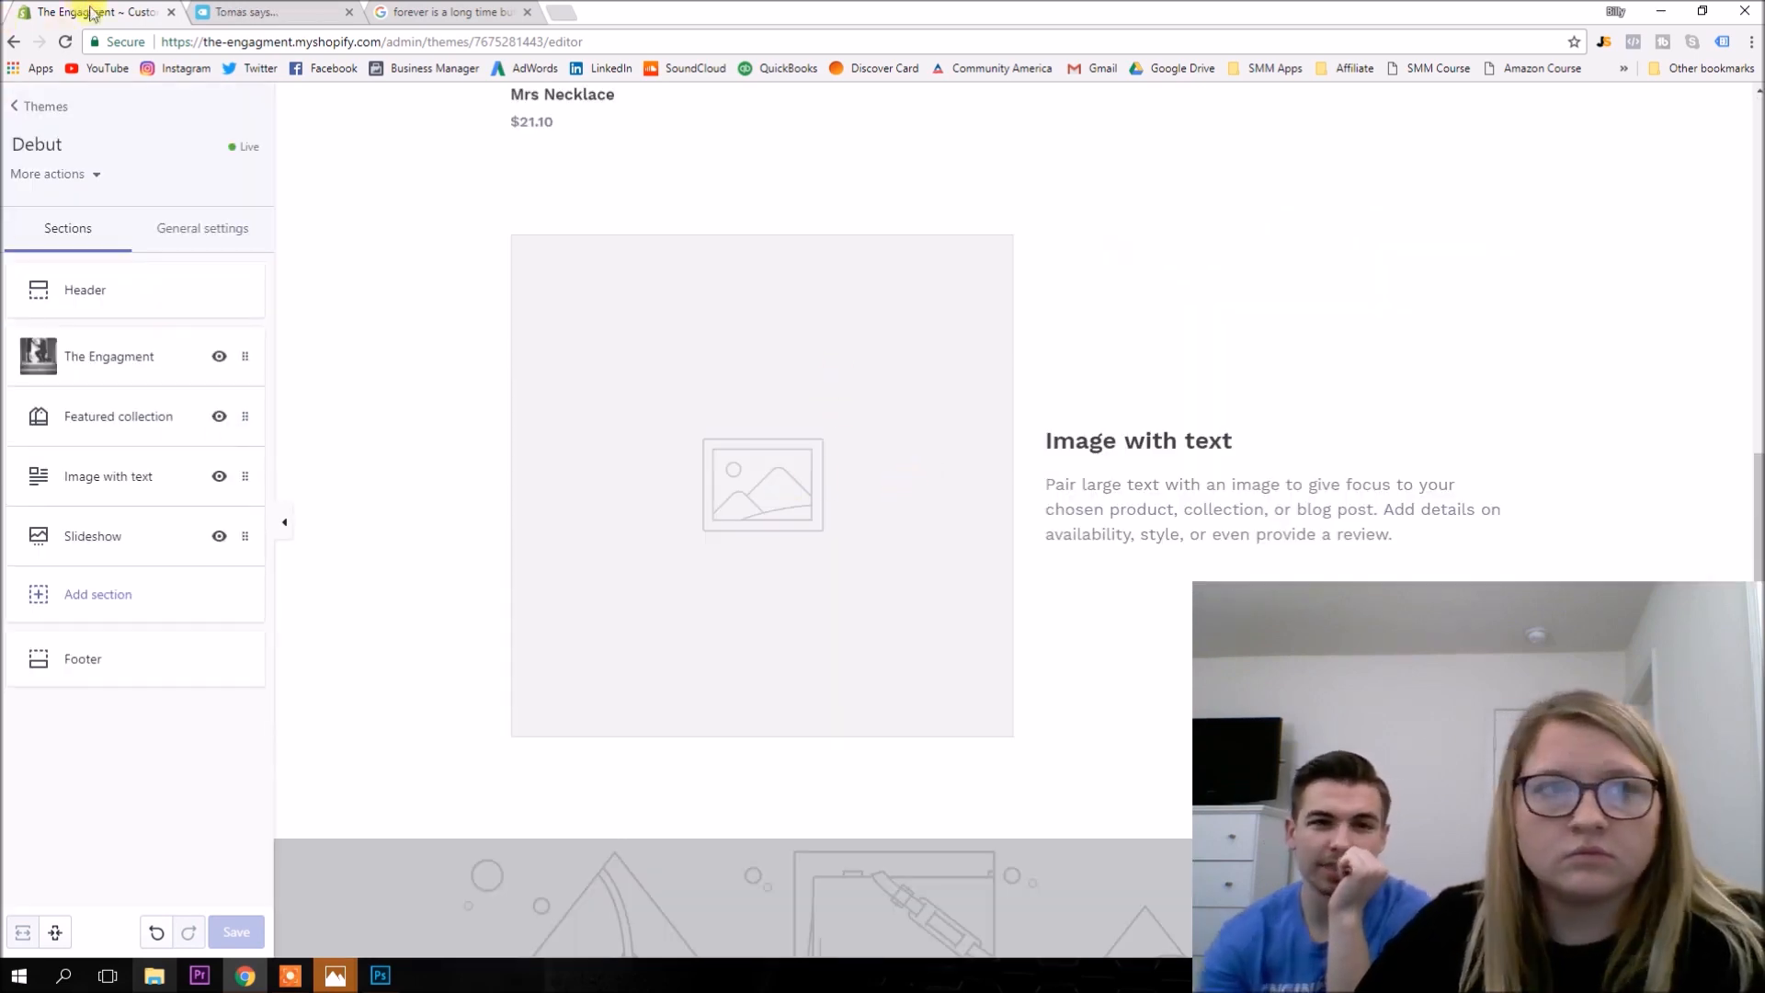
pyautogui.click(117, 416)
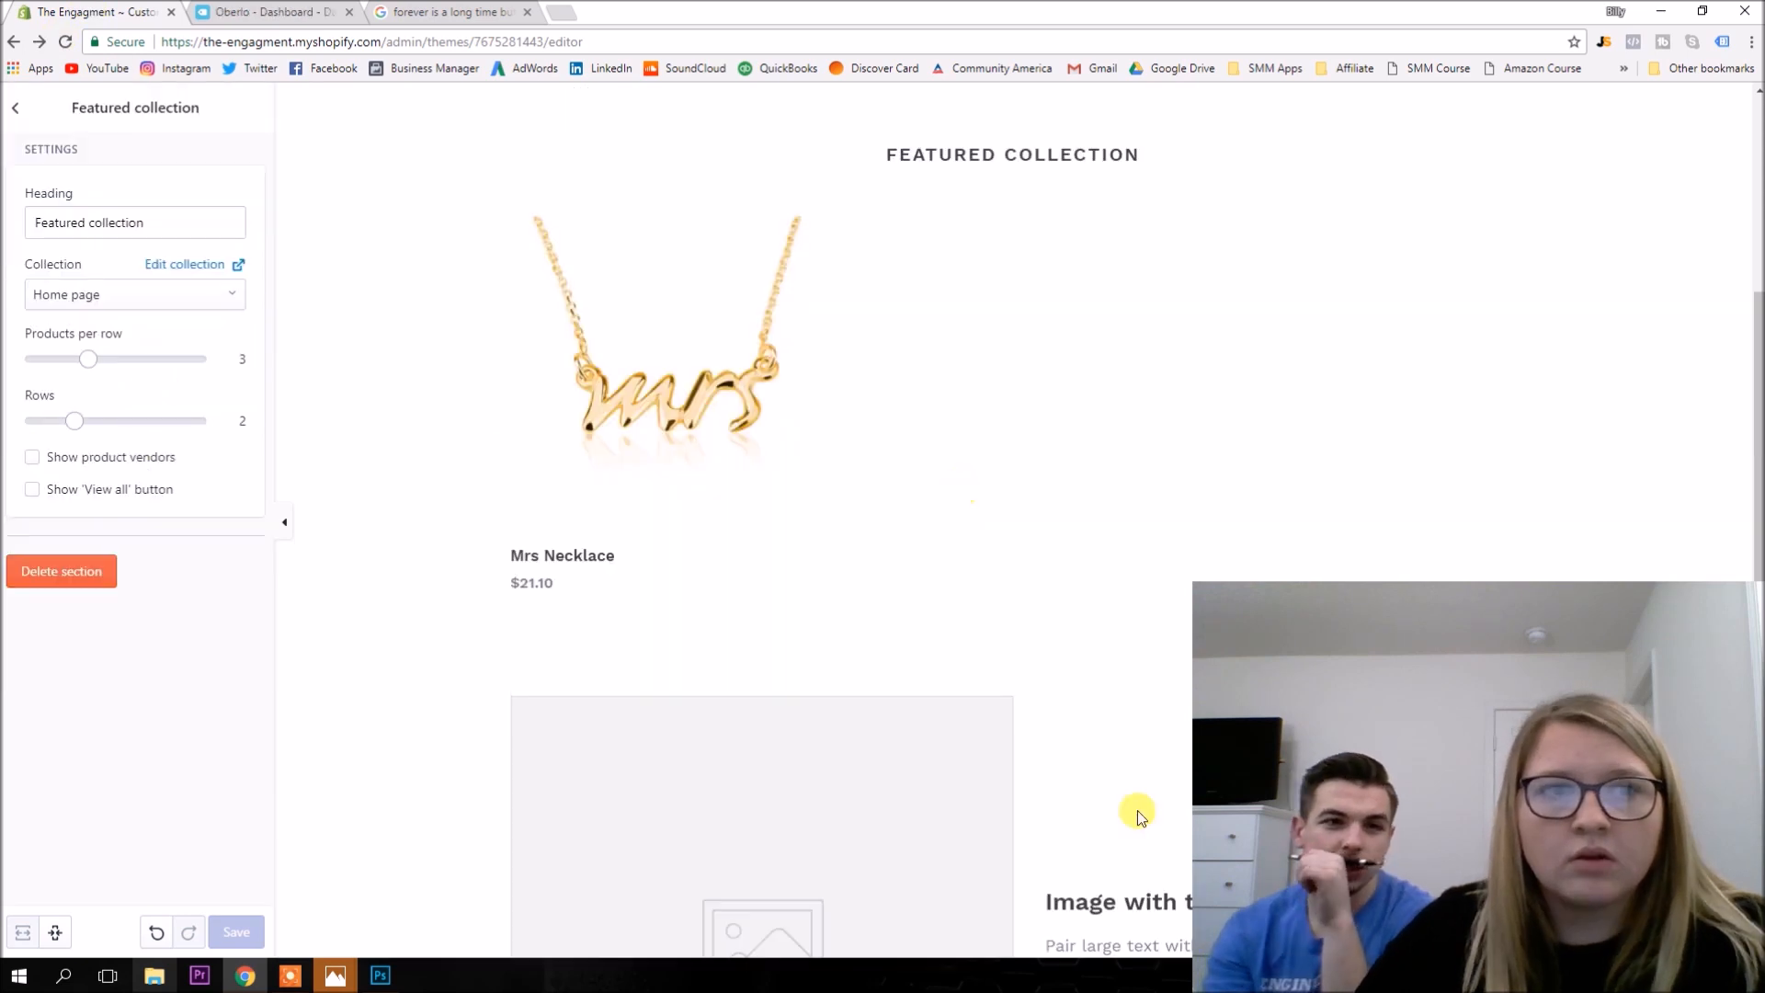
pyautogui.click(184, 263)
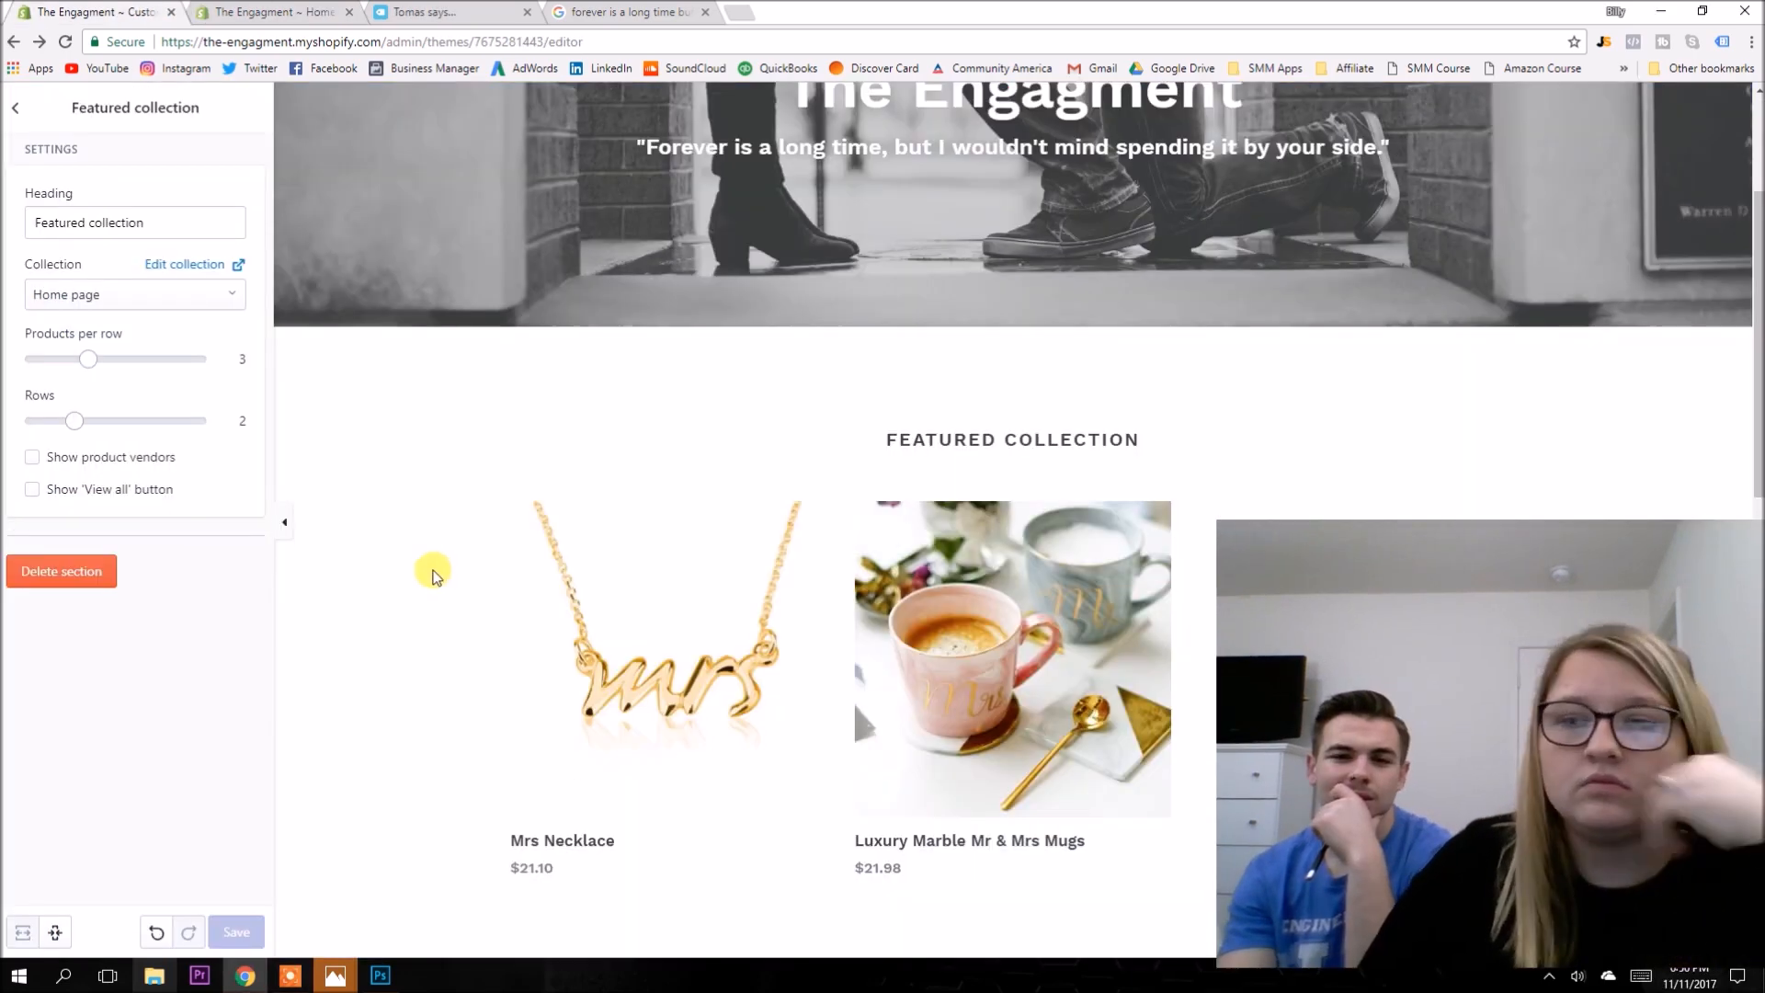
pyautogui.scroll(-3)
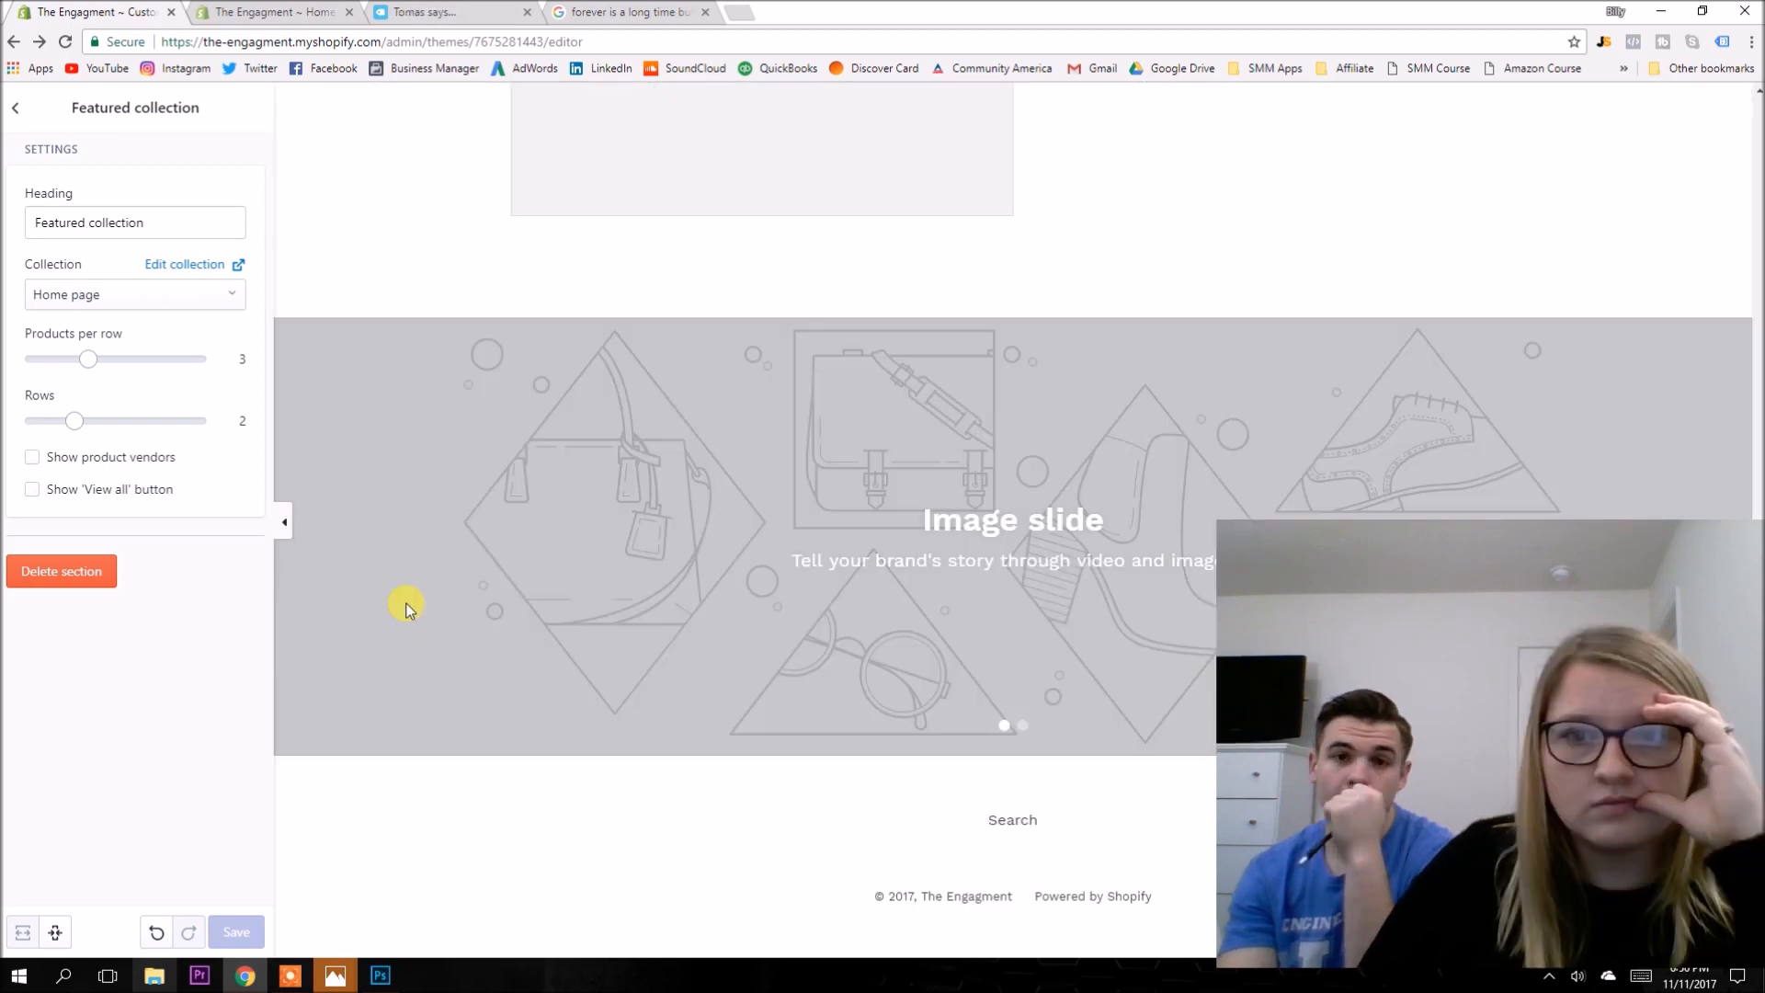
pyautogui.scroll(3)
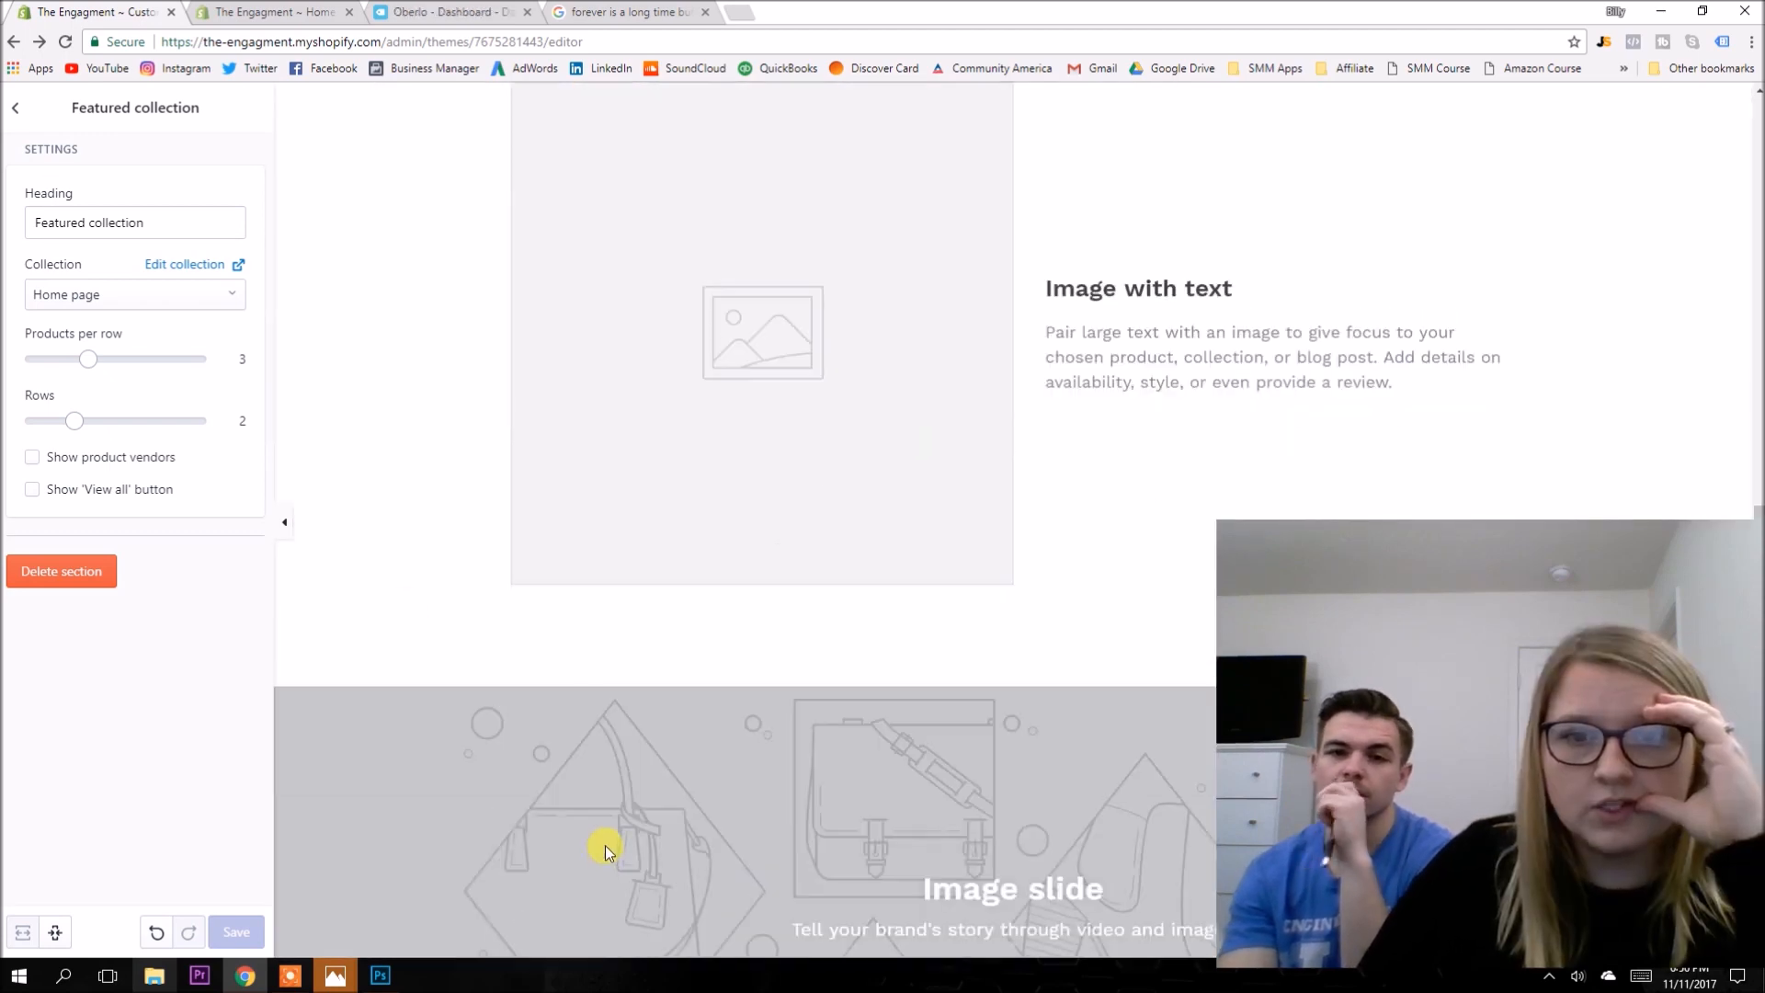
# Give the slideshow slides the ring-on-hand photo and a free couple-holding-hands wedding photo, then save.
pyautogui.click(762, 332)
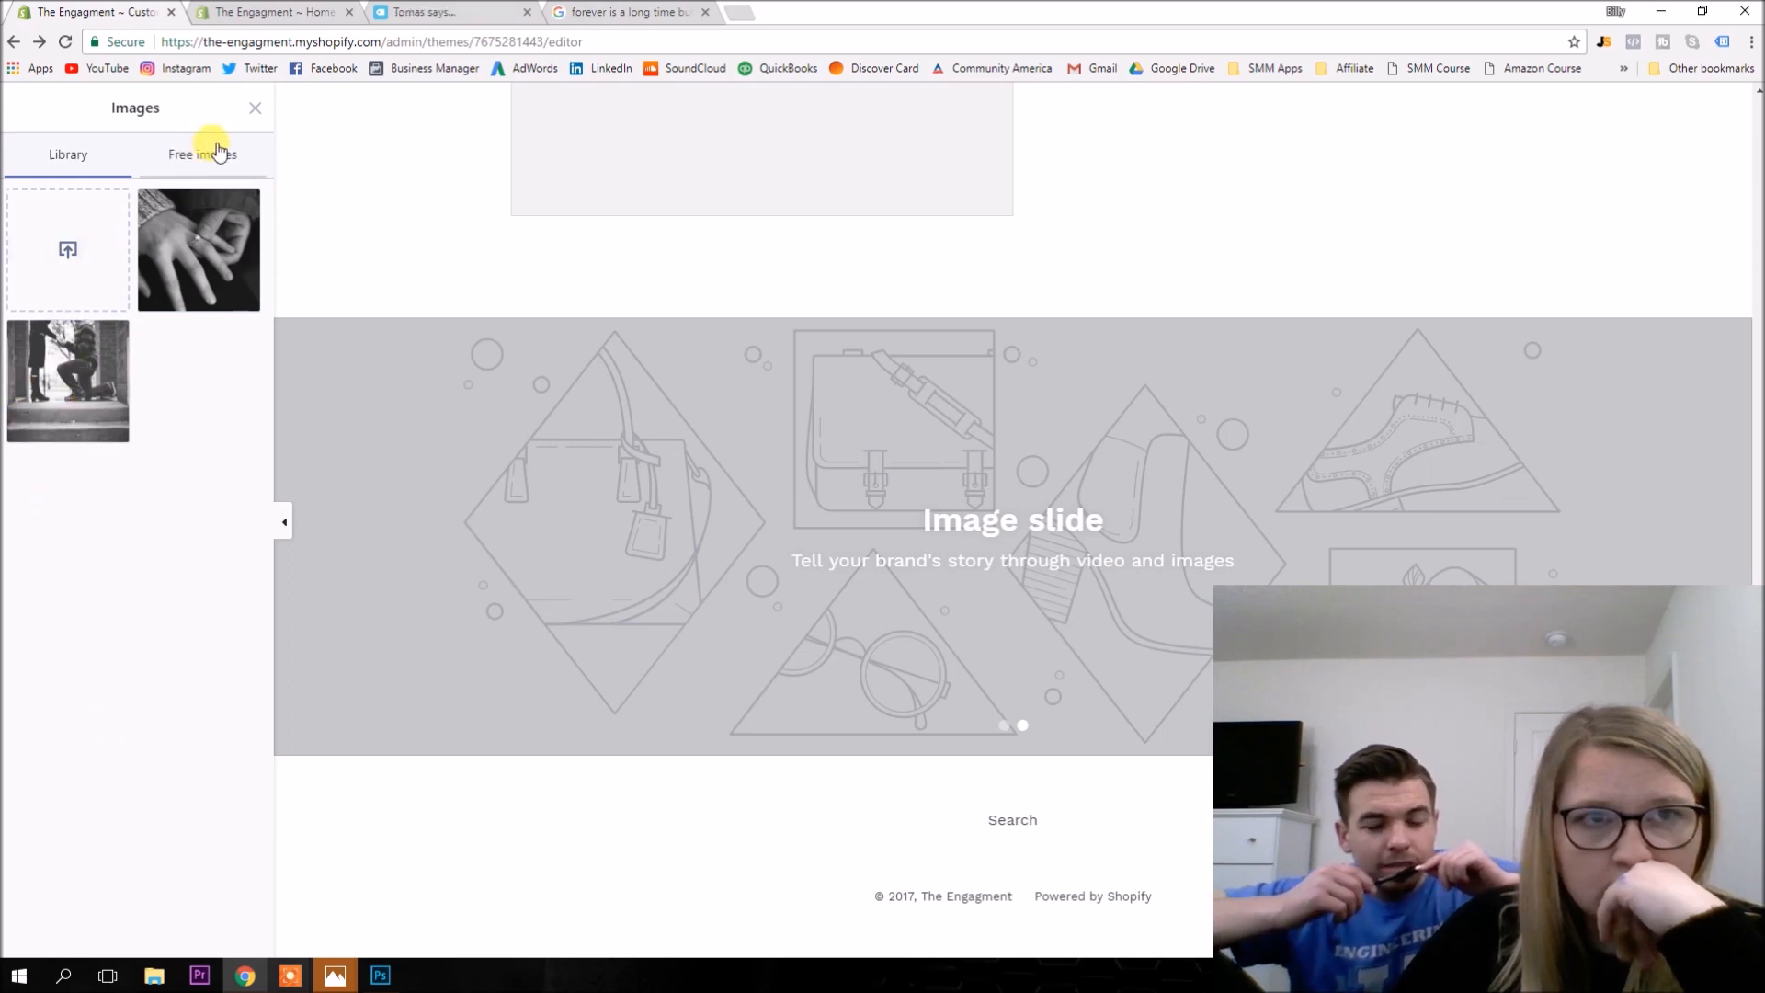
pyautogui.click(202, 155)
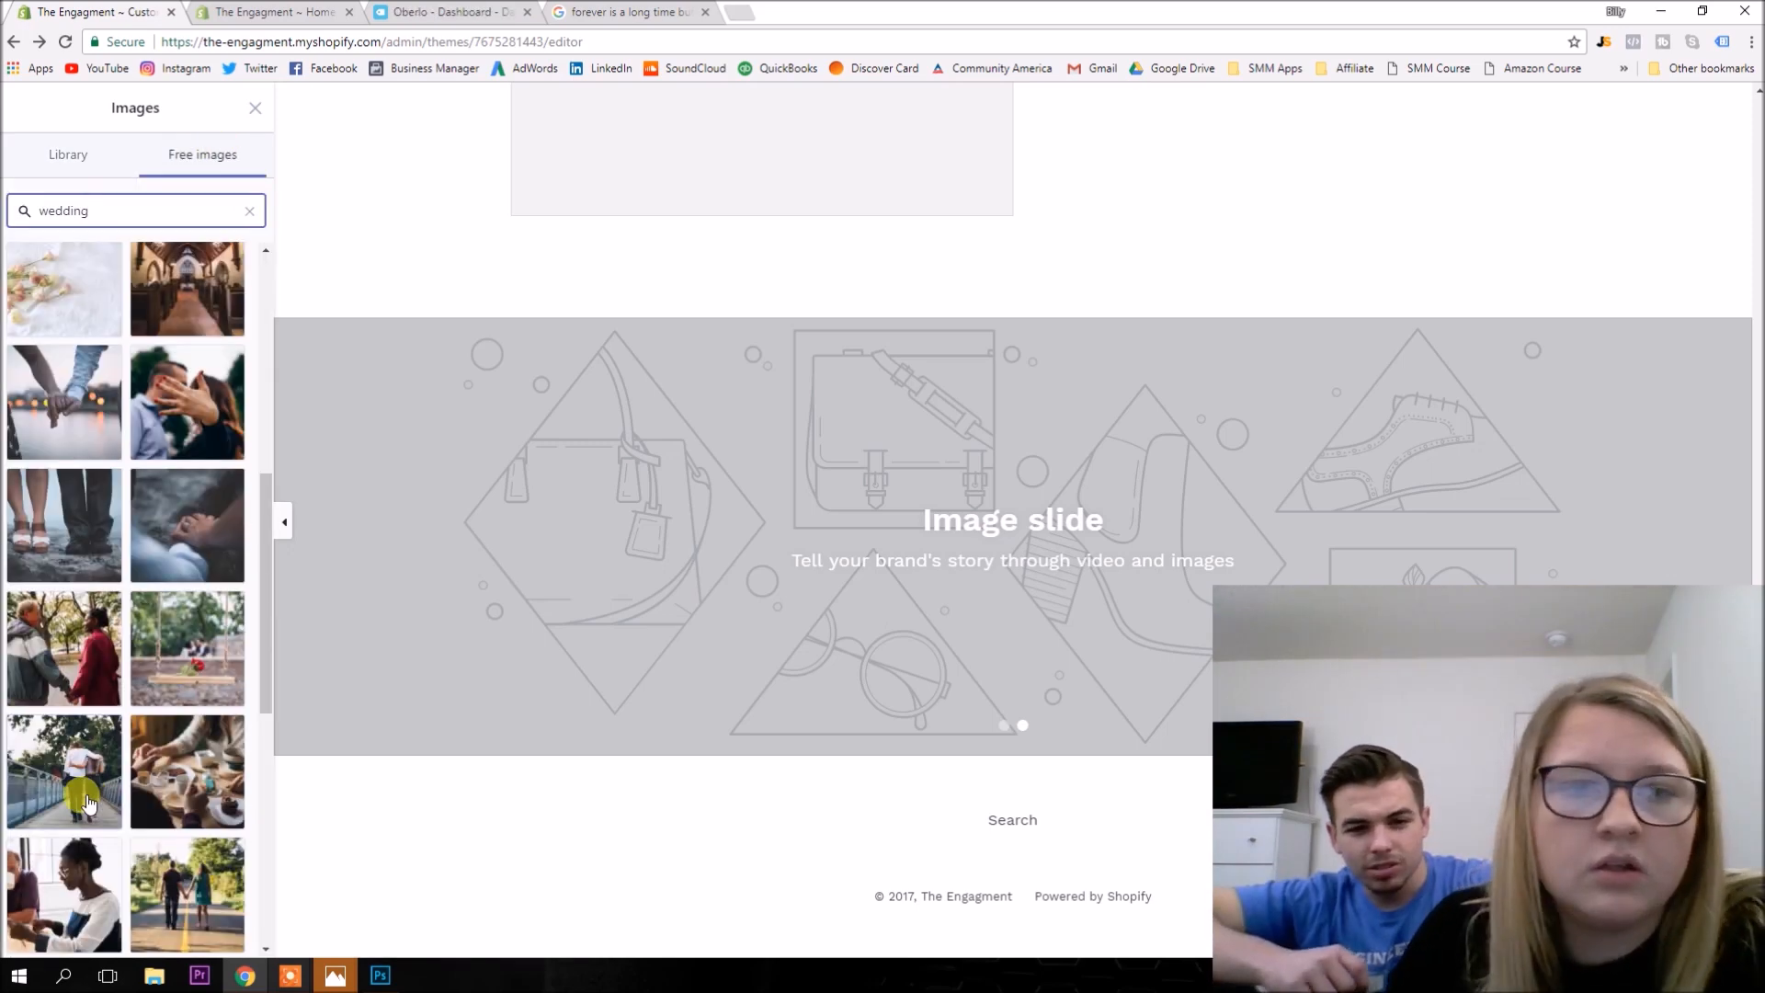
pyautogui.moveTo(64, 377)
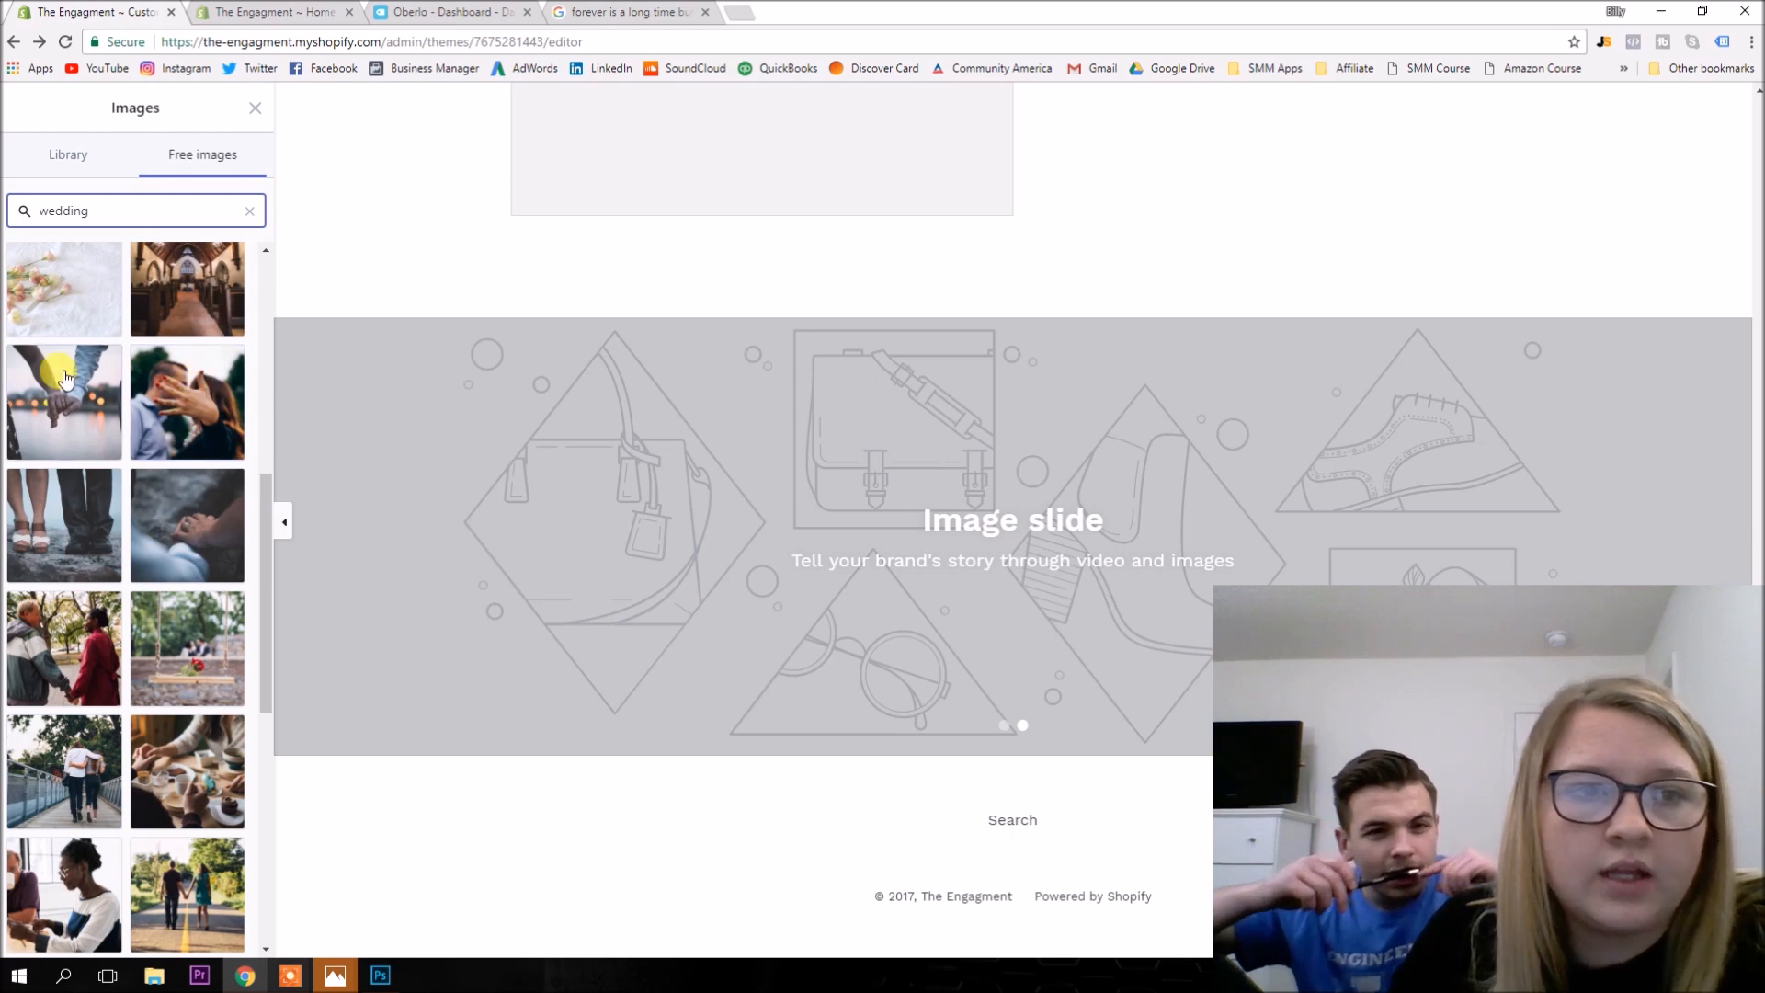
pyautogui.click(64, 402)
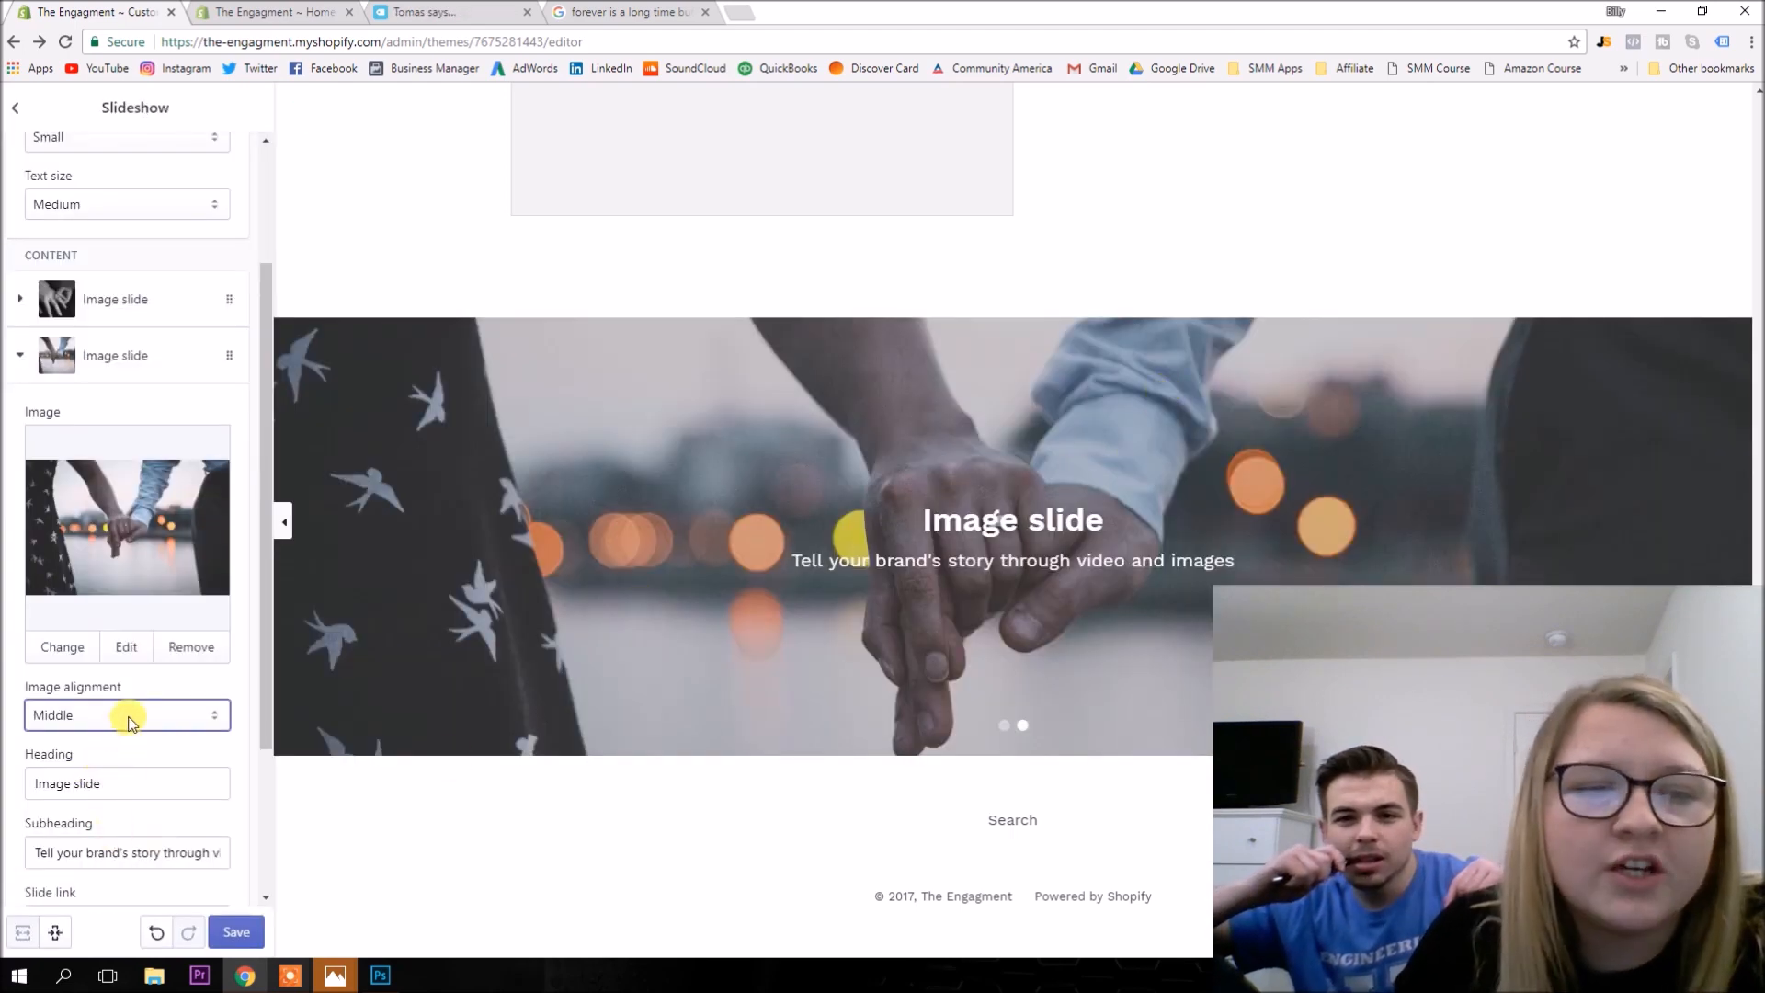
pyautogui.click(16, 107)
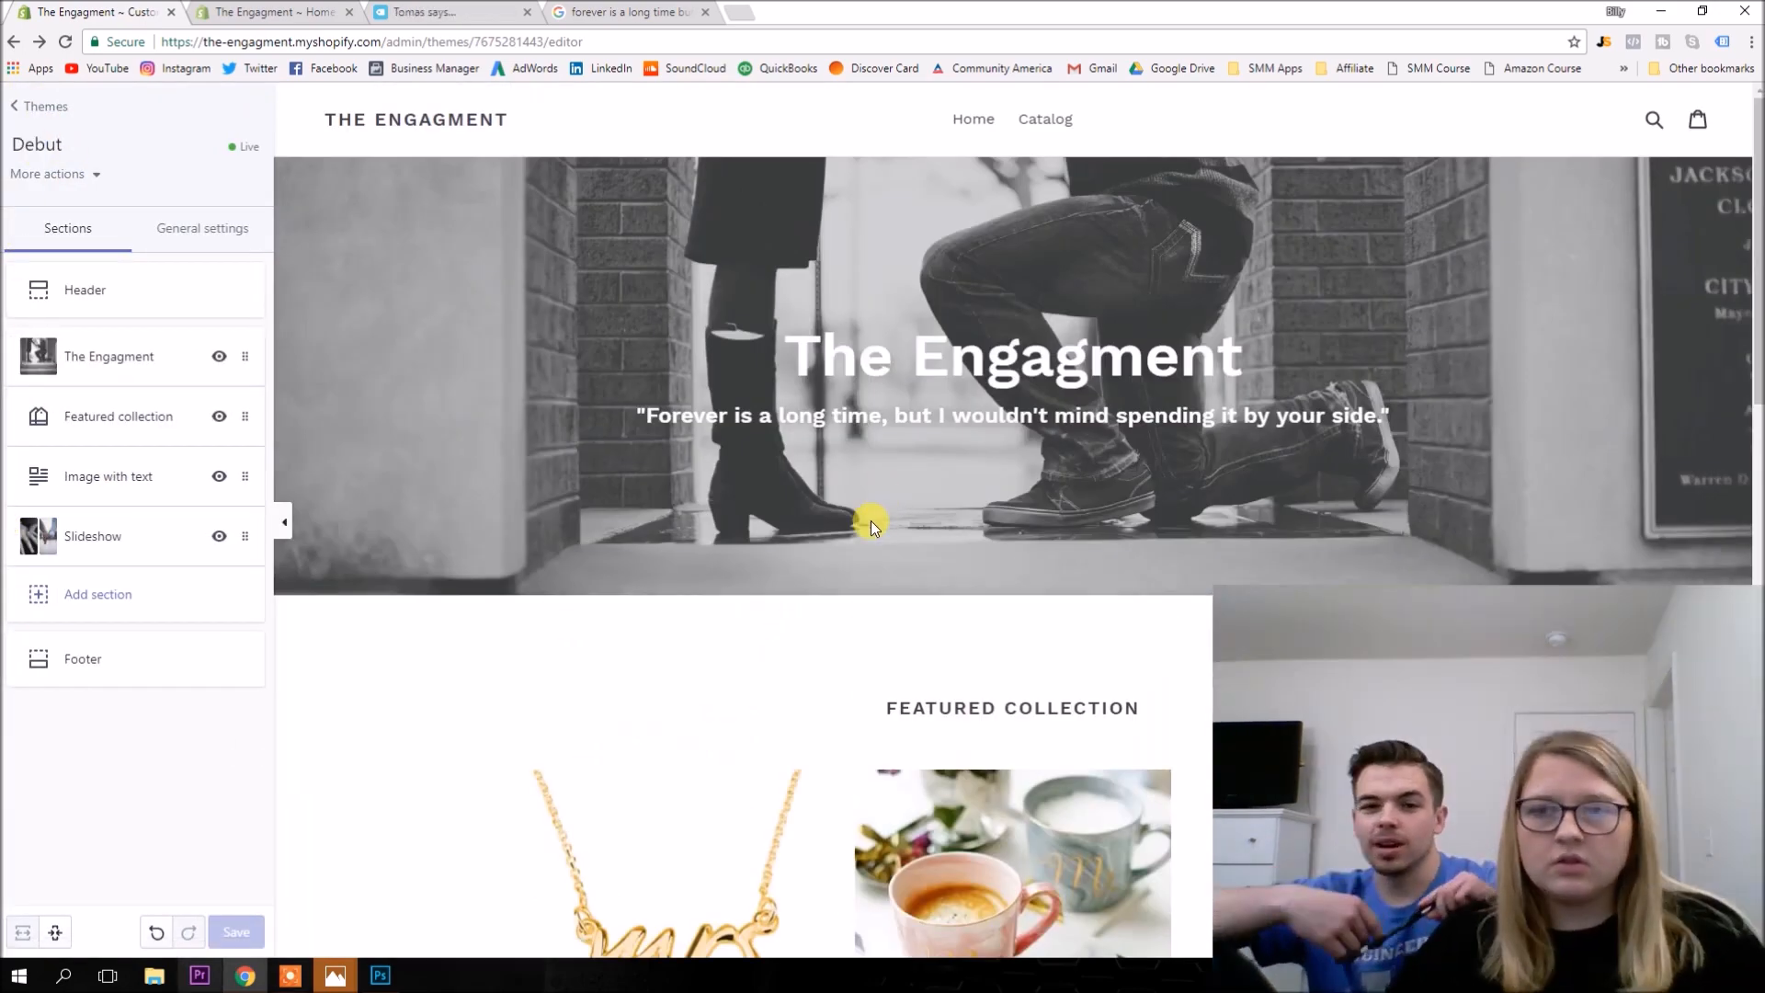
pyautogui.click(92, 535)
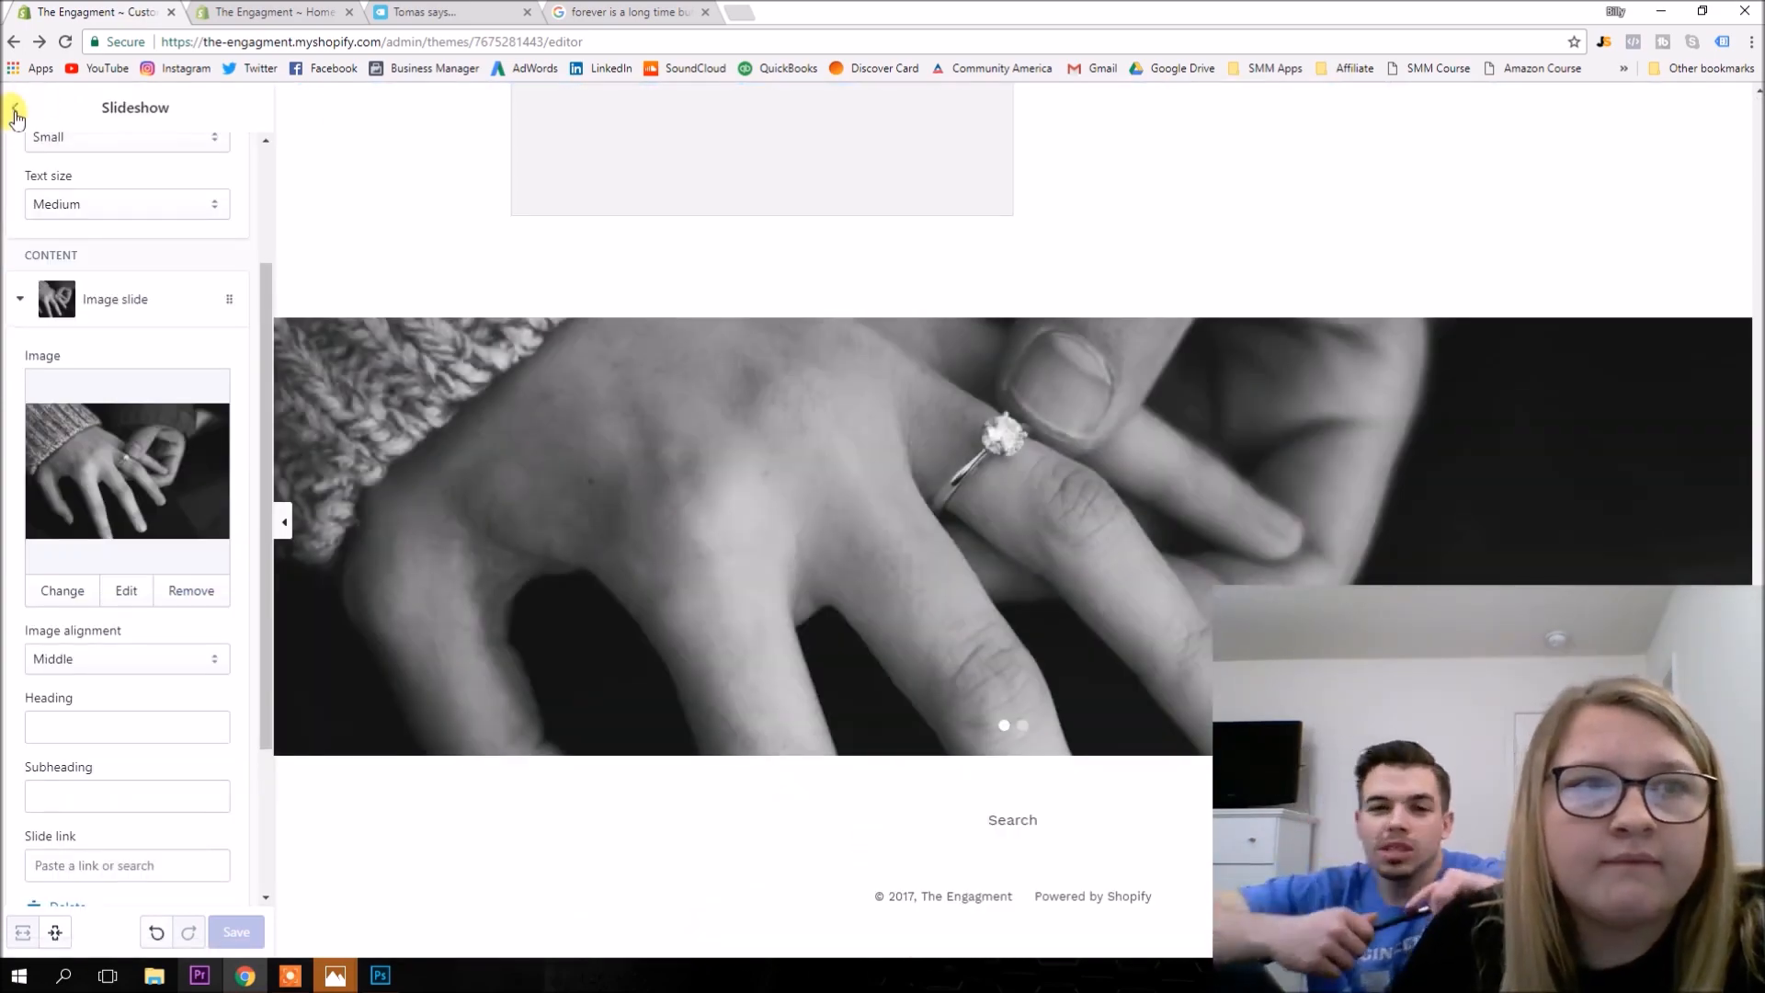
pyautogui.click(16, 116)
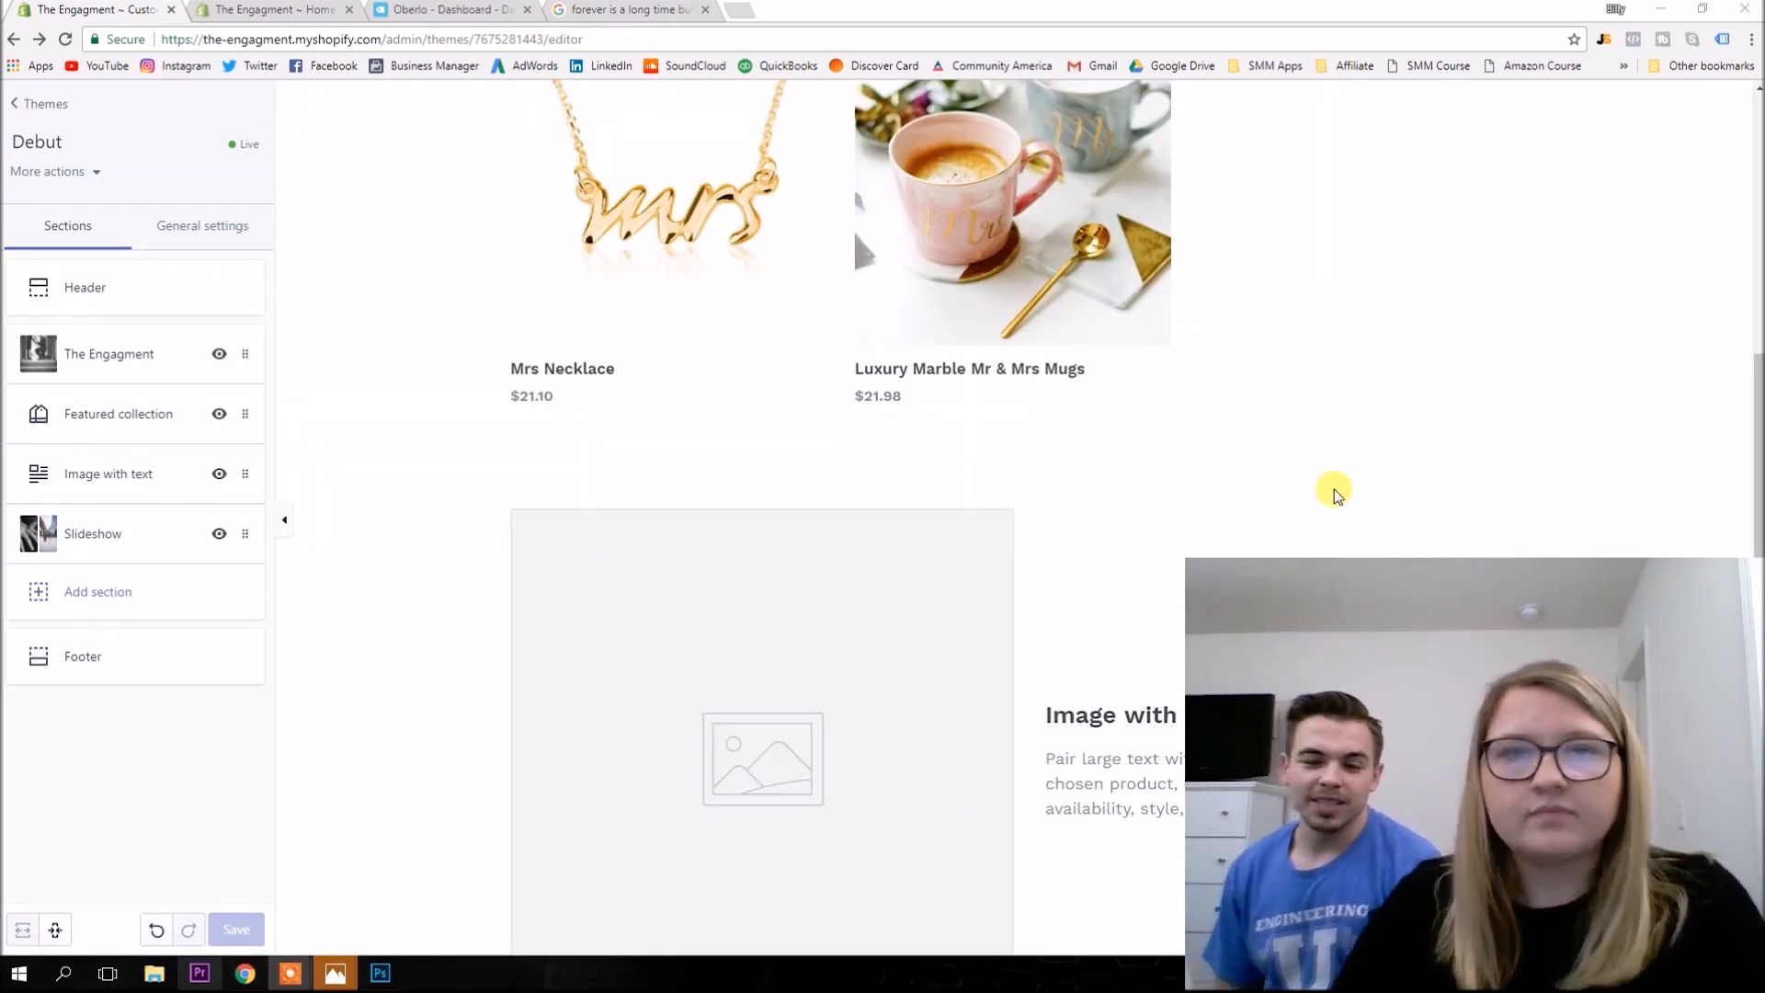
pyautogui.scroll(-3)
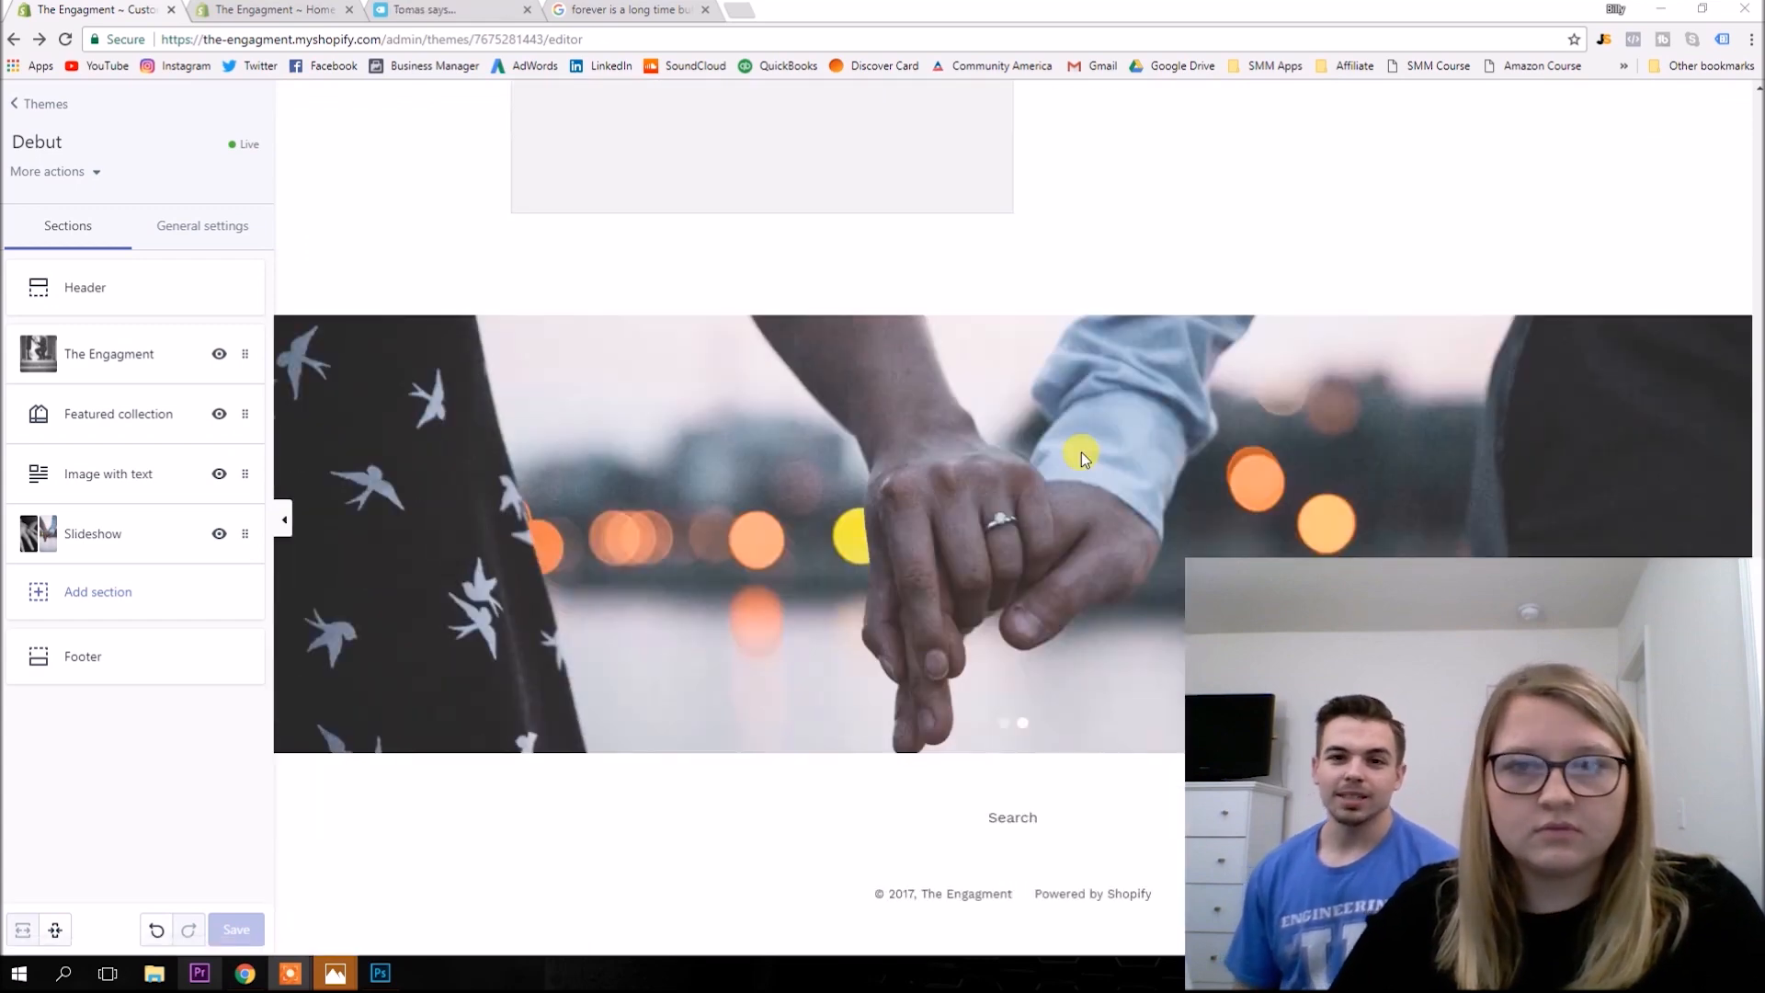
pyautogui.scroll(3)
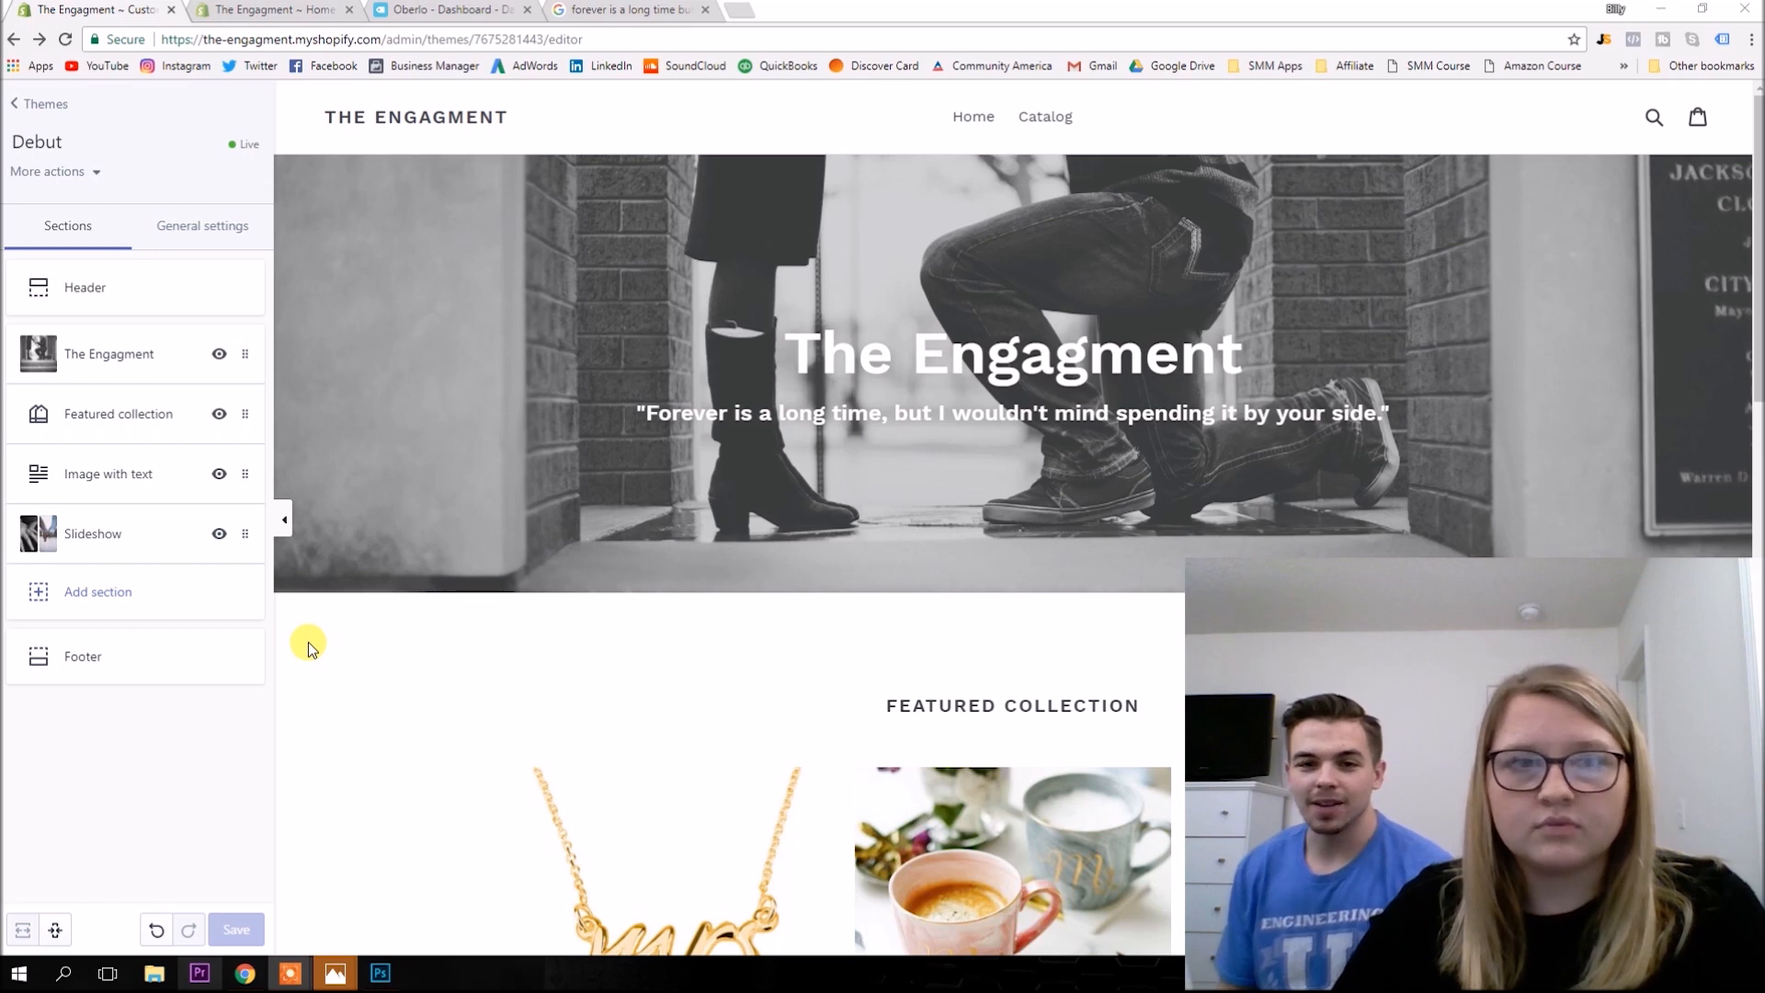
pyautogui.scroll(-3)
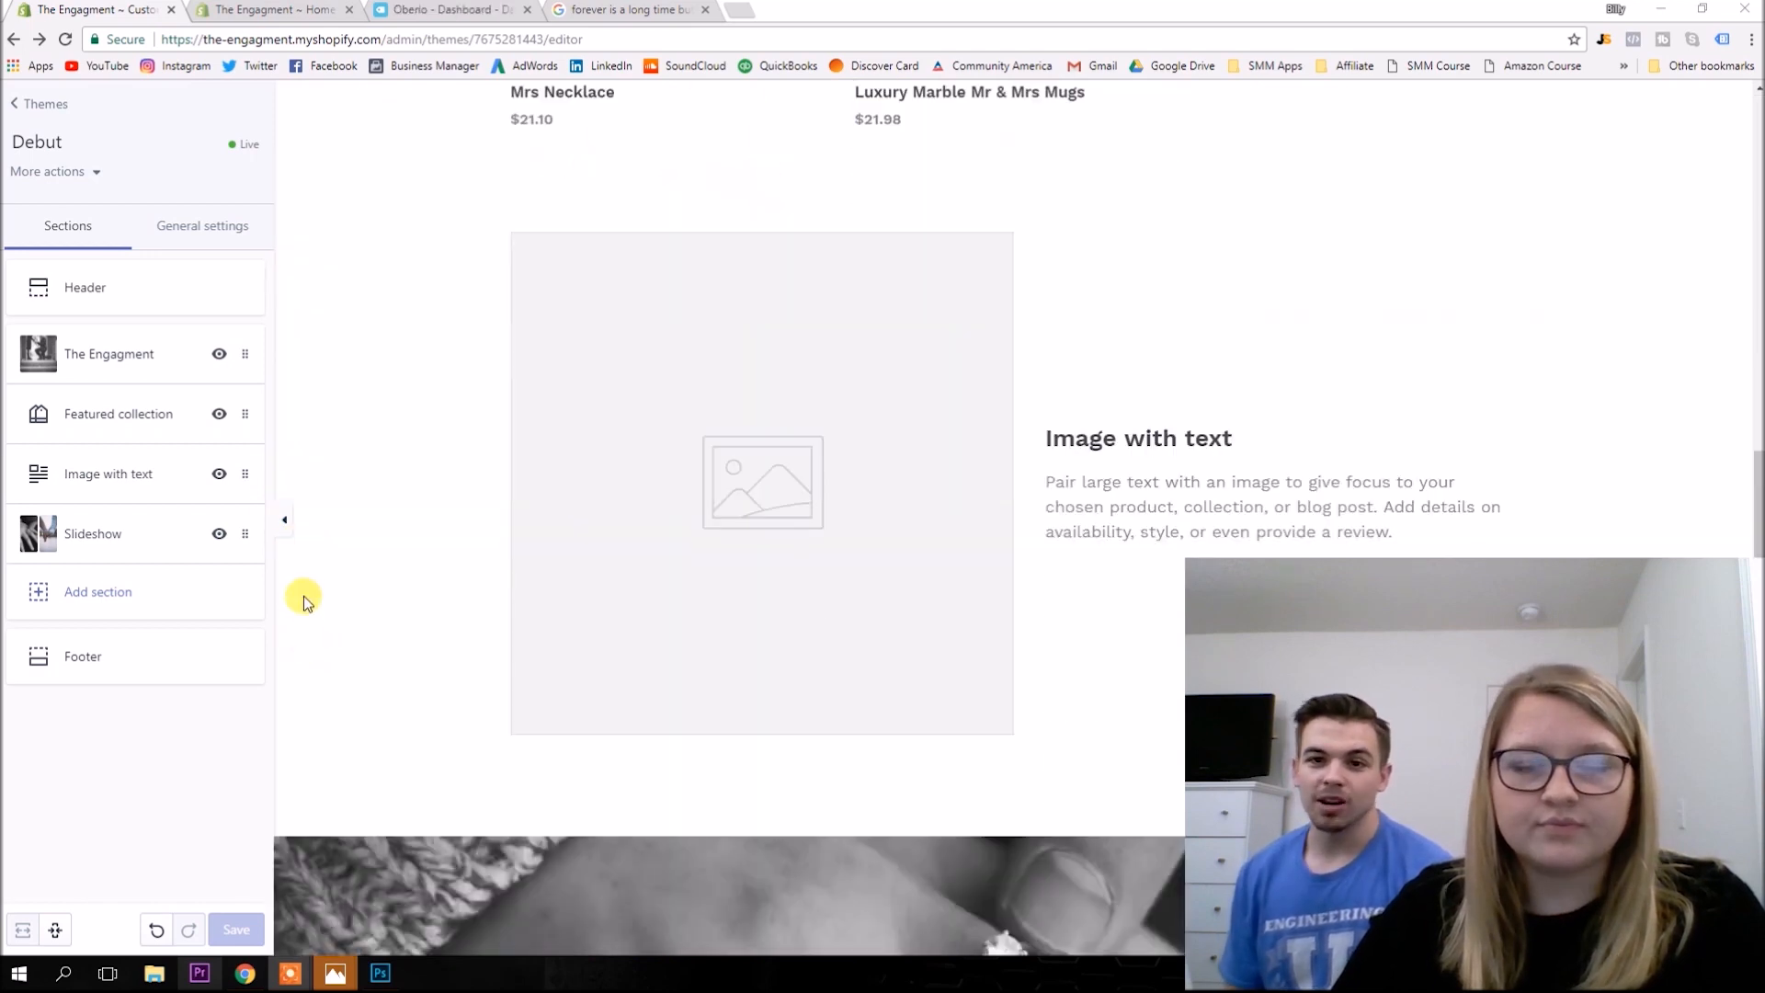
pyautogui.scroll(-3)
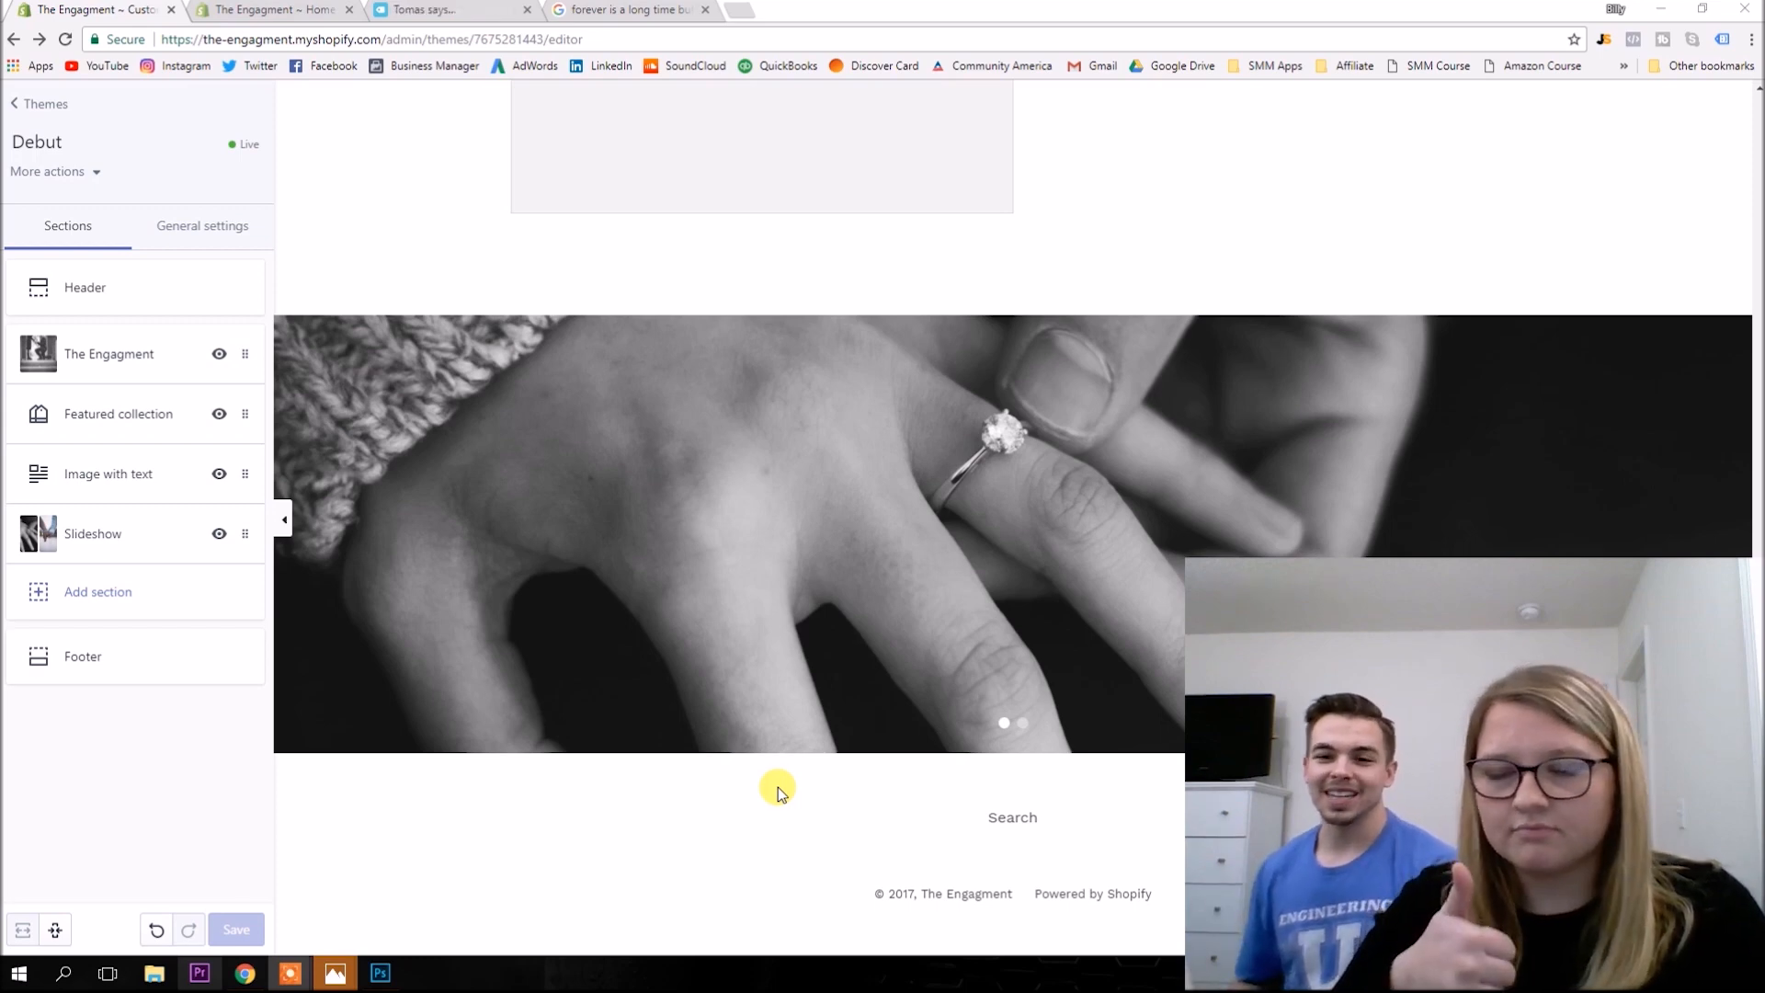
pyautogui.scroll(3)
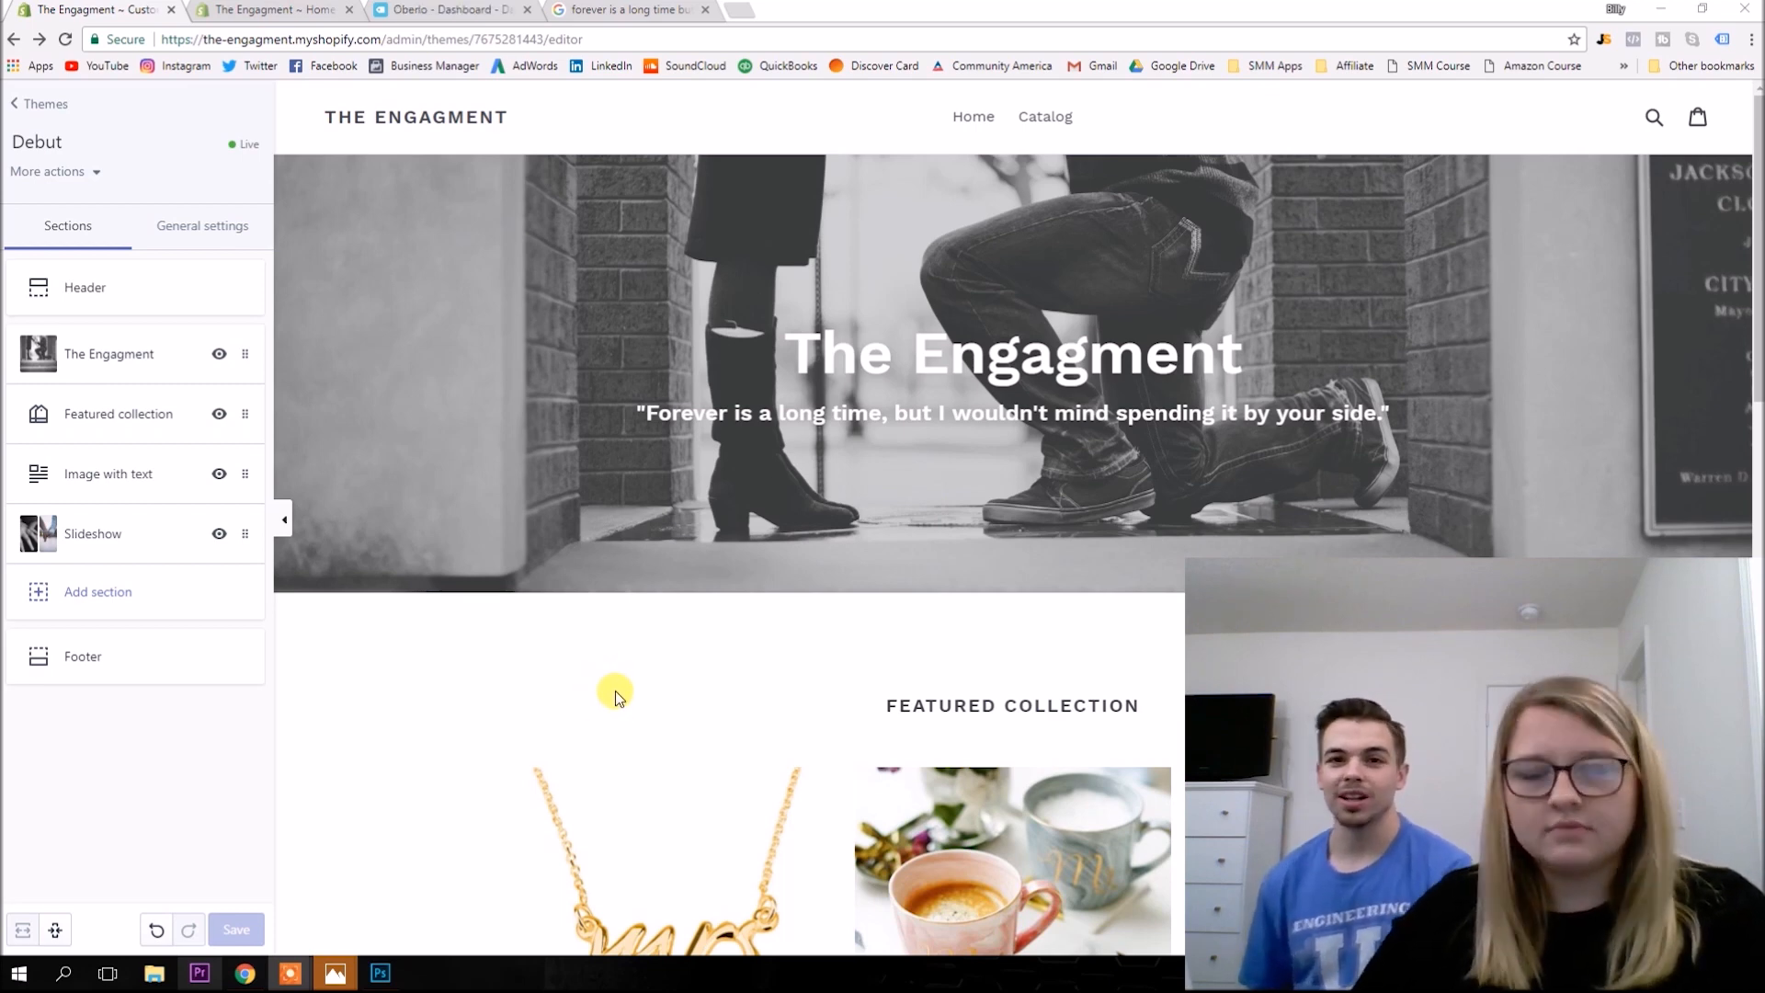
pyautogui.moveTo(353, 96)
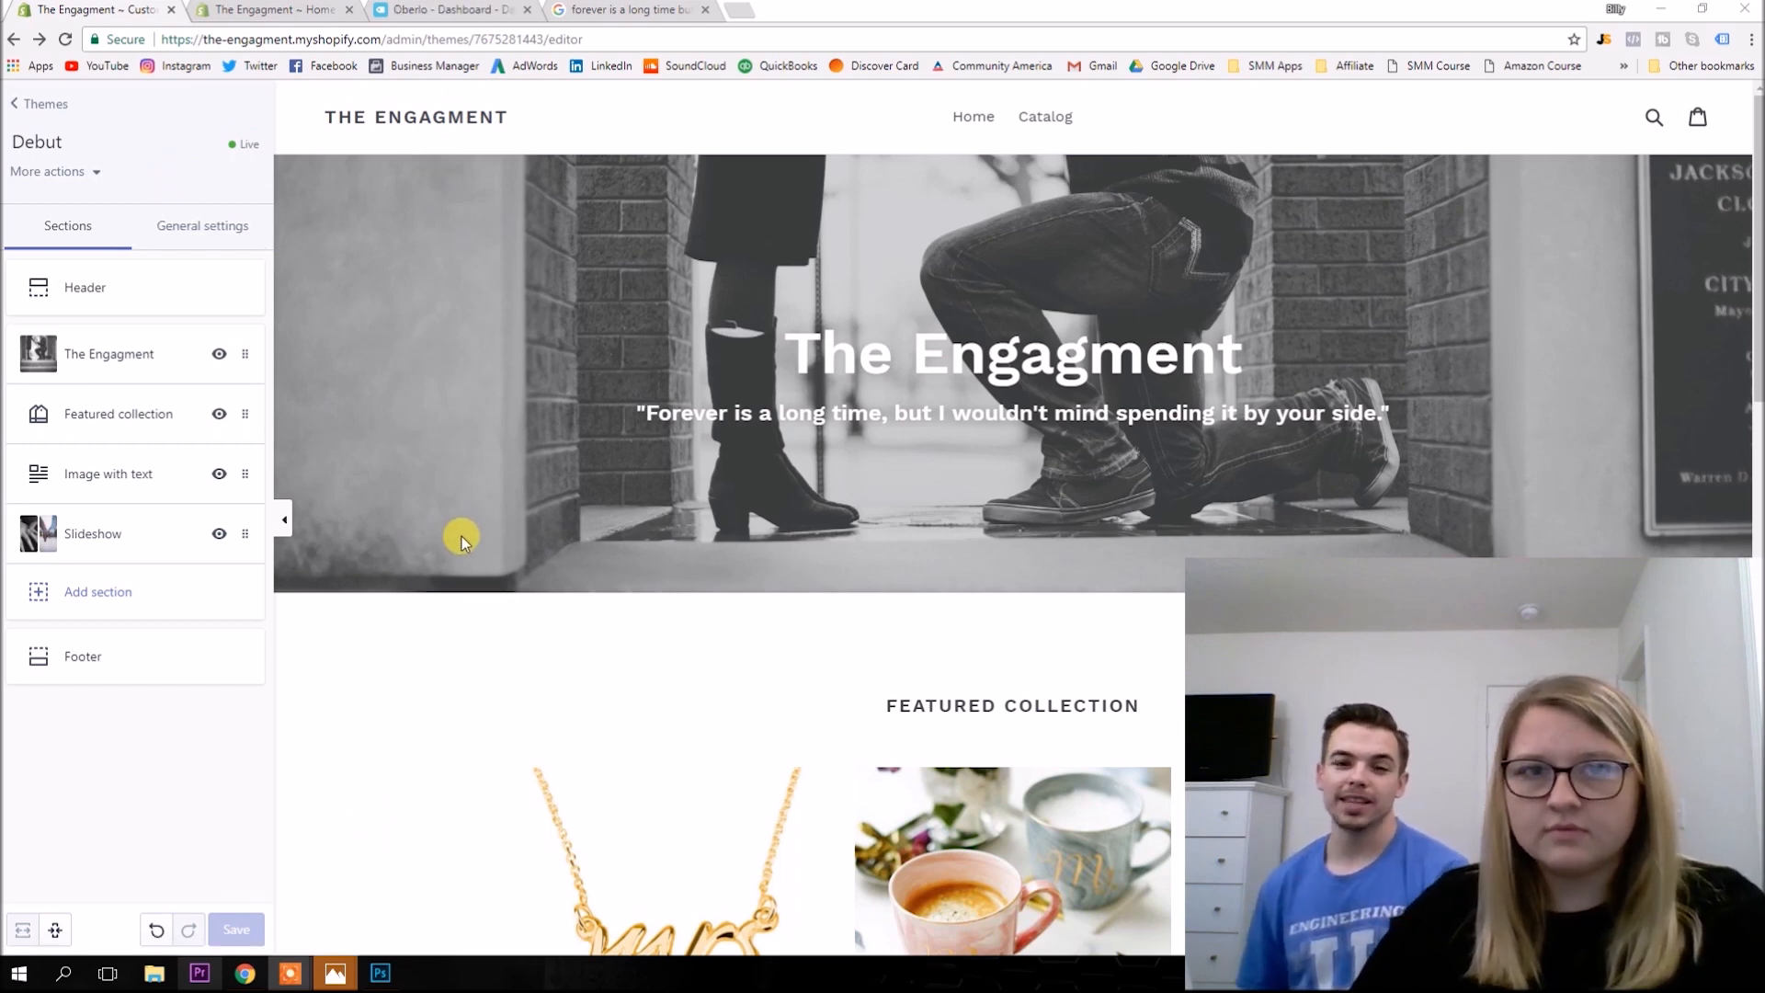
pyautogui.scroll(-3)
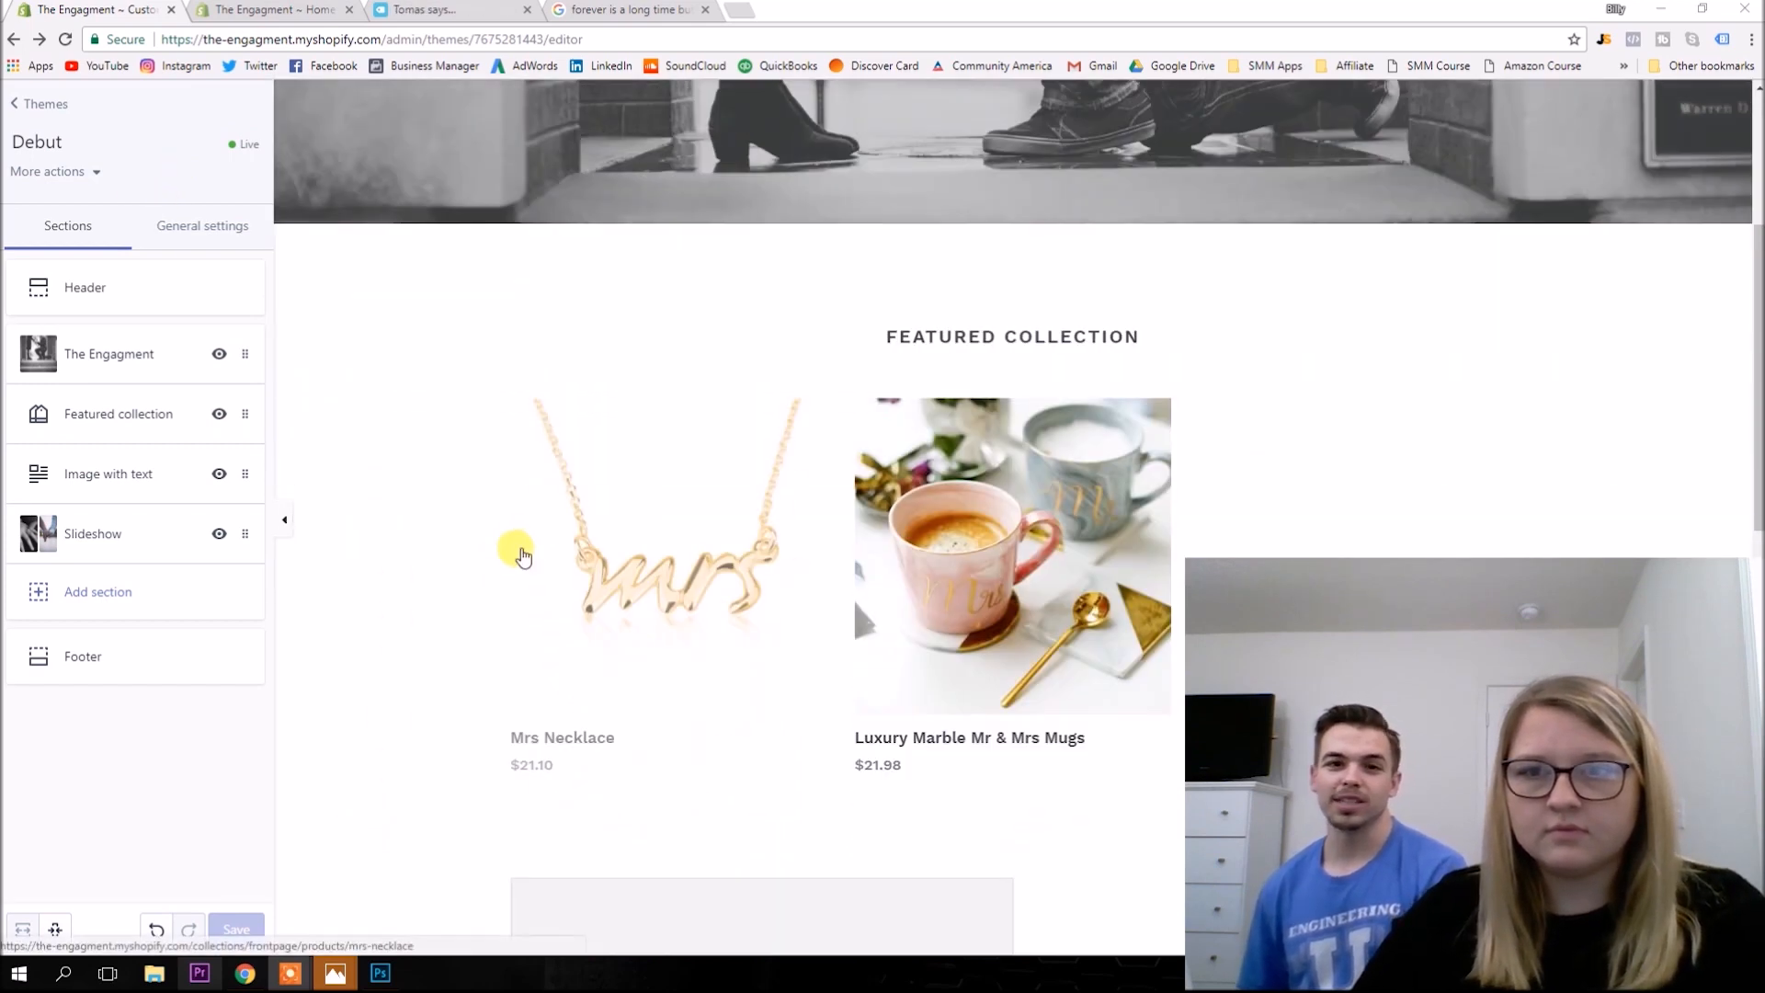
pyautogui.scroll(-3)
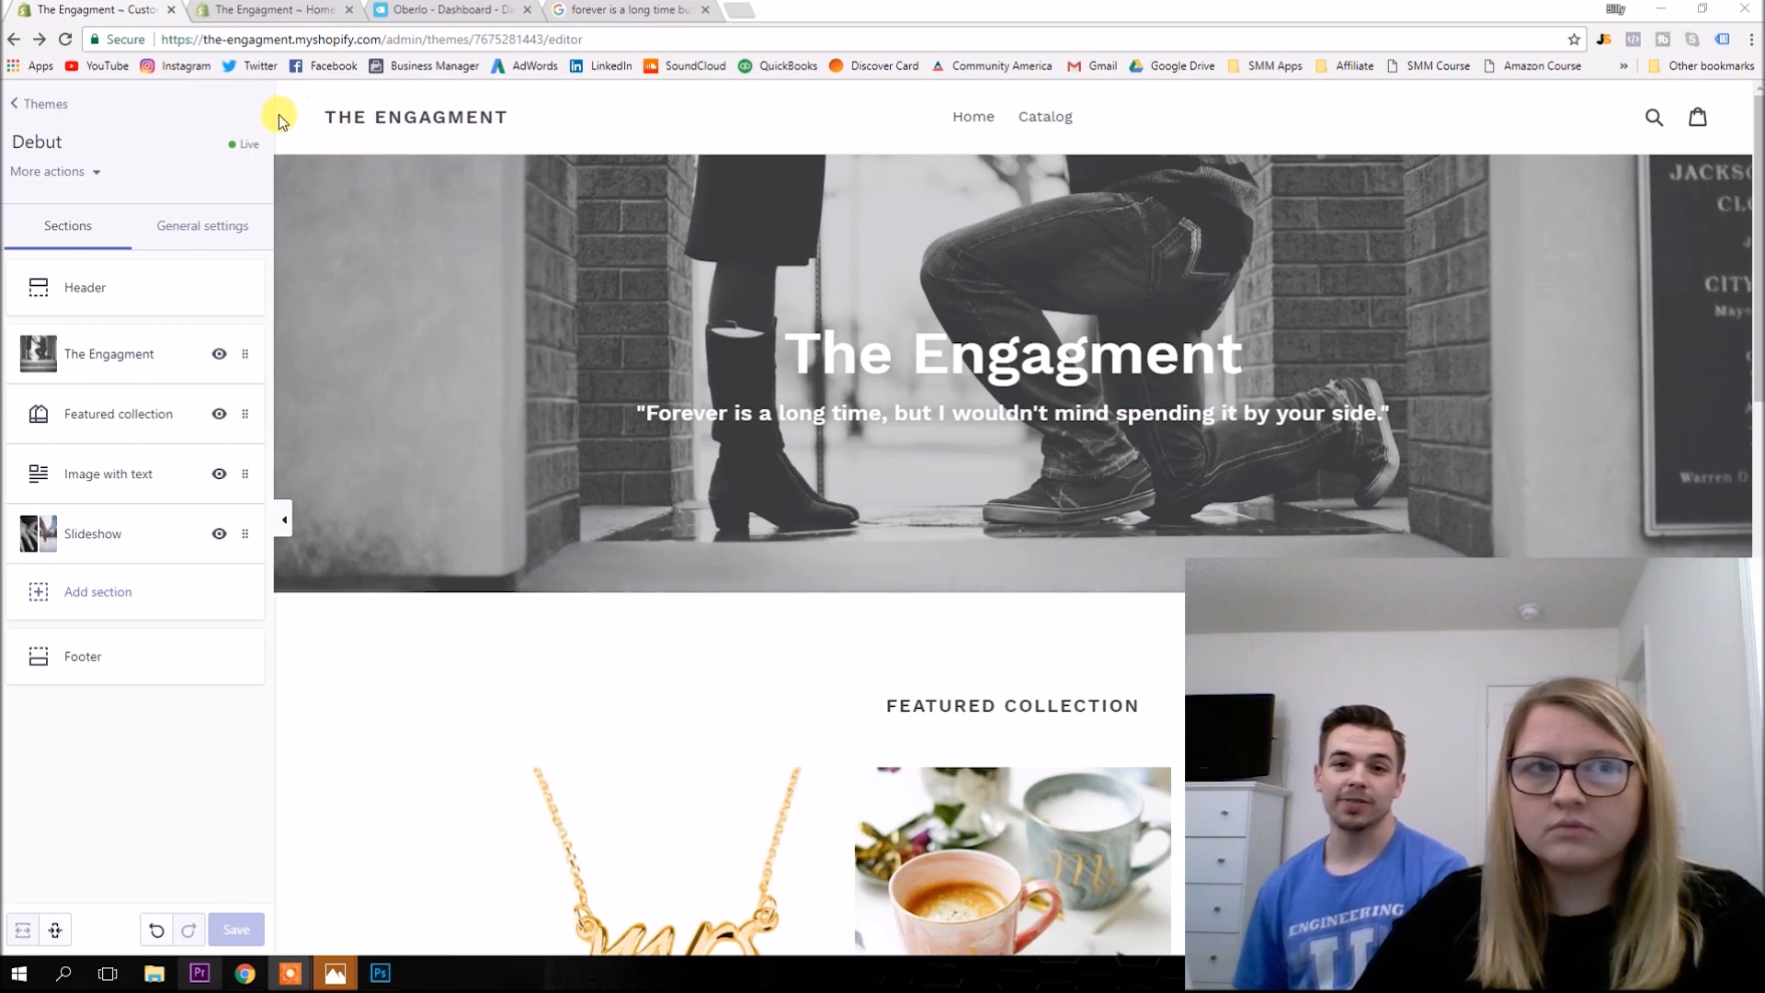
pyautogui.moveTo(1263, 133)
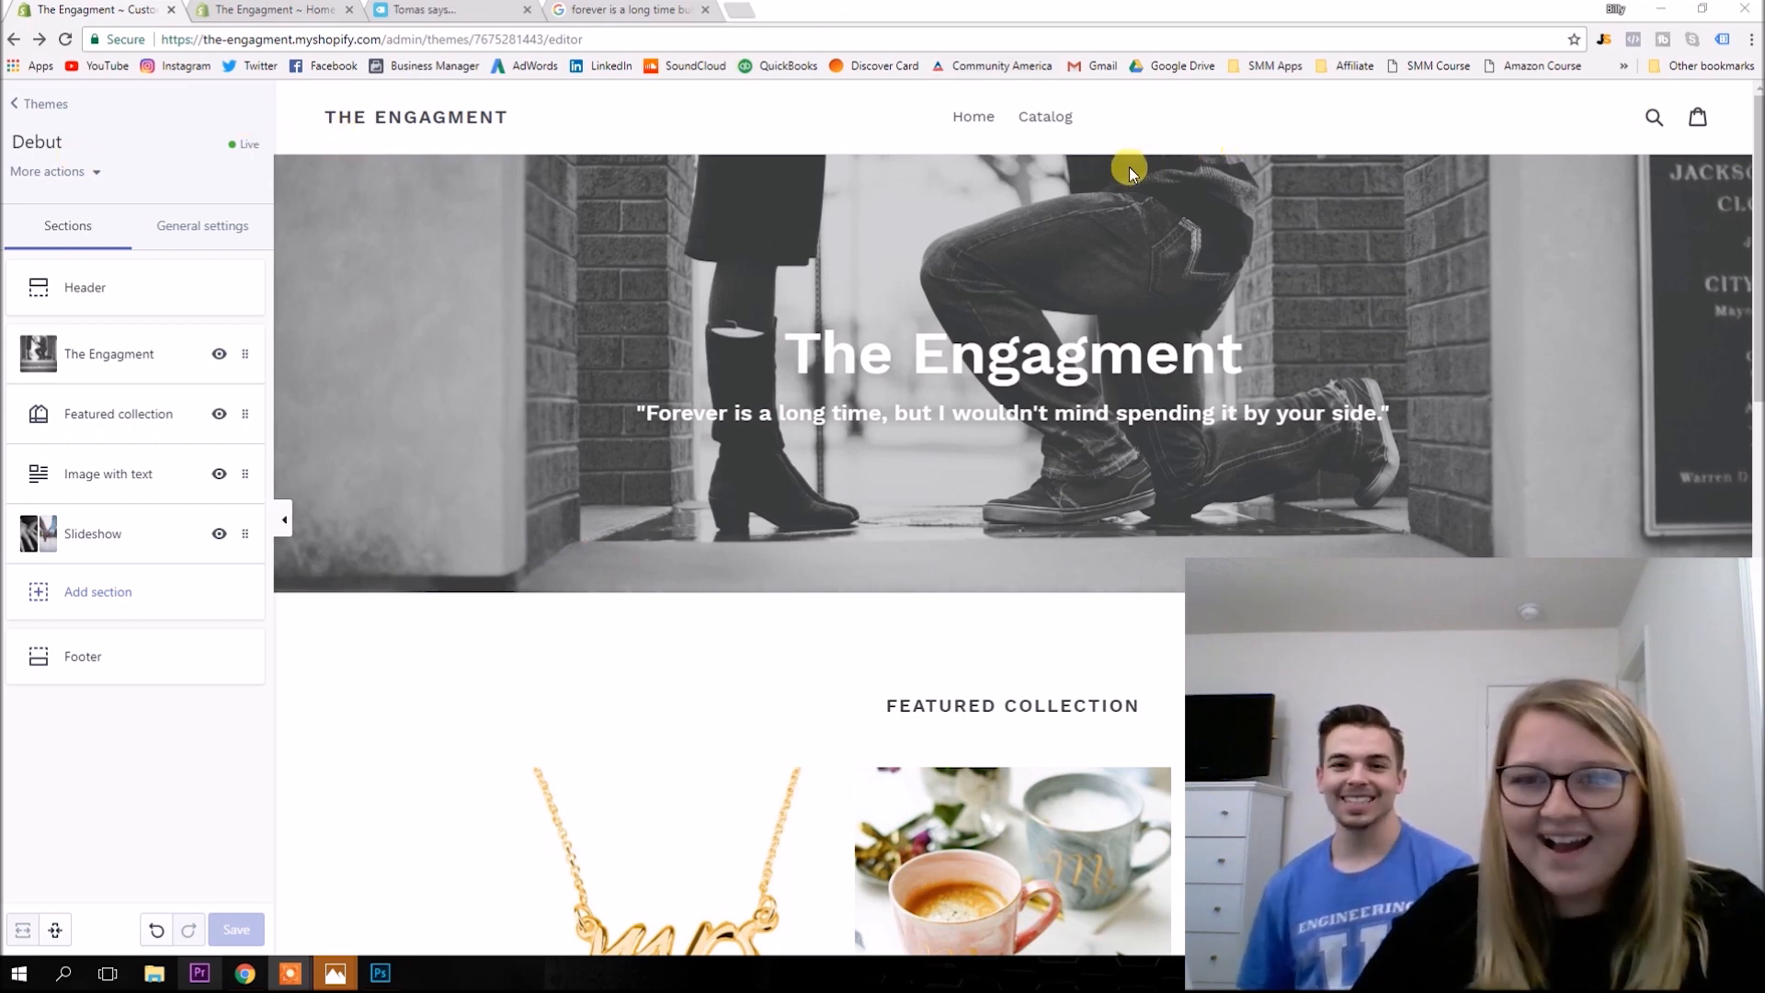
pyautogui.scroll(-3)
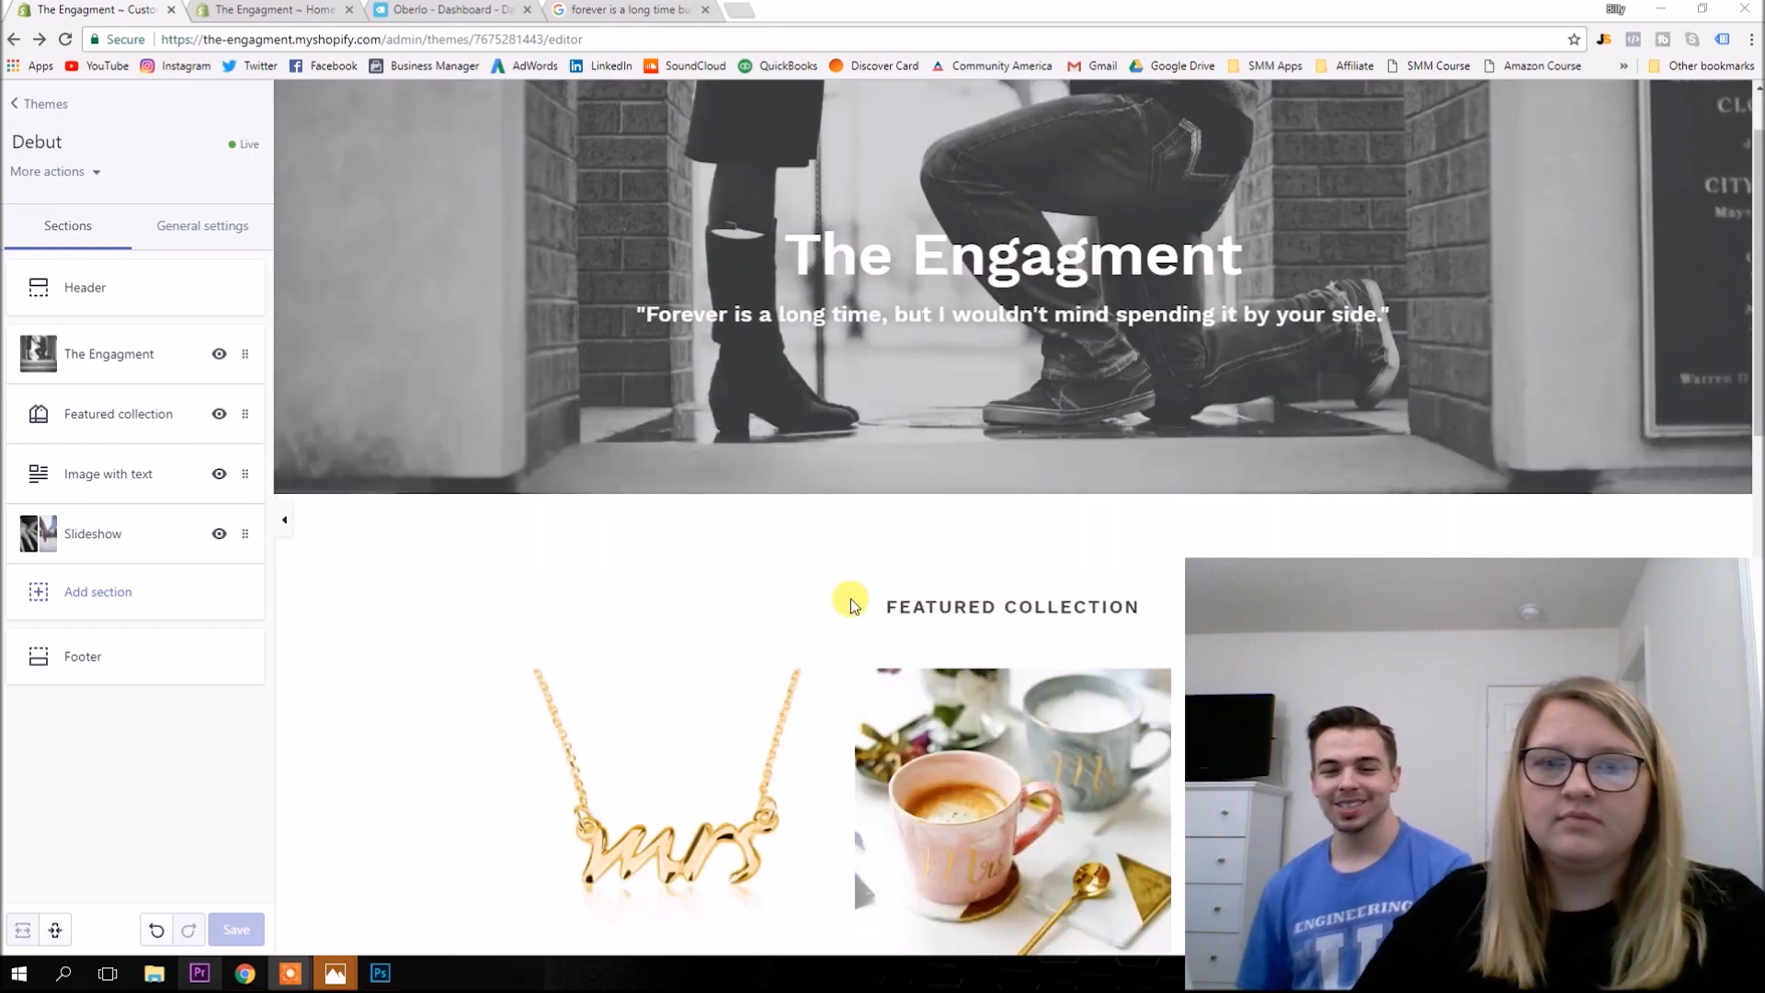
pyautogui.scroll(-3)
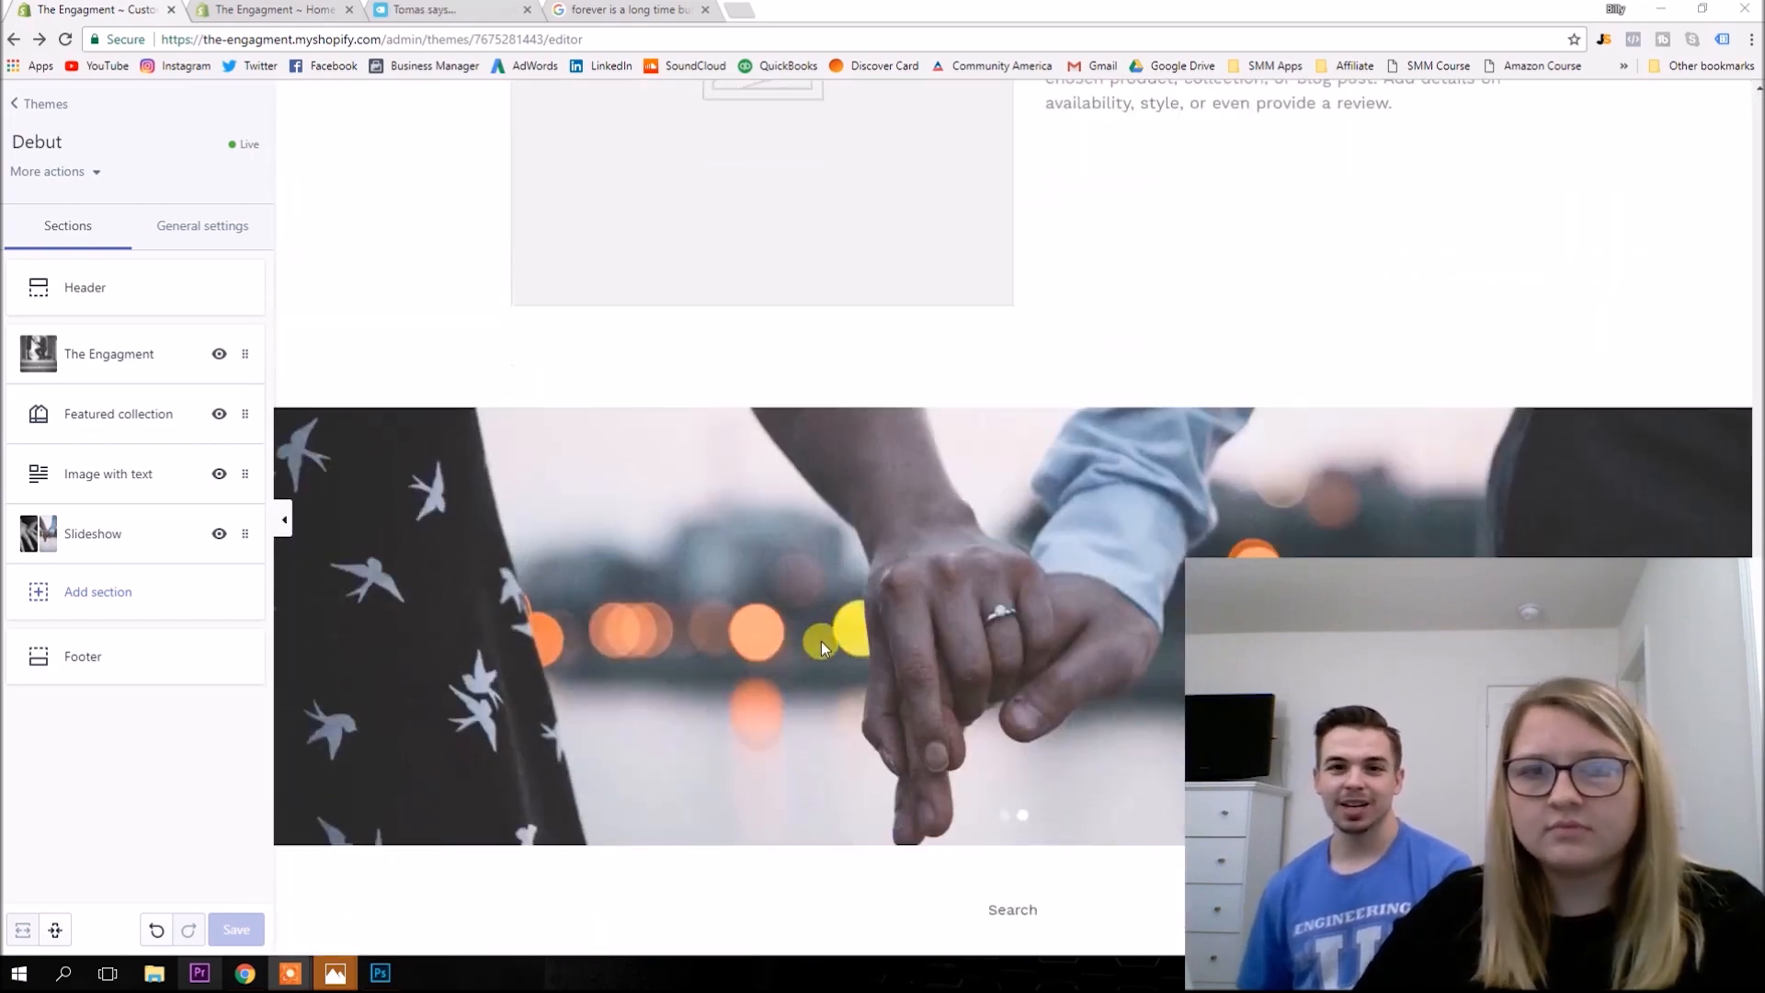
pyautogui.scroll(-3)
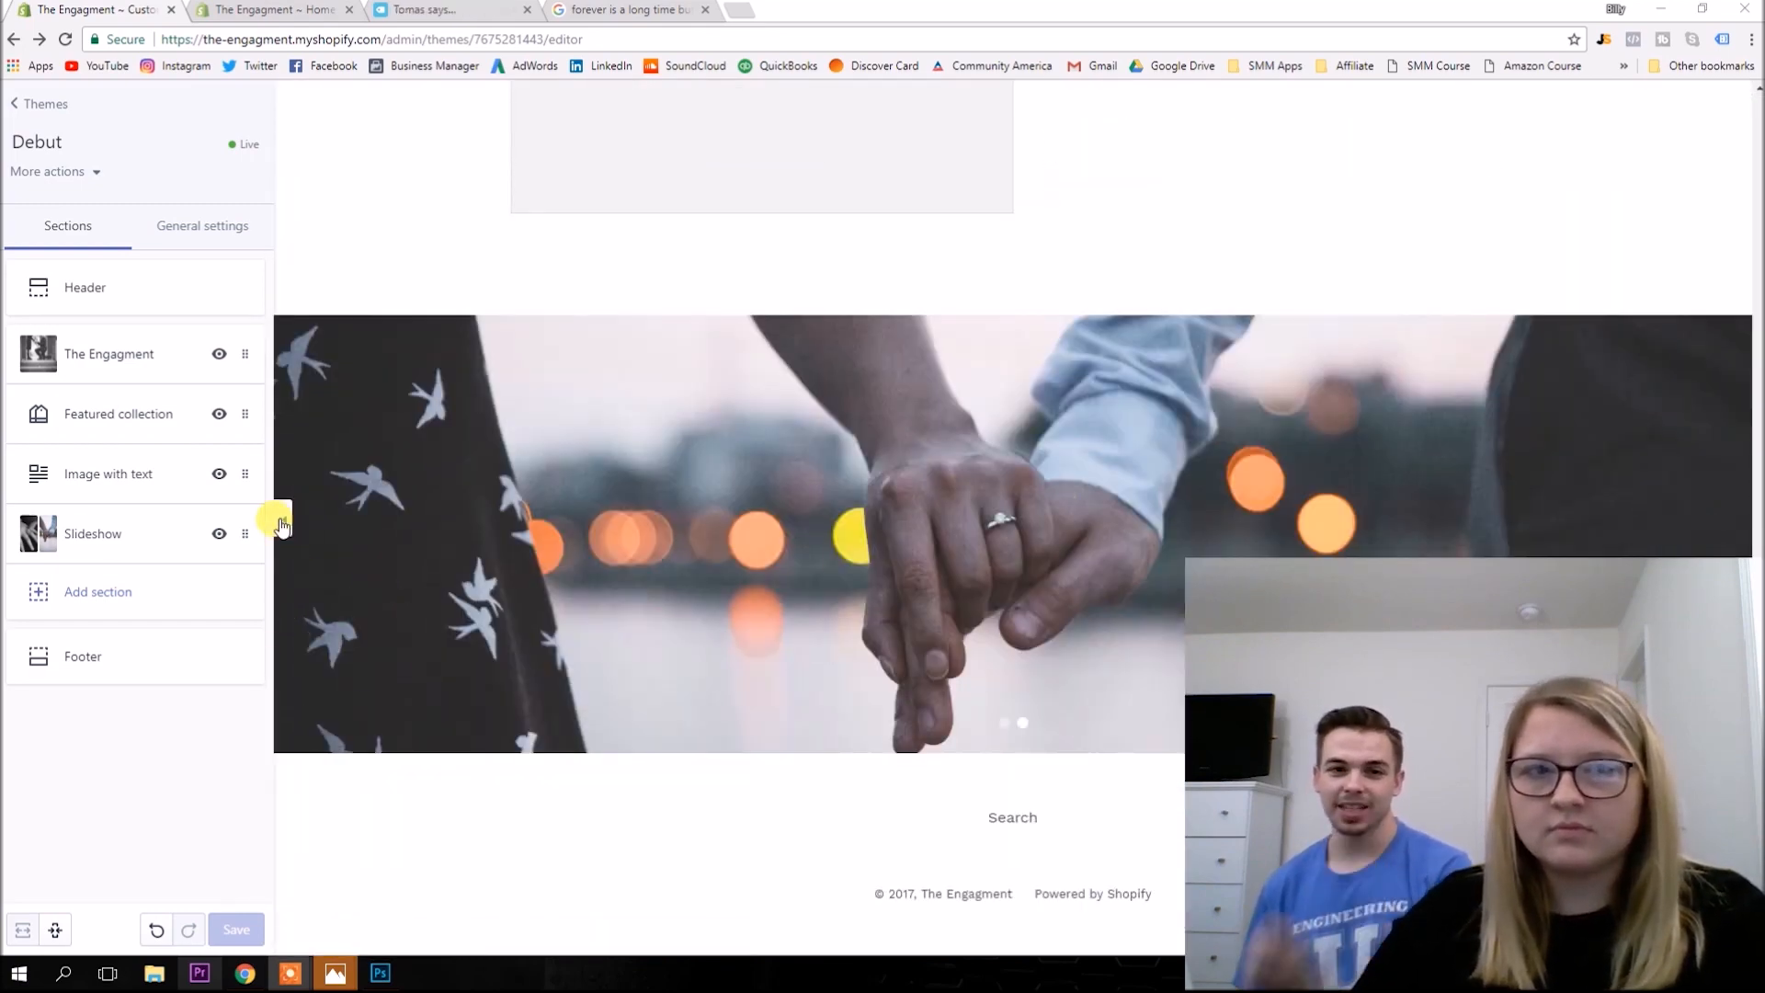